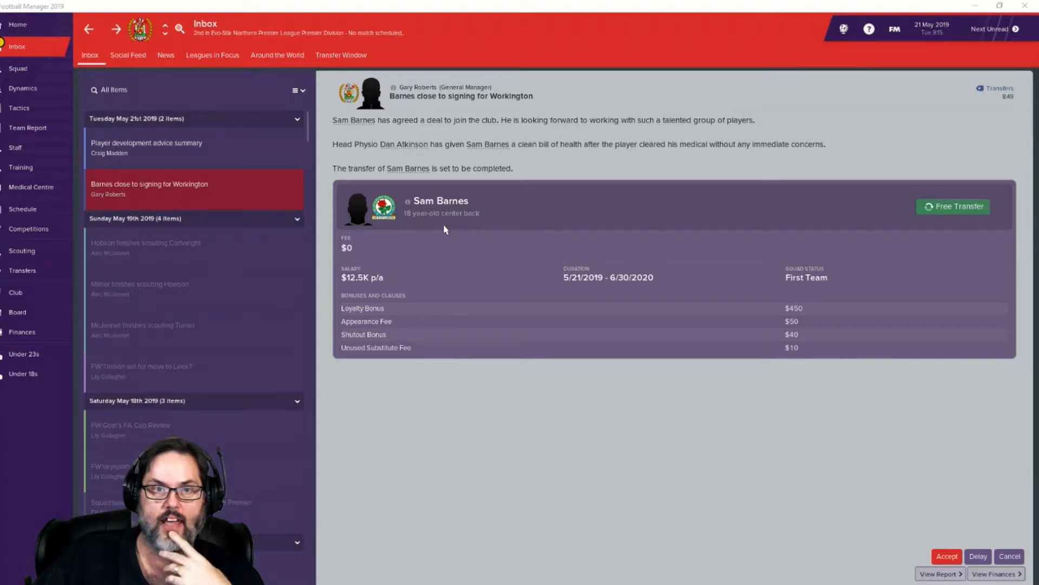
mouse_move(503, 366)
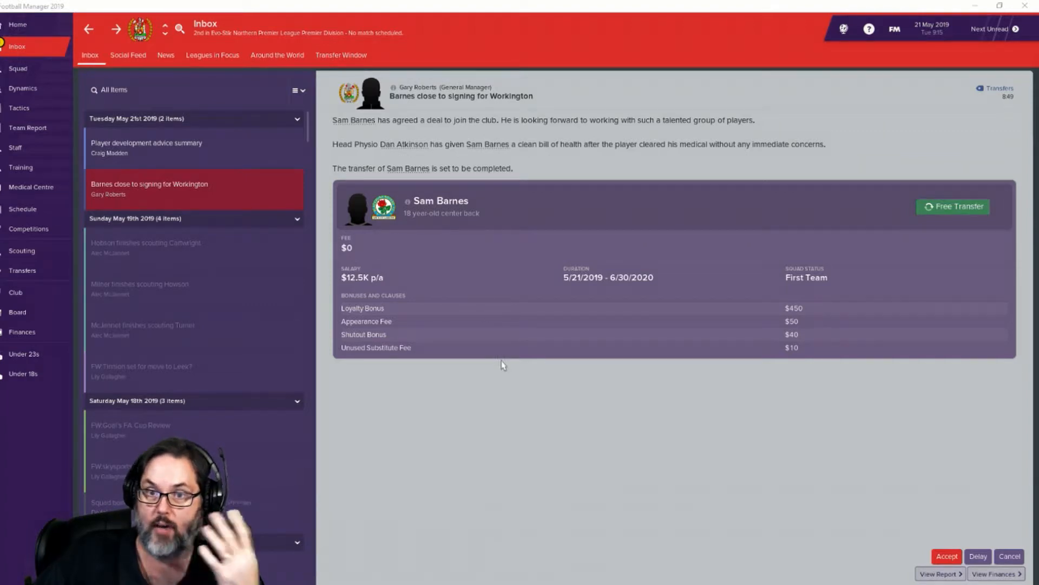
mouse_move(789, 329)
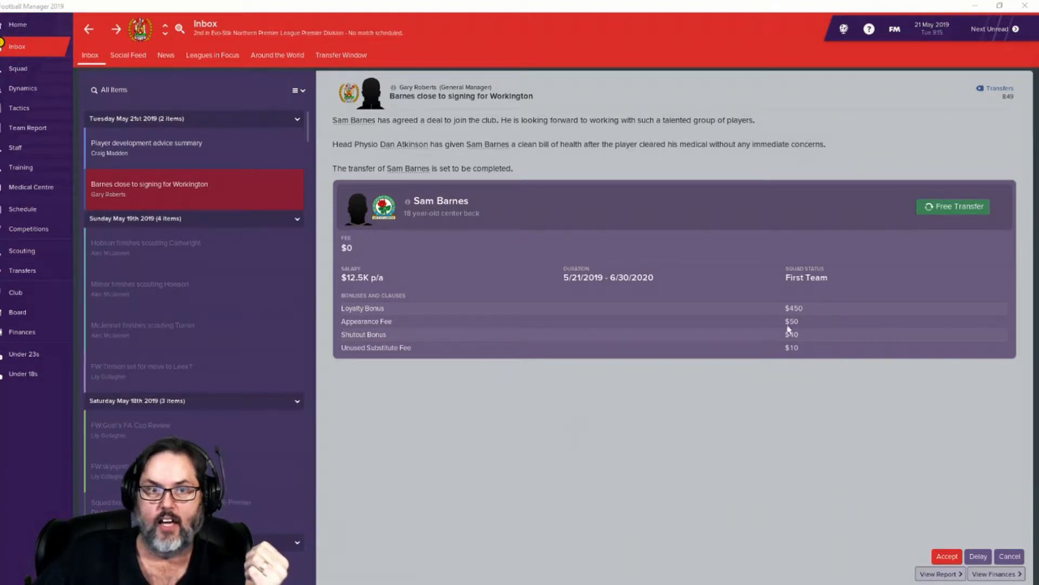
mouse_move(400, 286)
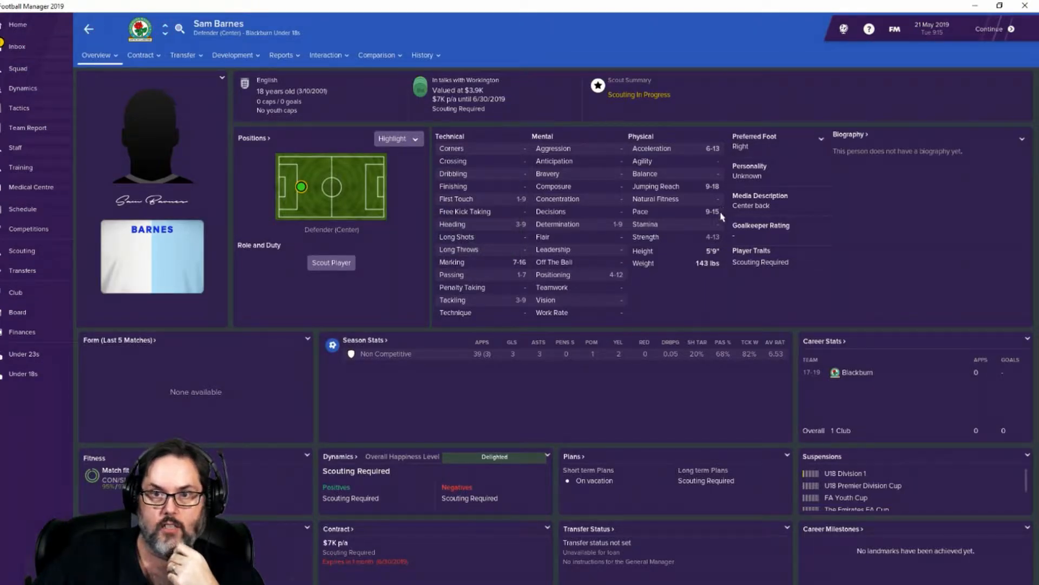
mouse_move(723, 156)
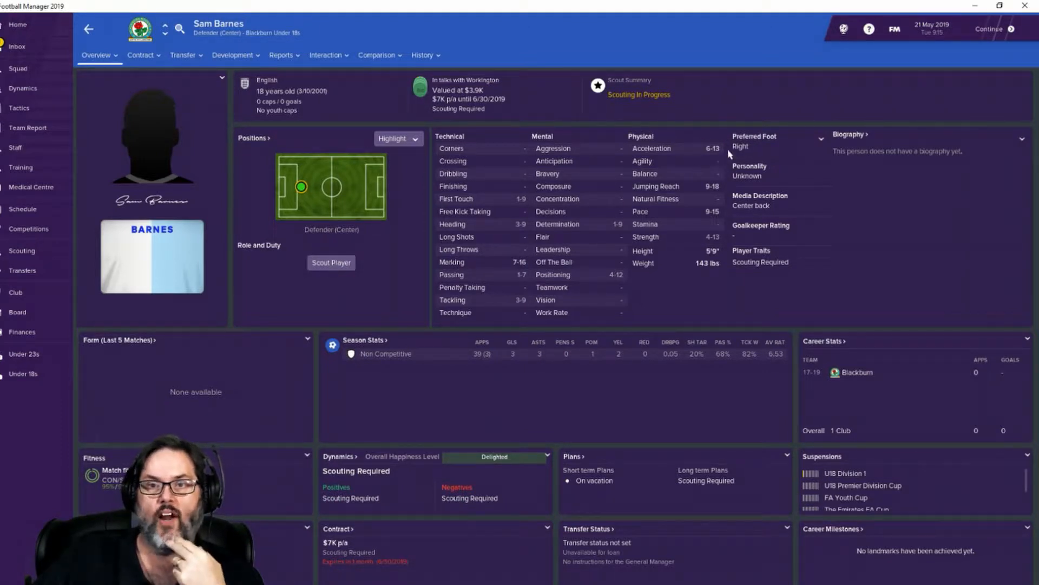
mouse_move(728, 158)
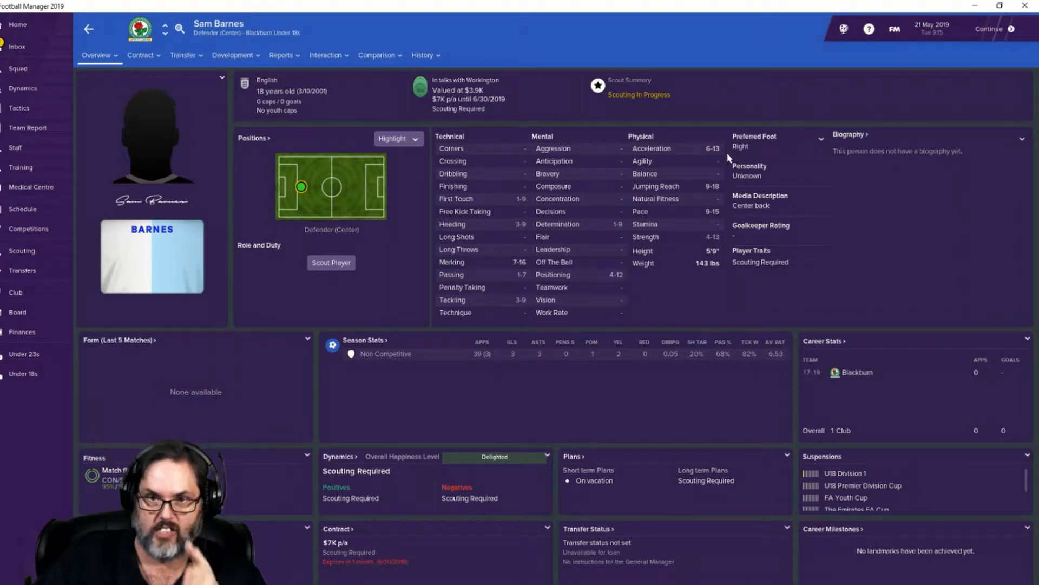
mouse_move(712, 189)
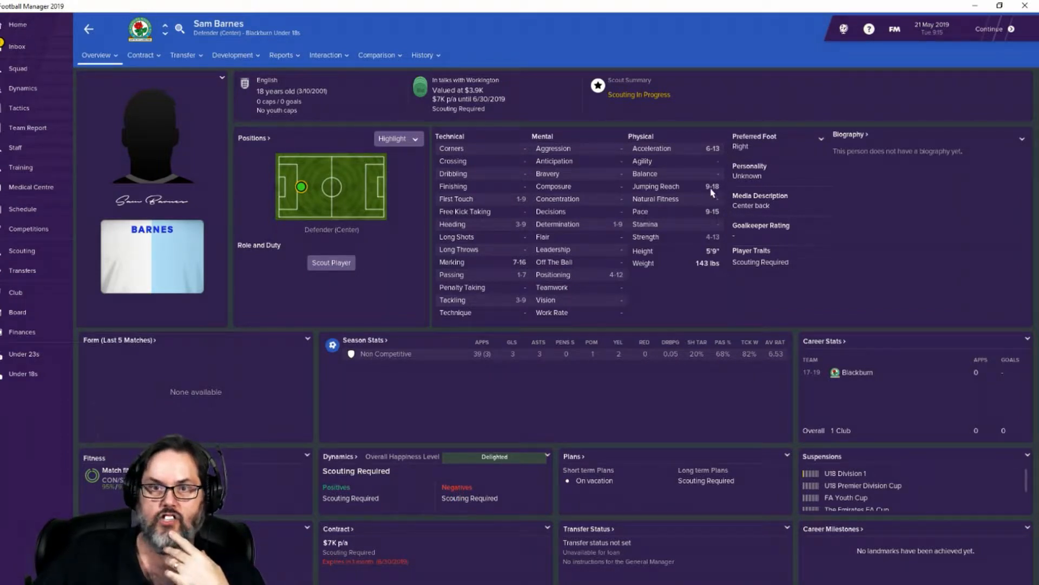
mouse_move(712, 191)
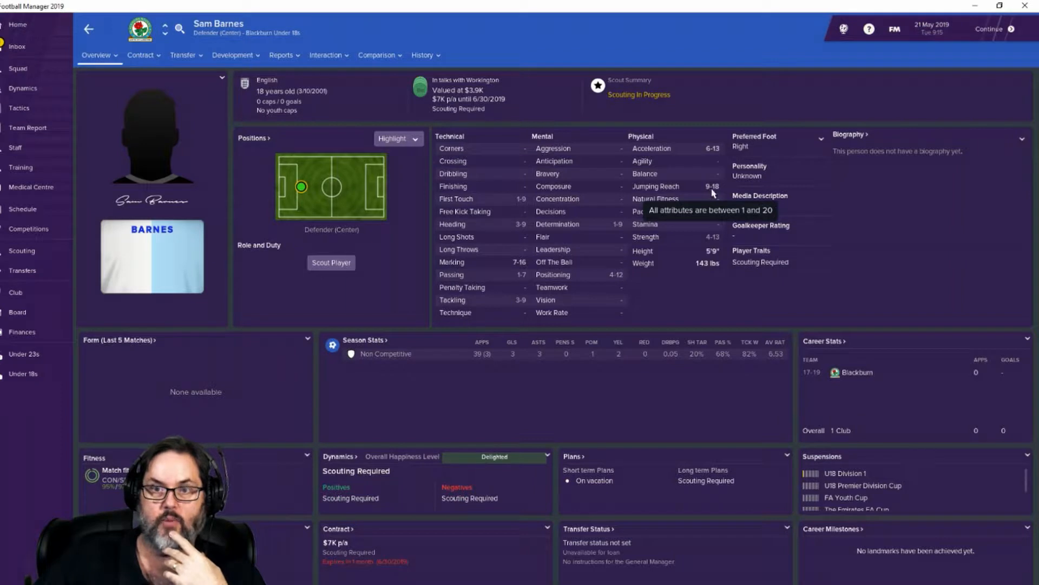
mouse_move(490, 229)
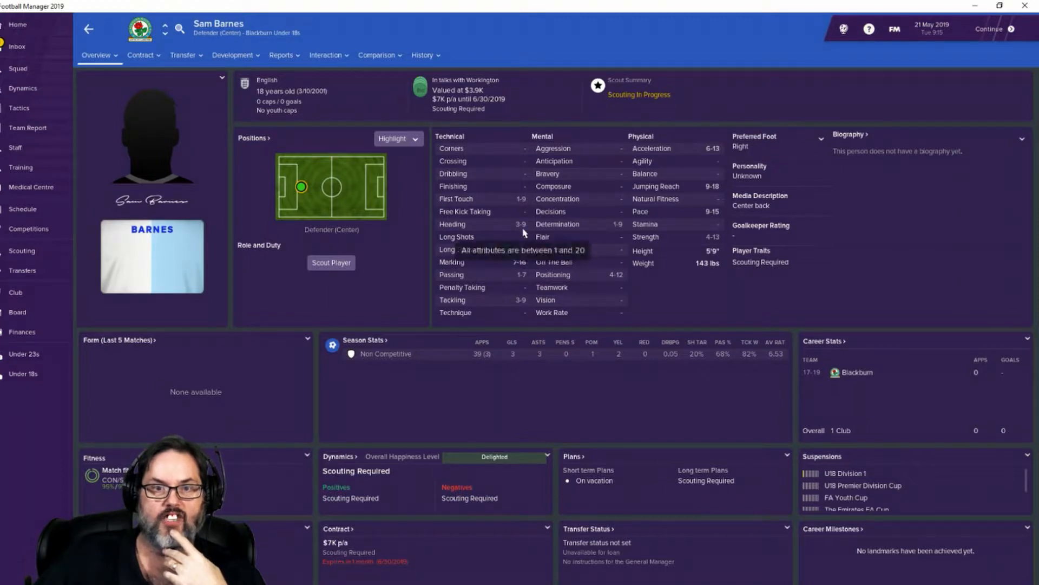
mouse_move(528, 266)
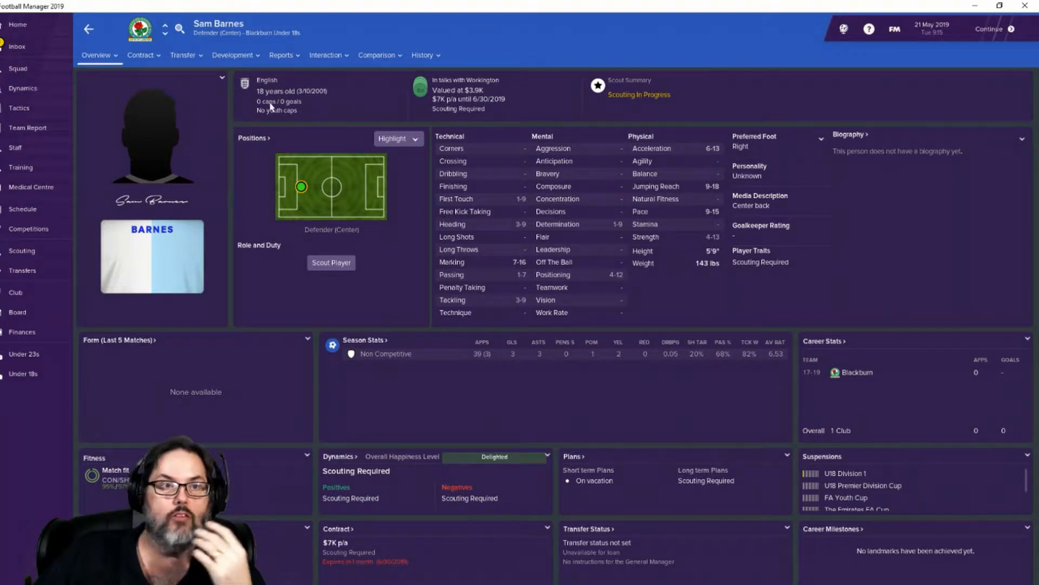
Step: Accept Sam Barnes's free transfer and read the assistant's player development advice summary
left_click(17, 30)
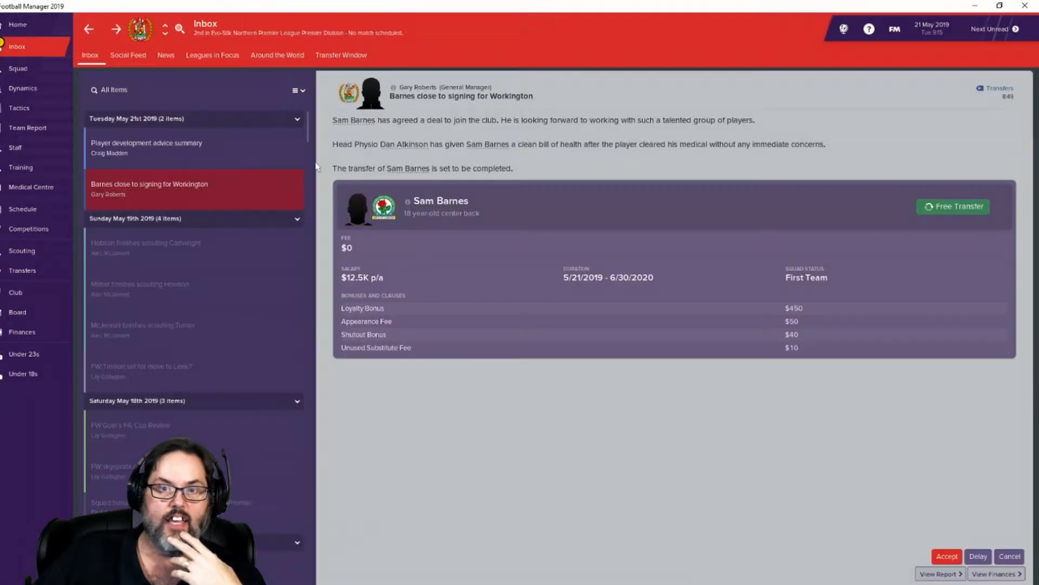
left_click(947, 557)
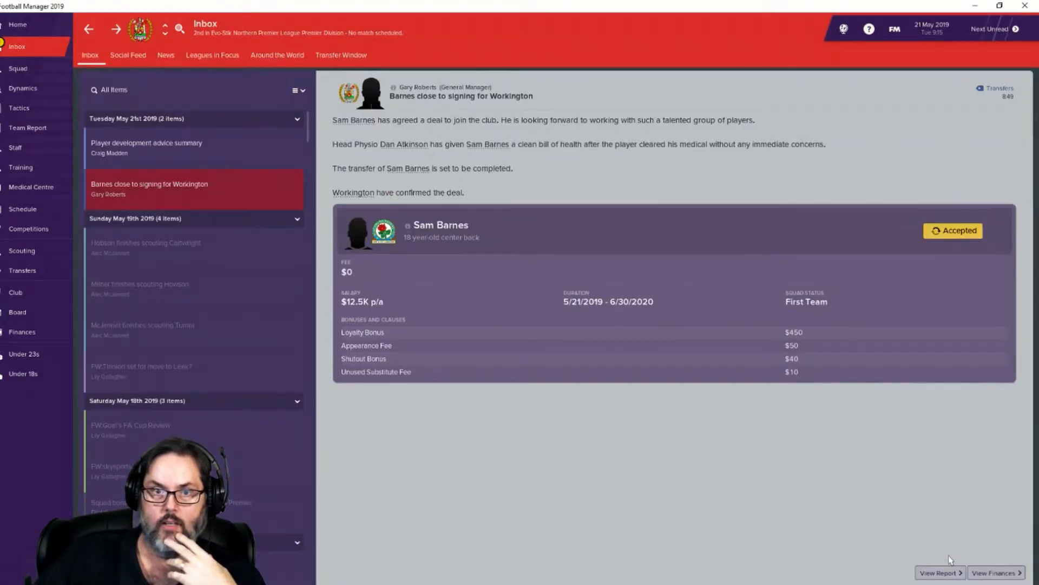
left_click(147, 147)
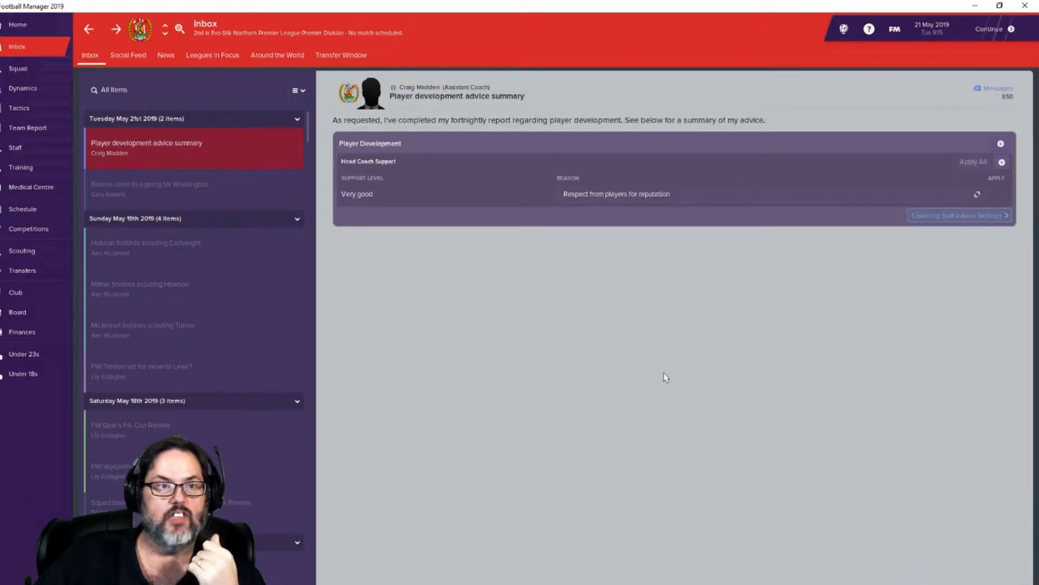
mouse_move(914, 195)
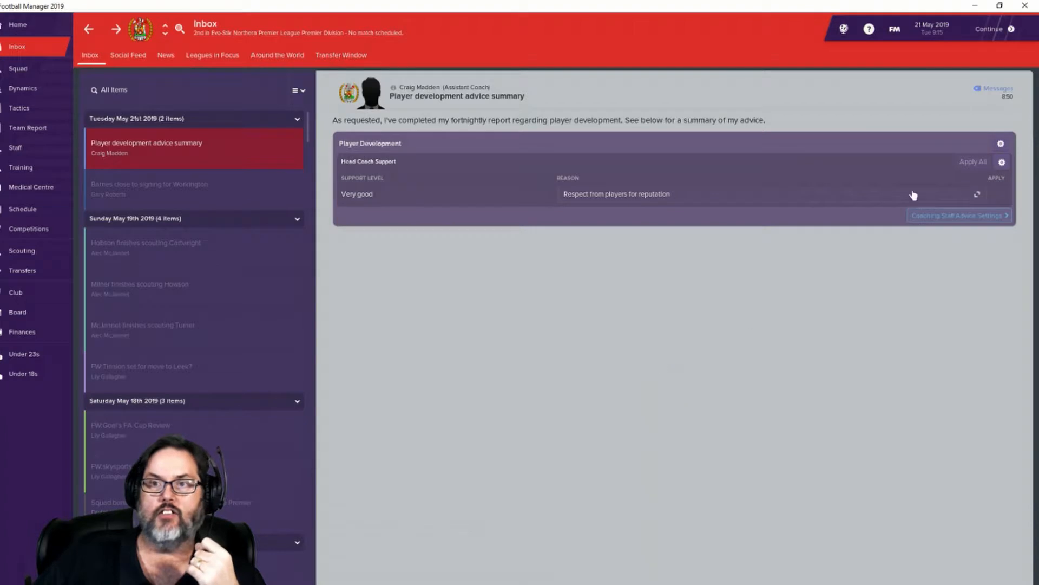
mouse_move(824, 354)
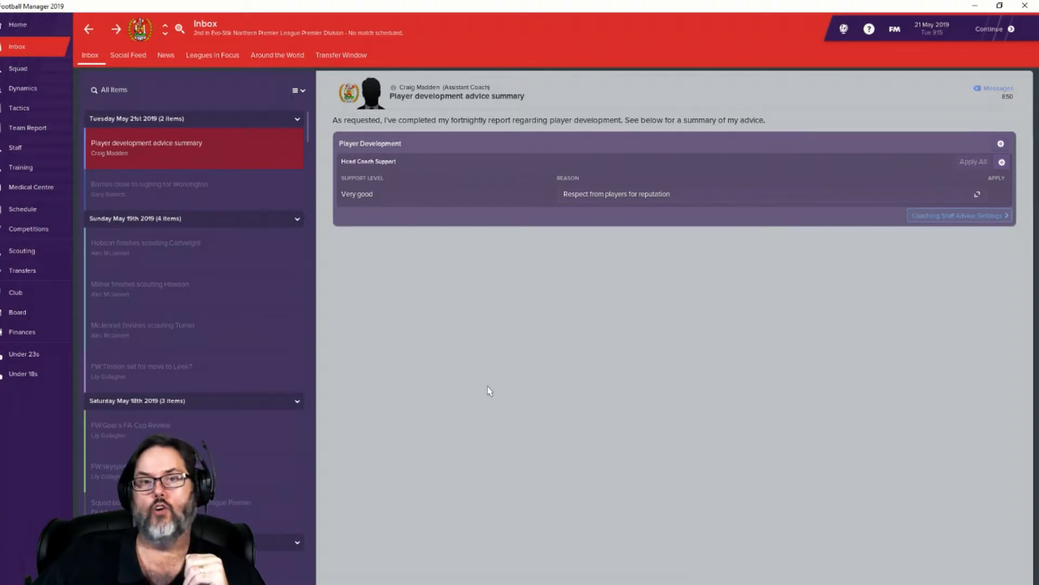
mouse_move(501, 391)
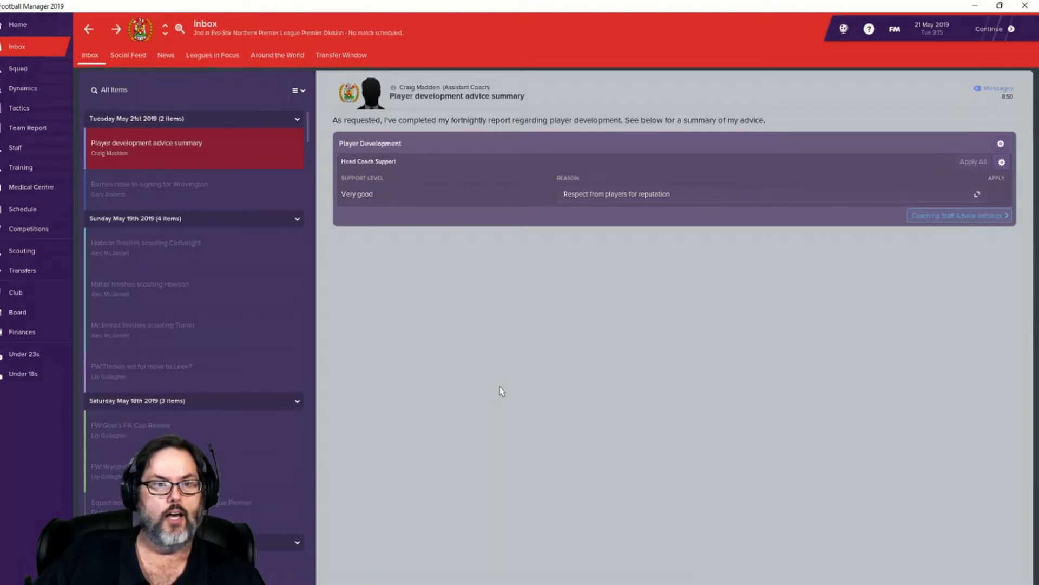
mouse_move(554, 403)
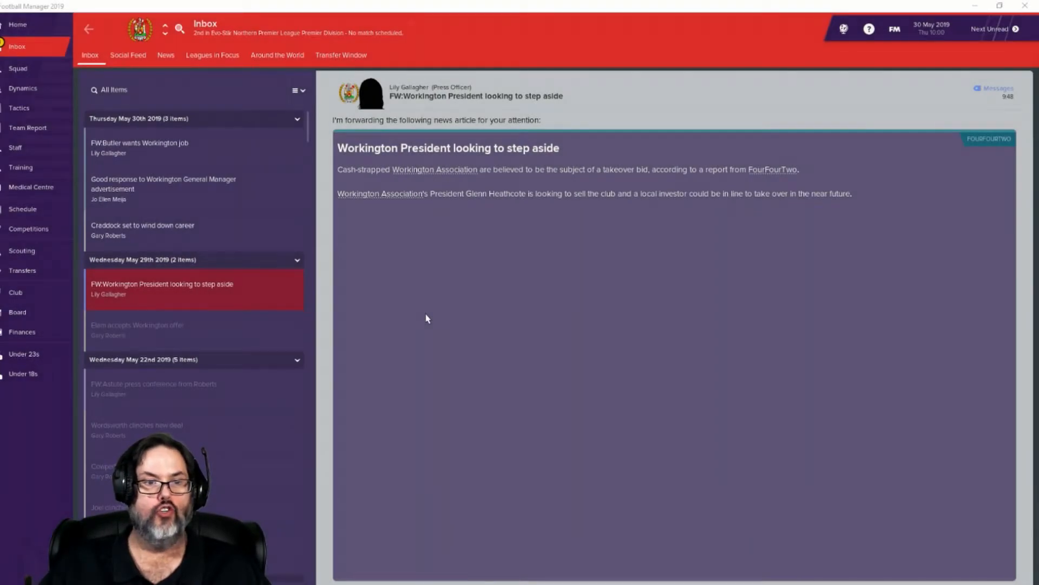
mouse_move(452, 218)
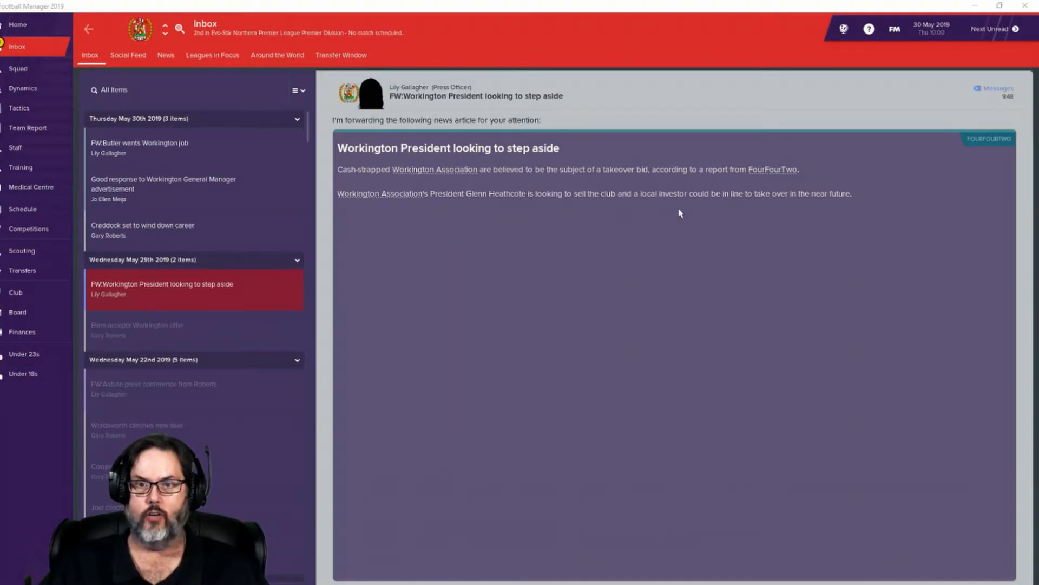
mouse_move(772, 209)
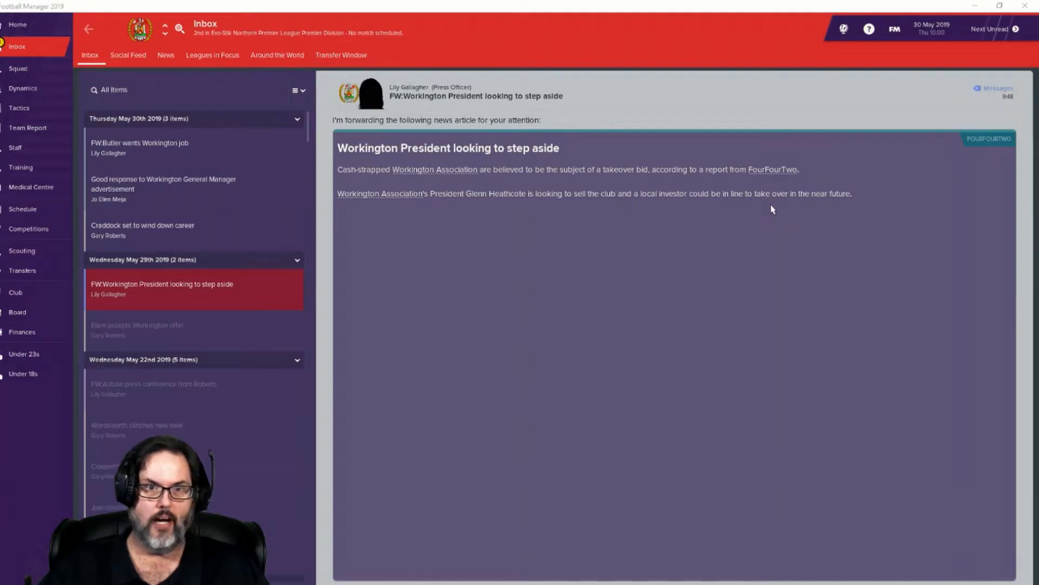
mouse_move(491, 319)
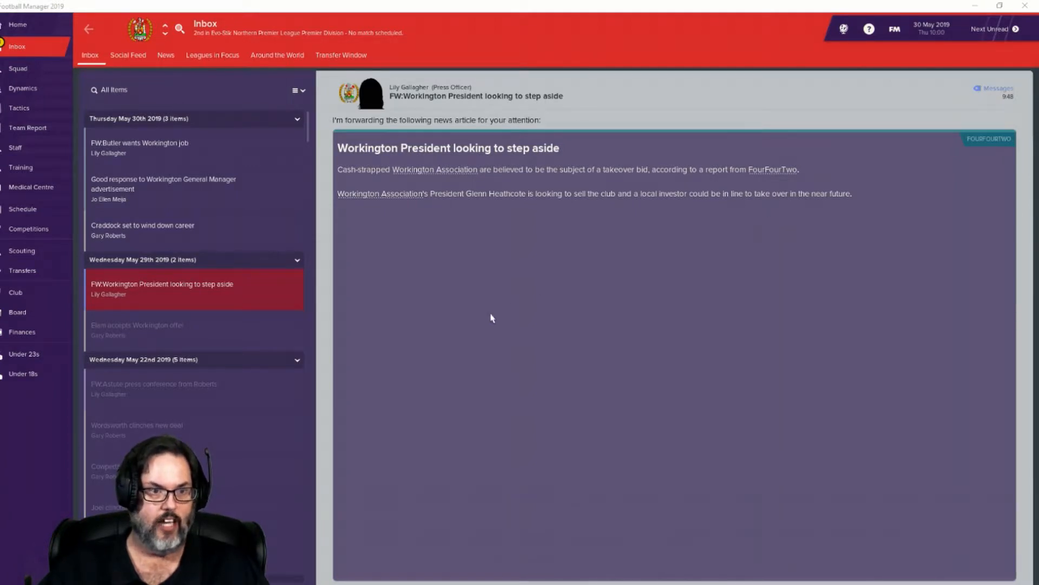
Step: Read the Wordsworth and Cowperthwaite new-deal news, then Tom Craddock's retirement announcement
scroll("down", 3)
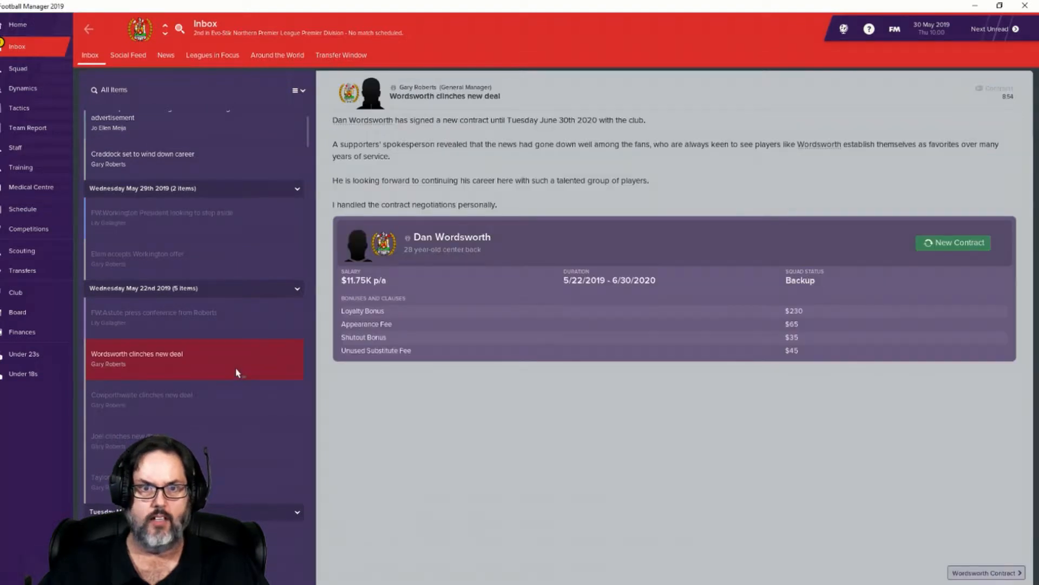
left_click(142, 396)
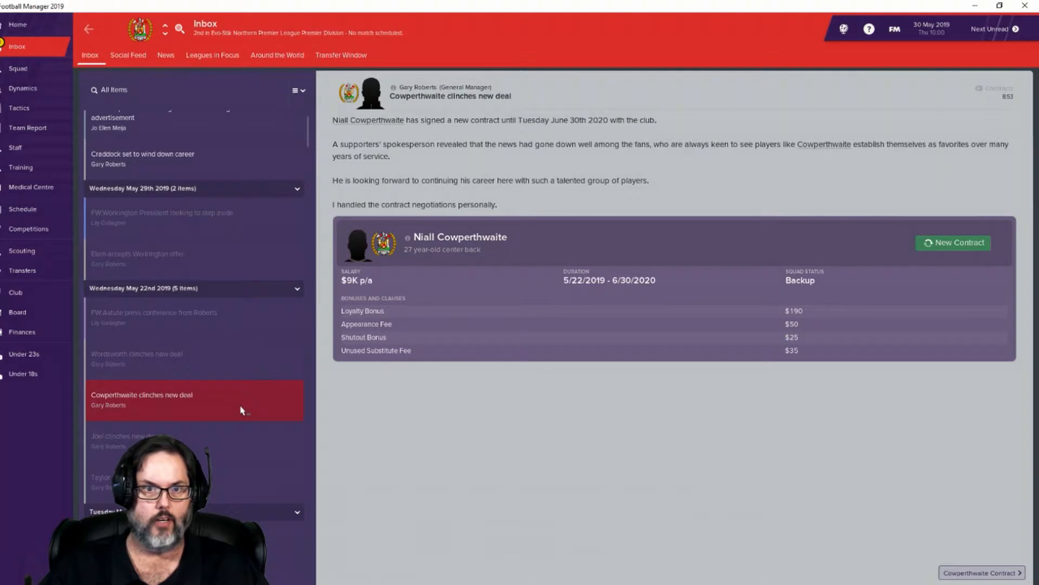
left_click(151, 438)
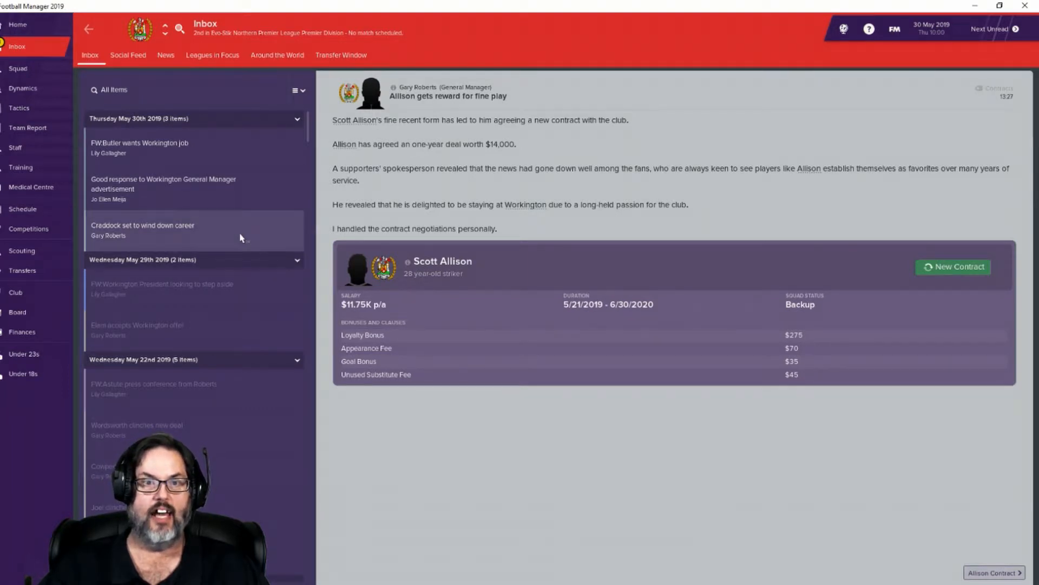
left_click(163, 230)
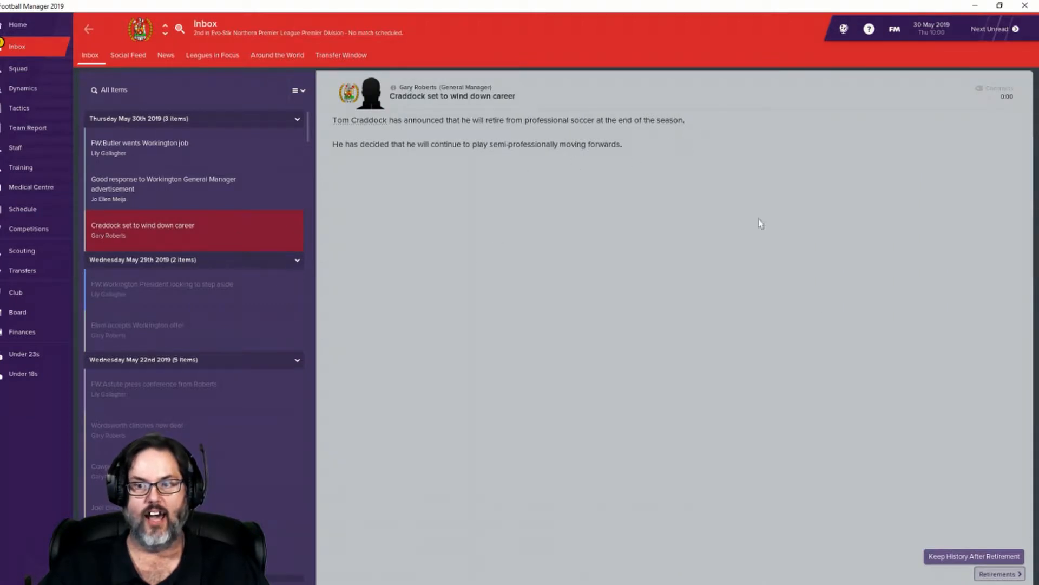
mouse_move(476, 136)
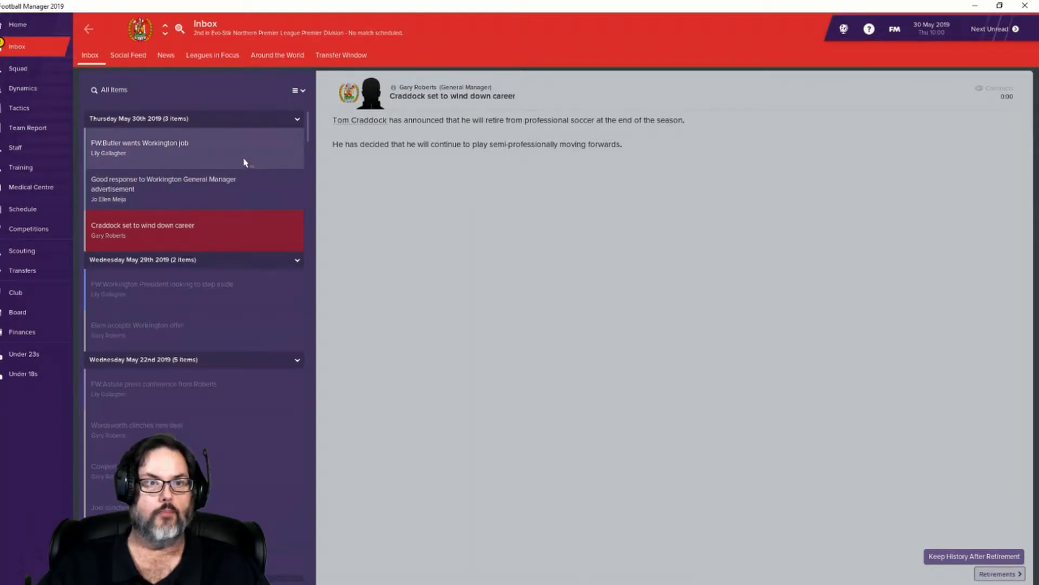
Step: Read that Butler wants the Workington job, view his staff profile, then the takeover story
left_click(139, 147)
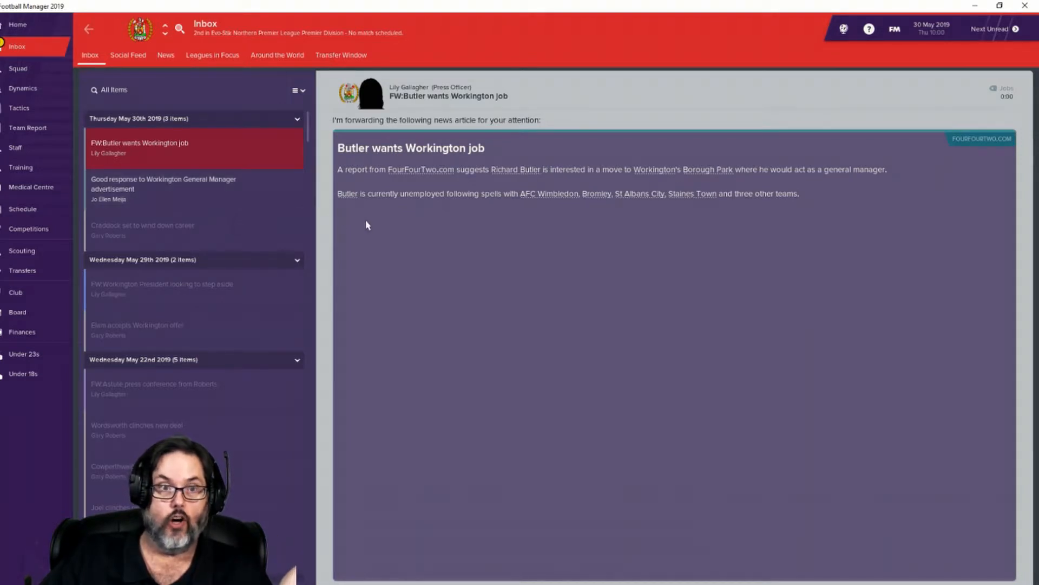
mouse_move(273, 200)
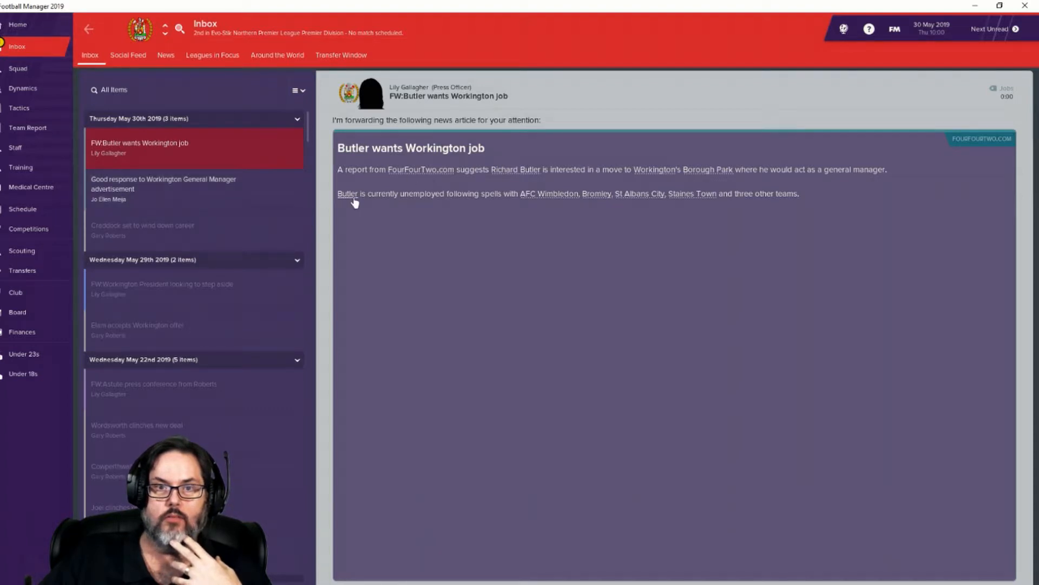
left_click(346, 193)
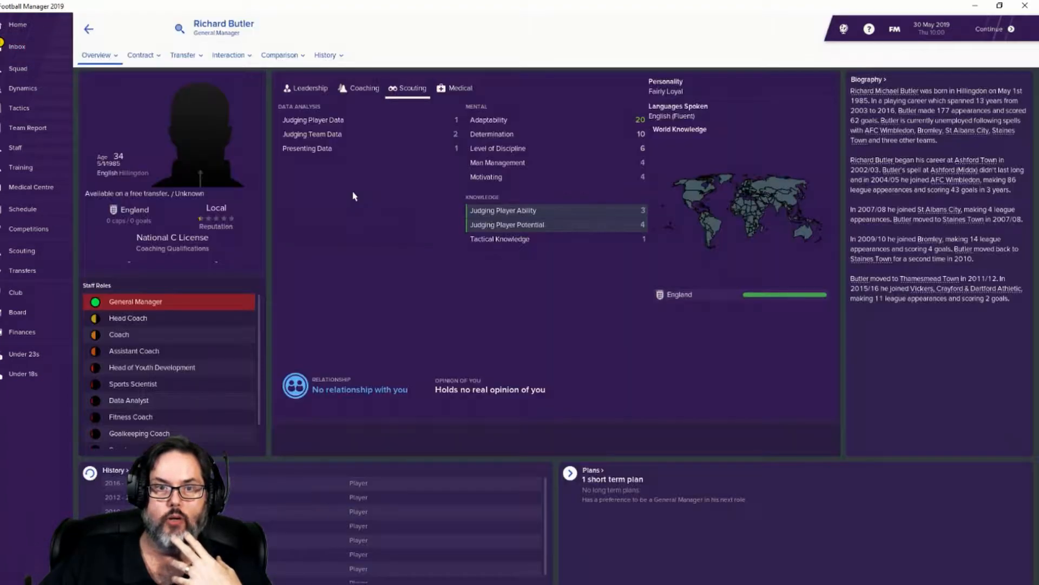
mouse_move(225, 130)
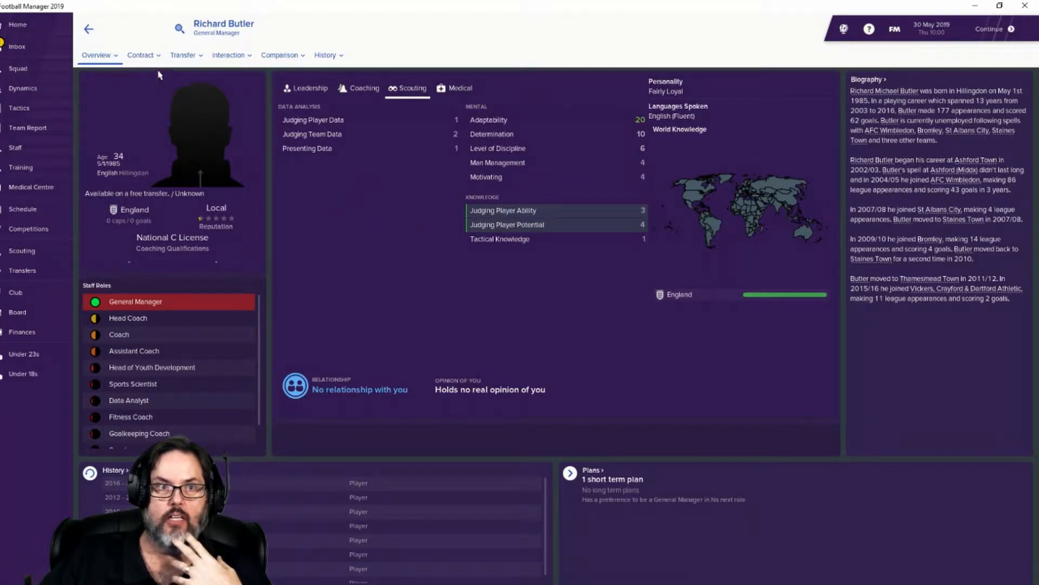
left_click(21, 47)
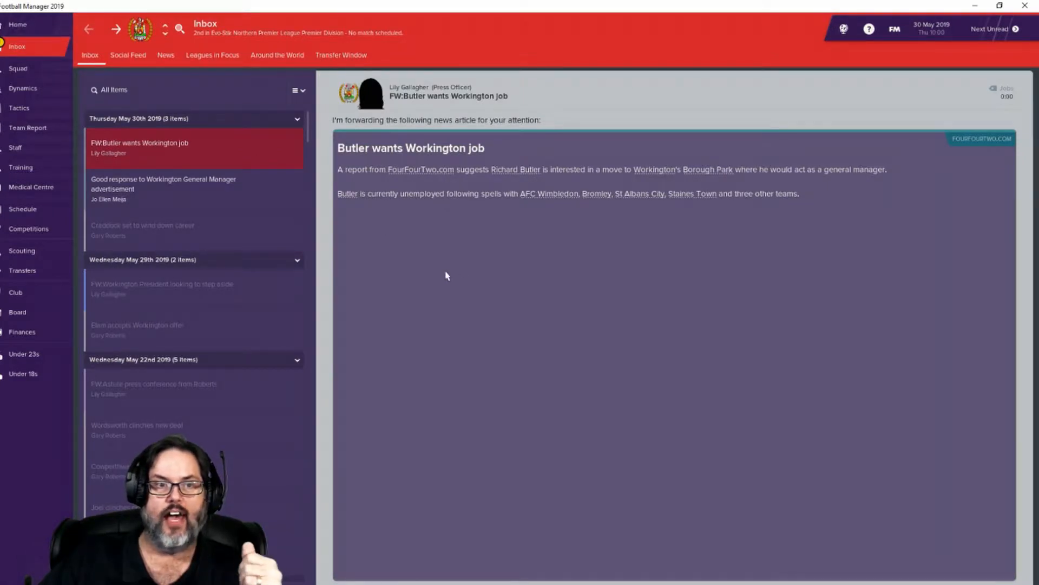
mouse_move(530, 263)
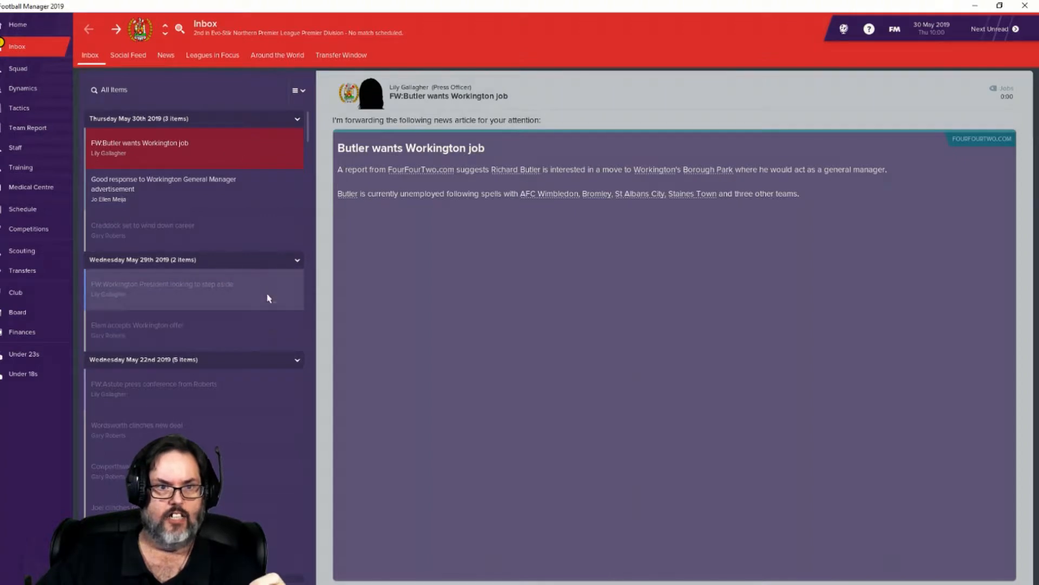
left_click(162, 288)
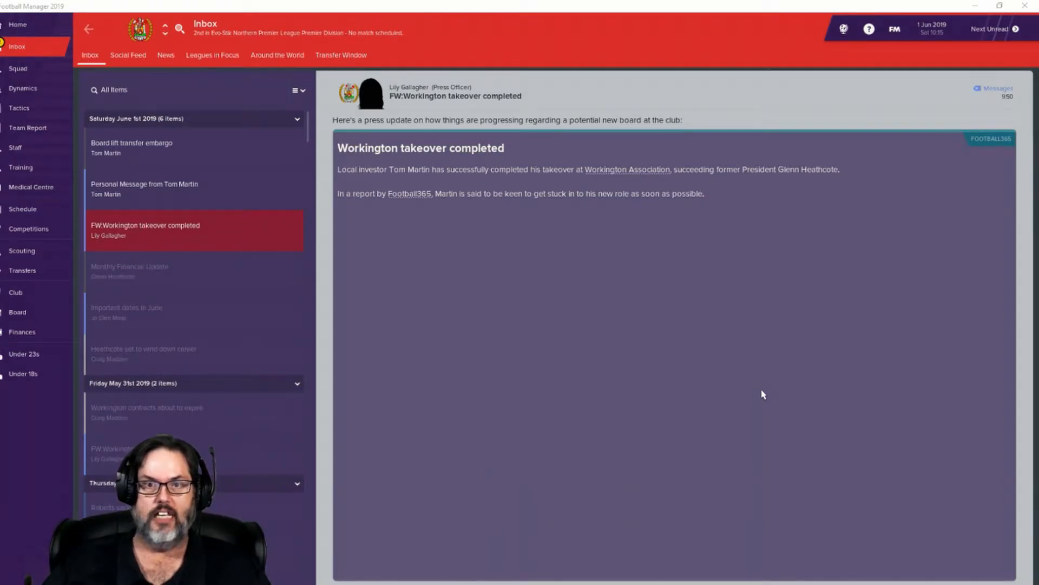
mouse_move(735, 389)
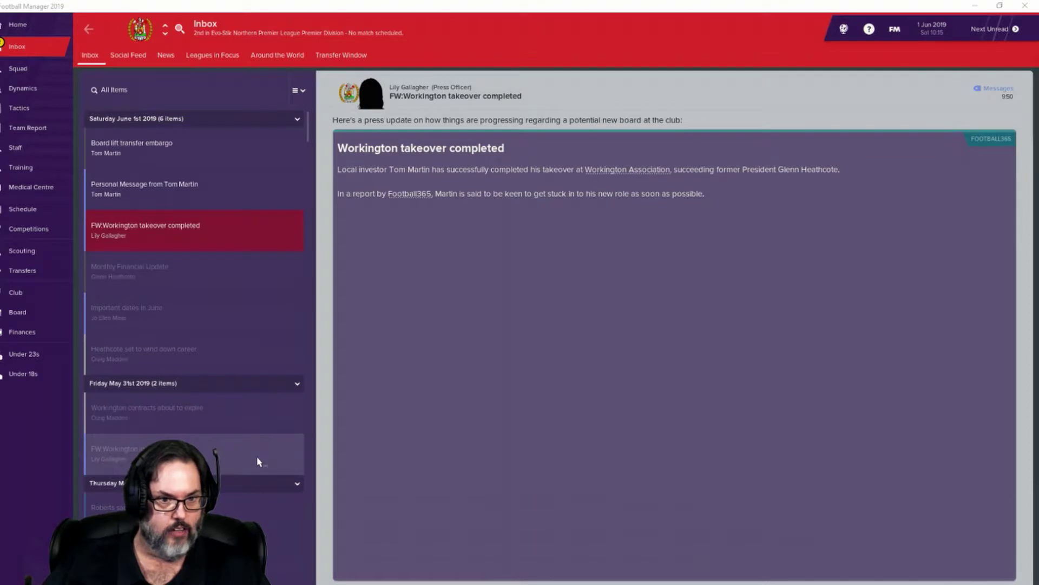
Step: Read the takeover reports, Heathcote's retirement, the chairman's message and the embargo-lifted notice
left_click(163, 454)
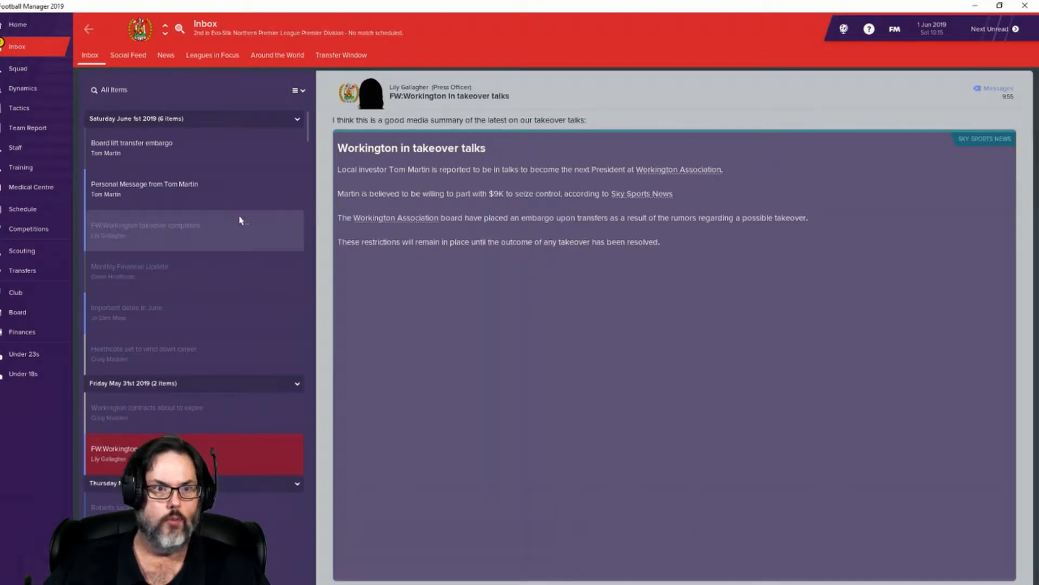
left_click(162, 230)
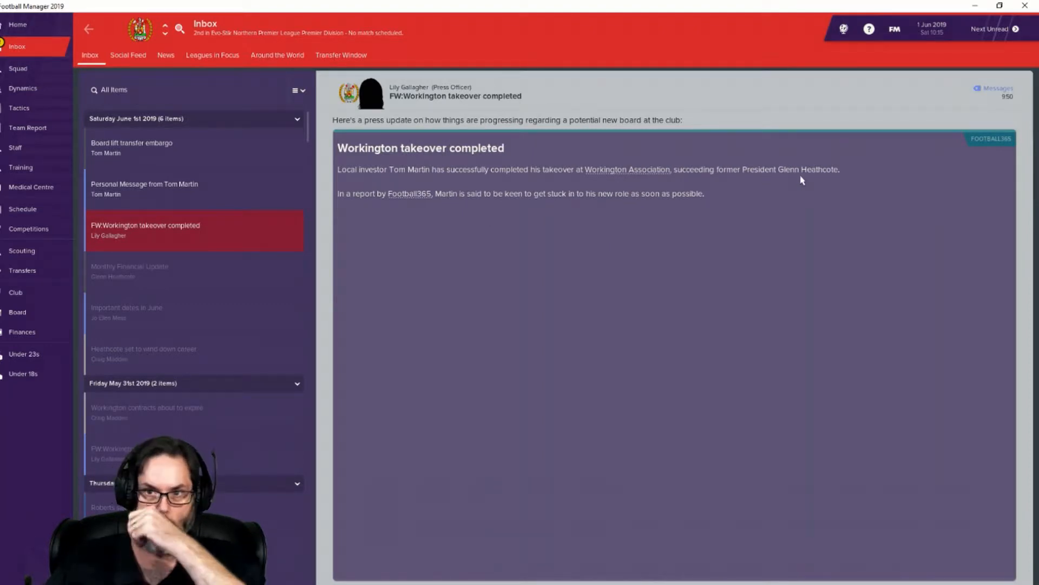
mouse_move(351, 277)
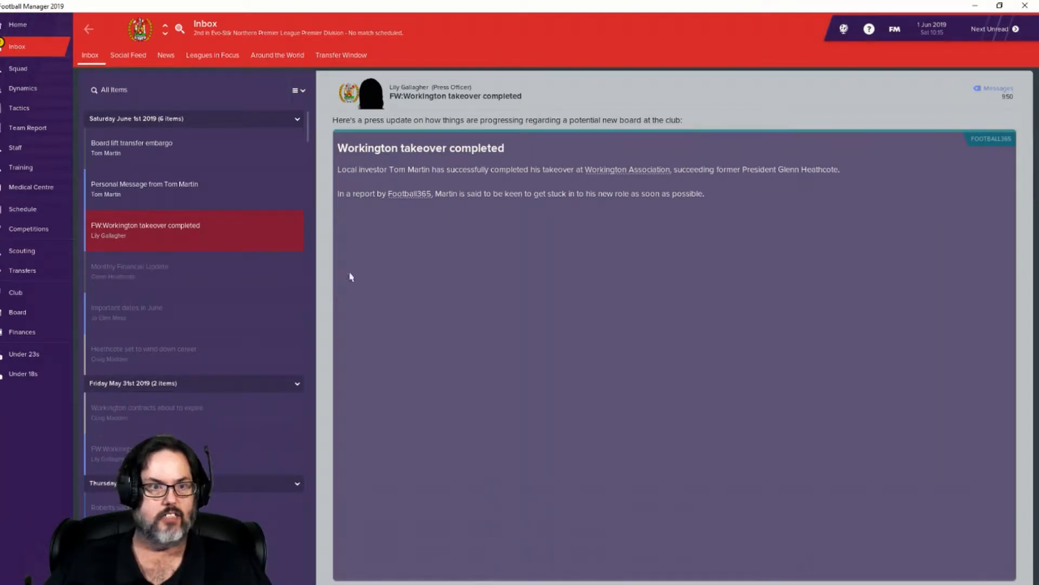
left_click(143, 349)
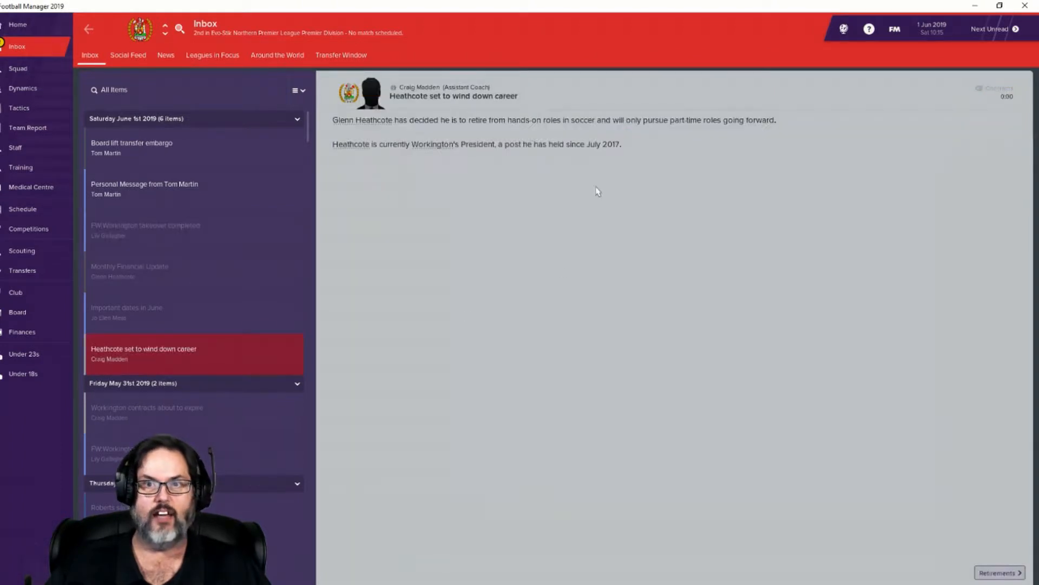
mouse_move(405, 232)
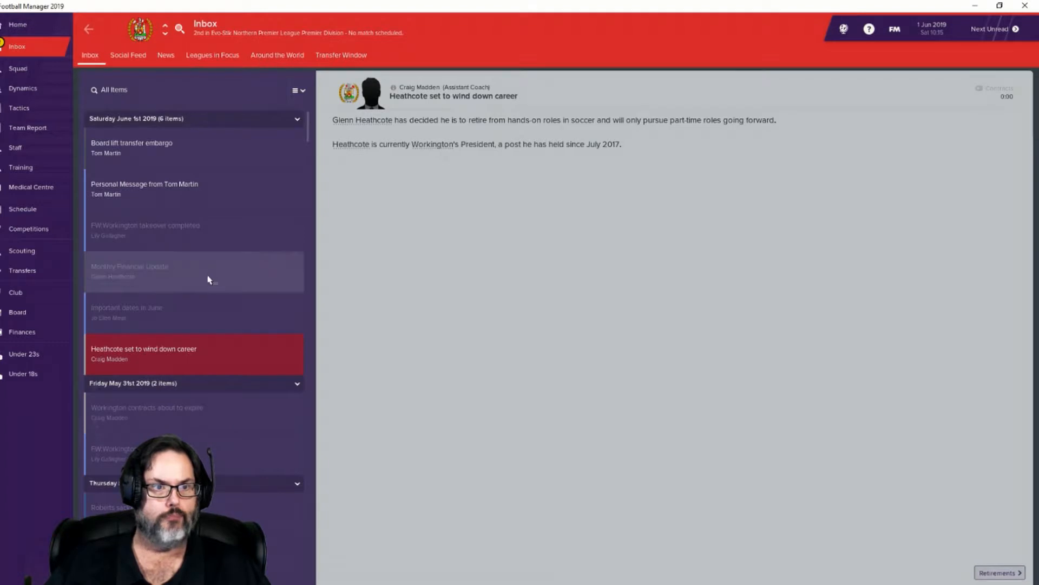
mouse_move(260, 430)
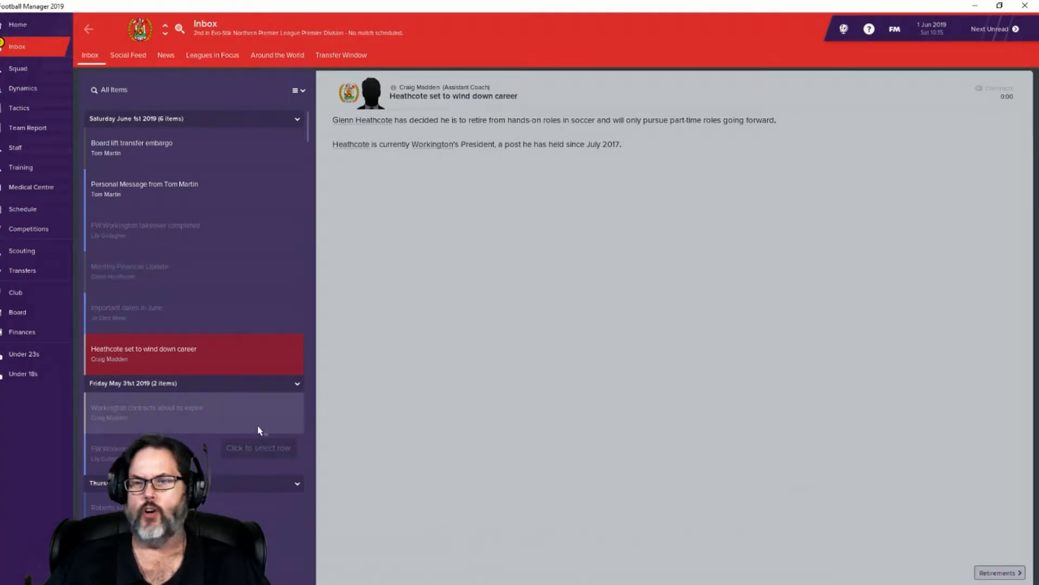
mouse_move(253, 277)
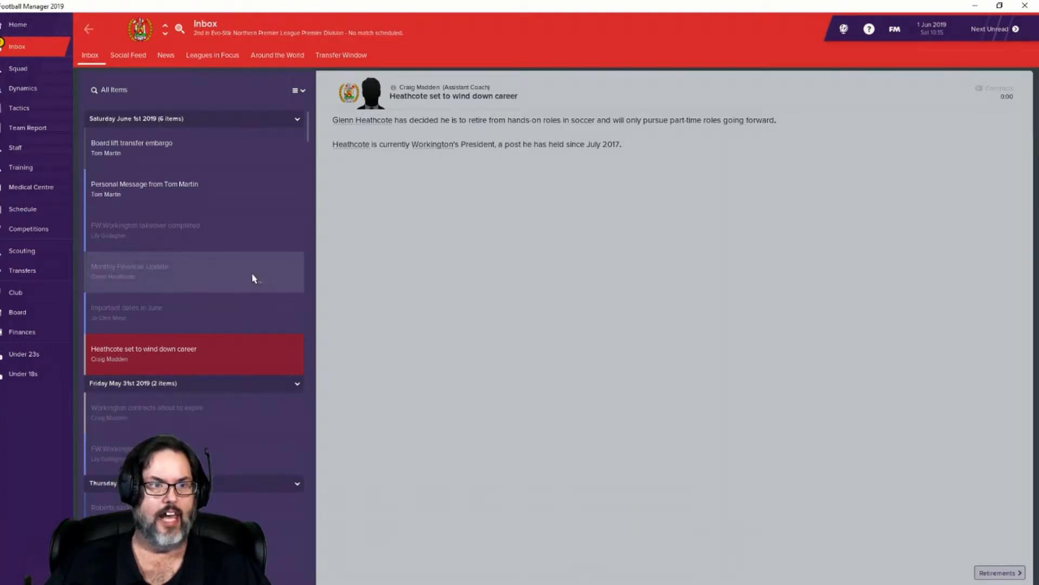
mouse_move(267, 247)
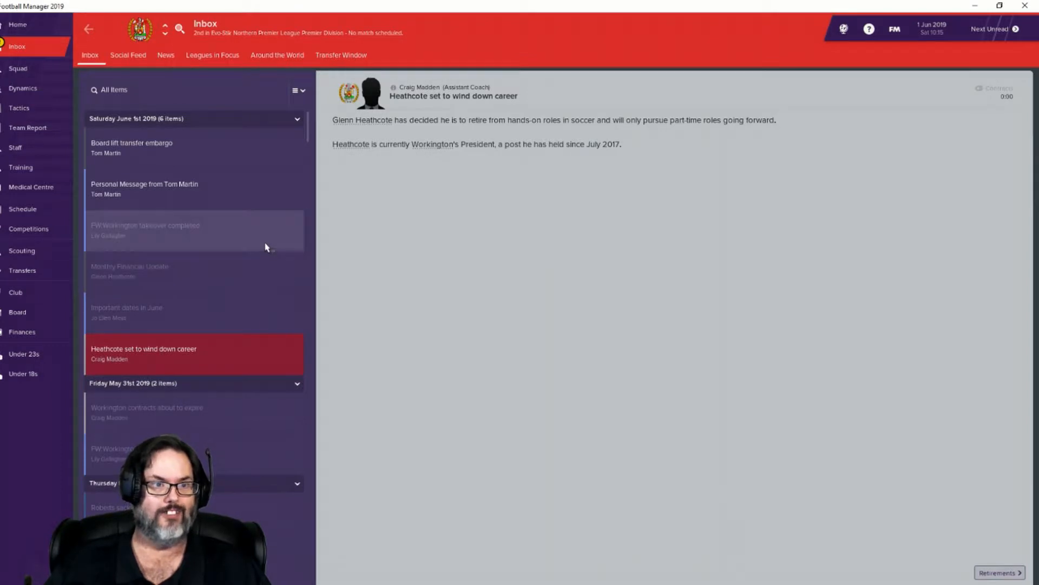
left_click(152, 230)
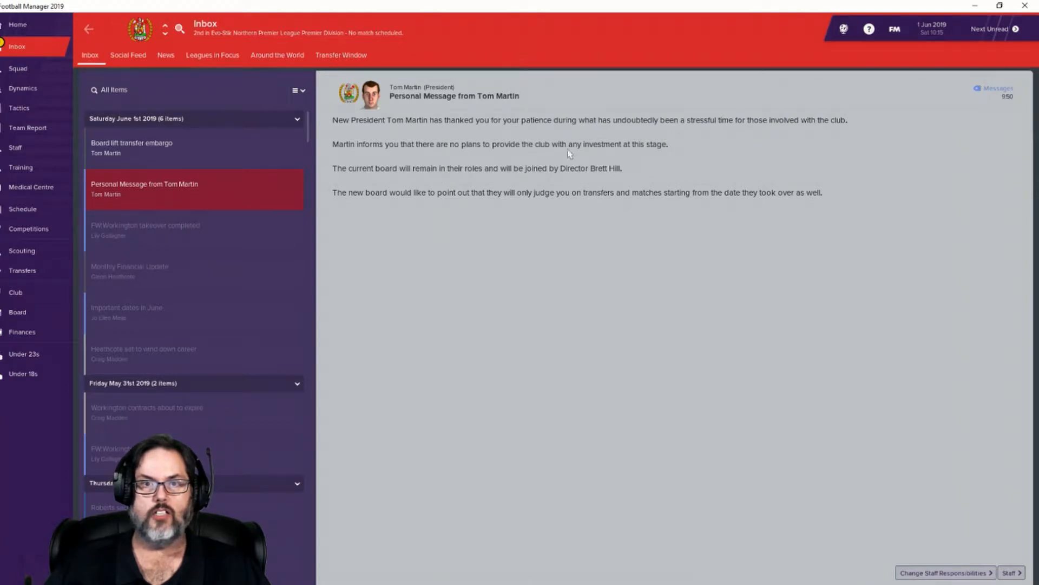
mouse_move(457, 175)
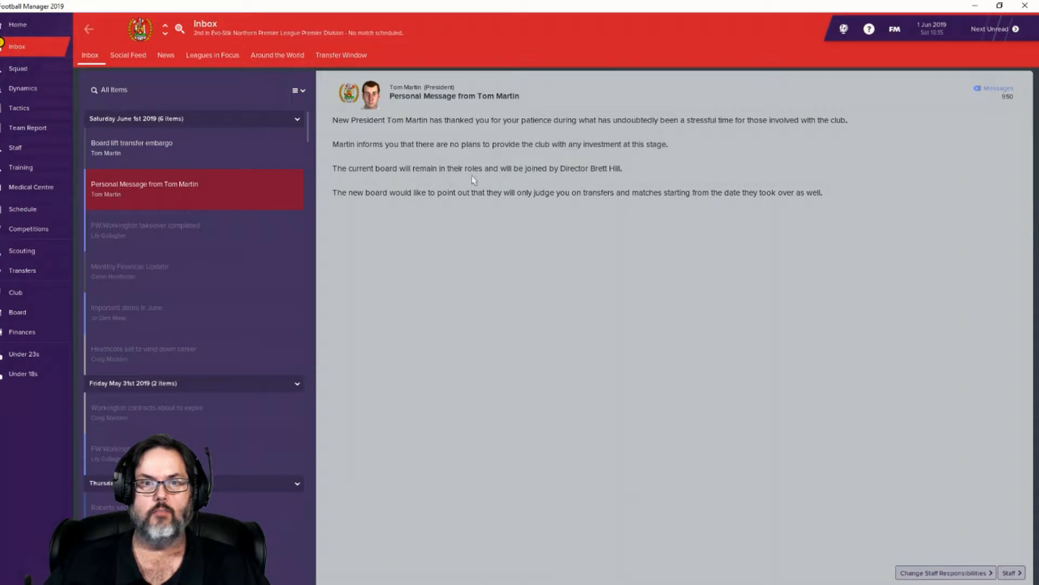
mouse_move(723, 210)
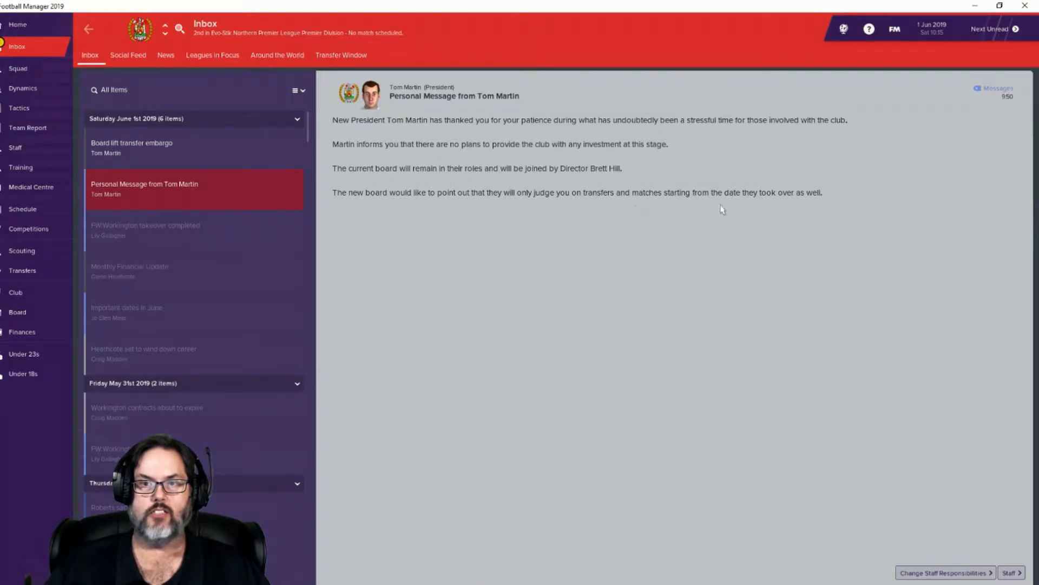
left_click(132, 148)
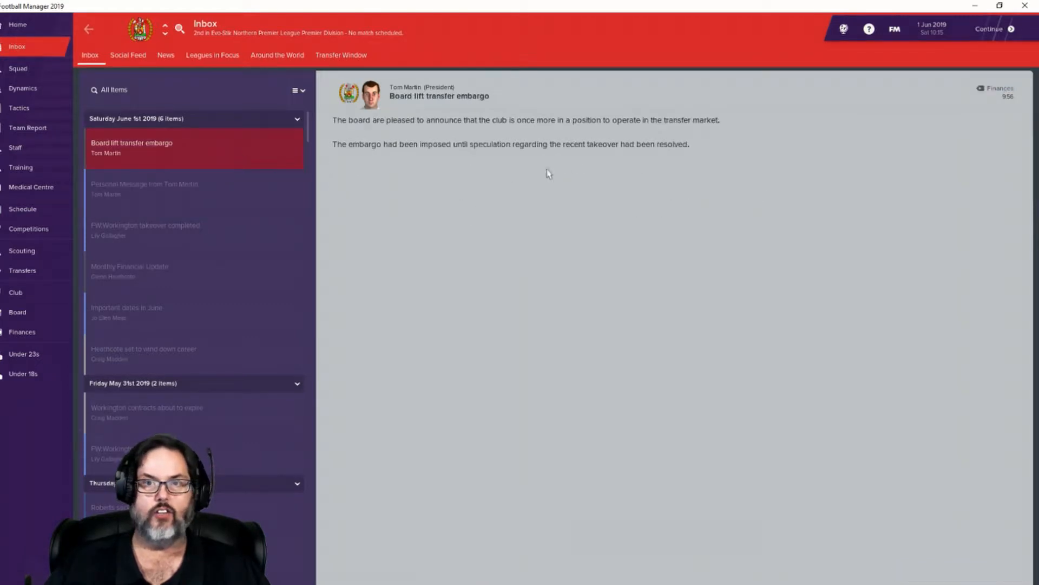
mouse_move(91, 244)
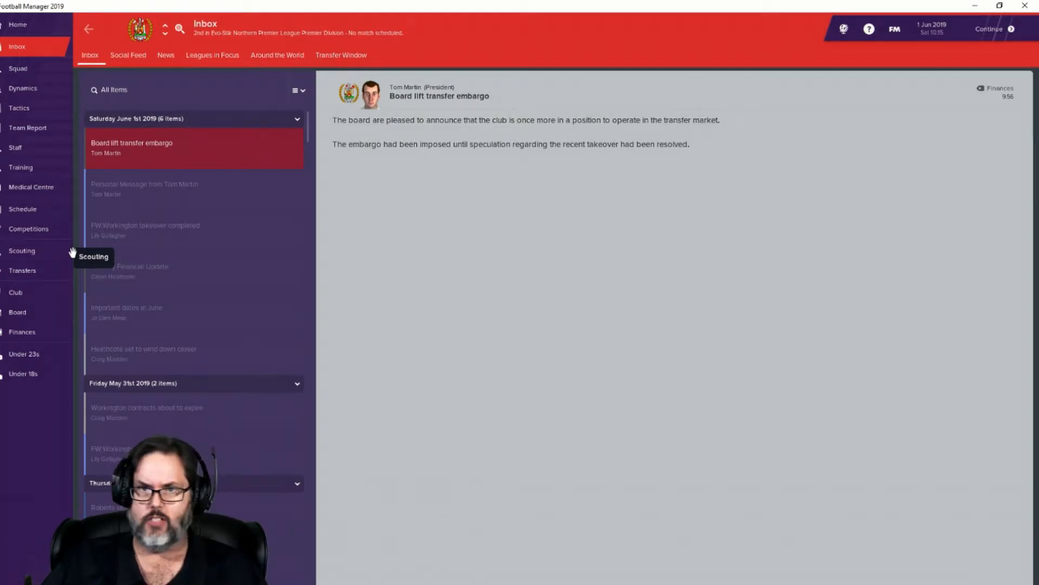
mouse_move(702, 82)
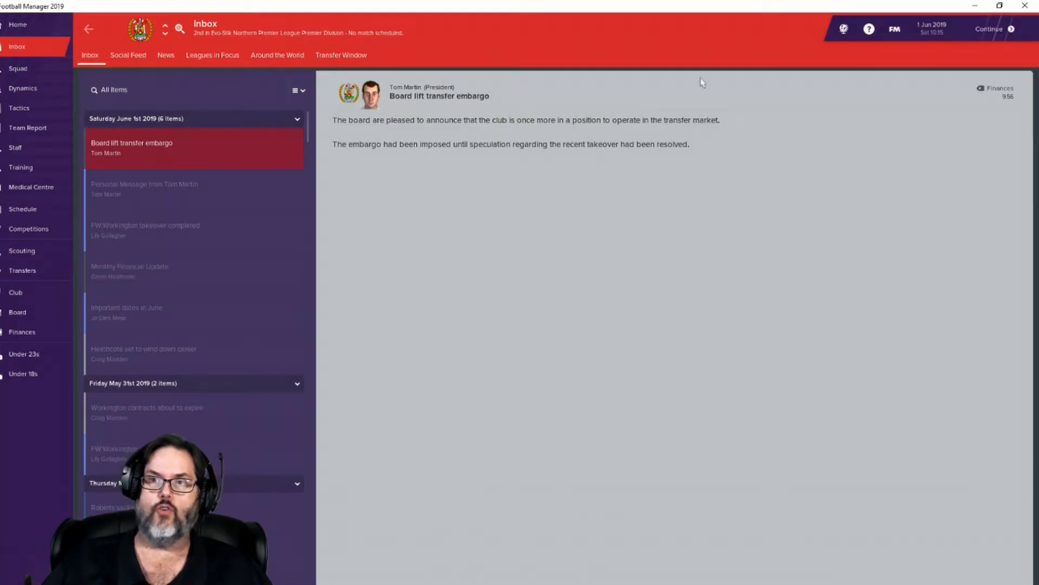
Step: Advance game time beyond 1 June with Continue
left_click(990, 28)
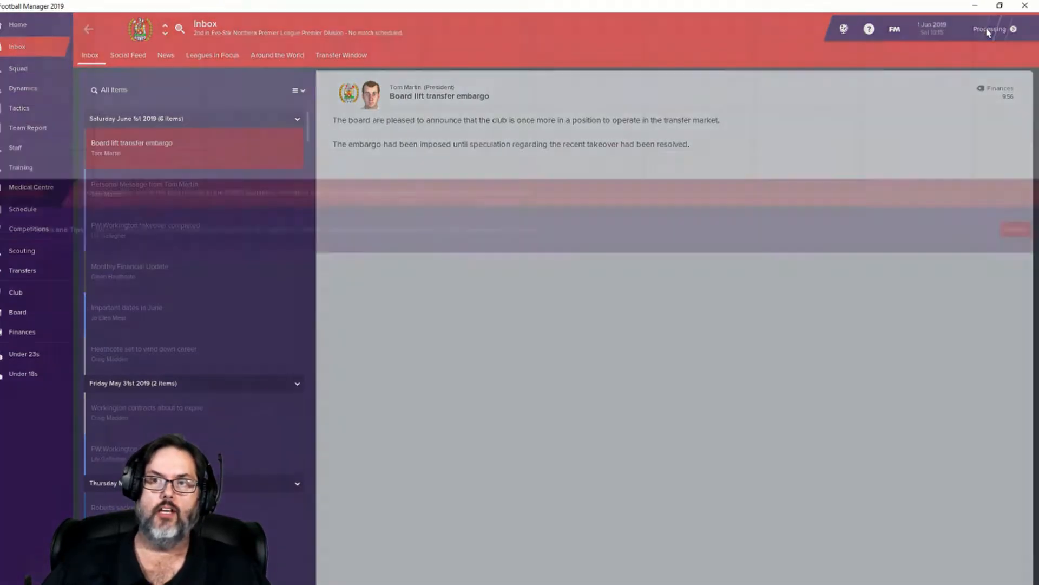
Step: Answer the journalist's new-chairman question calmly and advance the game to 2 June 2019
left_click(987, 30)
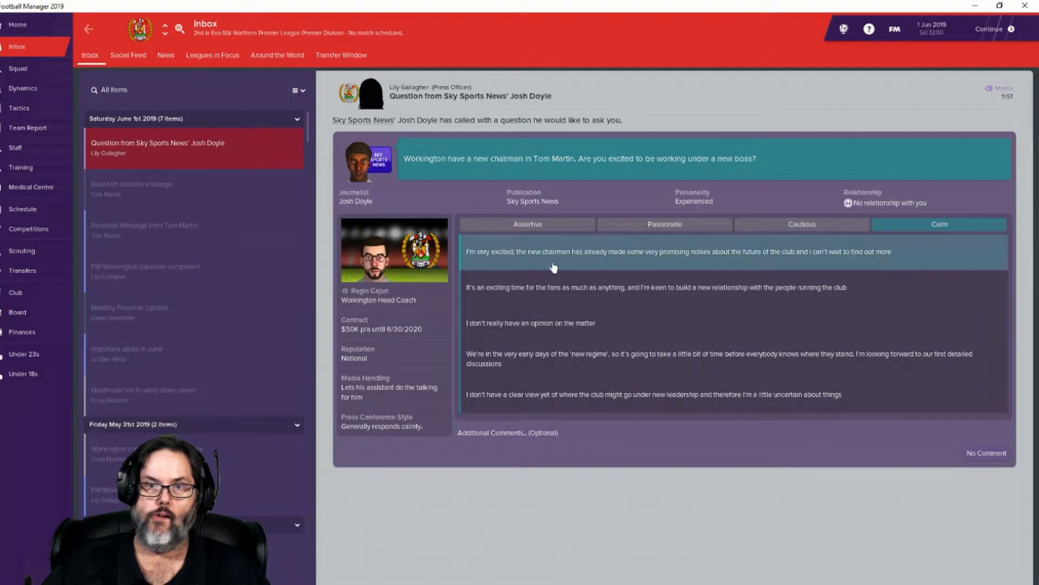
mouse_move(548, 303)
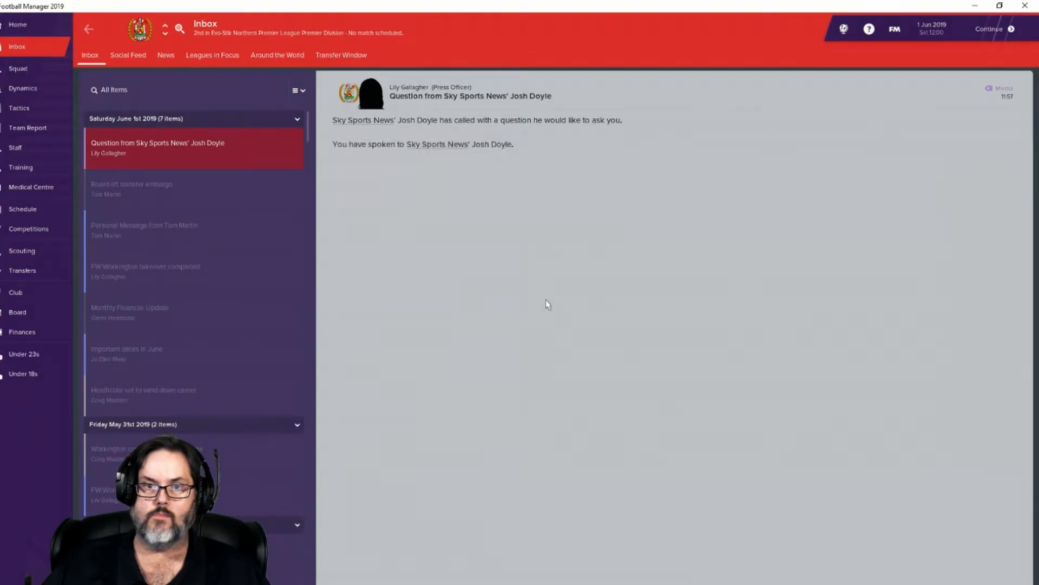
left_click(988, 28)
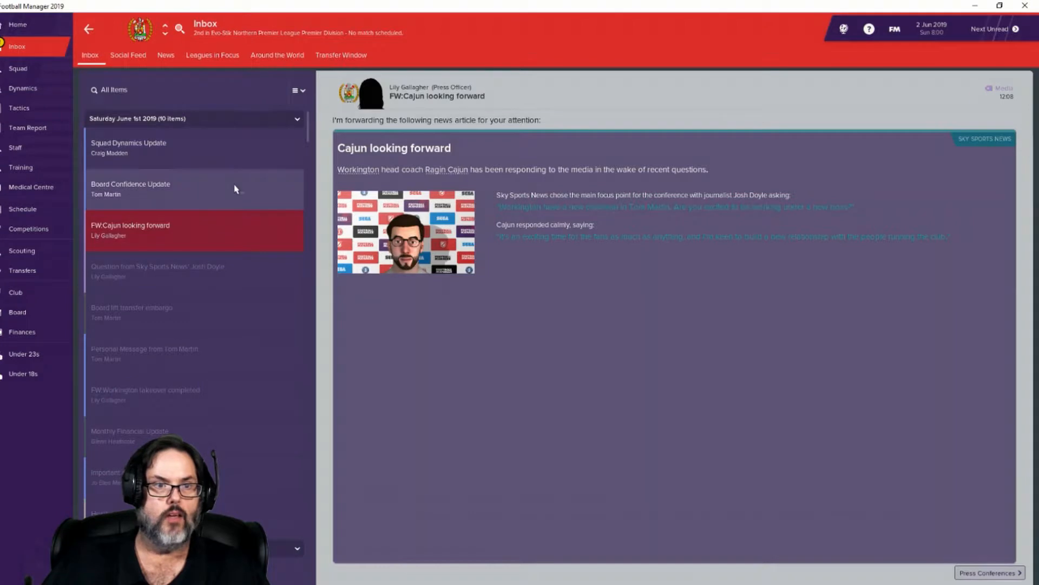
Step: Read the squad dynamics update and social feed, then advance to 30 June 2019
left_click(157, 147)
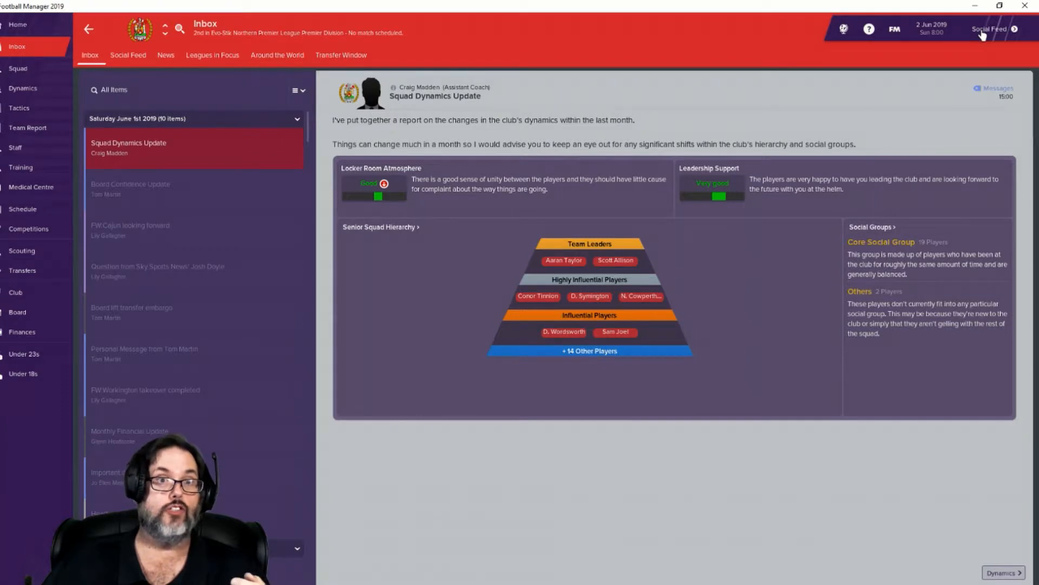
left_click(128, 56)
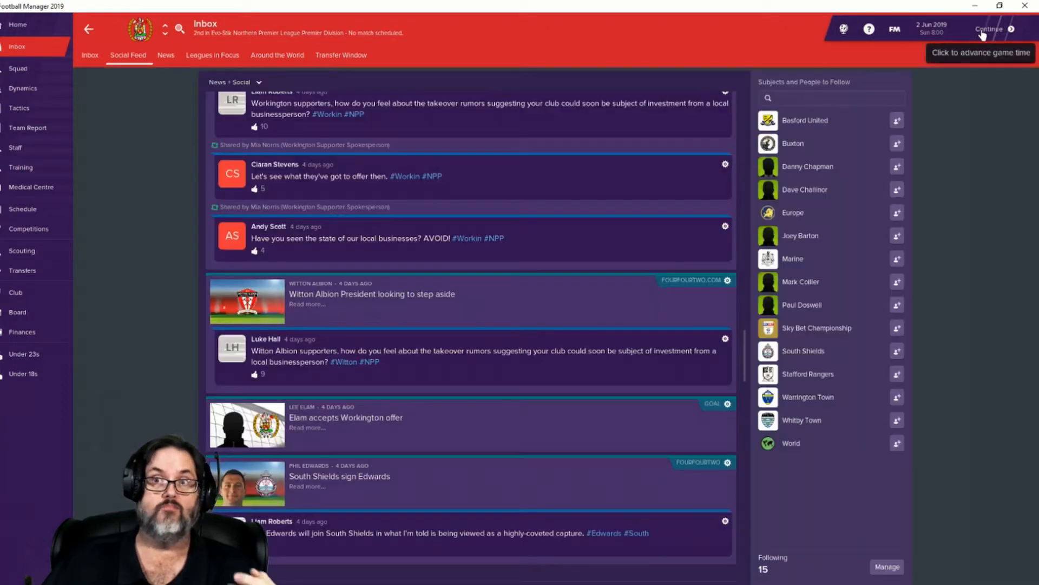
left_click(988, 30)
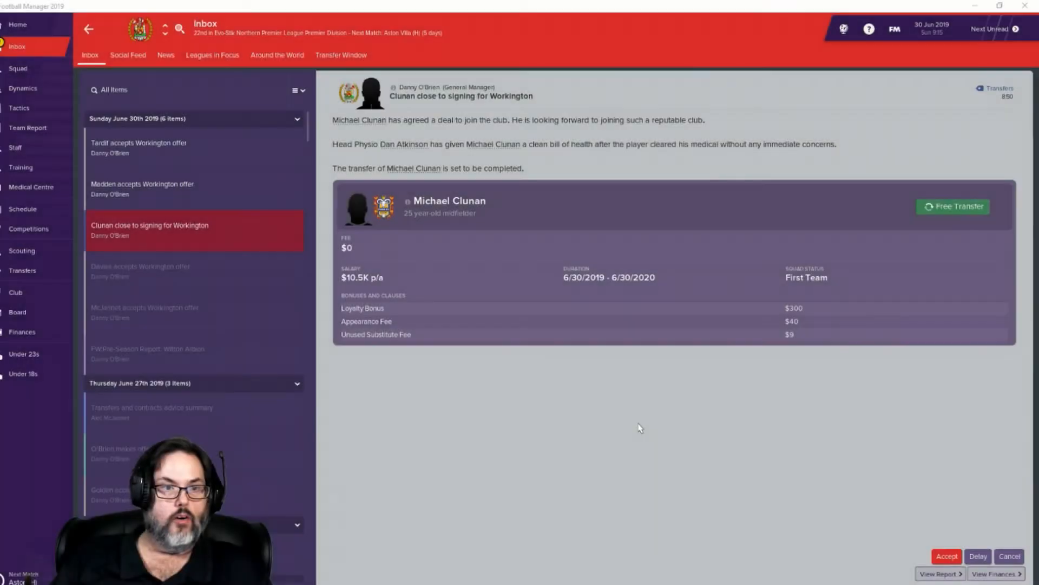
mouse_move(32, 147)
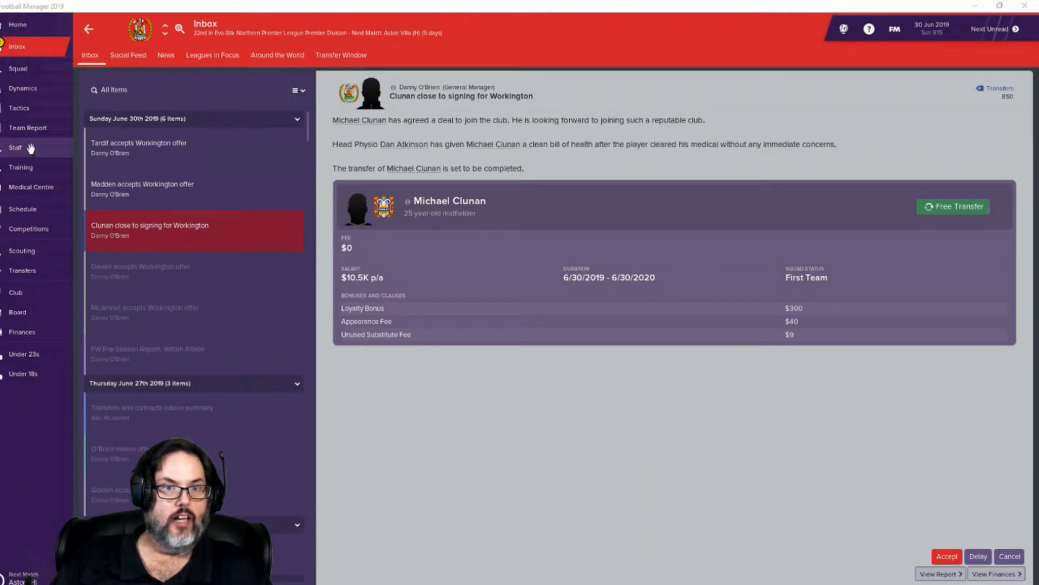
Step: Show Workington's four-member recruitment team with attribute ratings in the Staff section
left_click(17, 147)
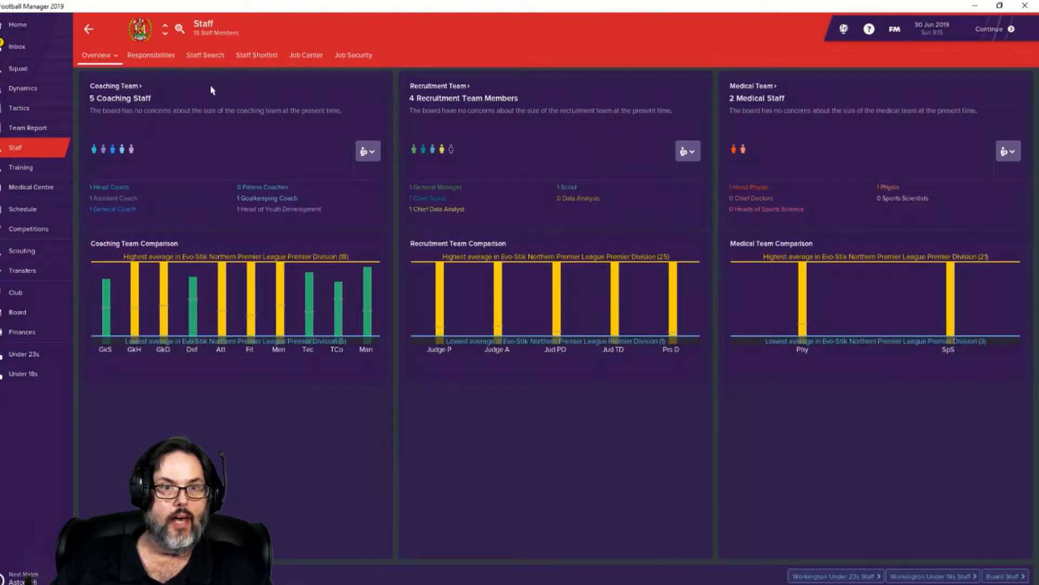
mouse_move(440, 92)
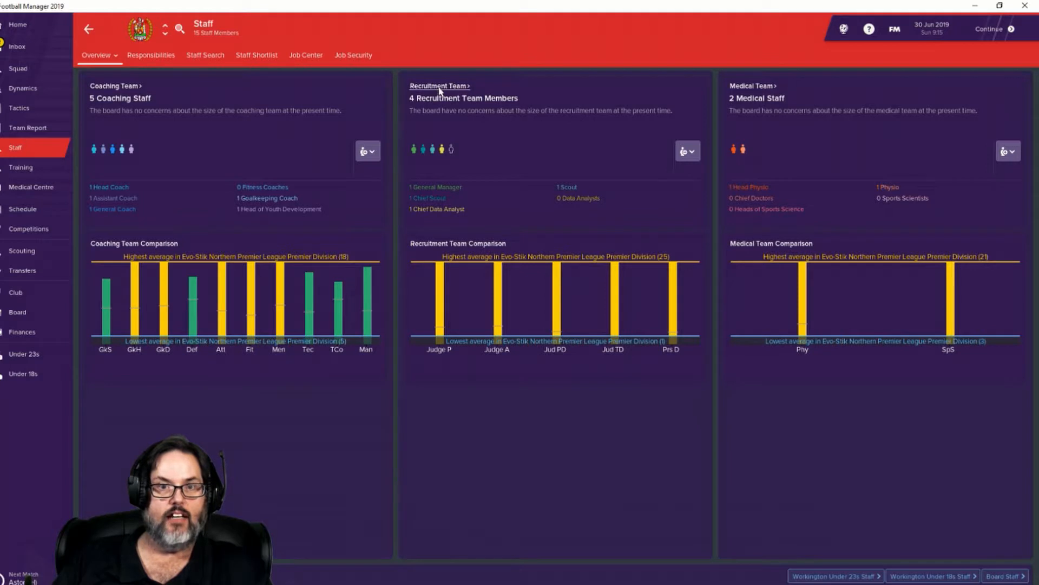
left_click(435, 85)
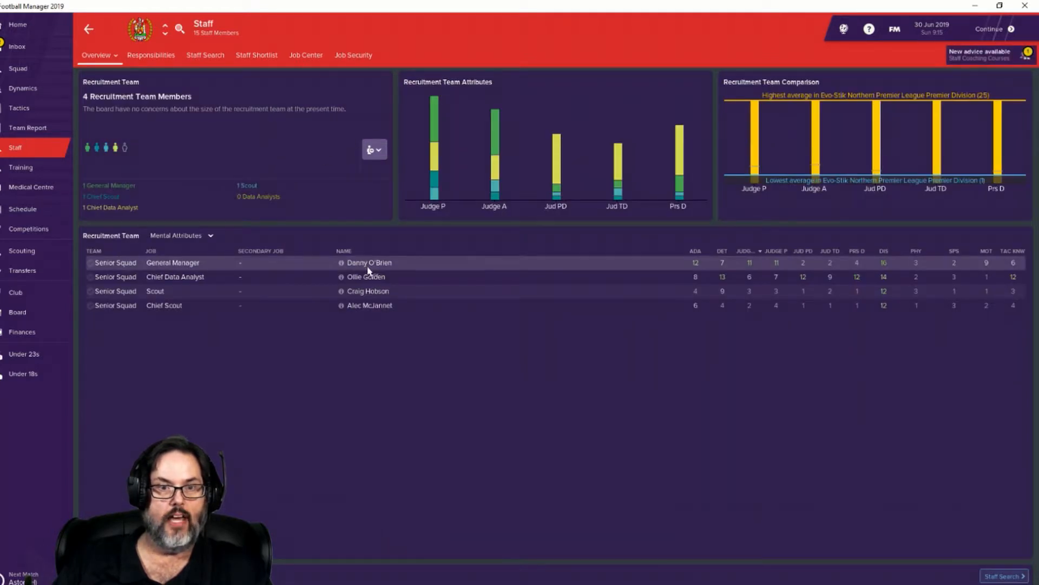
mouse_move(366, 266)
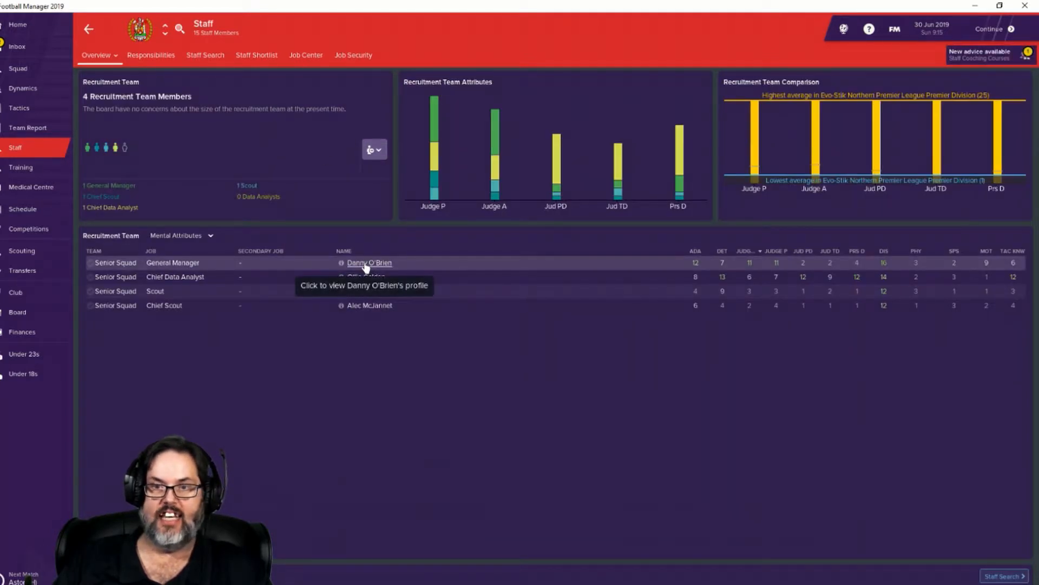
Step: View general manager Danny O'Brien's staff profile with his scouting and knowledge attributes
left_click(369, 262)
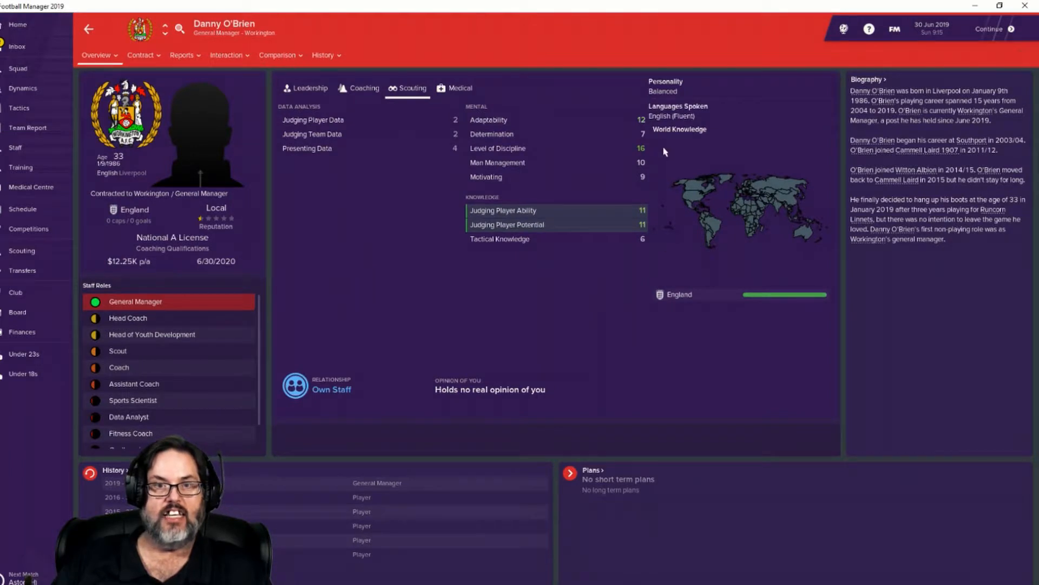
mouse_move(639, 250)
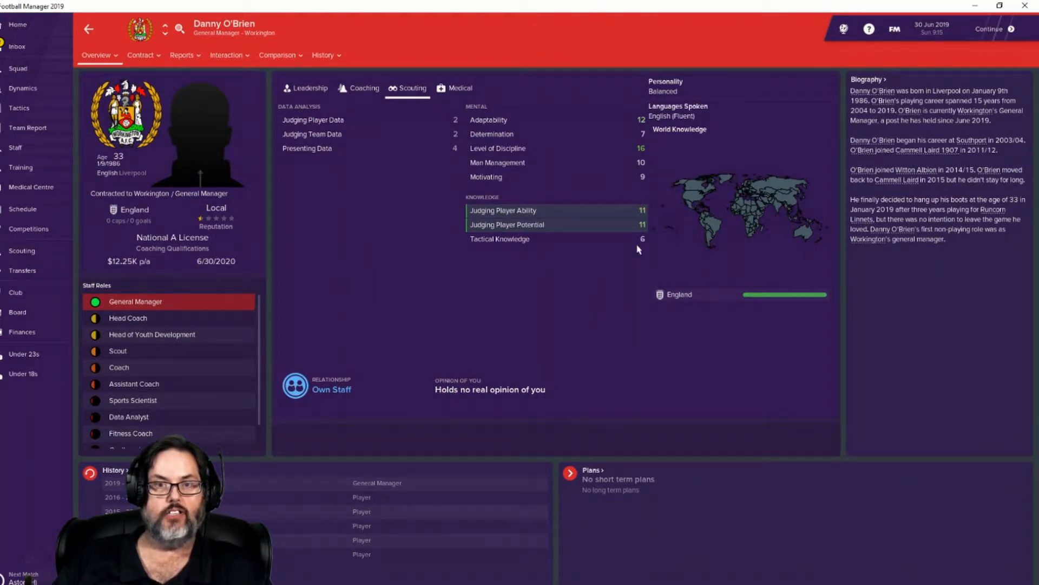
mouse_move(658, 233)
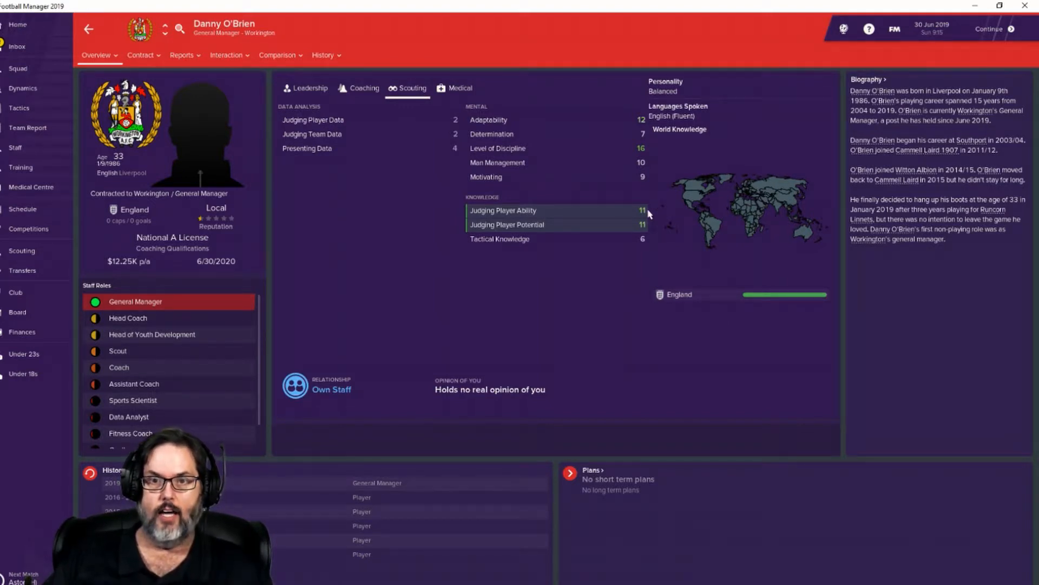
mouse_move(654, 231)
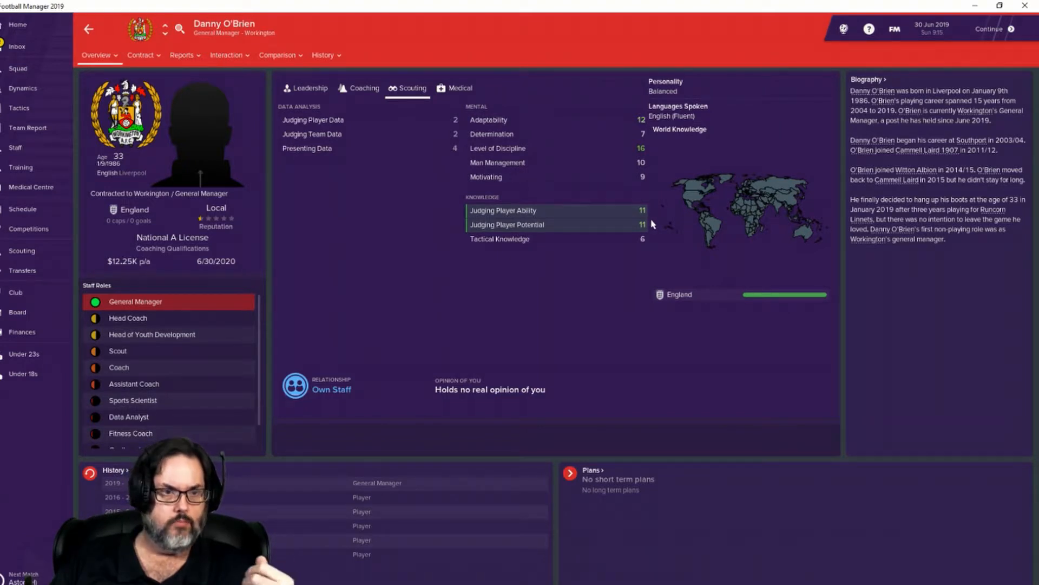
mouse_move(197, 269)
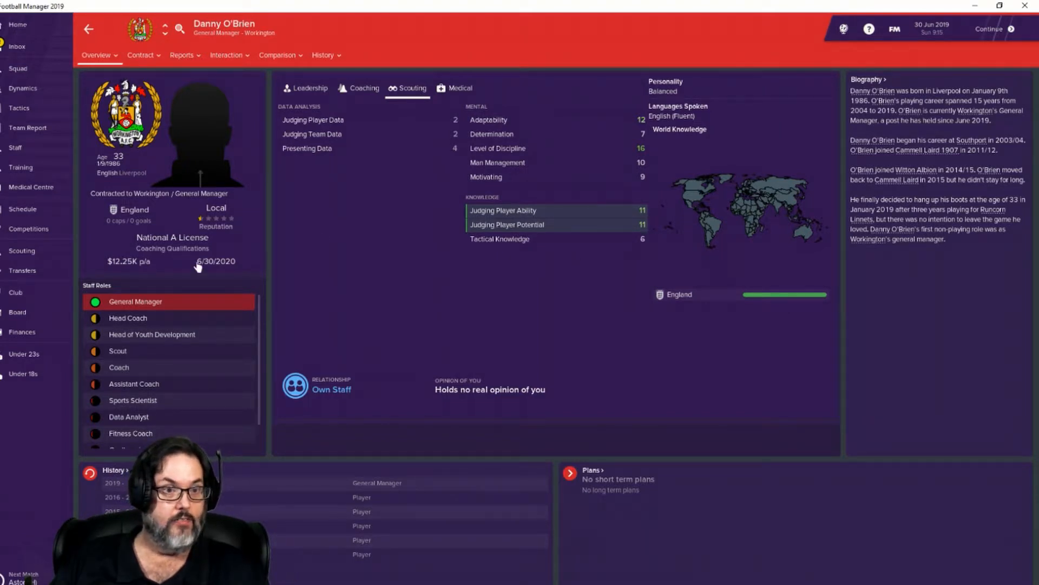
mouse_move(154, 271)
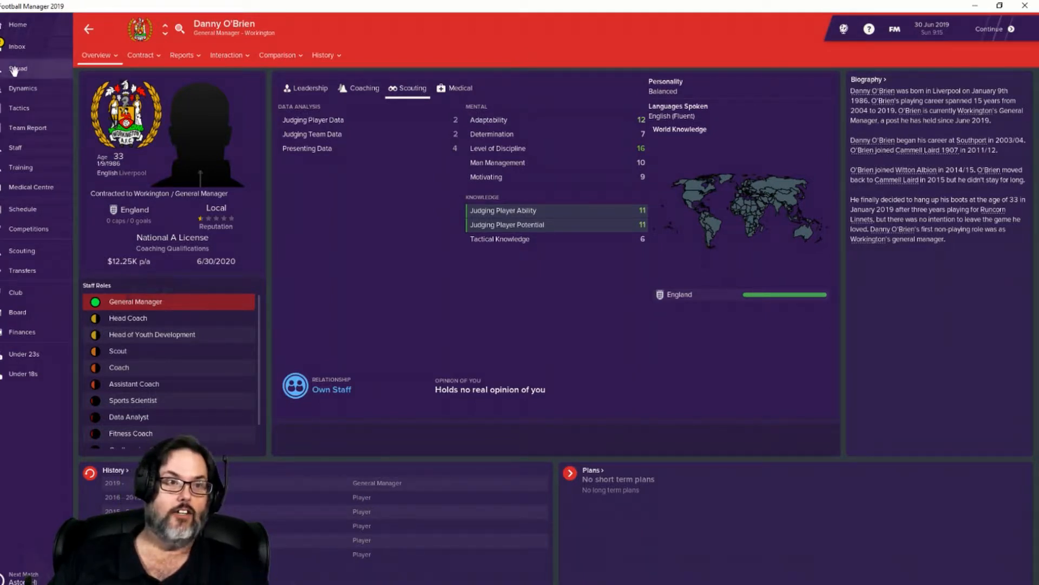
left_click(17, 38)
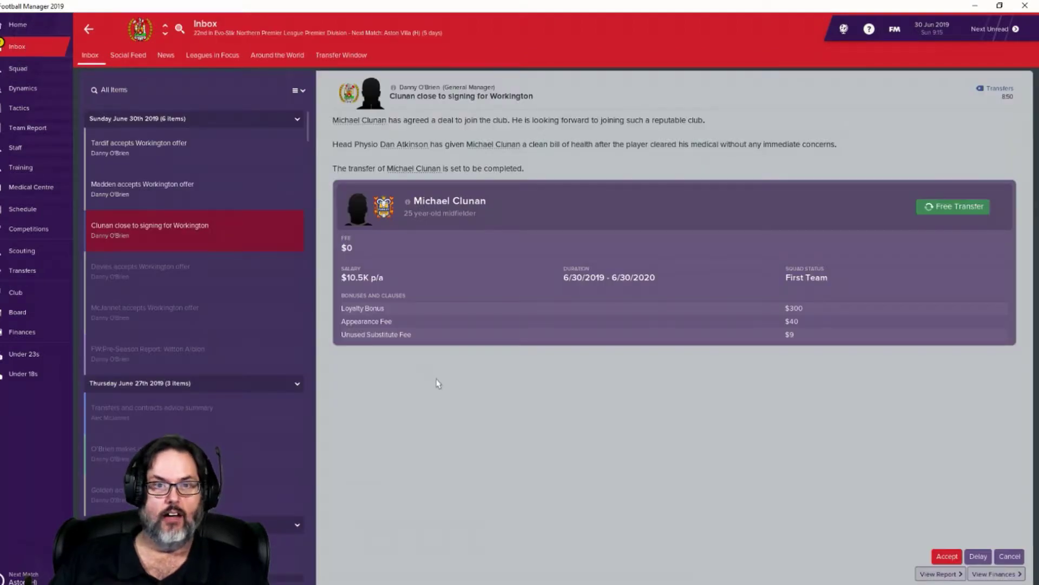
mouse_move(412, 469)
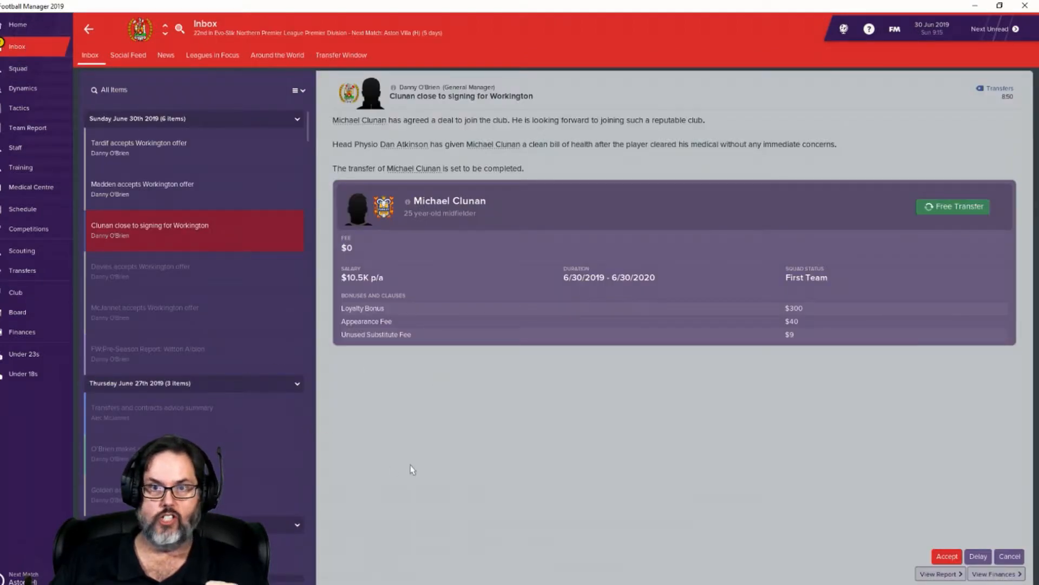
mouse_move(487, 262)
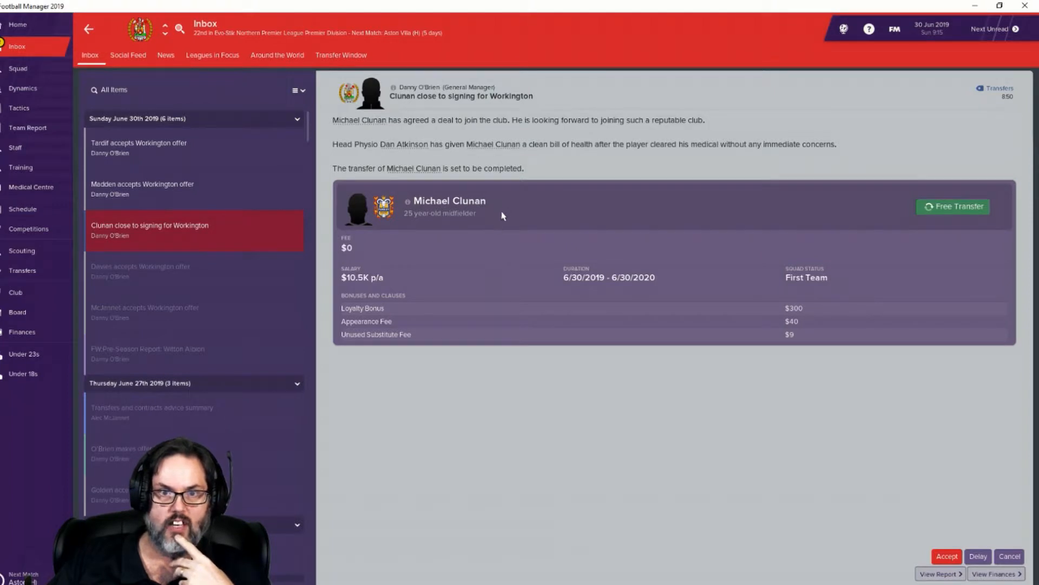
mouse_move(489, 217)
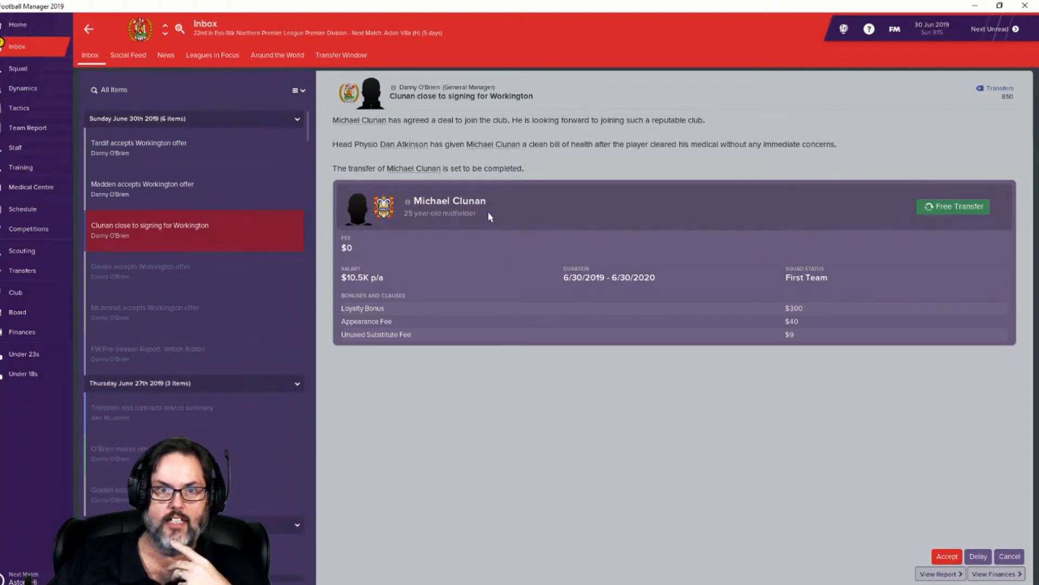
mouse_move(449, 284)
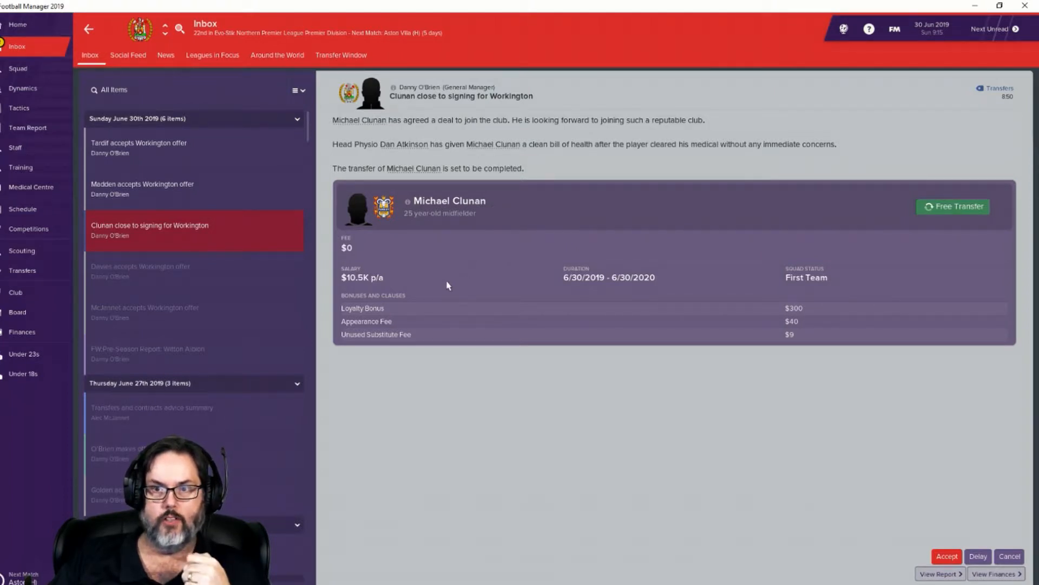
mouse_move(458, 290)
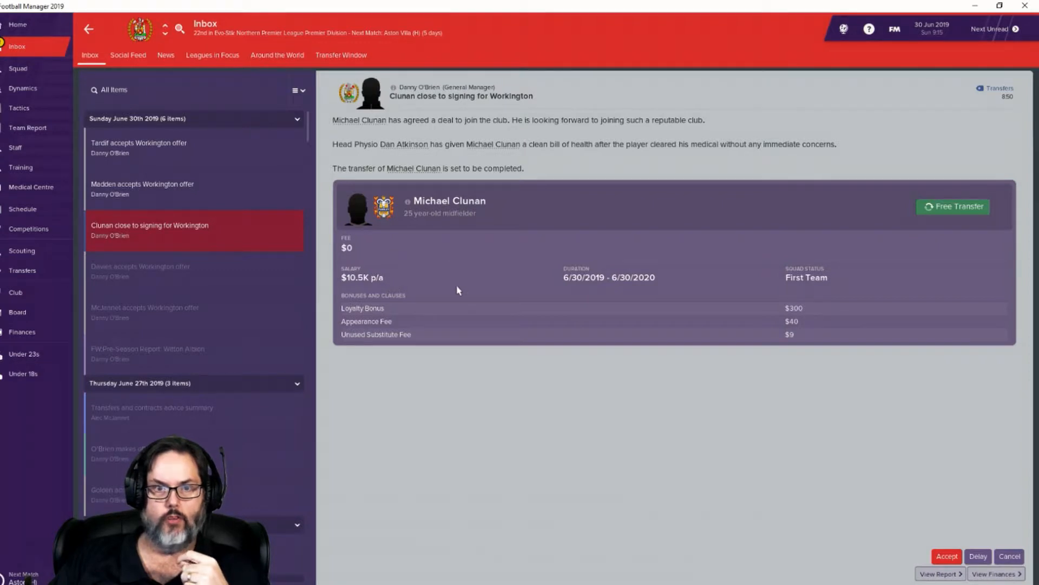
mouse_move(451, 206)
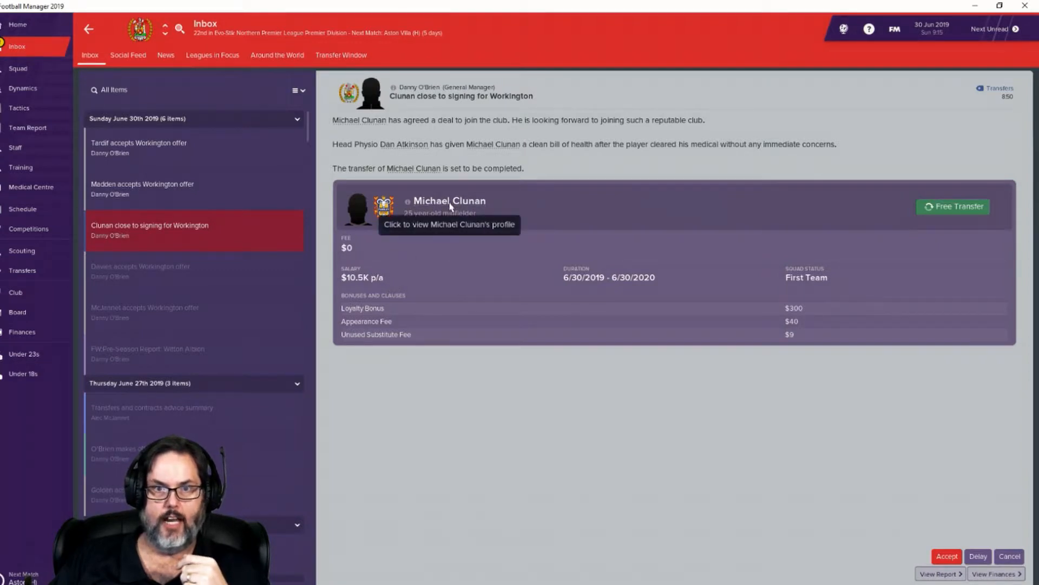
Step: View Michael Clunan's full profile from the transfer message: attributes, positions and career stats
left_click(451, 200)
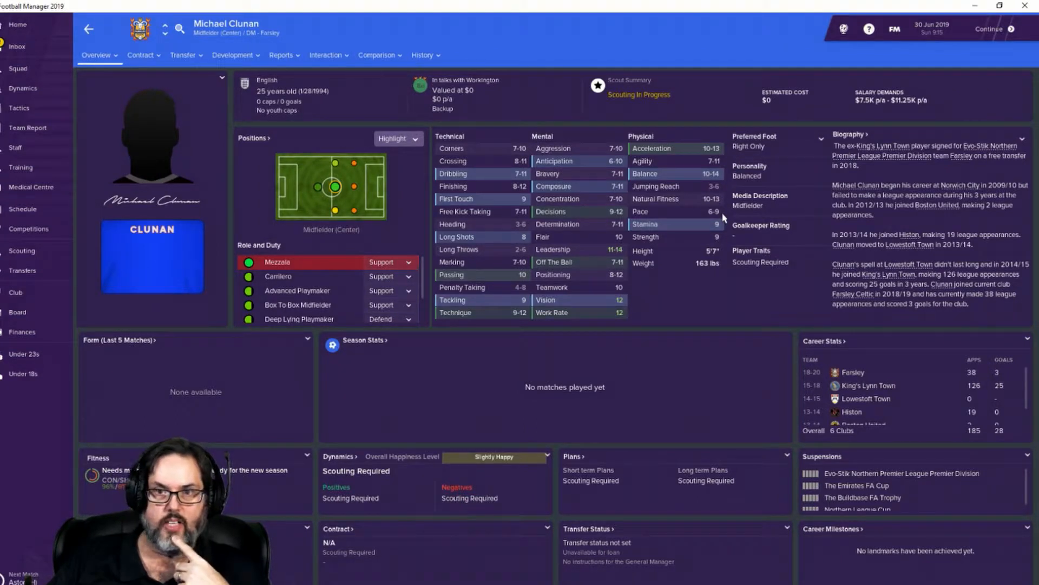
mouse_move(715, 217)
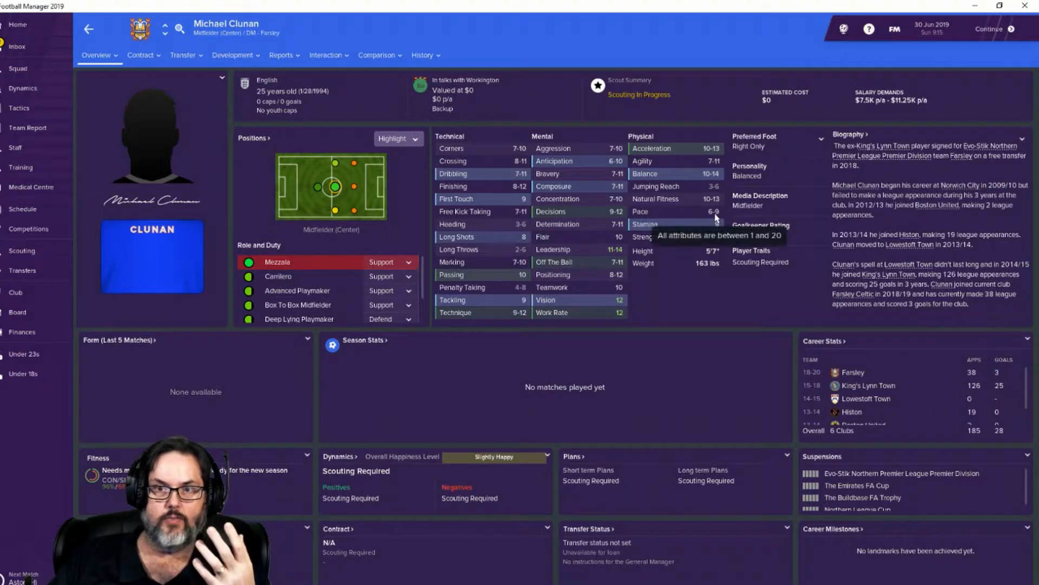
mouse_move(722, 215)
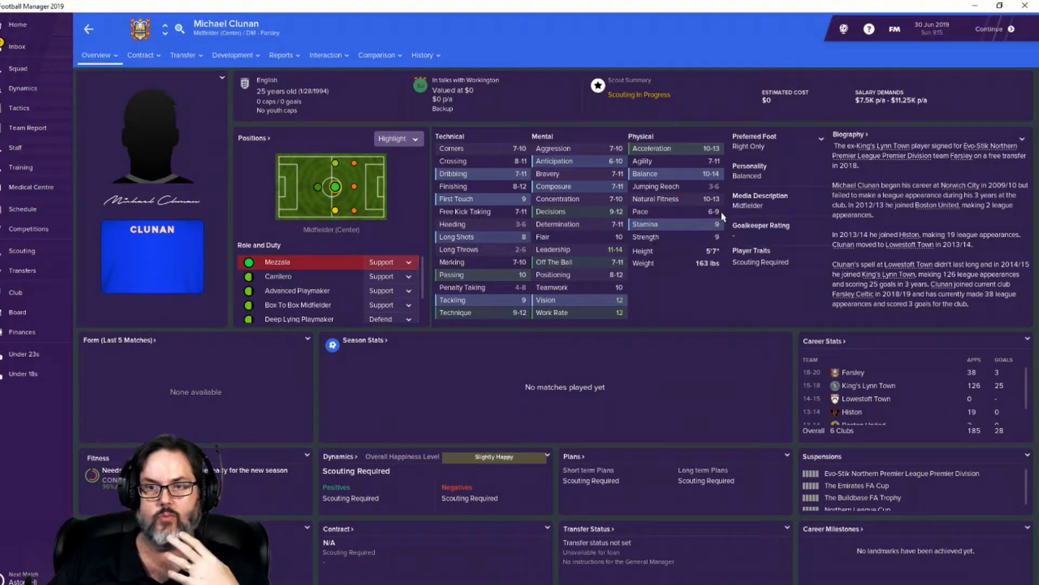
mouse_move(719, 154)
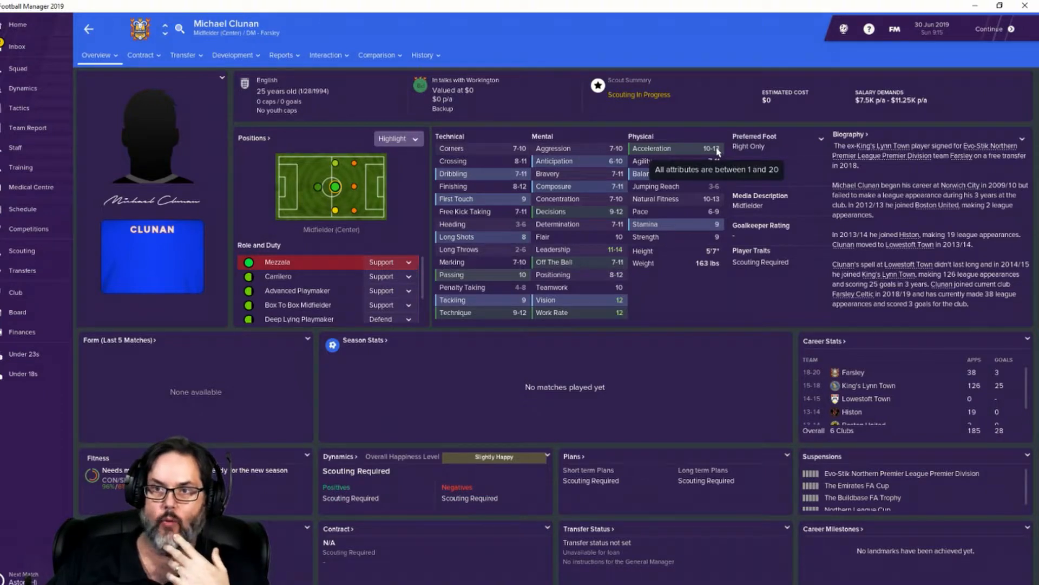
mouse_move(726, 156)
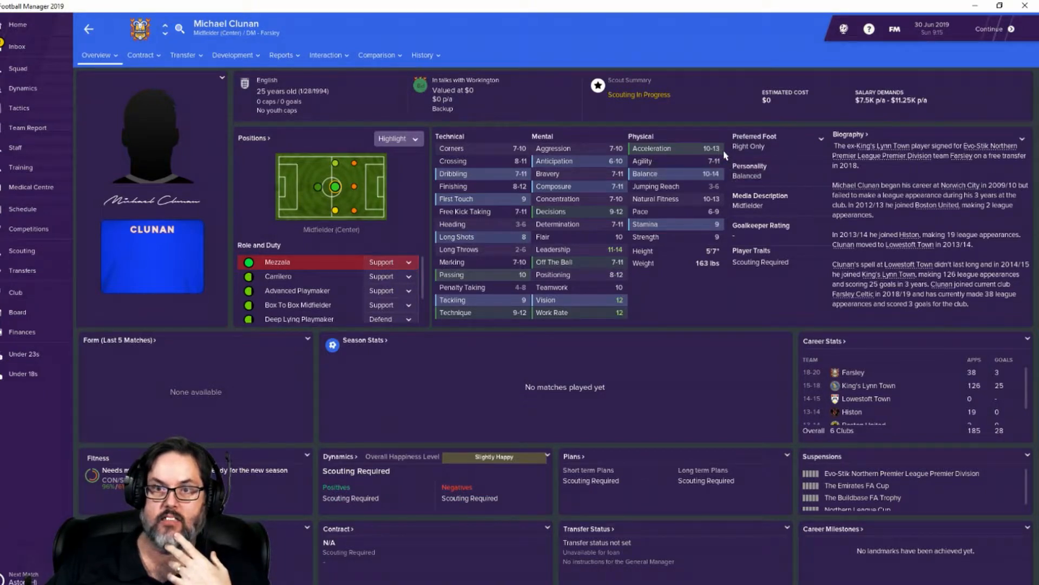
mouse_move(691, 188)
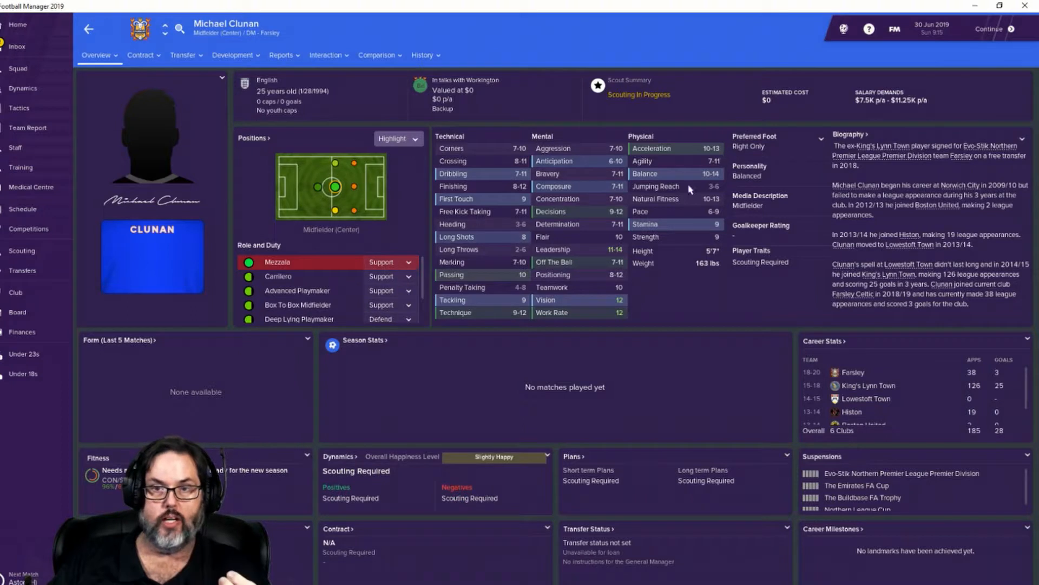
mouse_move(601, 219)
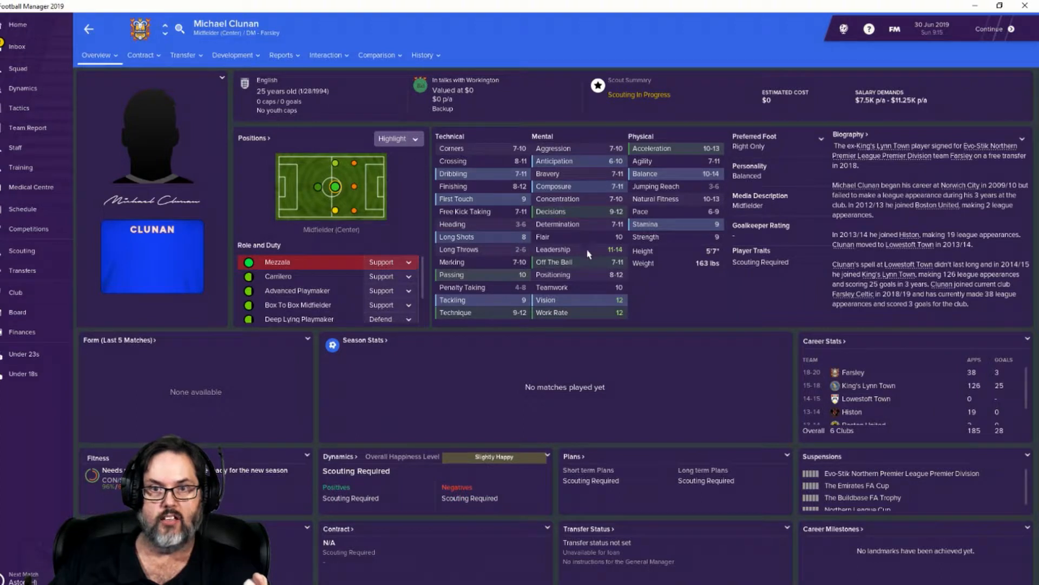
mouse_move(596, 309)
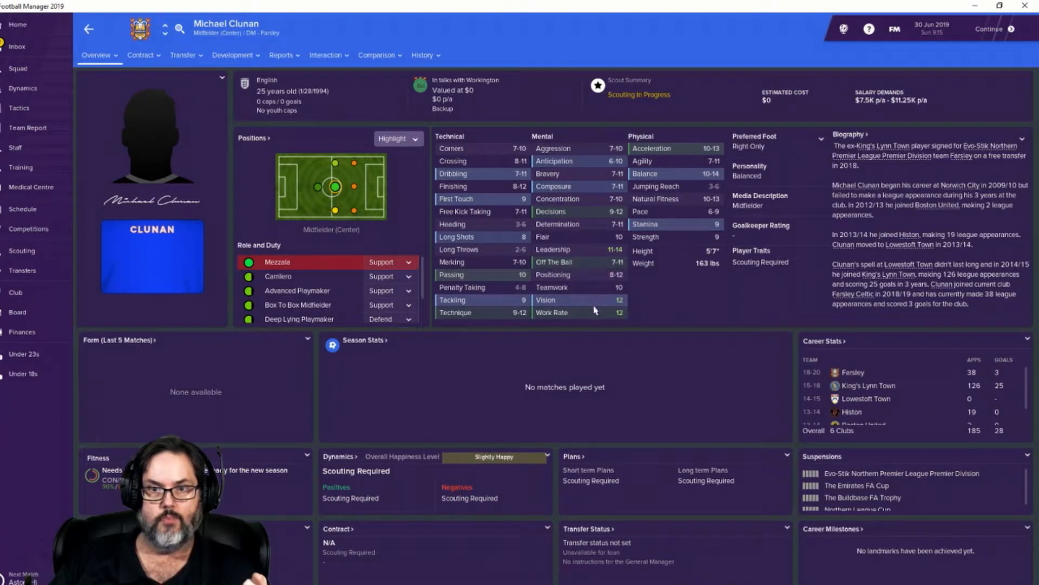
mouse_move(568, 314)
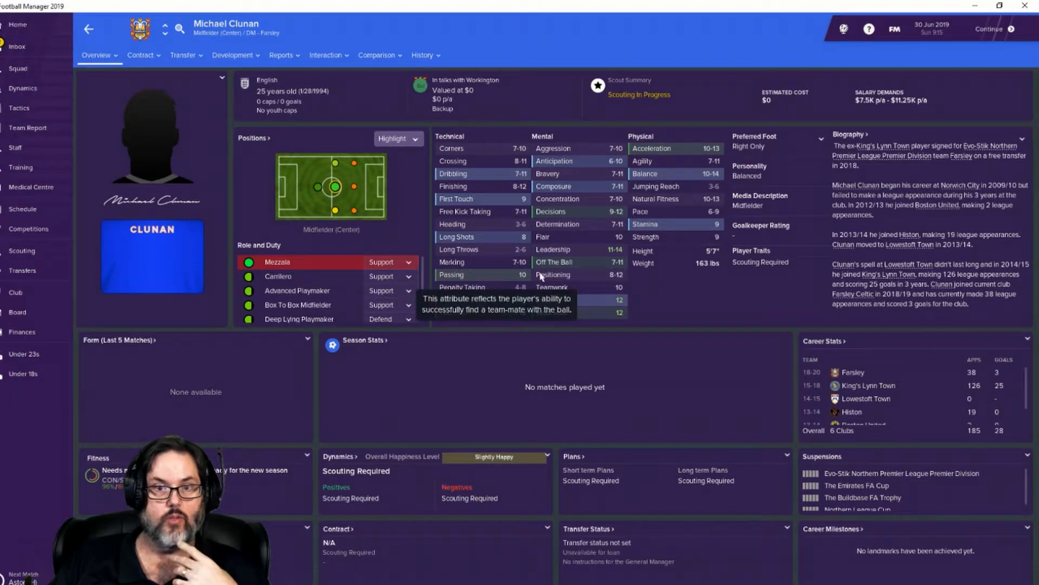
mouse_move(502, 323)
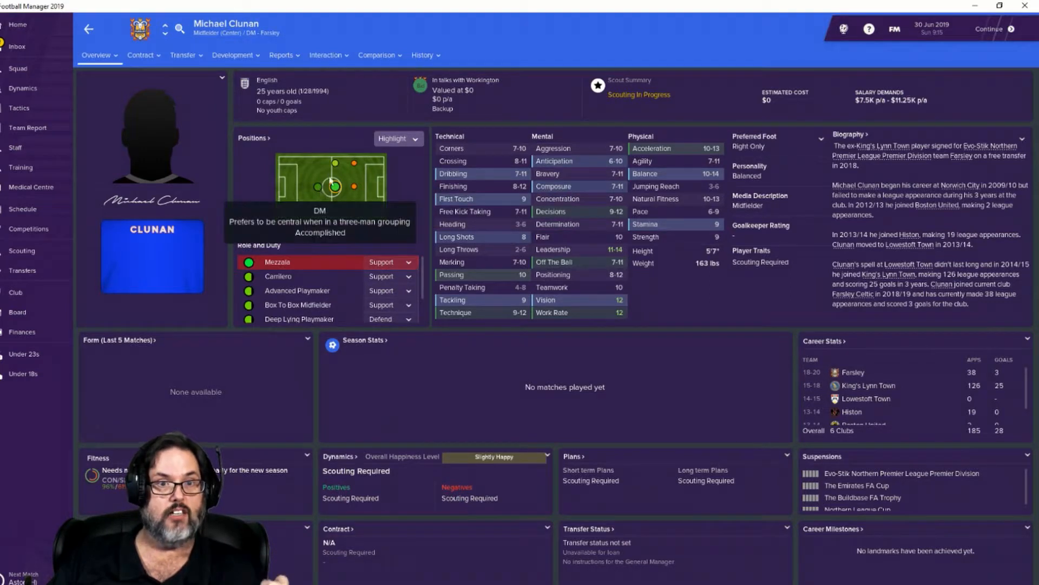
mouse_move(344, 233)
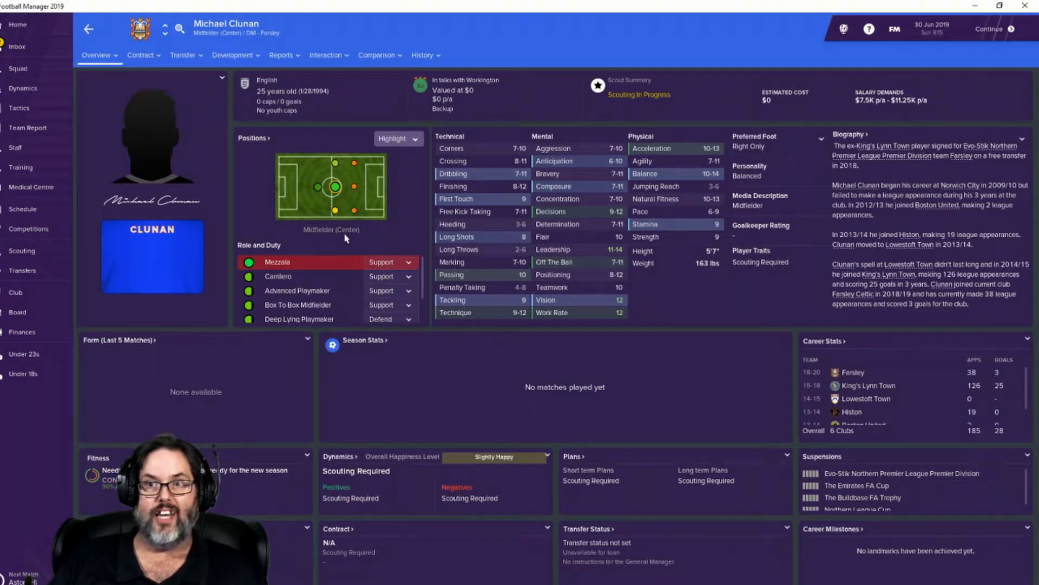
mouse_move(355, 178)
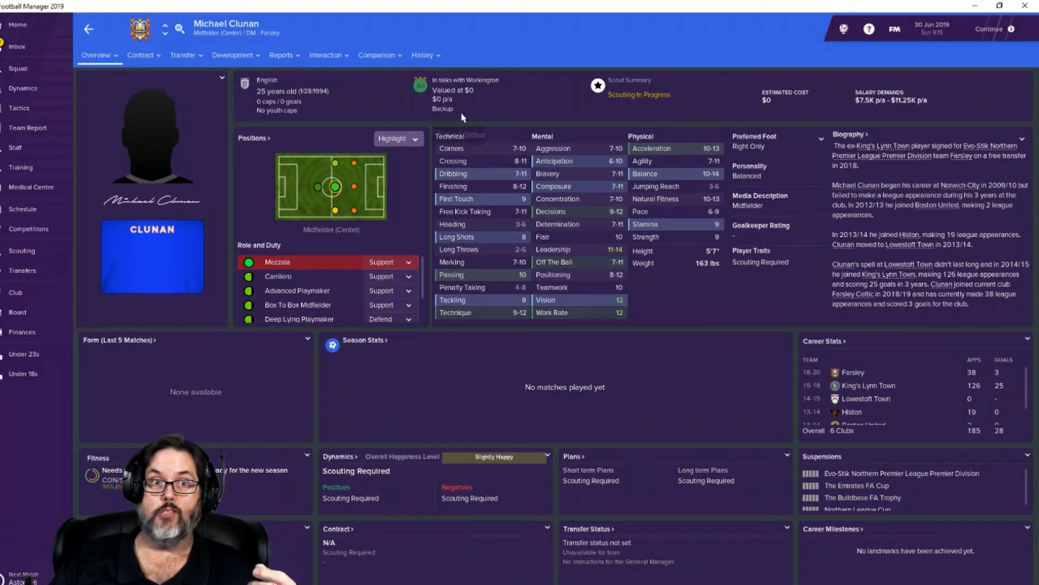
mouse_move(464, 117)
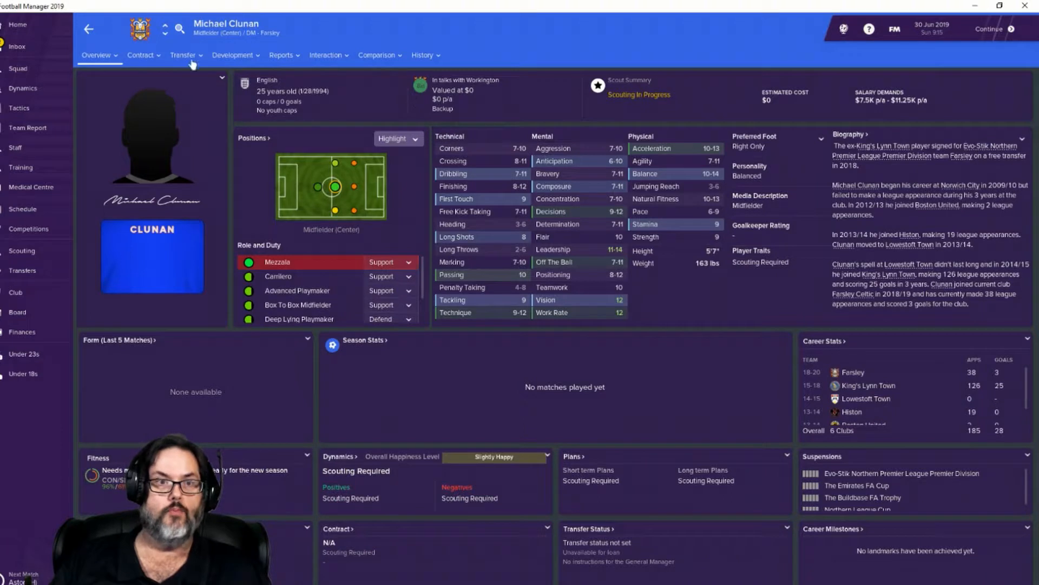
Step: Return to the Clunan transfer message and accept his free transfer to Workington
left_click(20, 46)
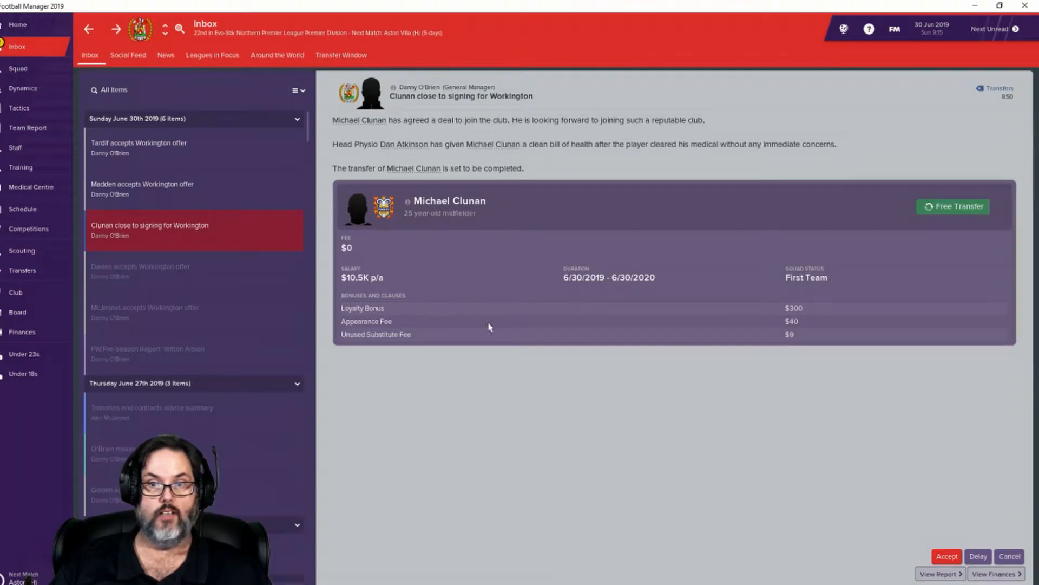
mouse_move(747, 338)
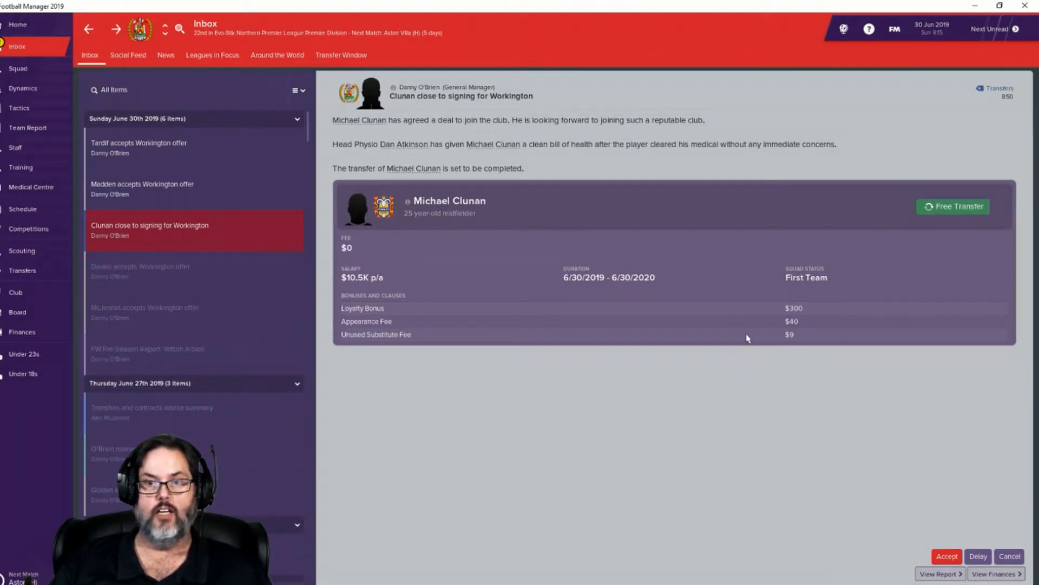
mouse_move(755, 338)
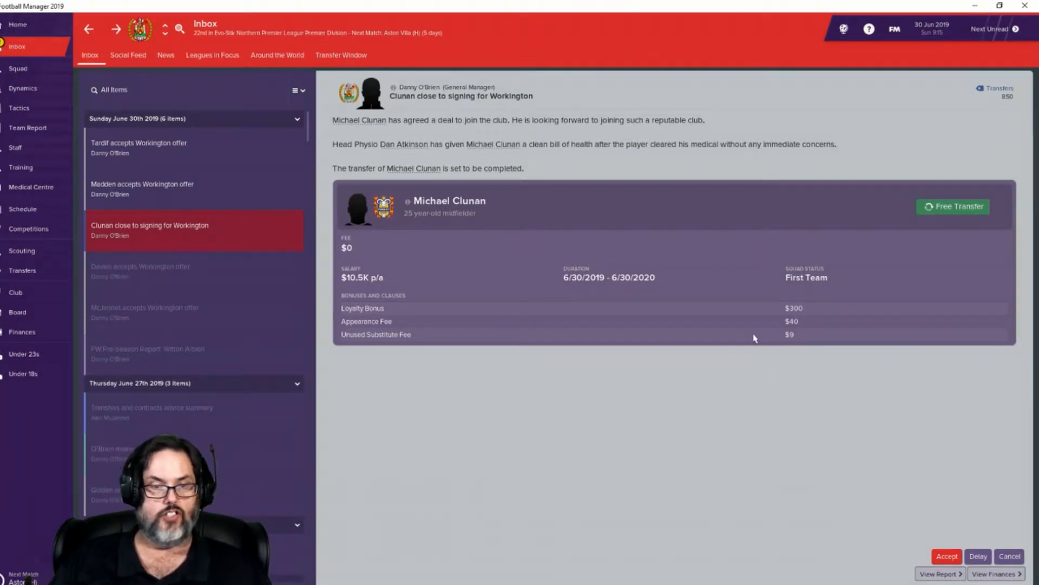
mouse_move(446, 292)
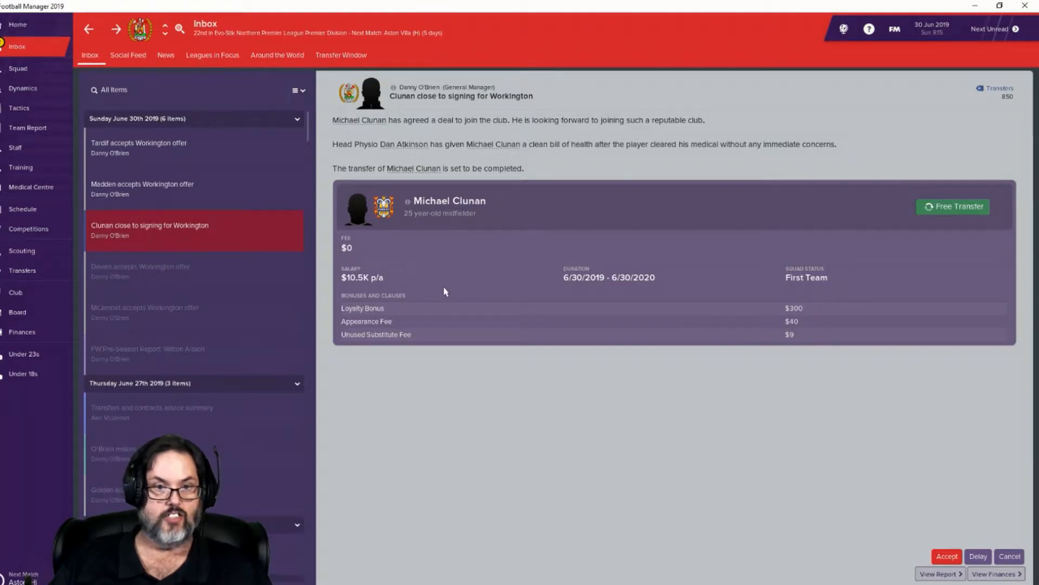
mouse_move(421, 322)
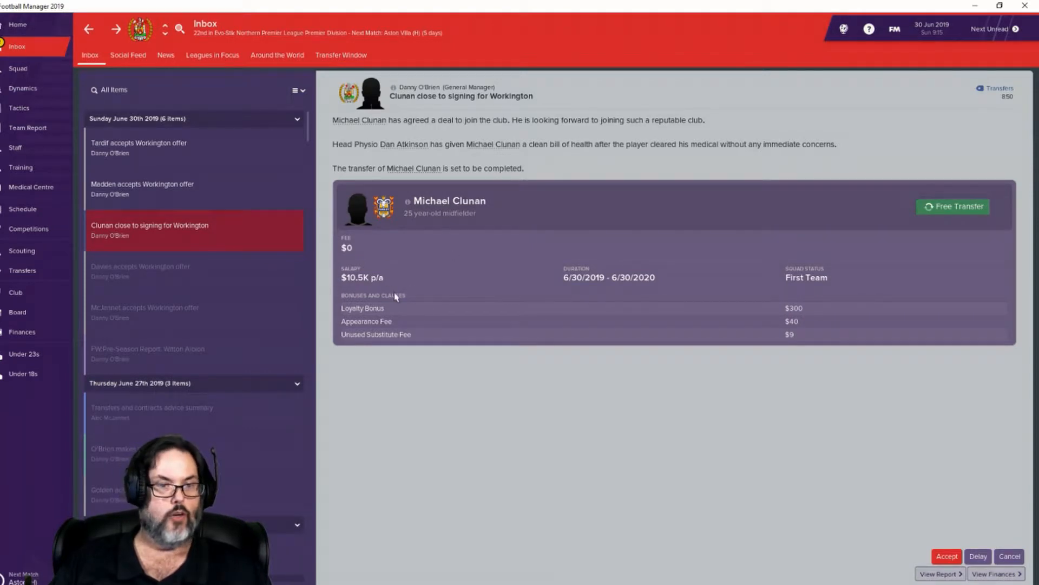
mouse_move(635, 322)
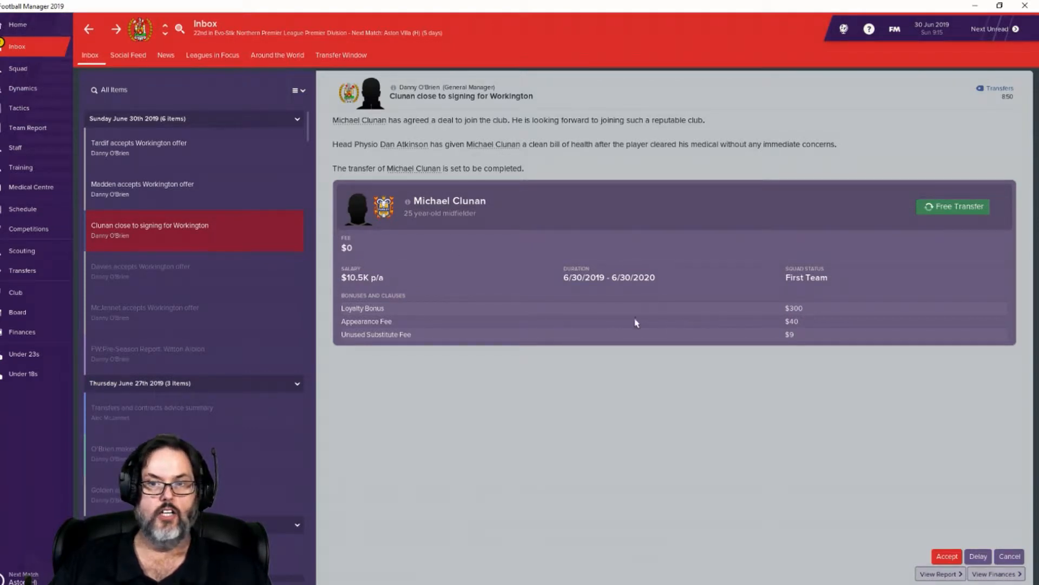
mouse_move(803, 320)
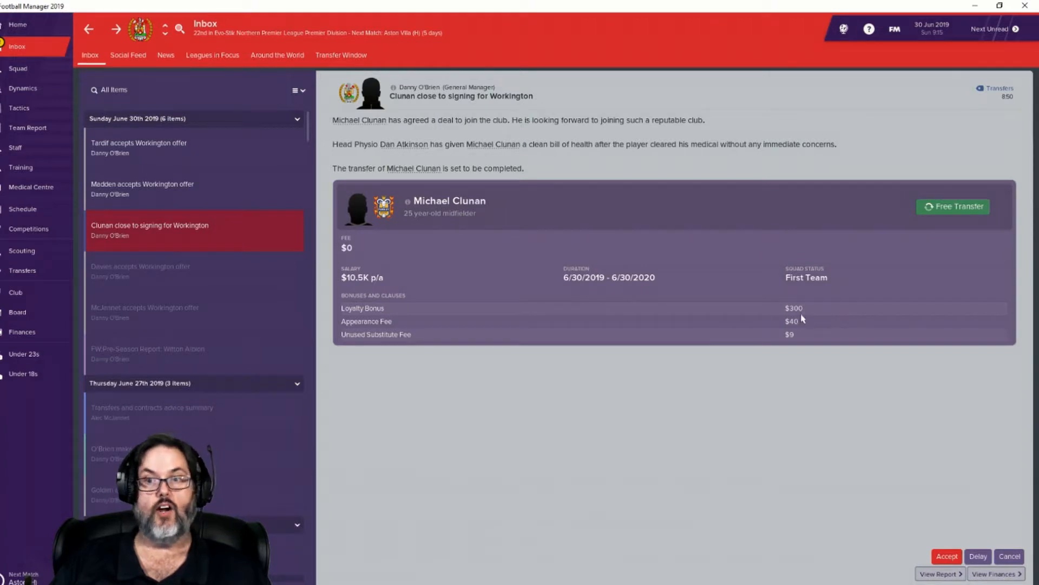
mouse_move(751, 336)
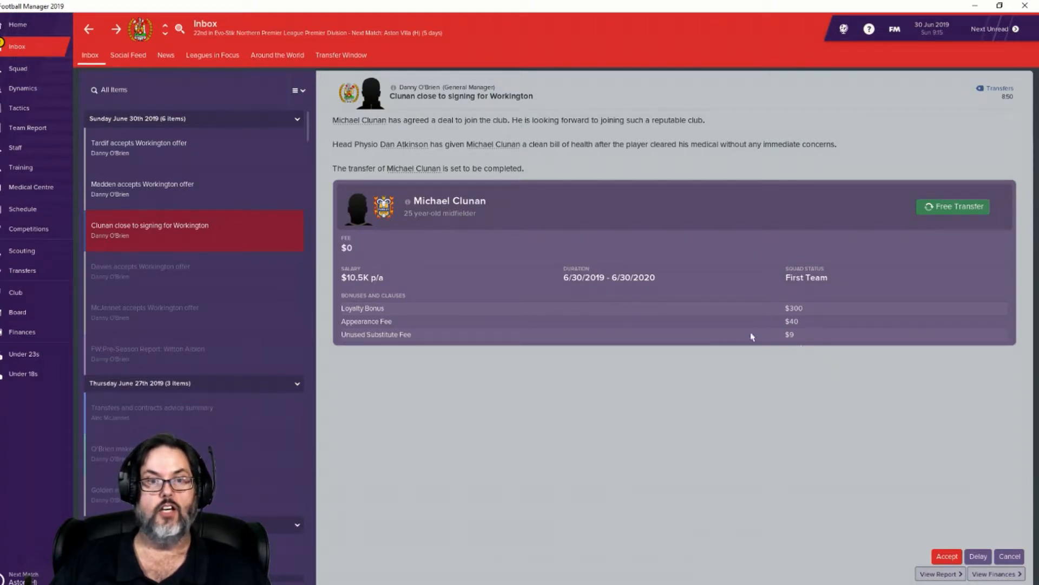
mouse_move(853, 317)
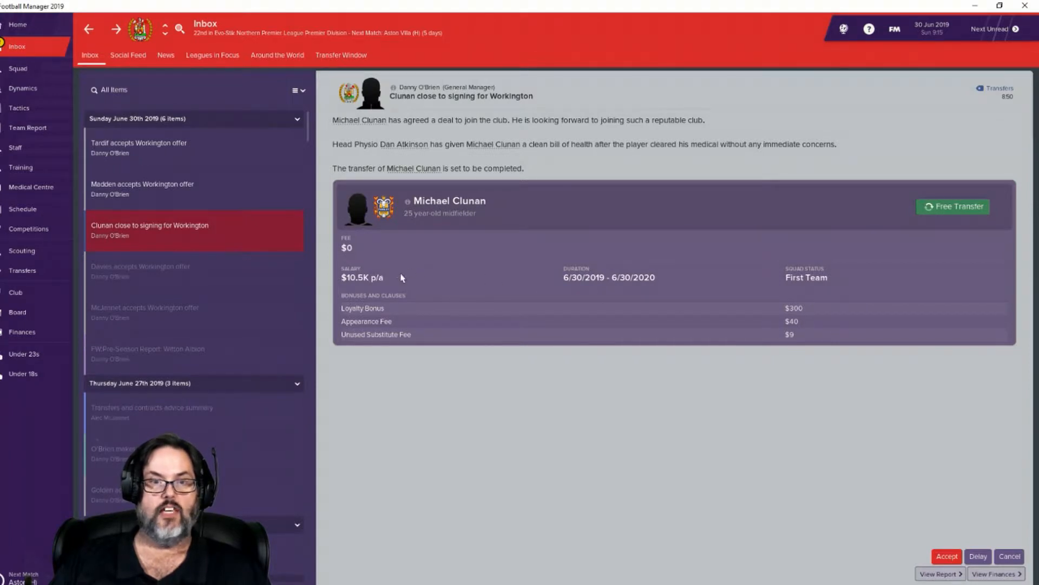
mouse_move(402, 285)
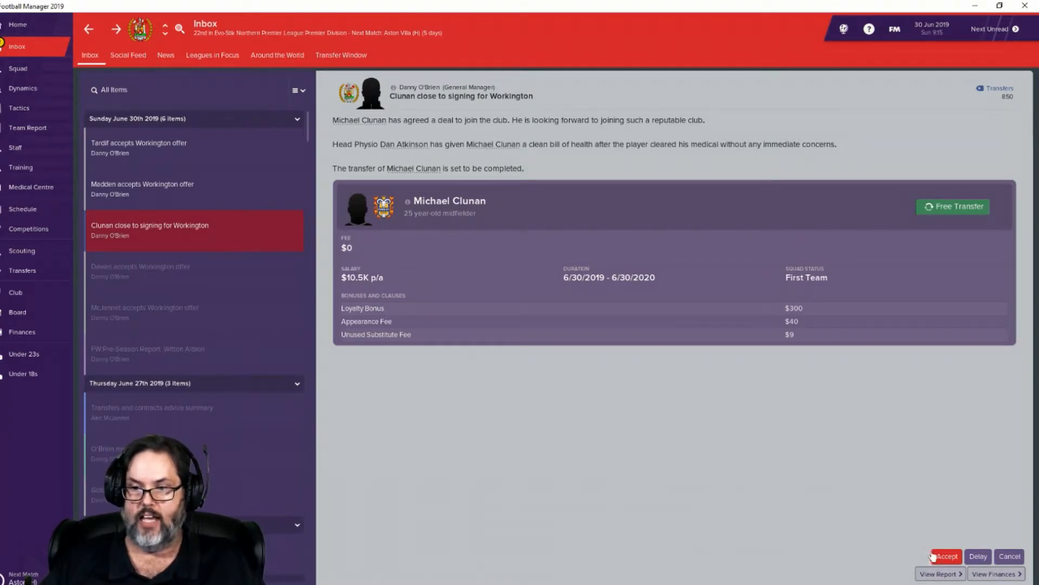
left_click(946, 556)
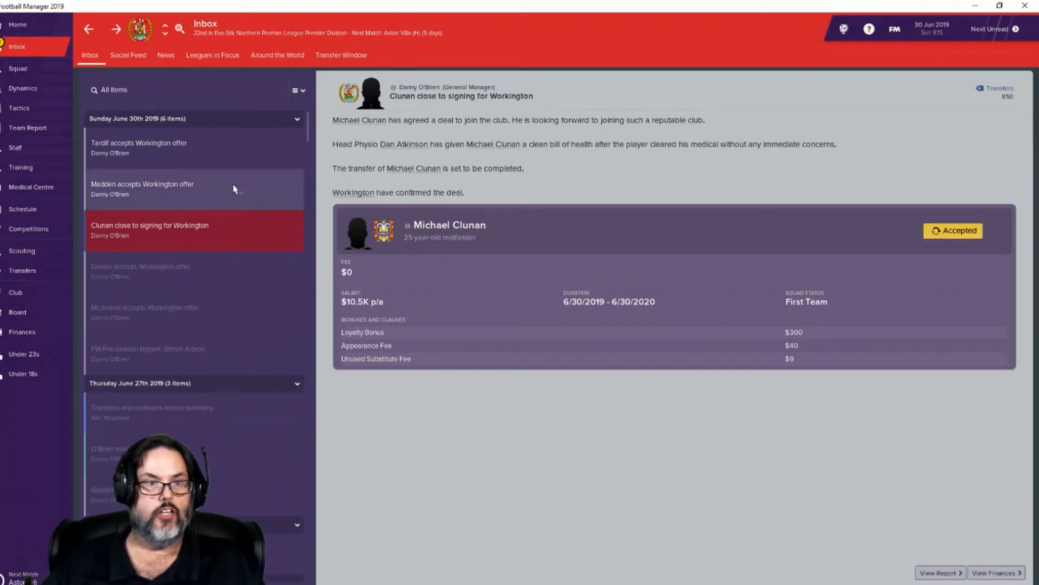
Step: Read Craig Madden's assistant coach renewal, then Chris Tardif's goalkeeping coach contract message
left_click(163, 188)
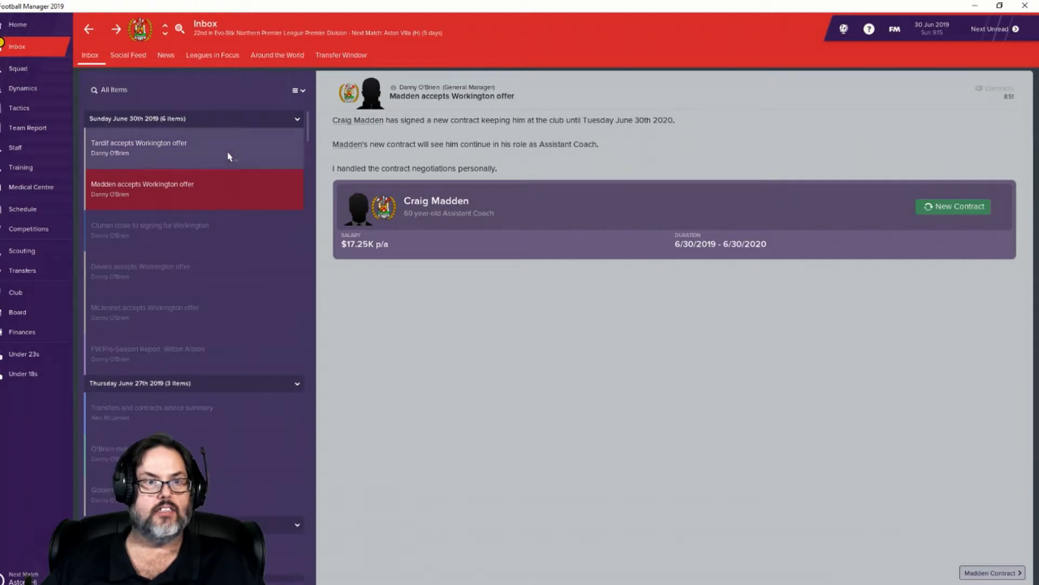
left_click(162, 146)
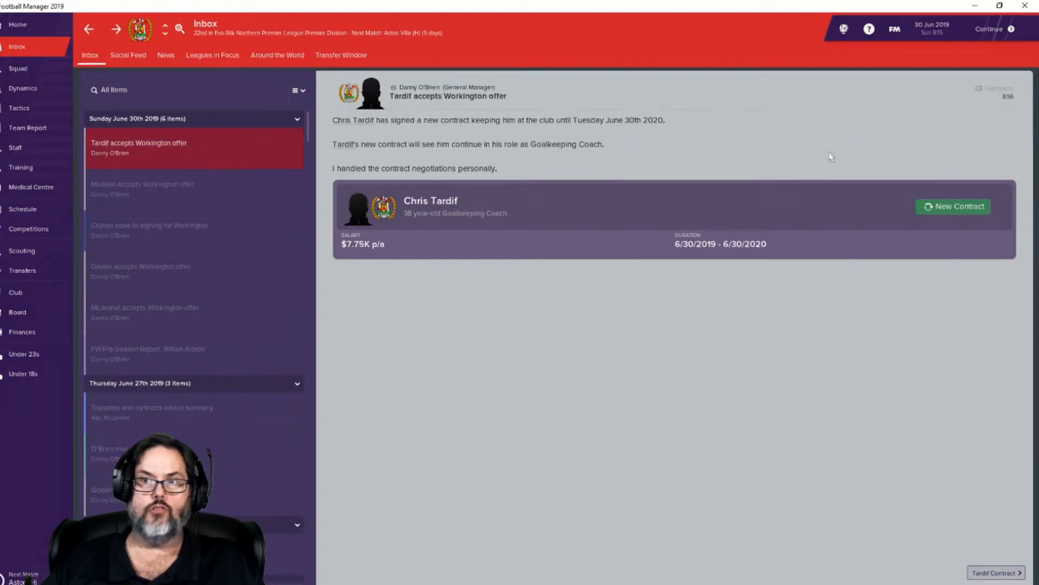
mouse_move(639, 131)
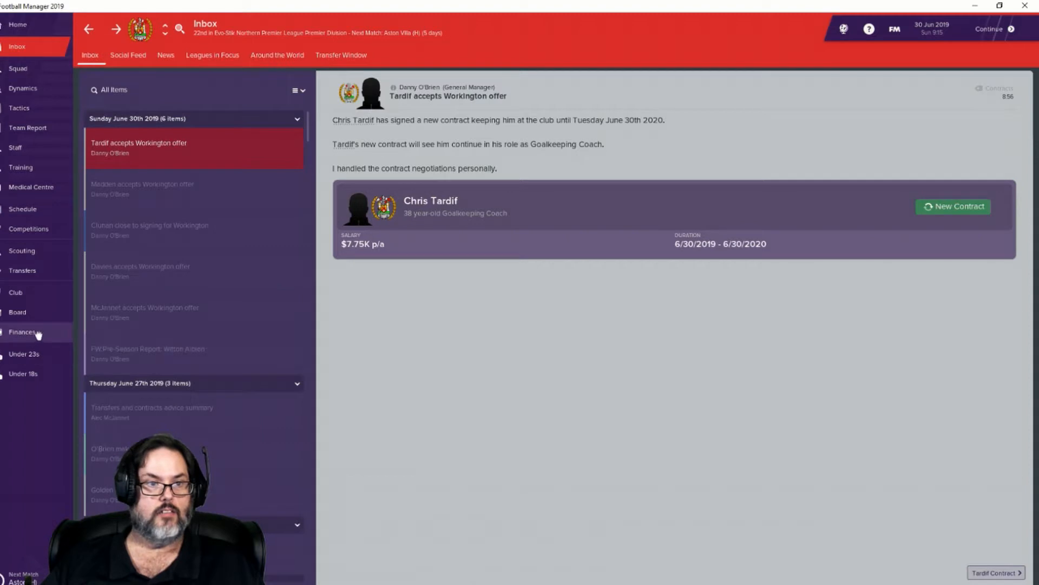
Step: Bring up Workington's Finances Summary showing balance, monthly profit, income and expenditure
left_click(22, 333)
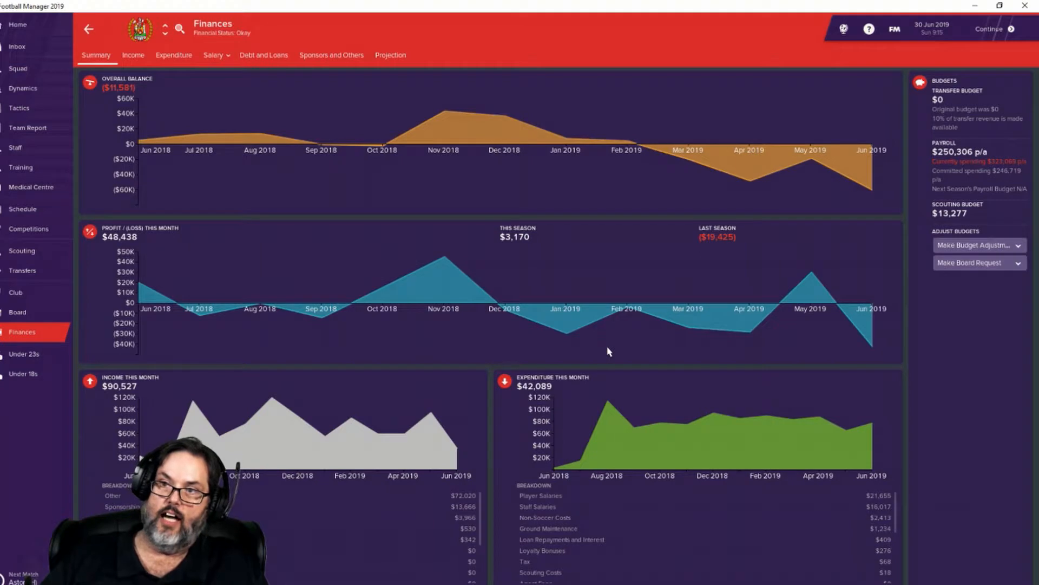
mouse_move(965, 162)
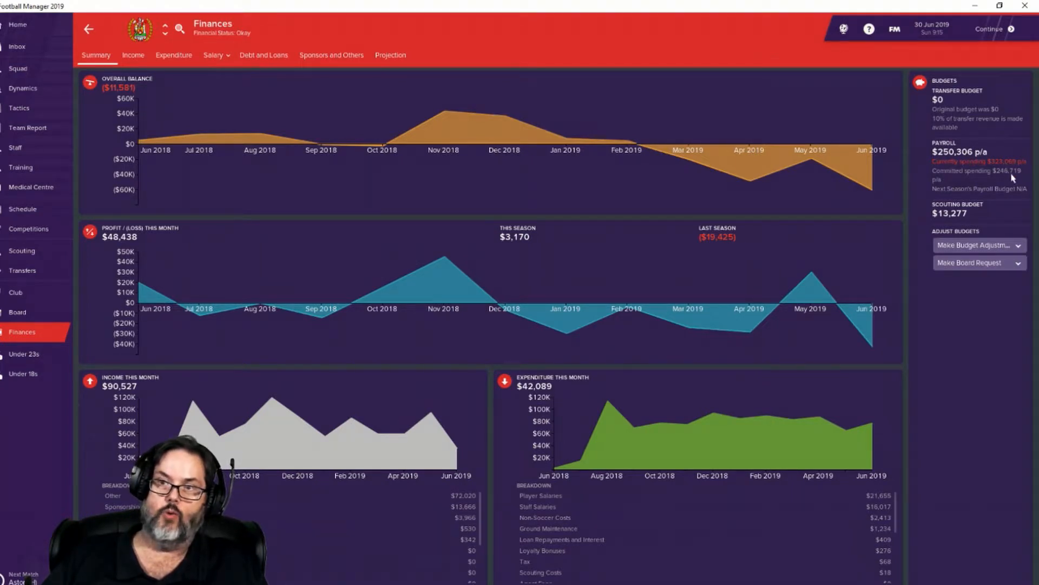
mouse_move(989, 33)
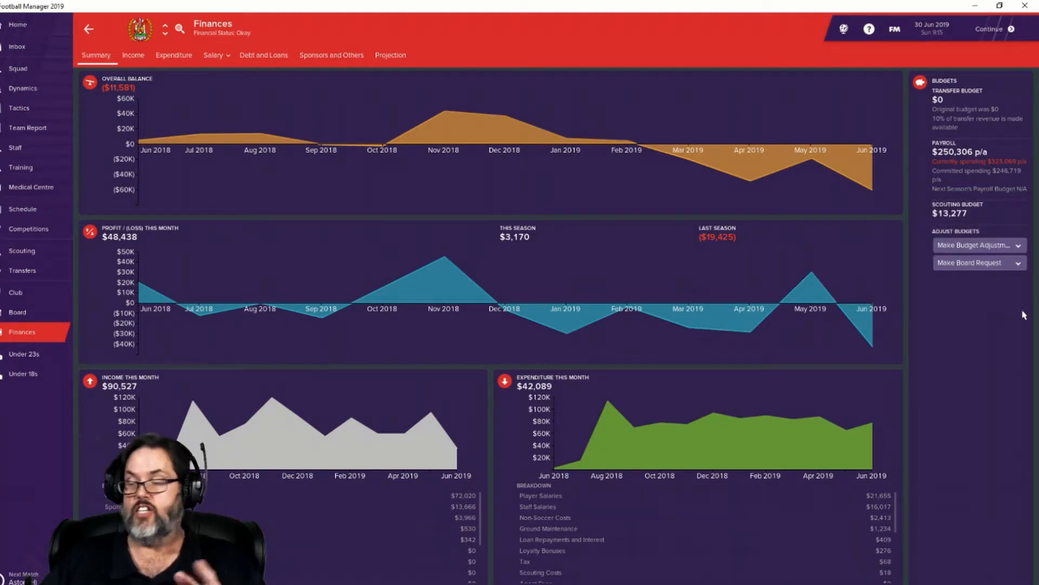
Step: Review the $24.5K bank loan under Debt and Loans, then return to the Summary for July 2019
left_click(263, 54)
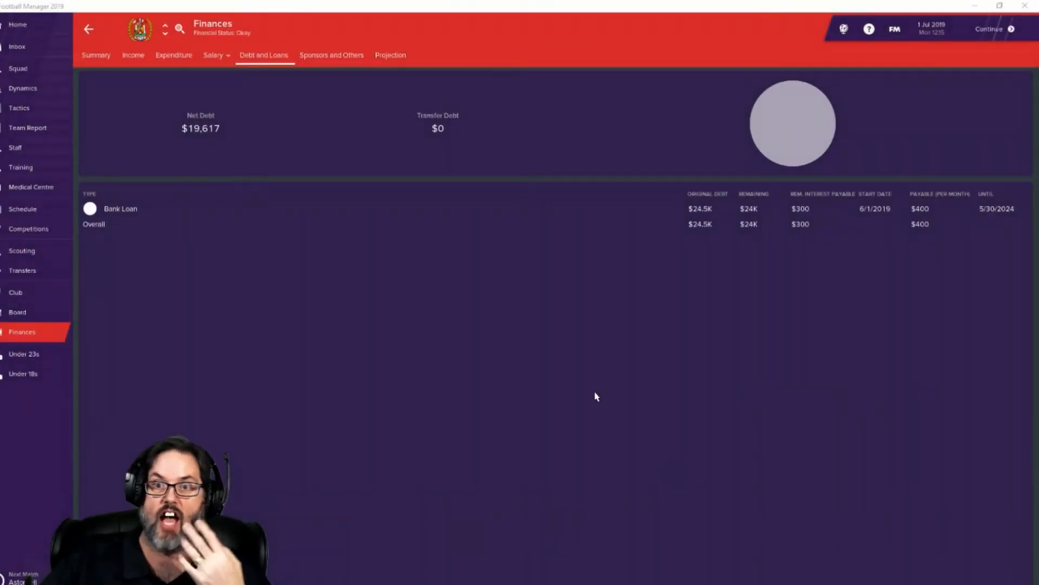
mouse_move(667, 383)
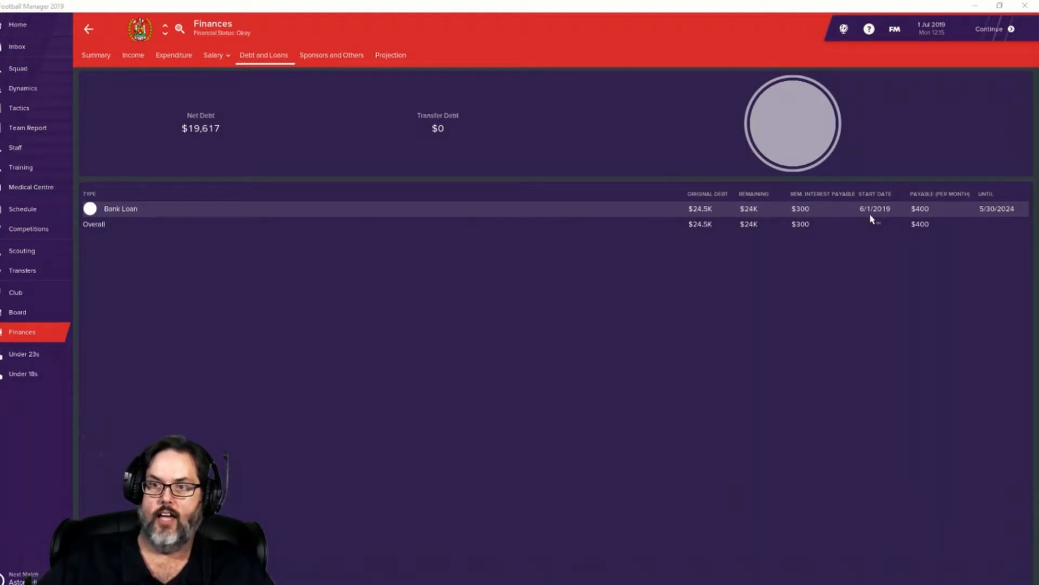
mouse_move(940, 215)
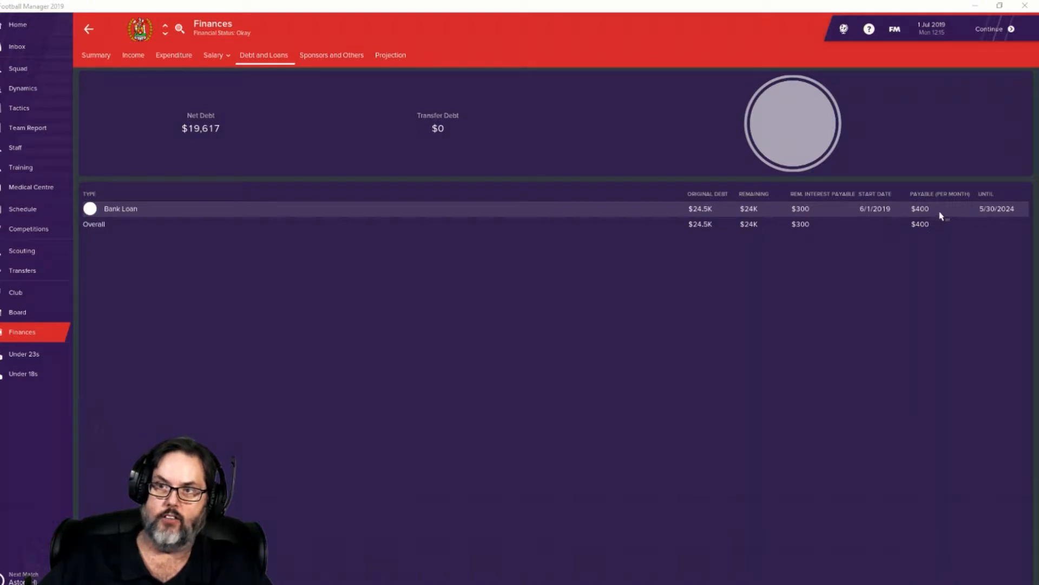
mouse_move(1003, 215)
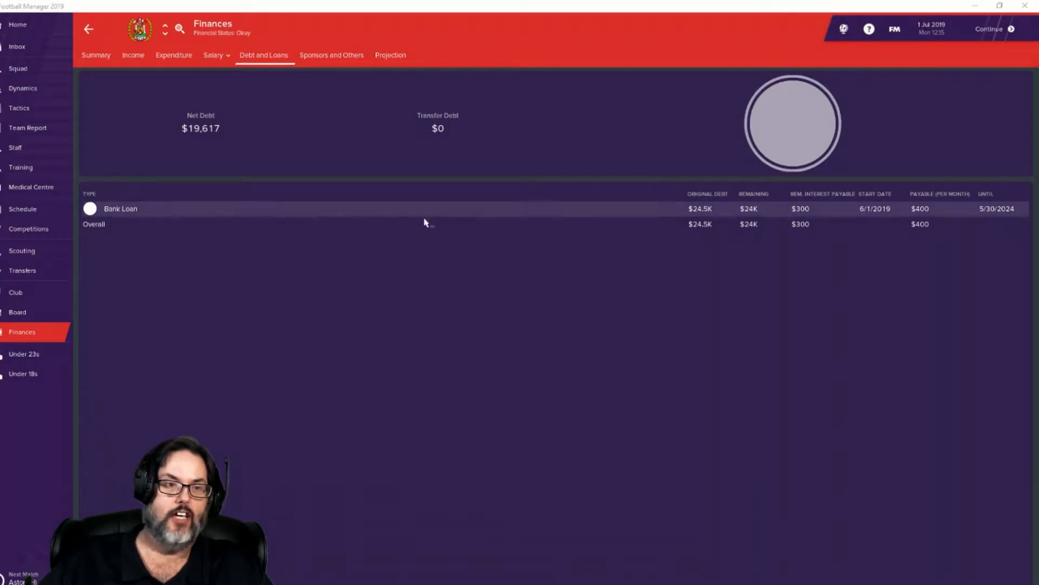
mouse_move(109, 188)
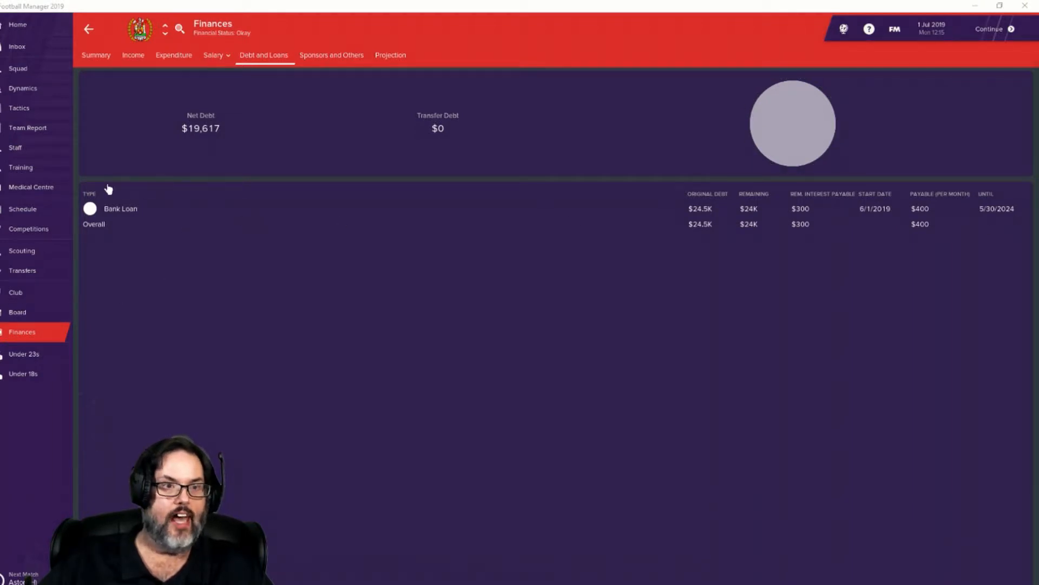
left_click(95, 55)
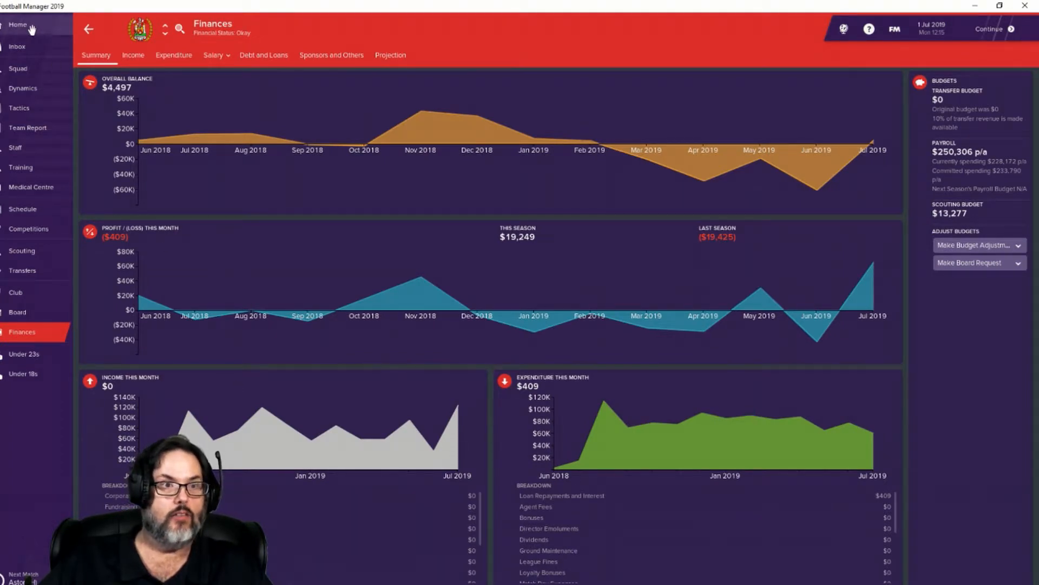
Step: From My Profile, request a coaching course and ask the board to develop as a head coach
left_click(19, 25)
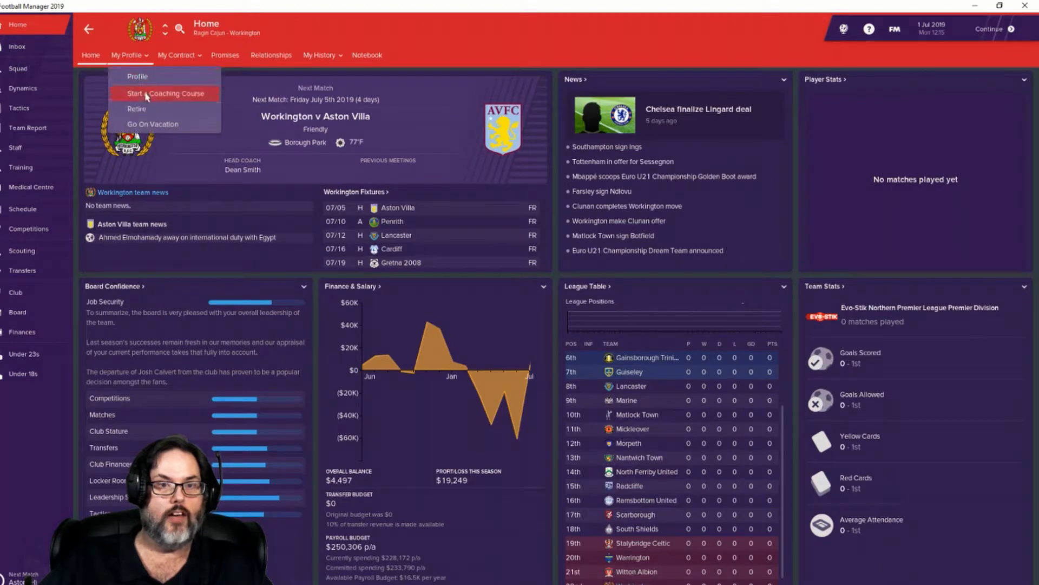
left_click(167, 93)
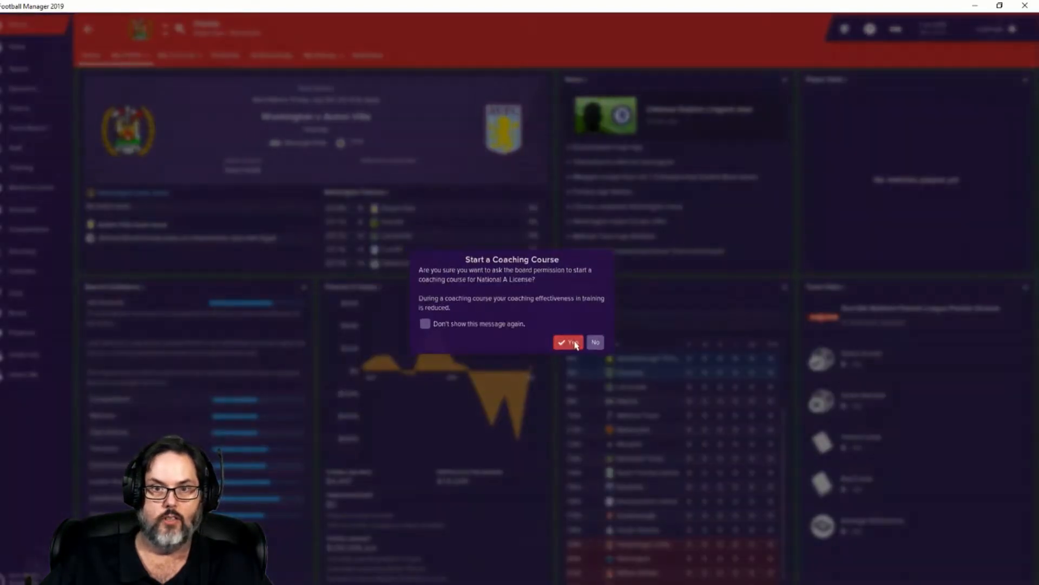
left_click(566, 342)
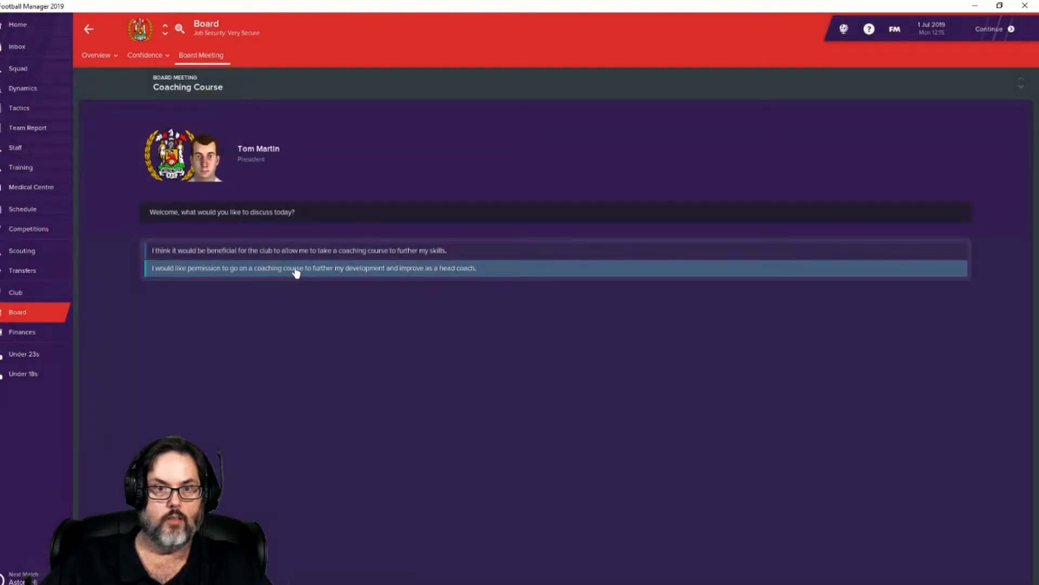
left_click(294, 268)
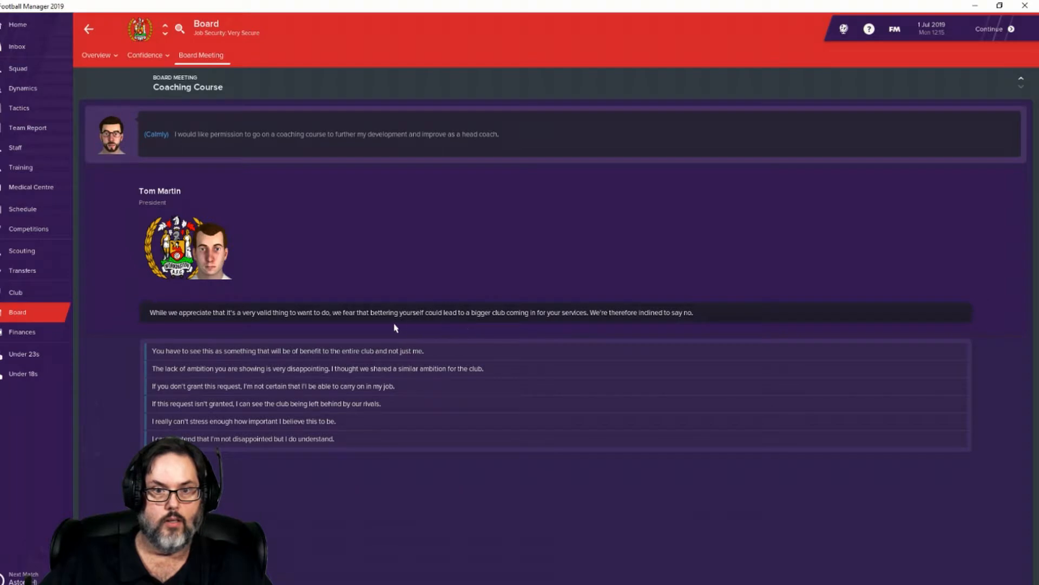
mouse_move(293, 357)
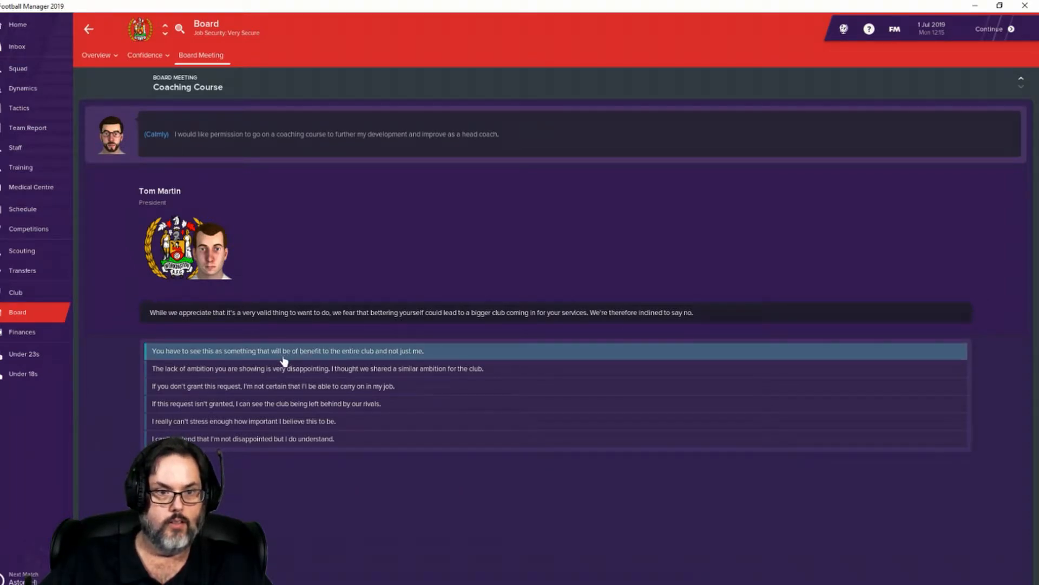
mouse_move(256, 411)
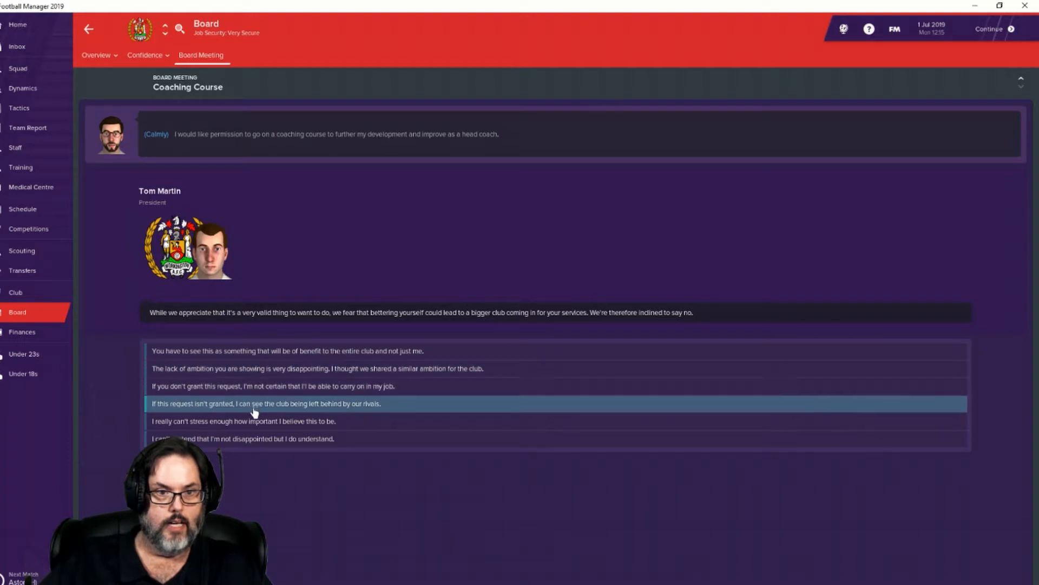
mouse_move(247, 361)
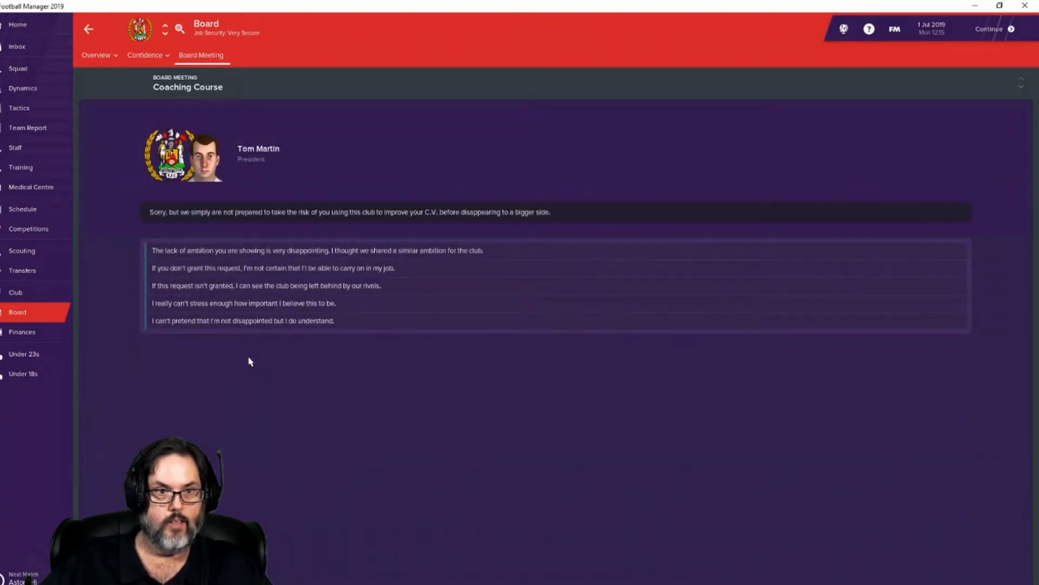
mouse_move(493, 227)
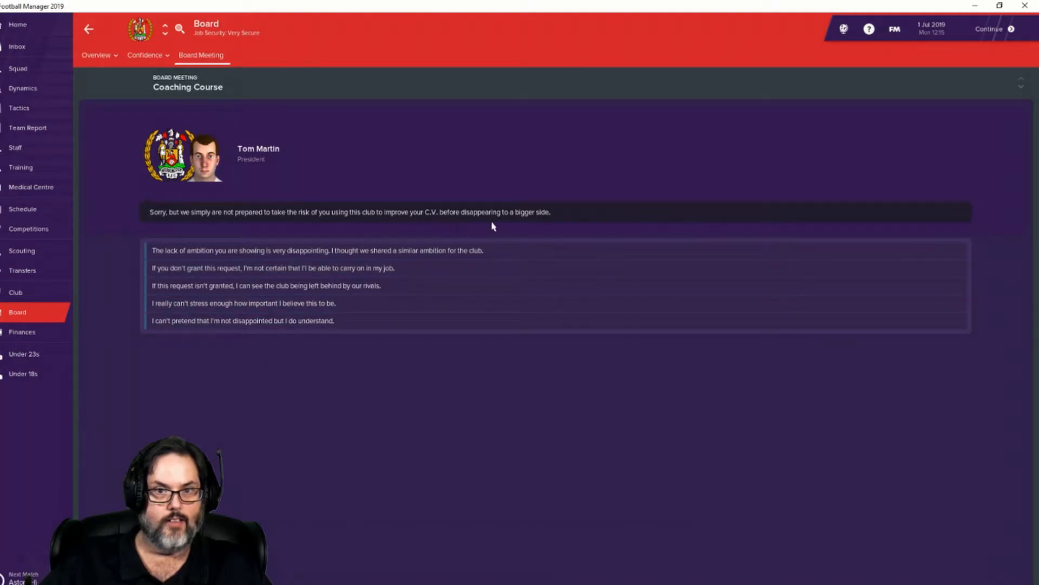
mouse_move(269, 277)
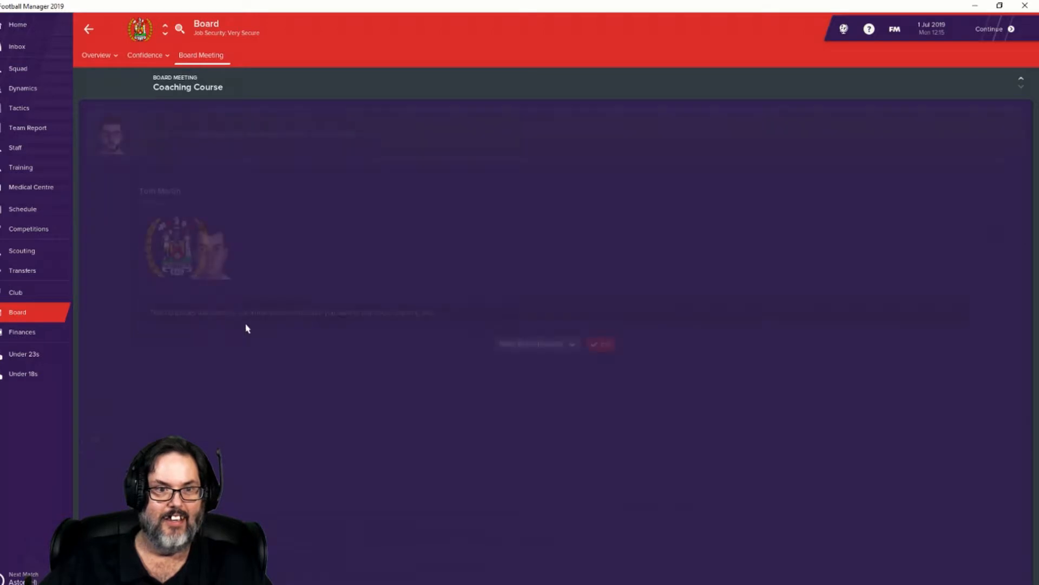
Step: End the board meeting, advance to Monday evening 1 July and return to the inbox
left_click(19, 24)
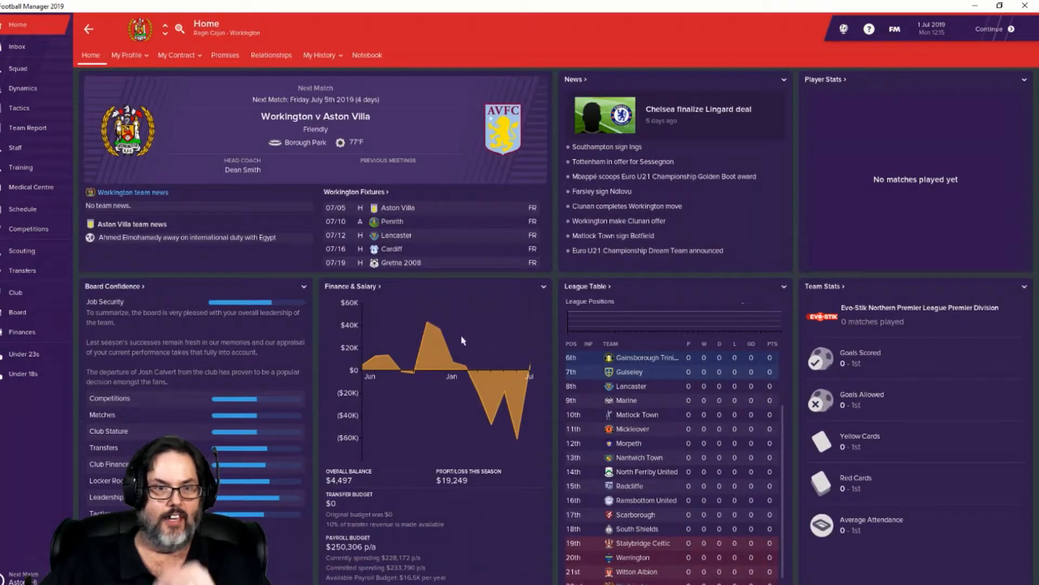
mouse_move(198, 210)
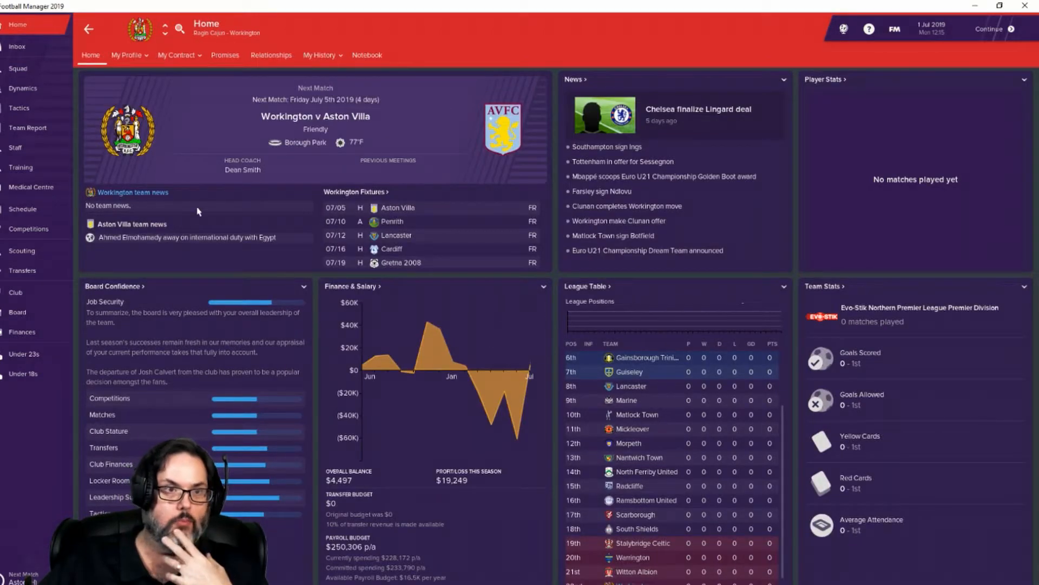
mouse_move(49, 39)
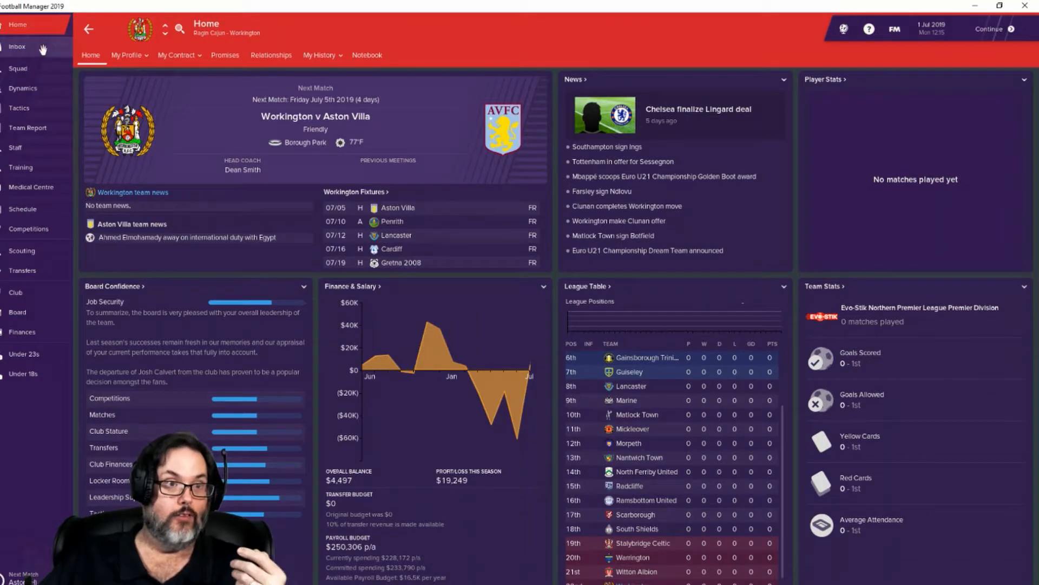
left_click(20, 46)
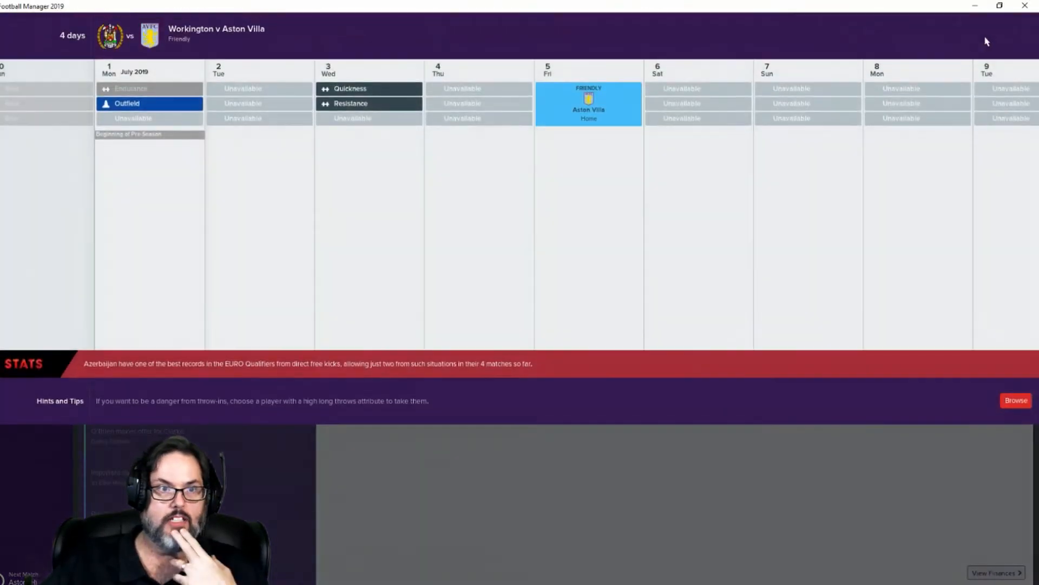
left_click(16, 39)
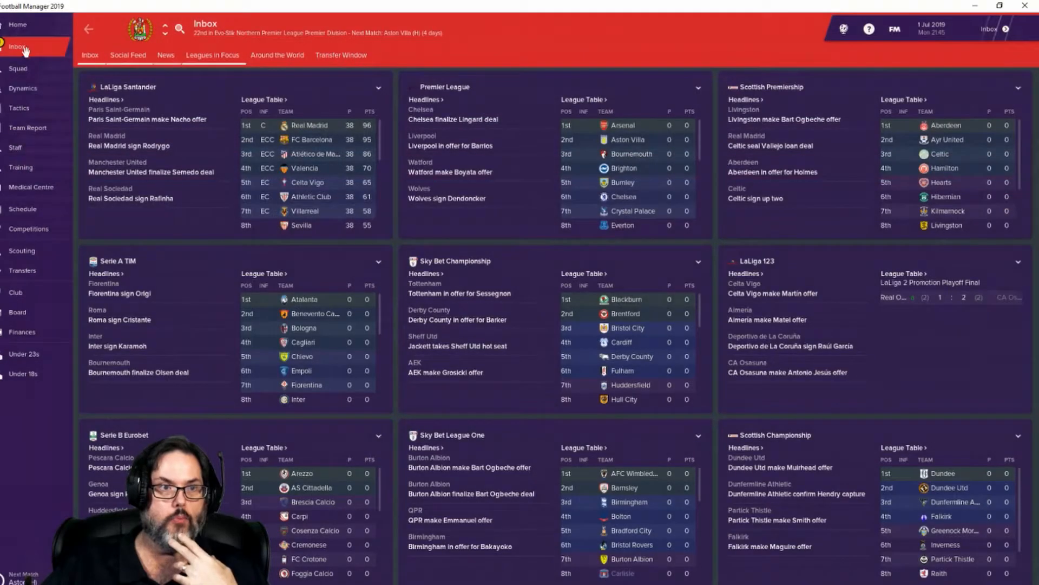
left_click(17, 31)
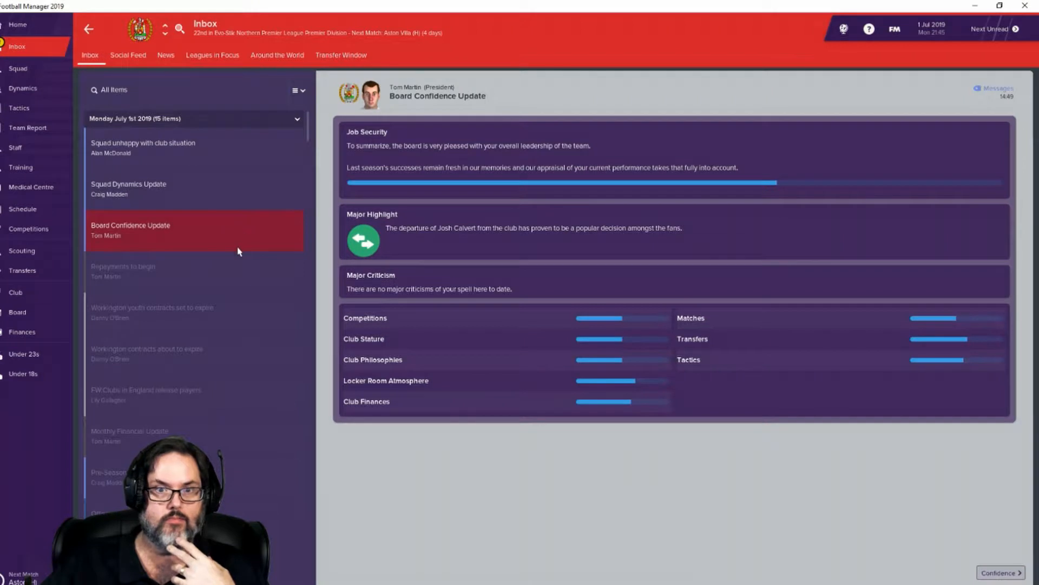
mouse_move(228, 192)
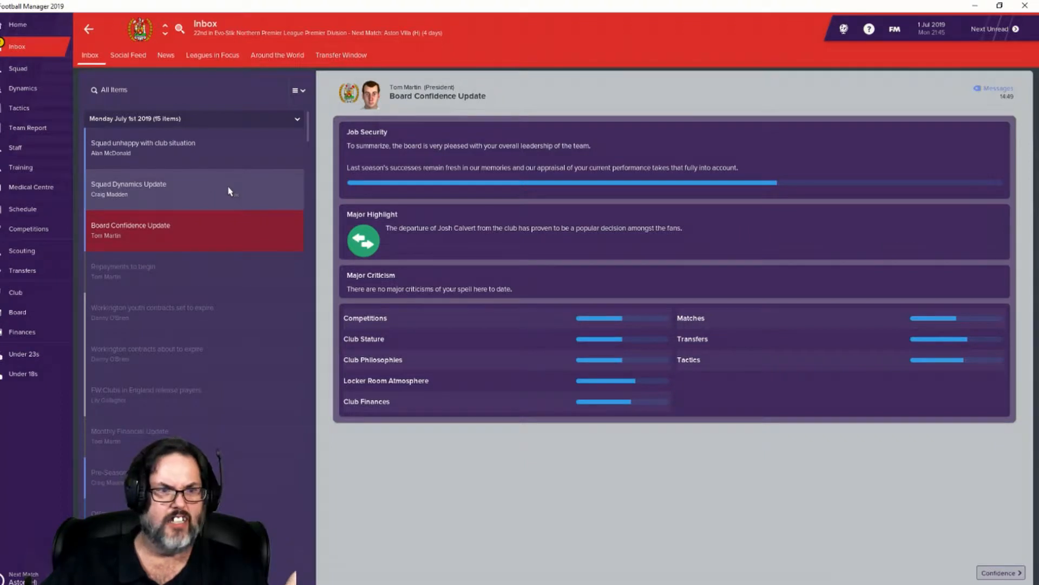
mouse_move(524, 193)
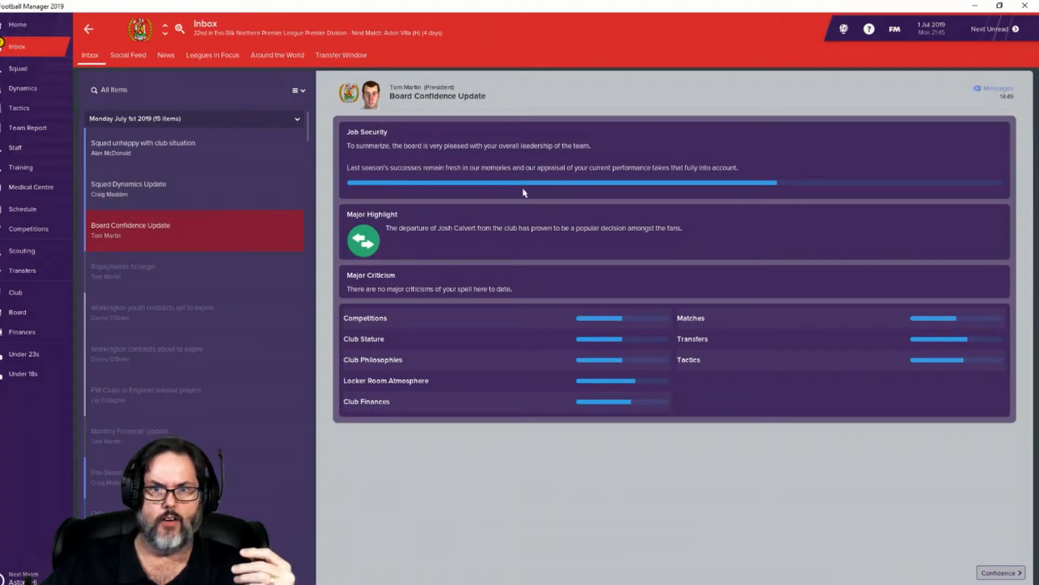
mouse_move(602, 401)
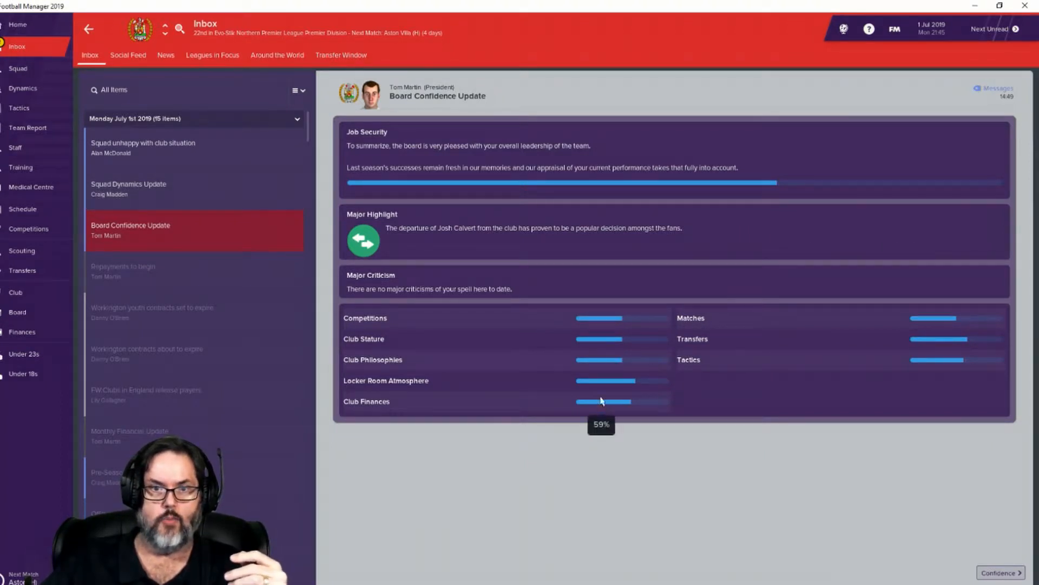
left_click(146, 188)
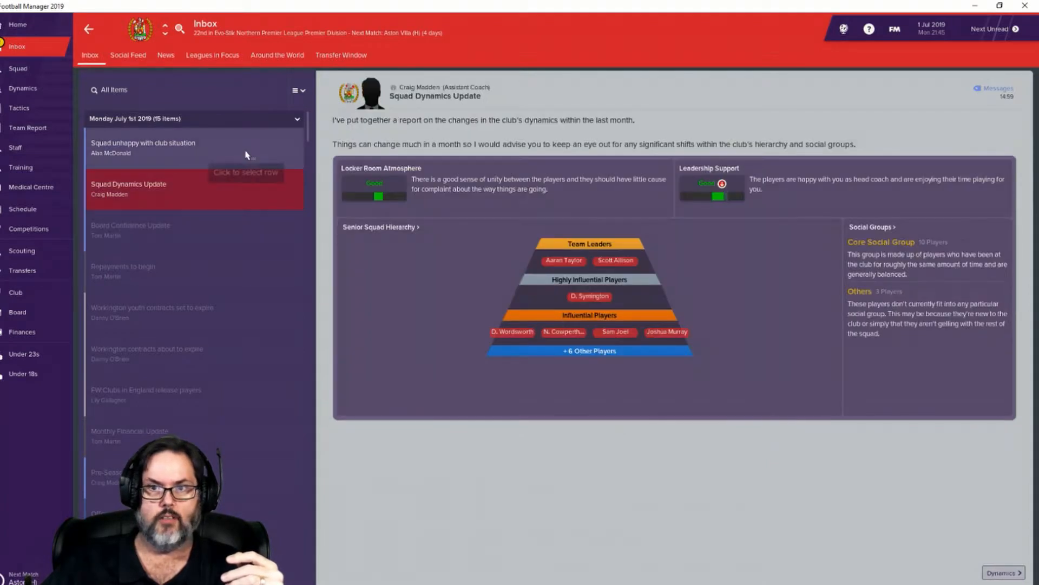
Step: Read David Symington's squad-depth complaint and start discussing the issue with the squad
left_click(143, 147)
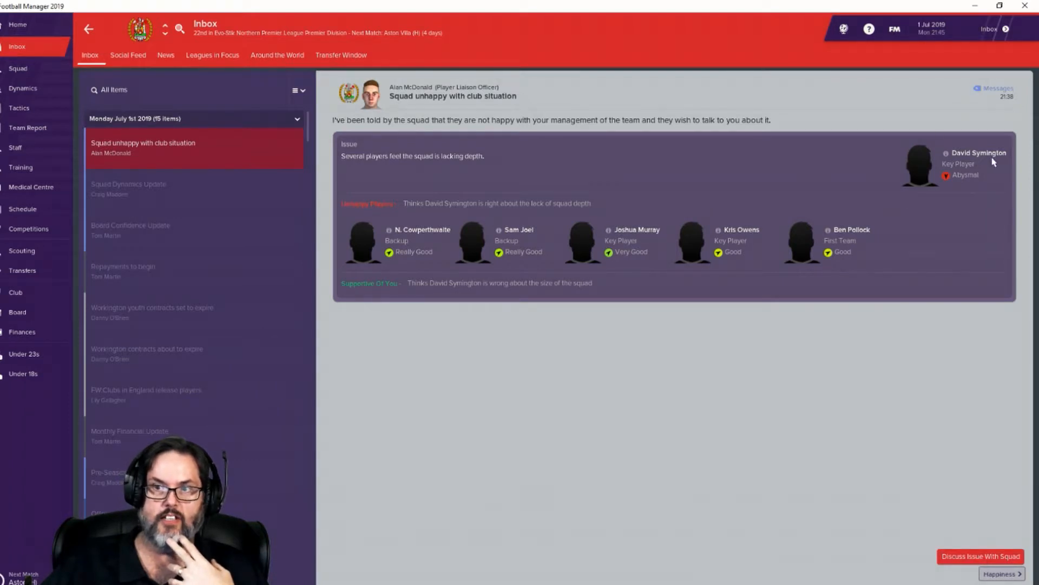
mouse_move(1014, 182)
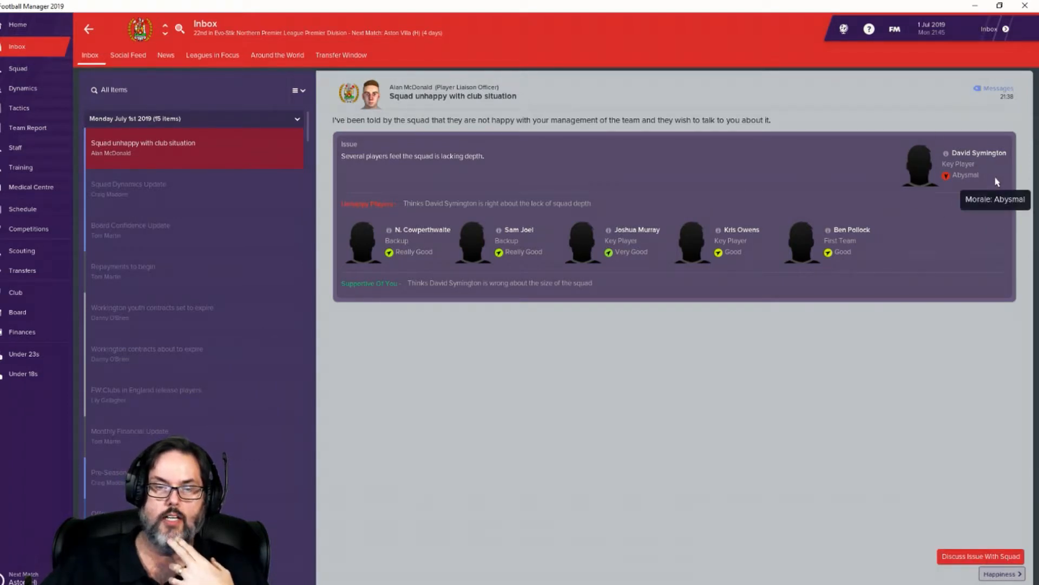
mouse_move(324, 226)
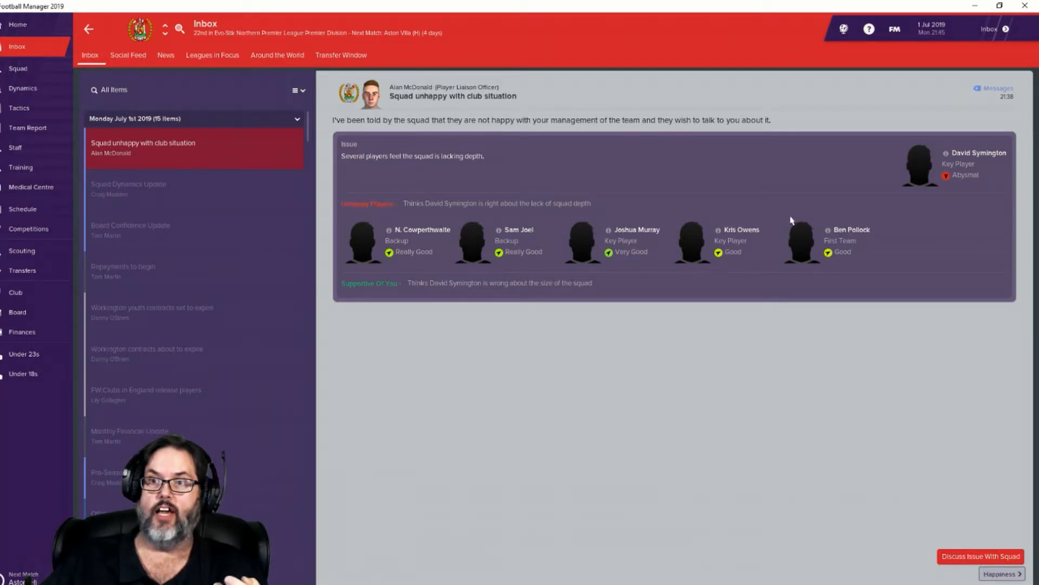
mouse_move(943, 225)
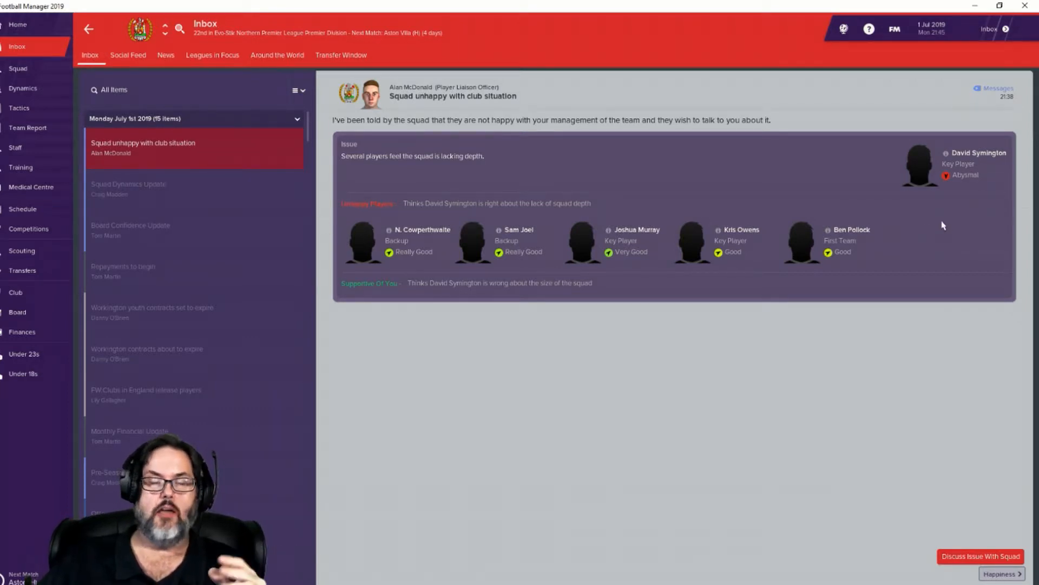
mouse_move(921, 212)
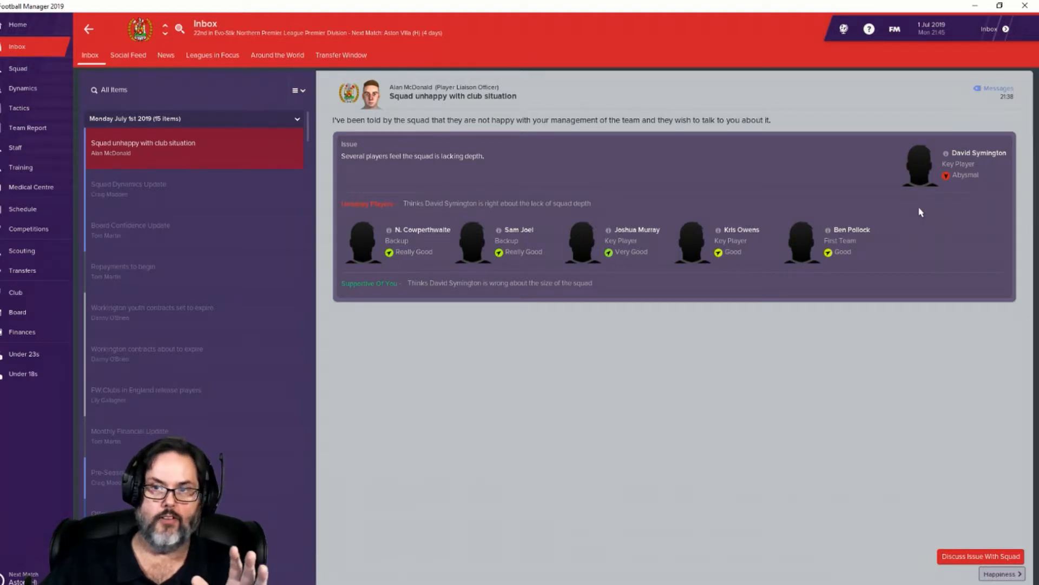
mouse_move(983, 202)
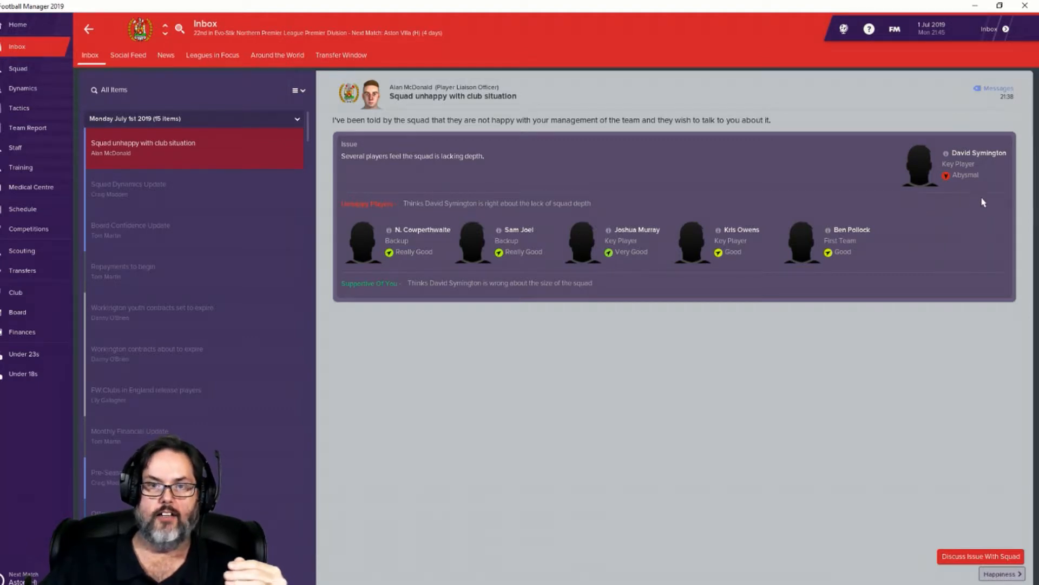
mouse_move(914, 436)
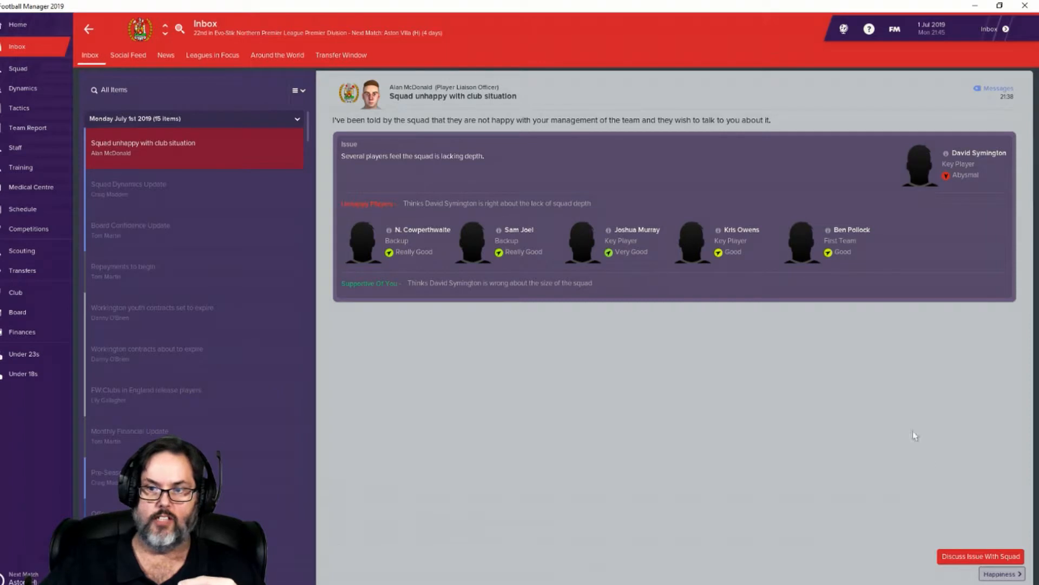
left_click(981, 557)
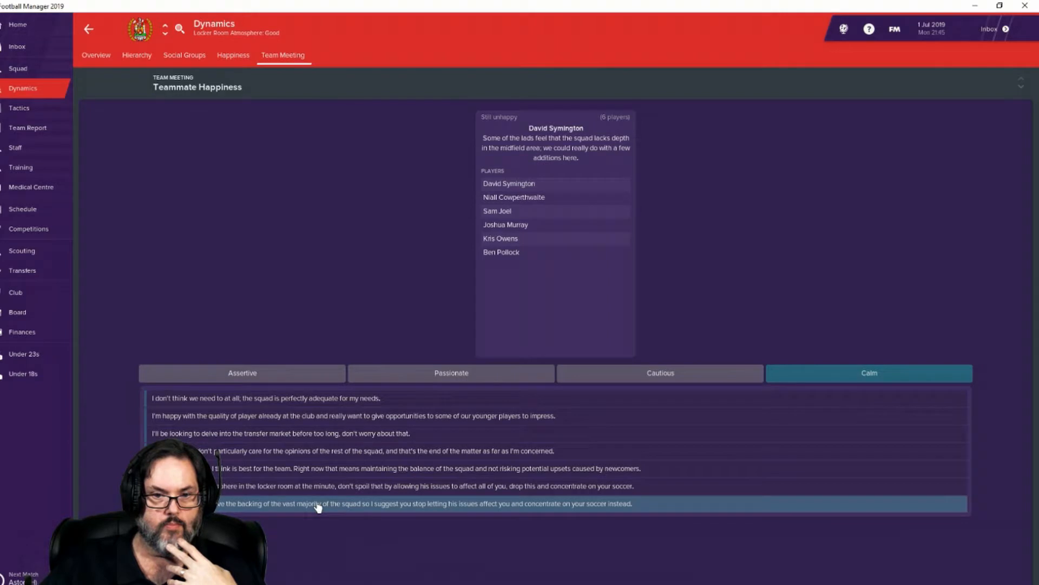
mouse_move(304, 503)
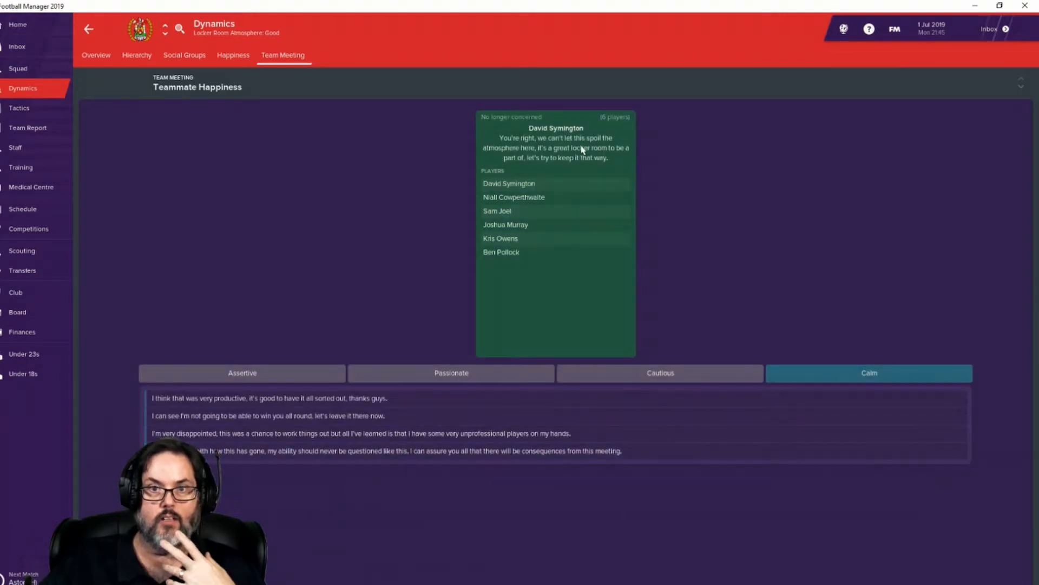
mouse_move(307, 401)
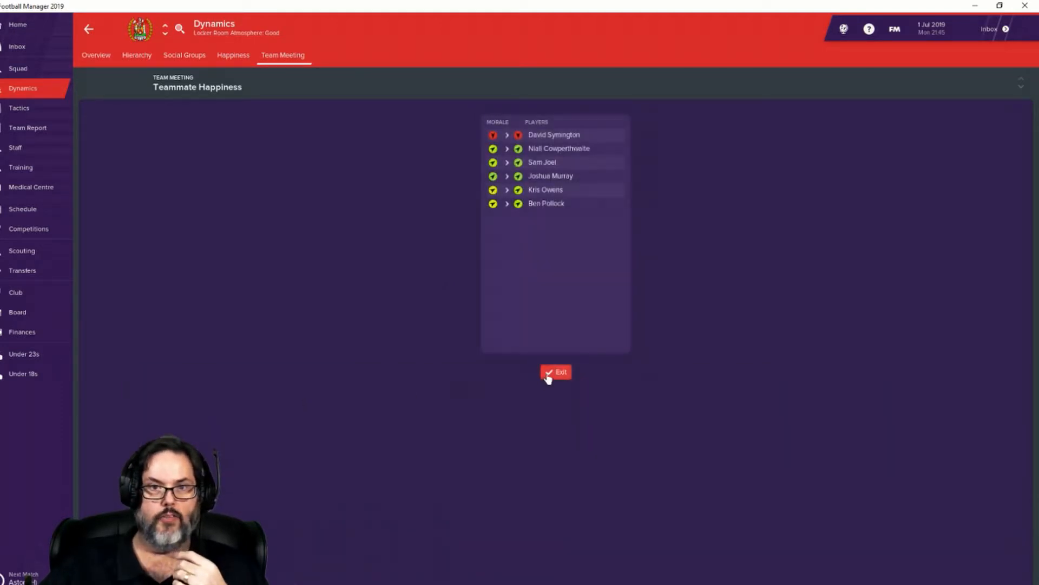
Step: Exit the finished team meeting and bring up Workington's squad list as of 2 July
left_click(555, 372)
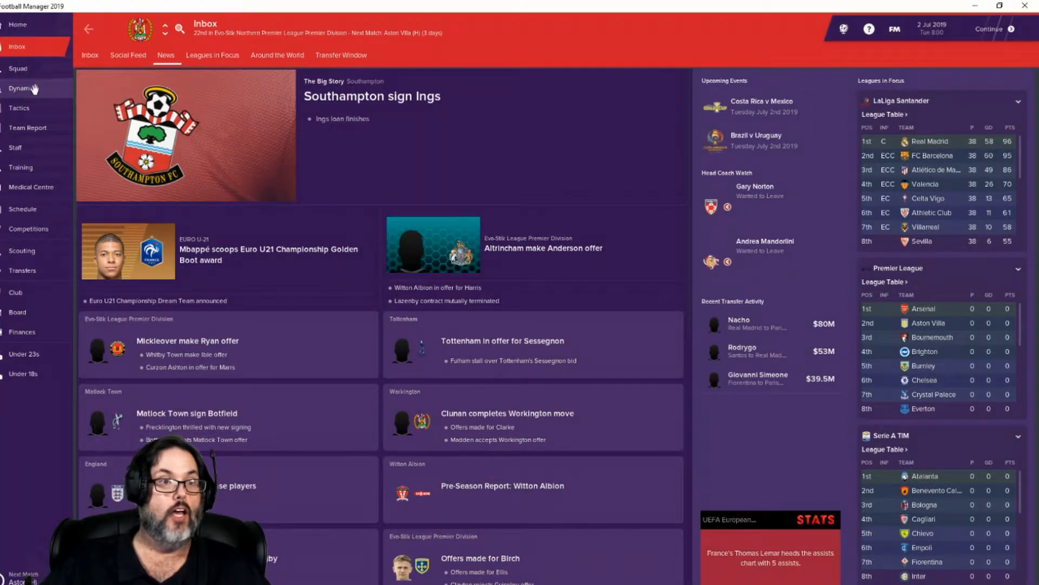
left_click(19, 69)
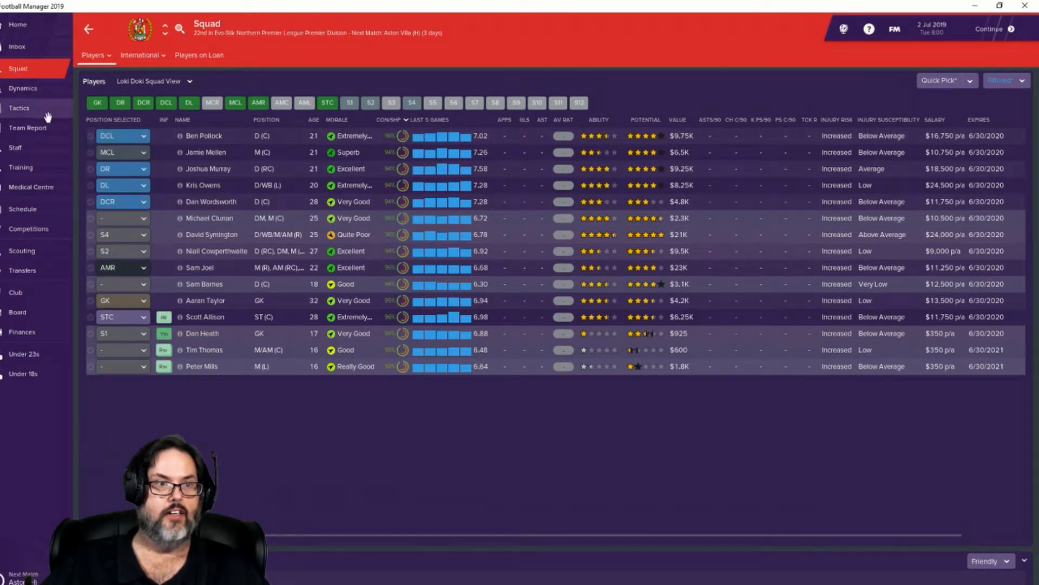
mouse_move(936, 111)
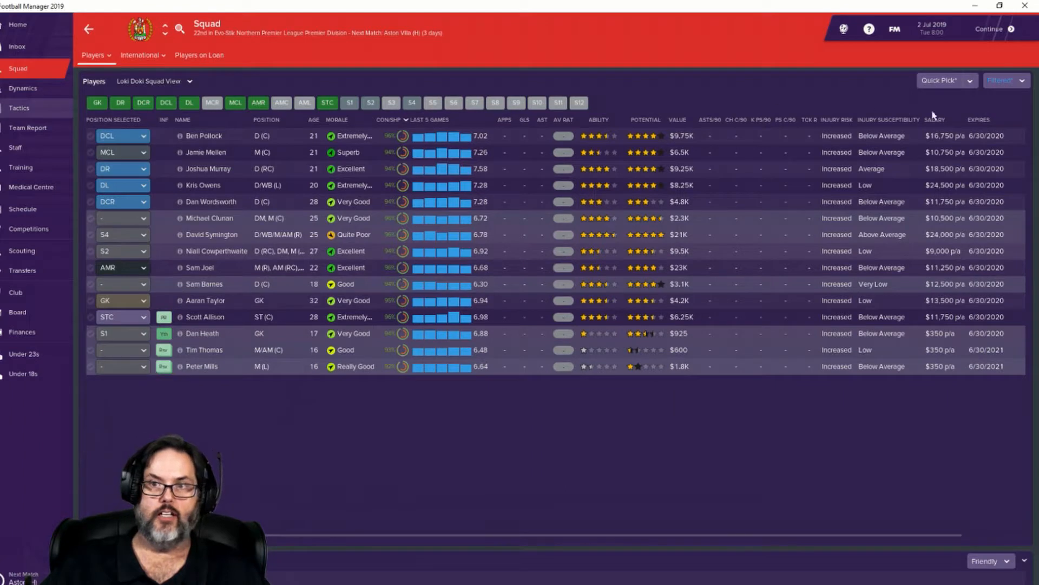
Step: Let assistant Craig Madden quick-pick the team for Aston Villa and dismiss his note
left_click(19, 107)
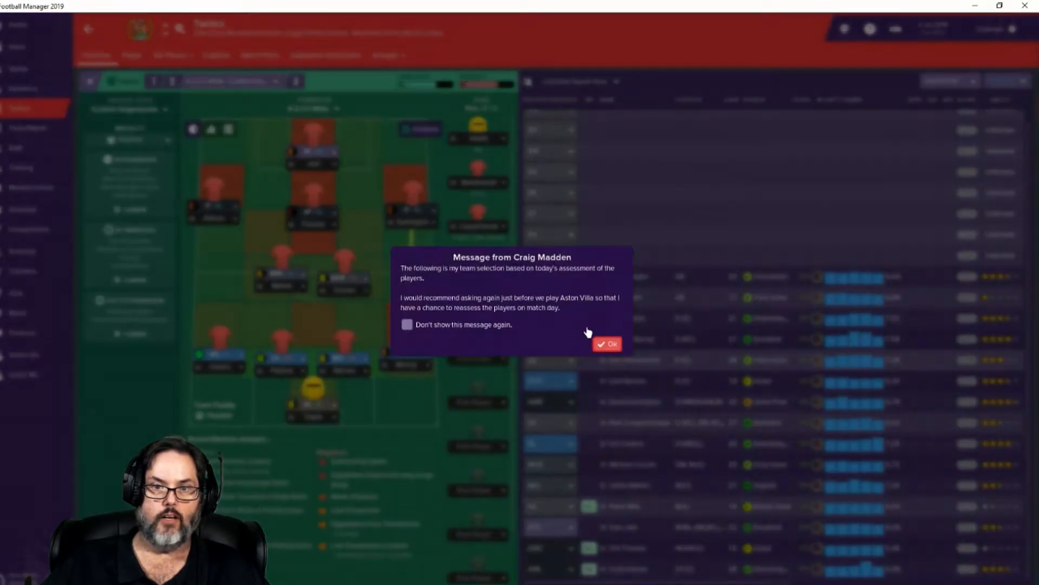
left_click(607, 344)
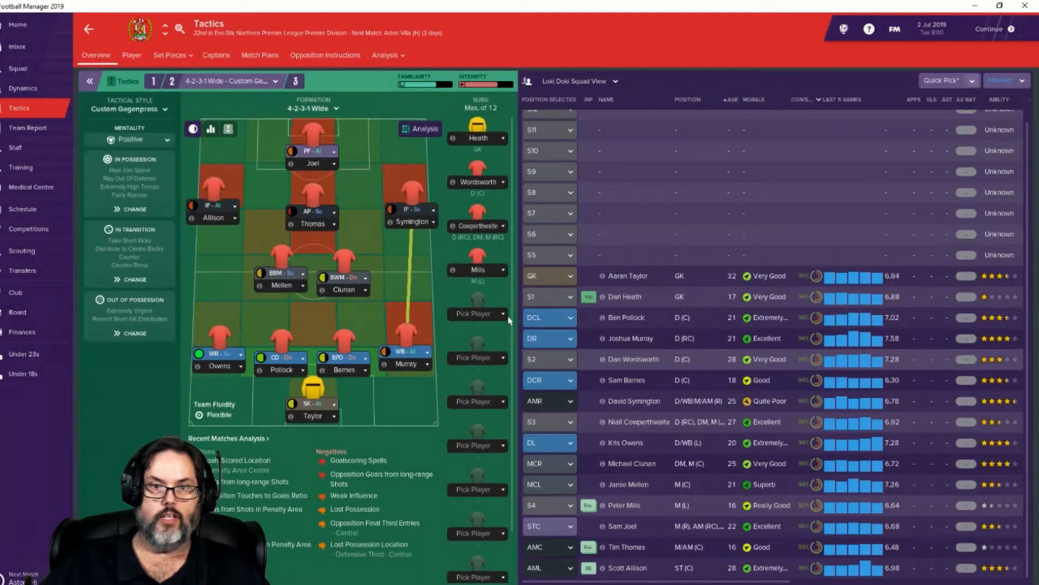
mouse_move(680, 367)
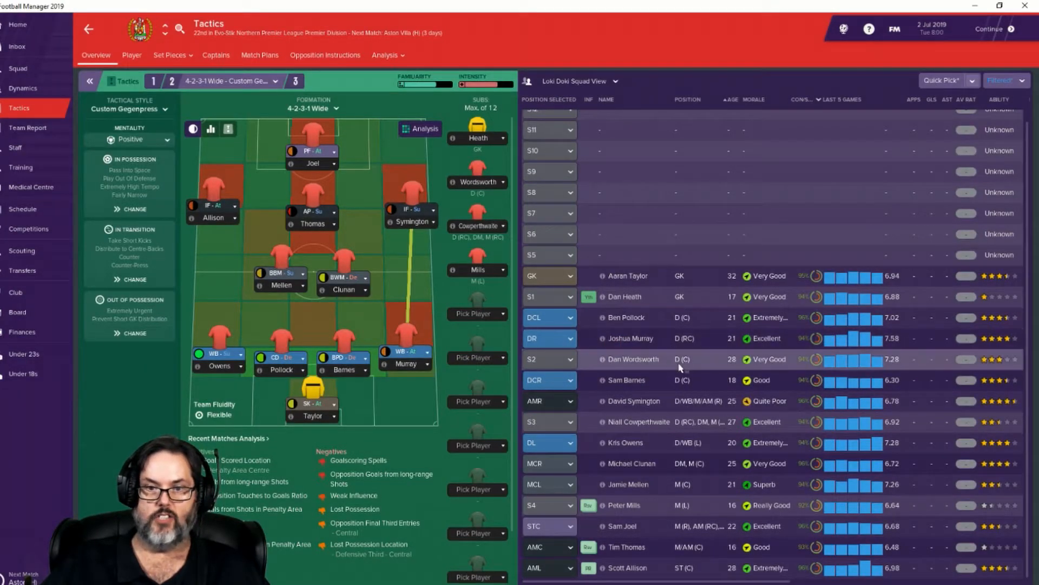
mouse_move(695, 351)
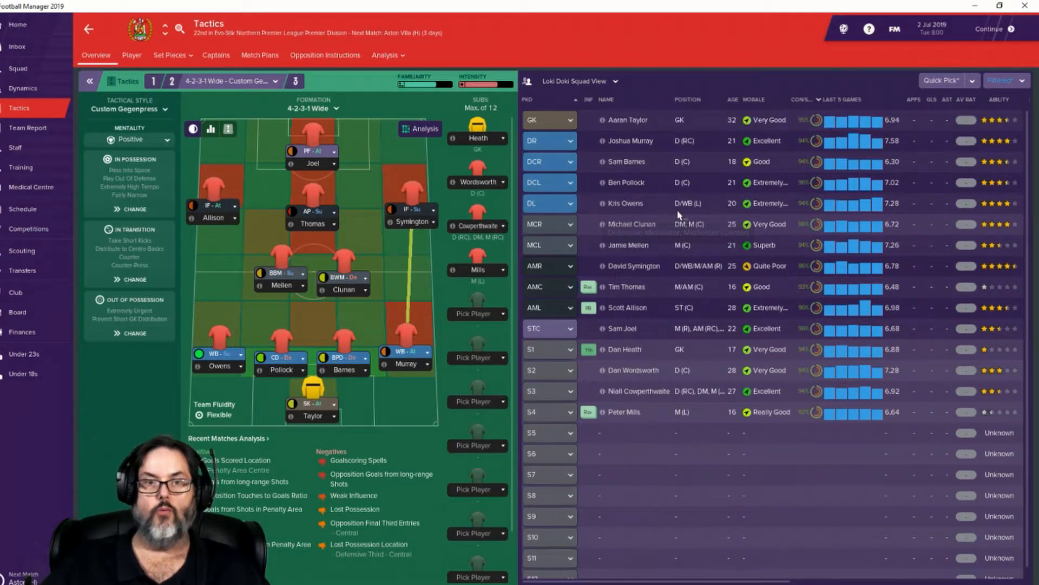
Step: Show Workington's finances summary with the $3,390 balance and $1,515 monthly loss
left_click(21, 333)
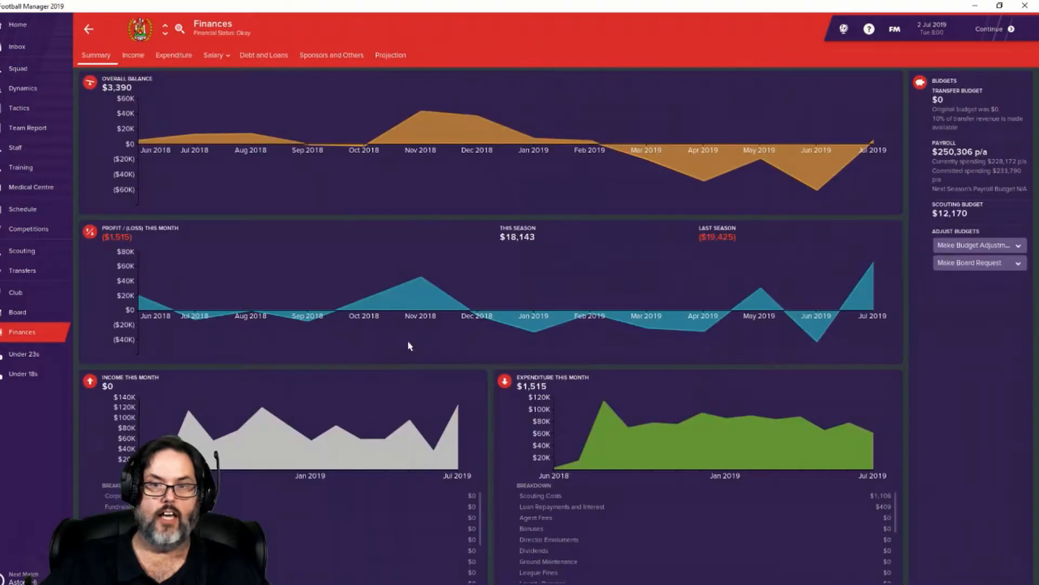
mouse_move(1003, 171)
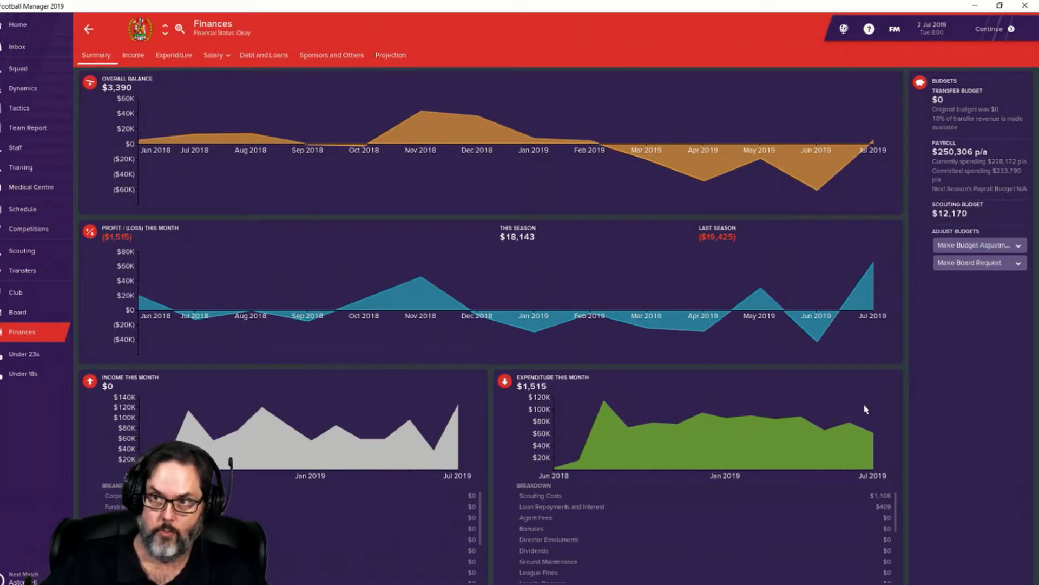
mouse_move(897, 329)
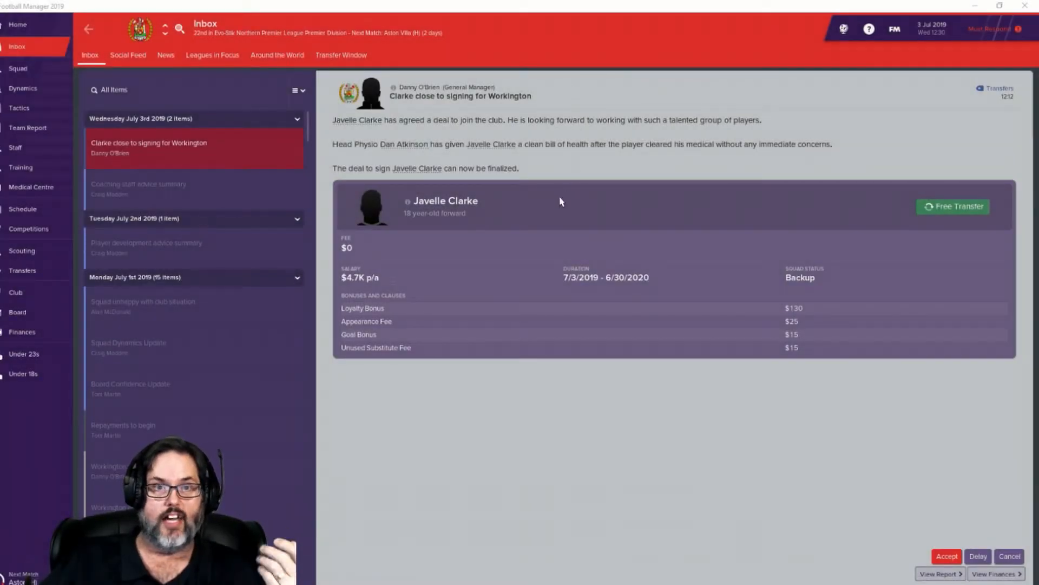
mouse_move(539, 161)
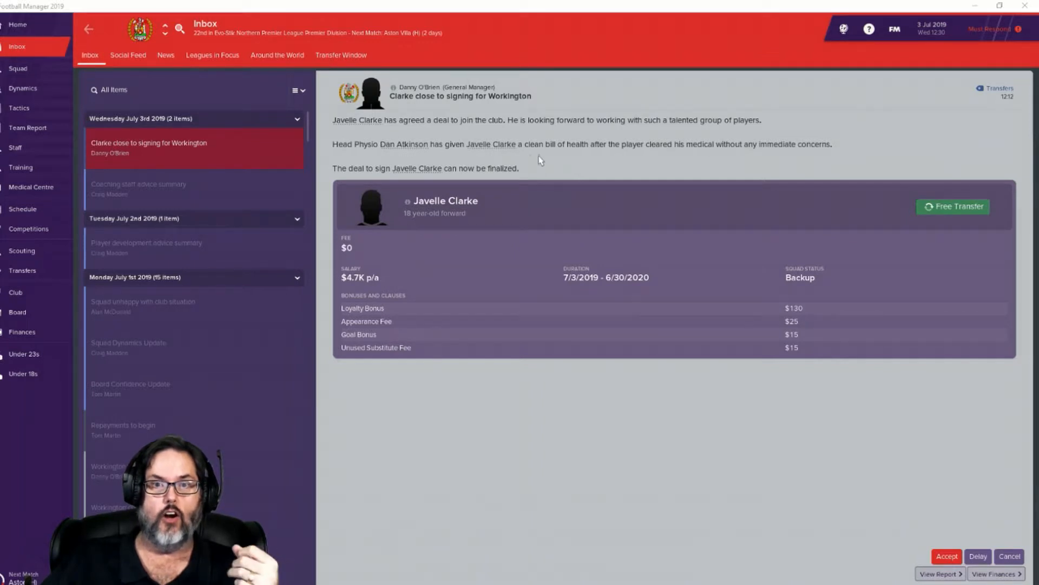
mouse_move(549, 162)
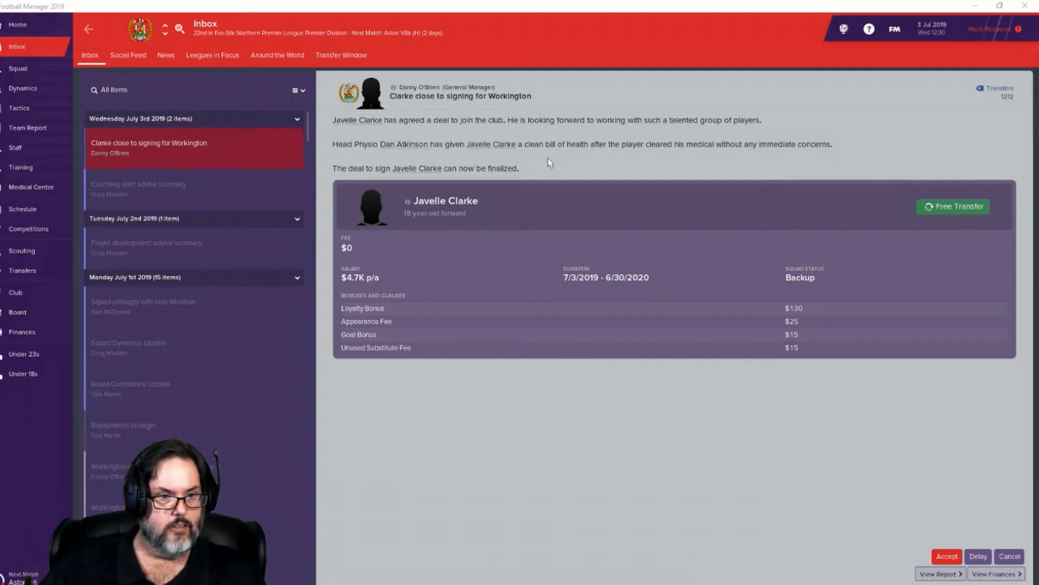
mouse_move(453, 487)
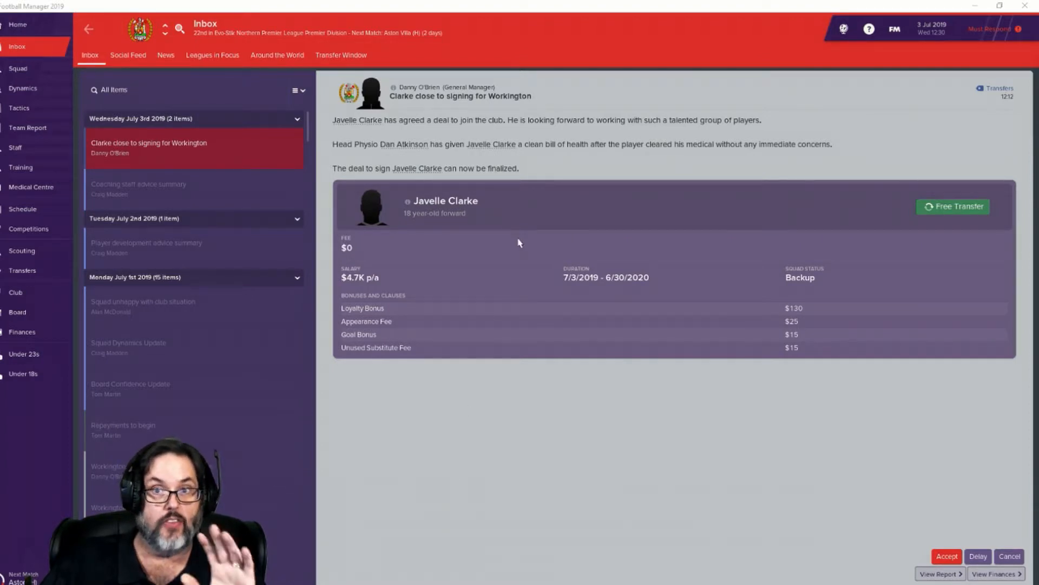
mouse_move(390, 285)
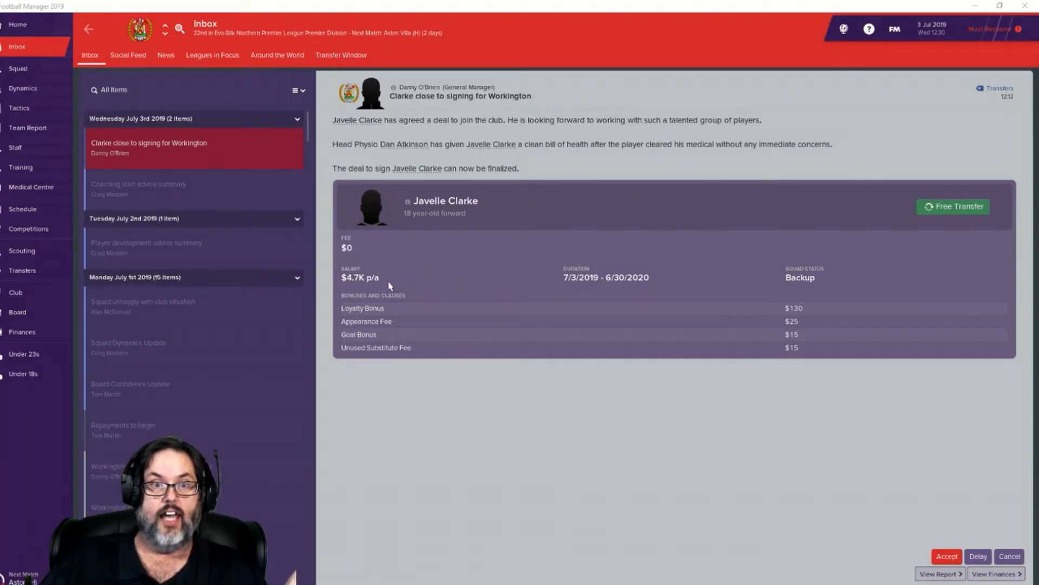
mouse_move(455, 225)
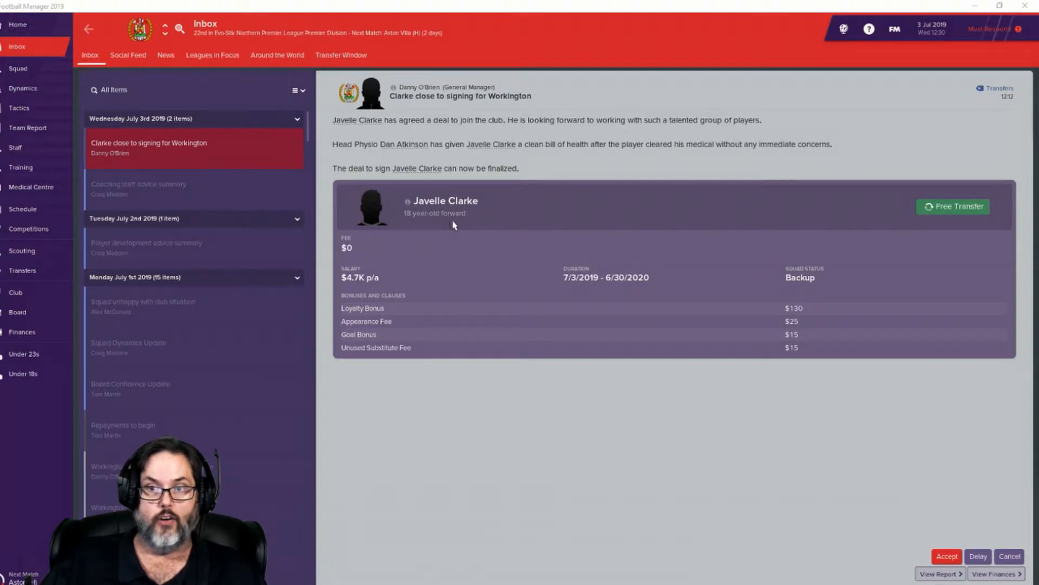
mouse_move(483, 284)
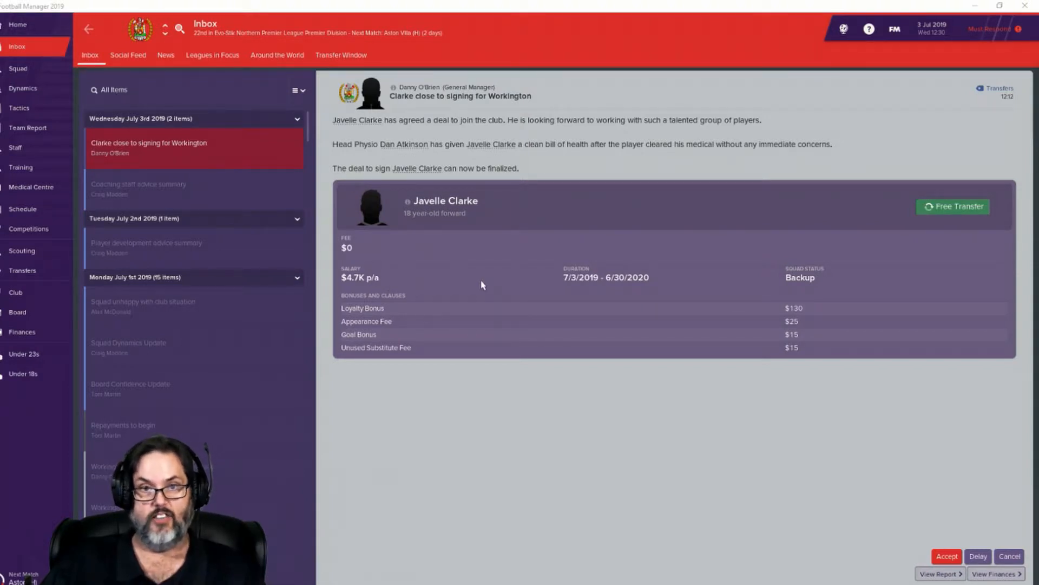
mouse_move(373, 288)
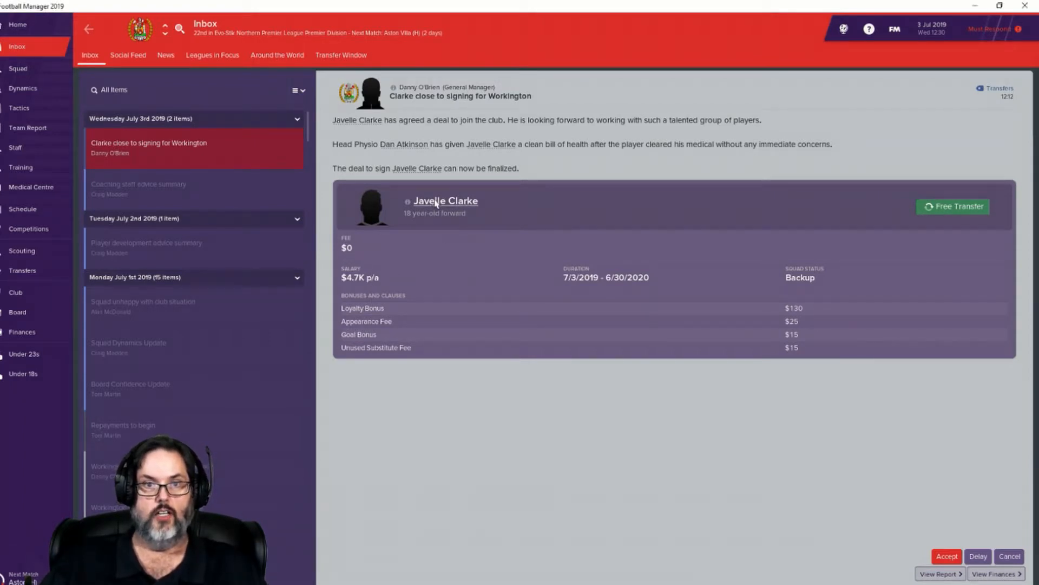
left_click(445, 201)
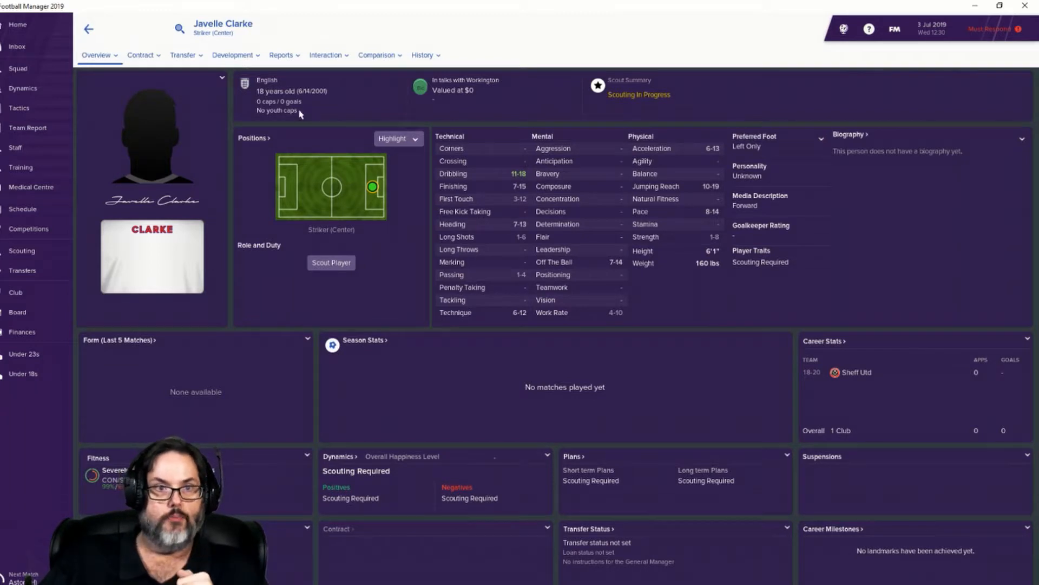
mouse_move(720, 217)
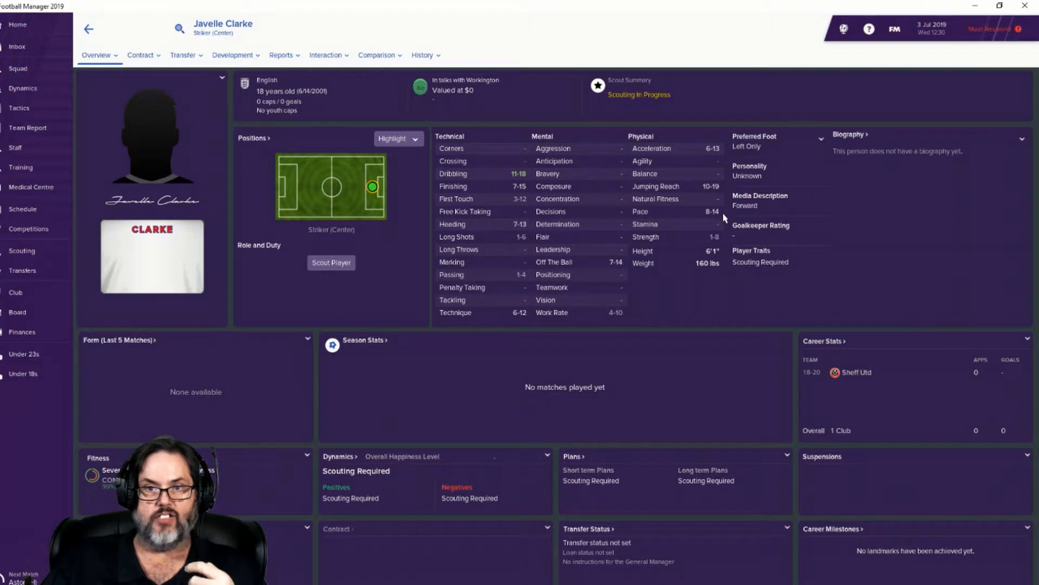
mouse_move(615, 264)
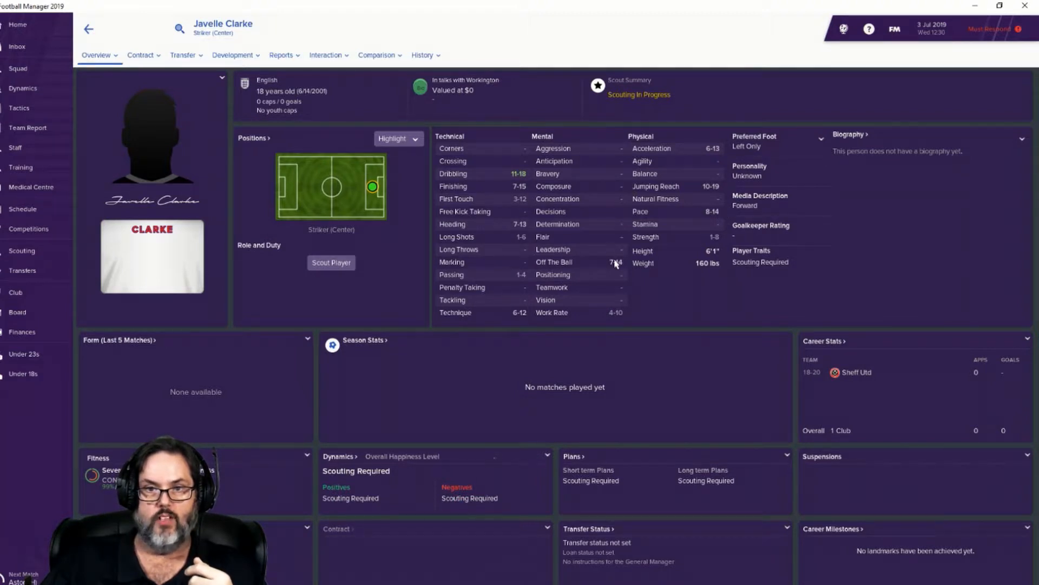
mouse_move(608, 271)
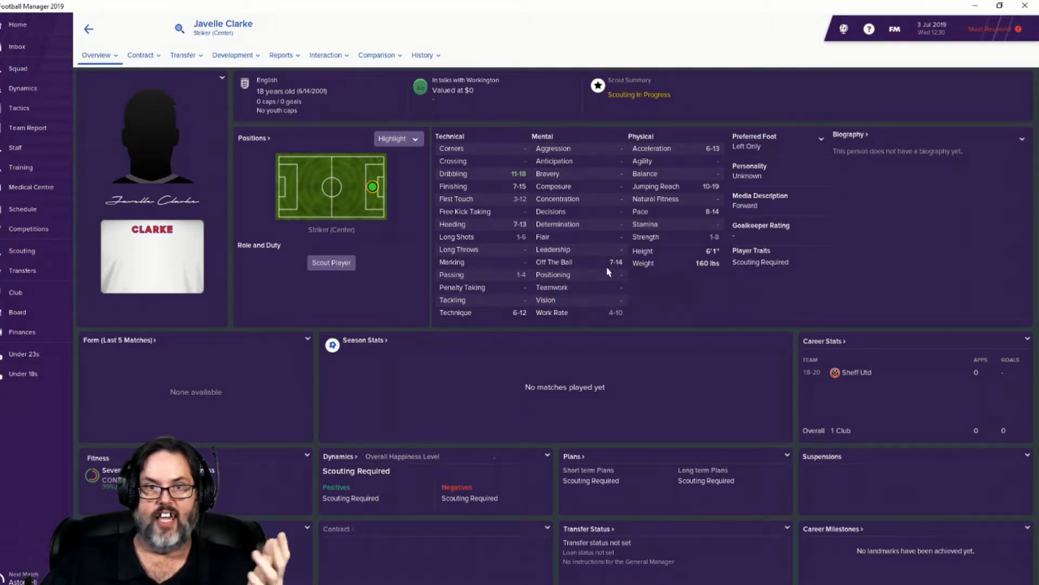
mouse_move(528, 178)
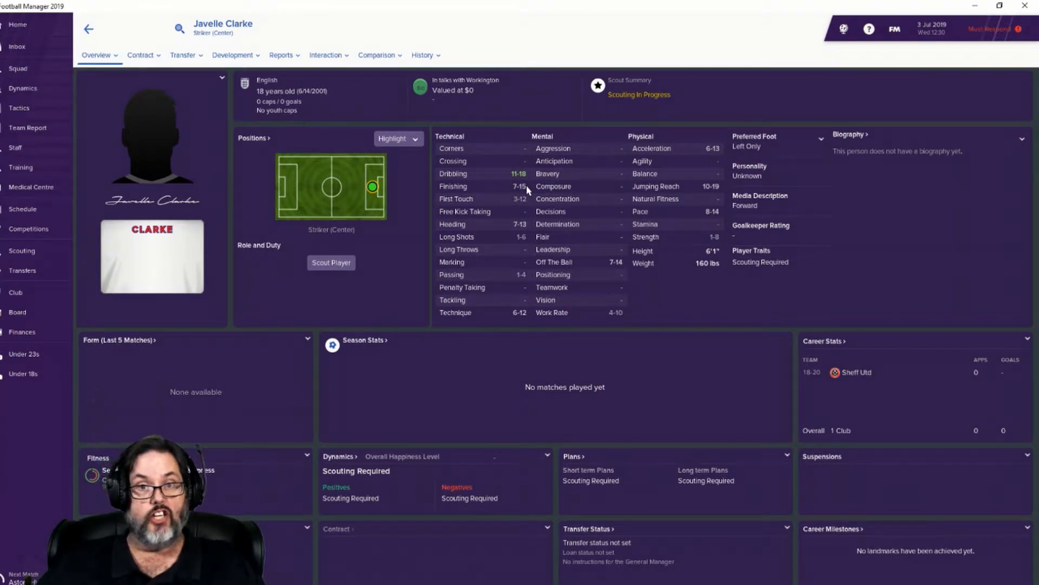
mouse_move(537, 216)
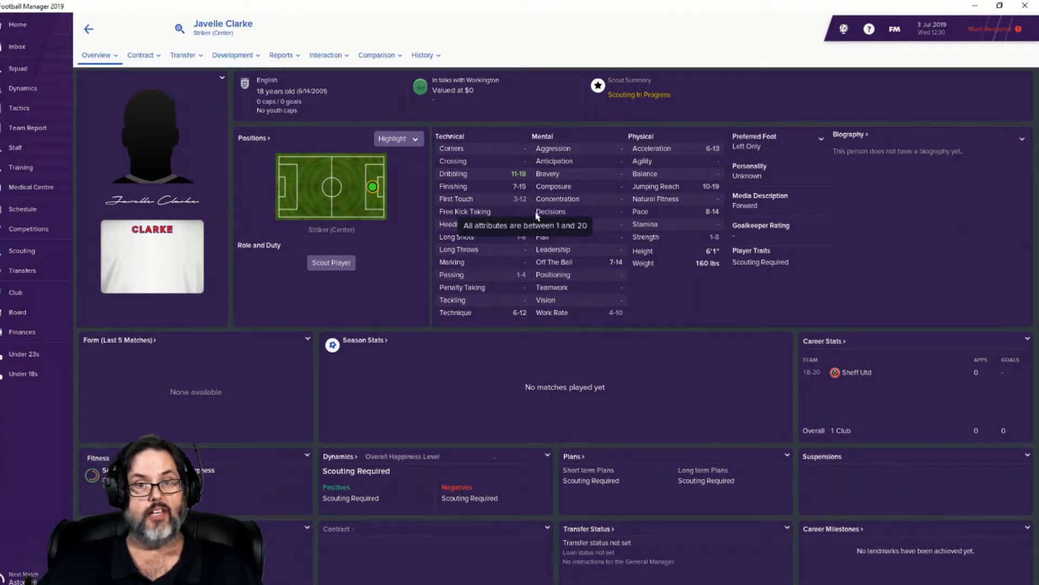
mouse_move(529, 227)
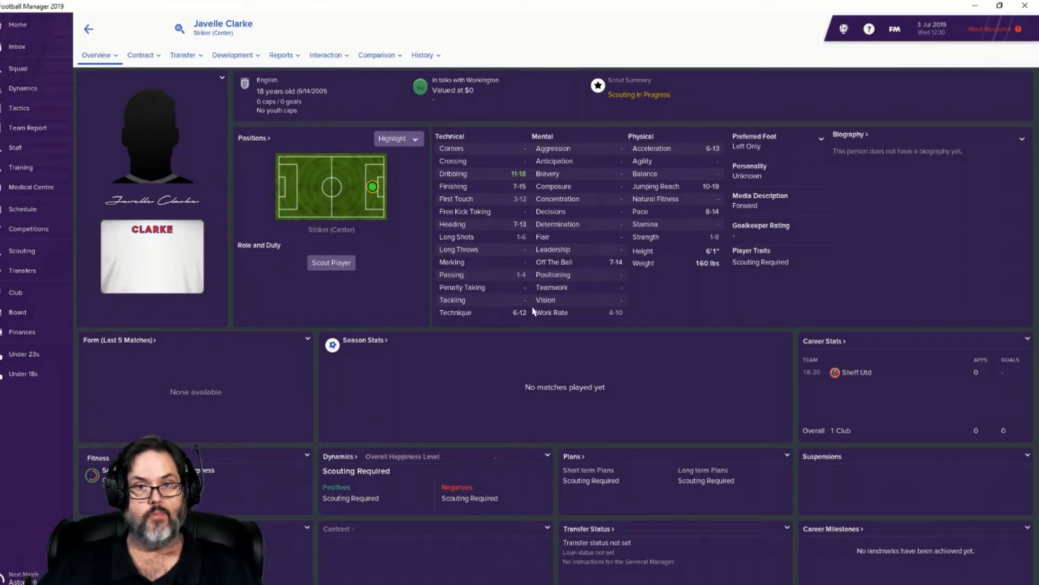
mouse_move(529, 318)
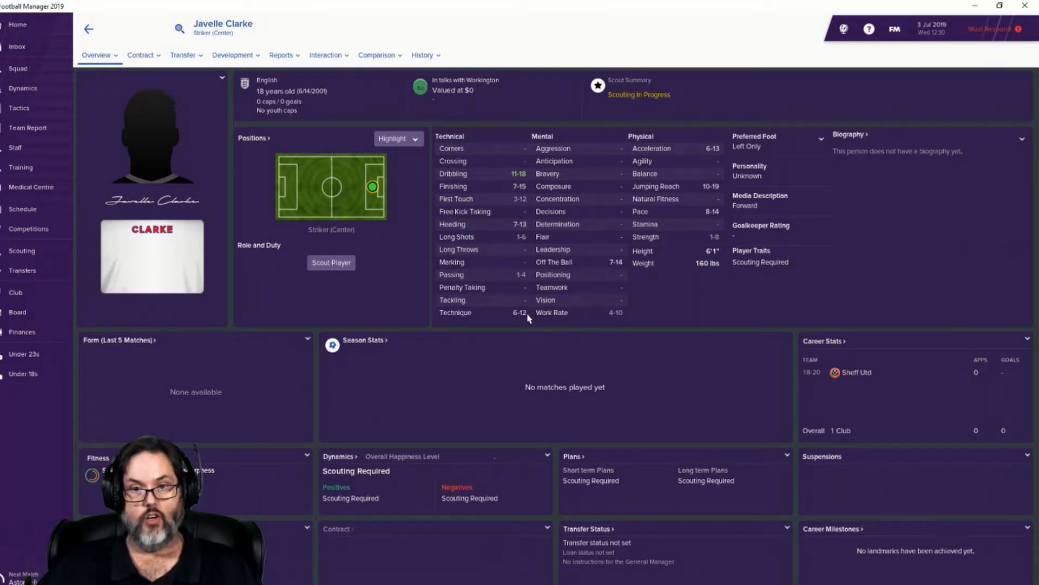
mouse_move(609, 322)
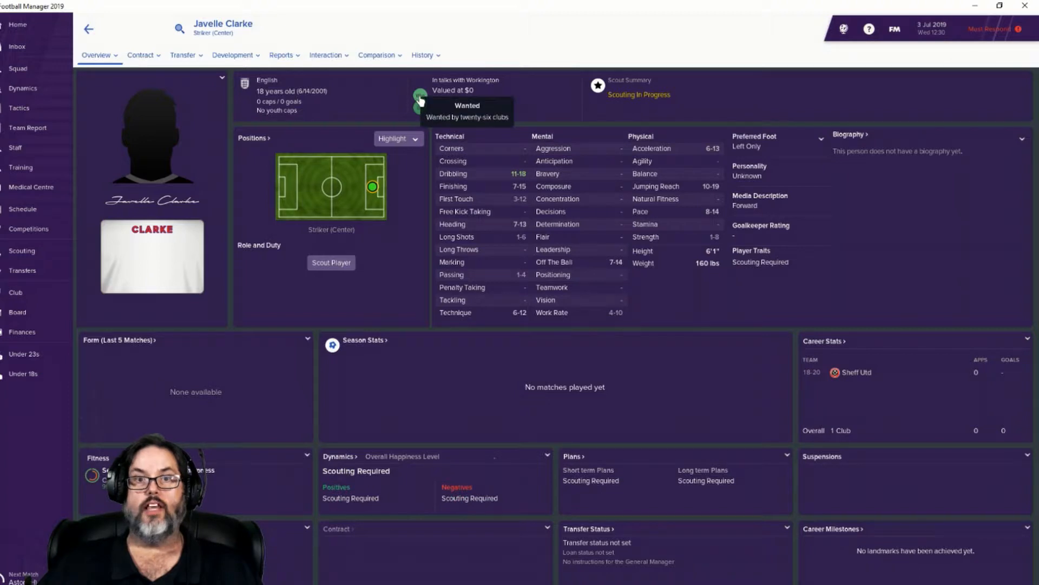
mouse_move(84, 28)
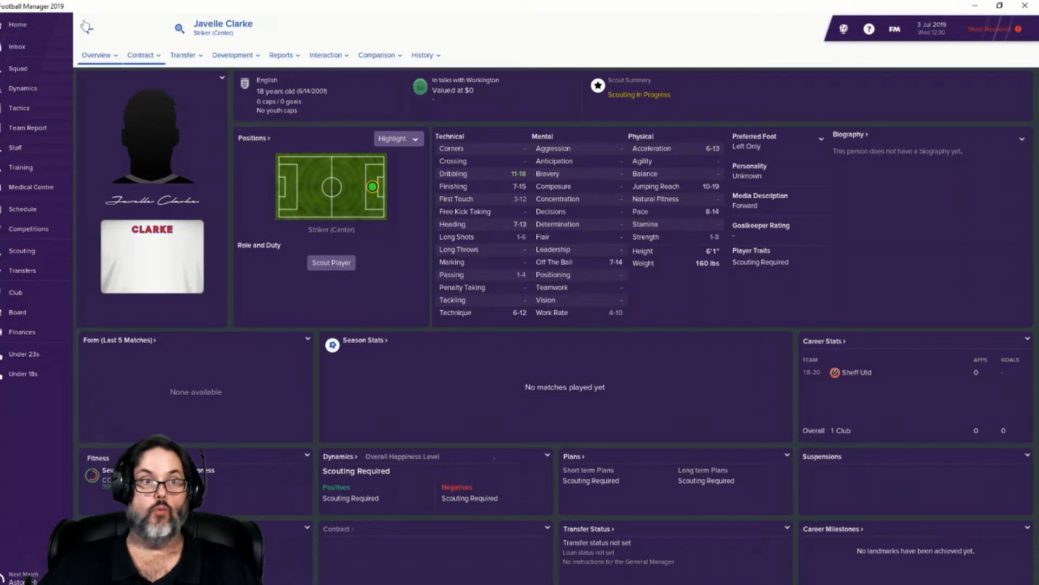
Step: Accept Javelle Clarke's free transfer from his Inbox message and continue the game
left_click(19, 47)
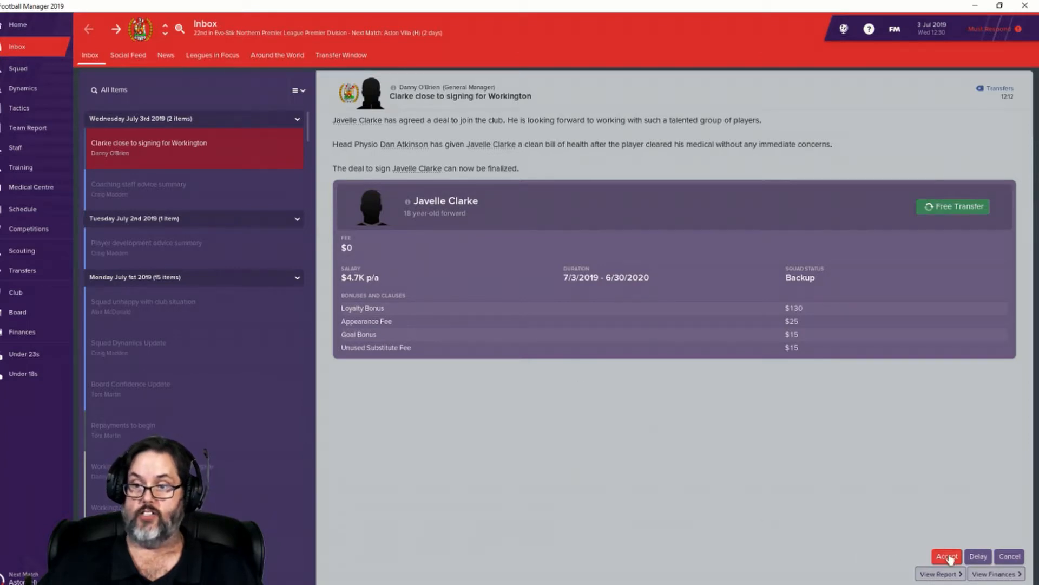
left_click(946, 556)
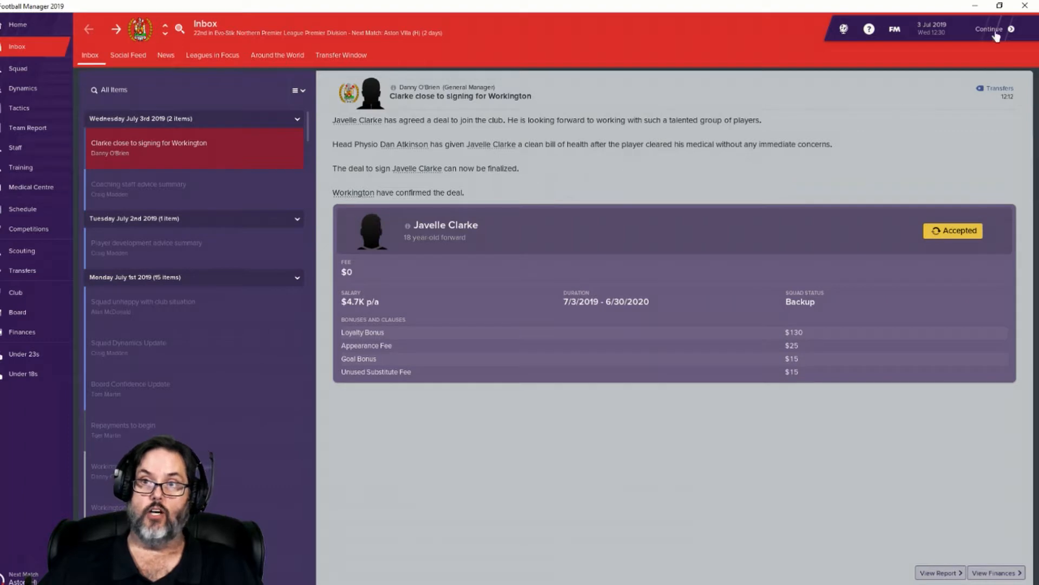
left_click(990, 28)
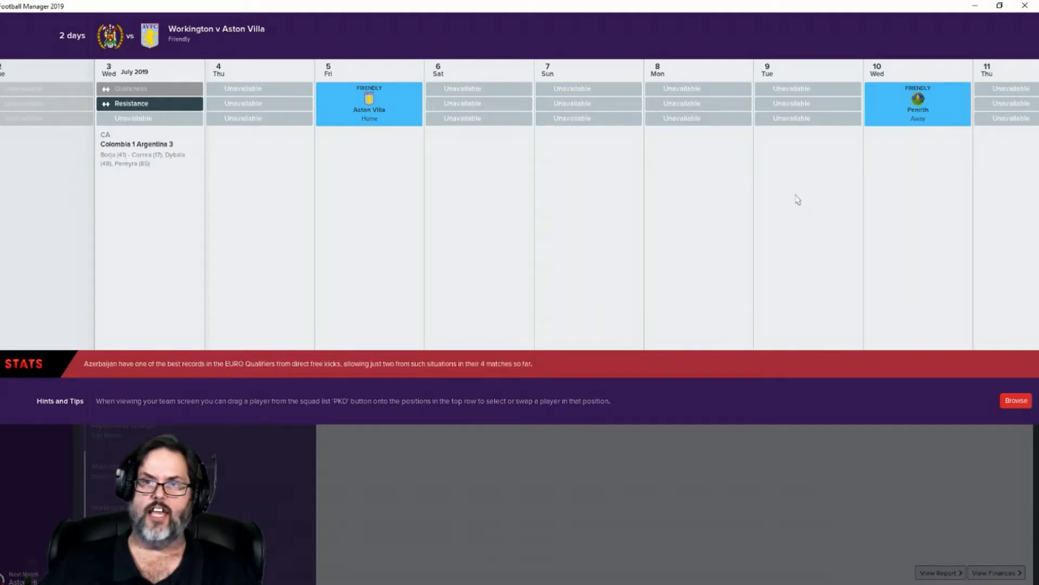
mouse_move(799, 197)
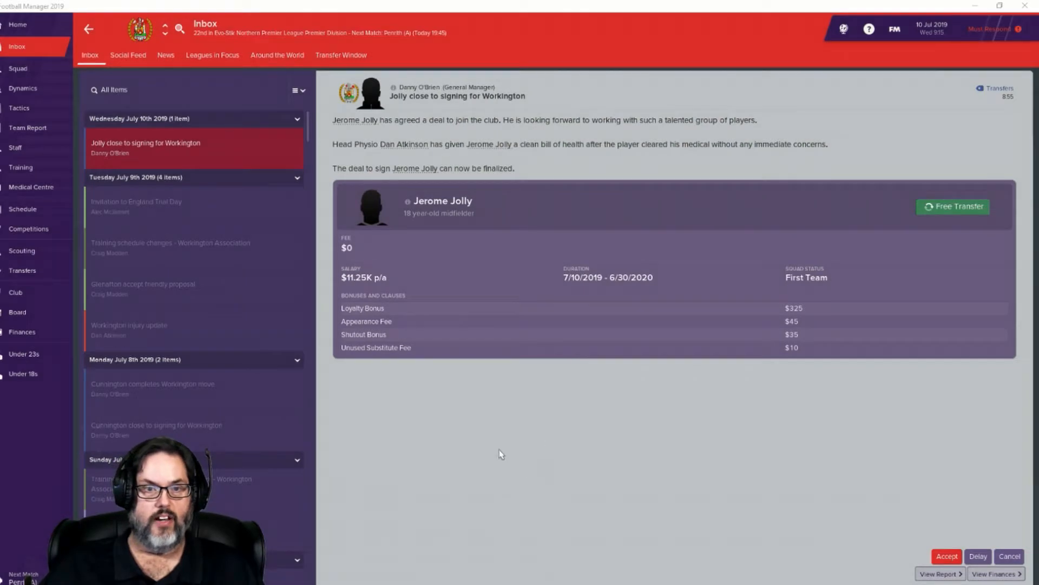
mouse_move(505, 340)
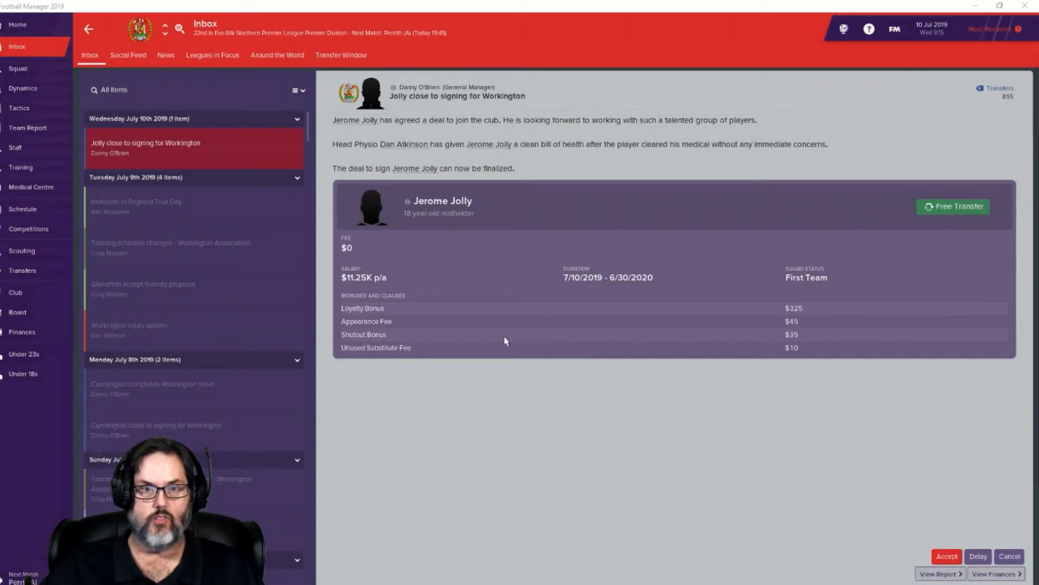
mouse_move(824, 292)
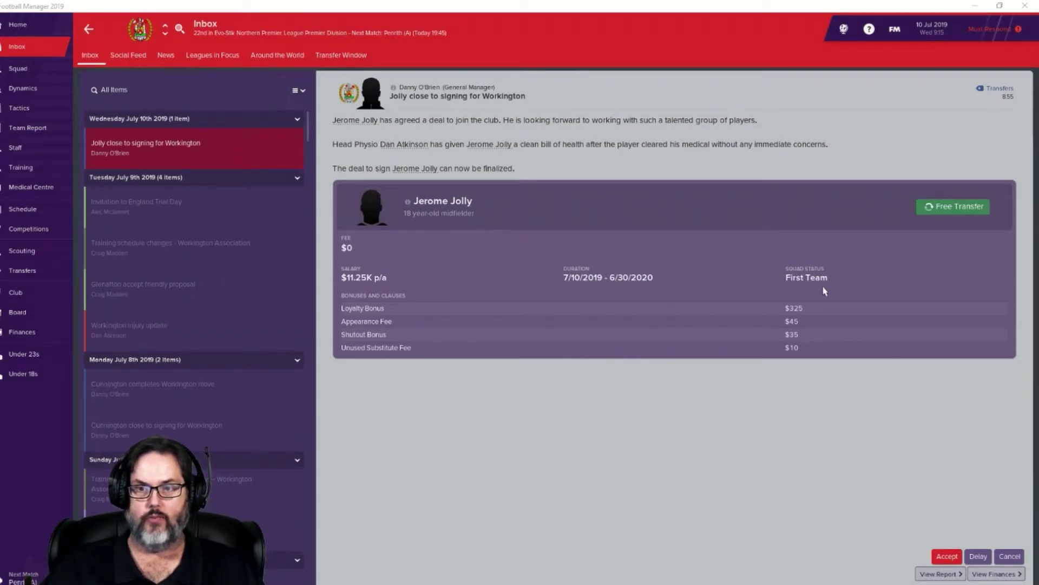
mouse_move(862, 295)
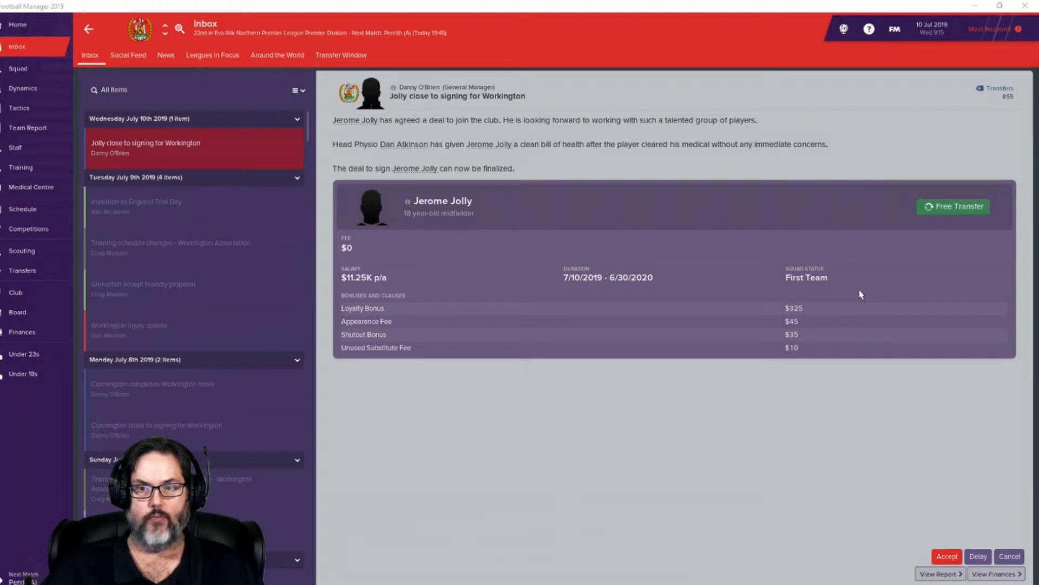
mouse_move(412, 284)
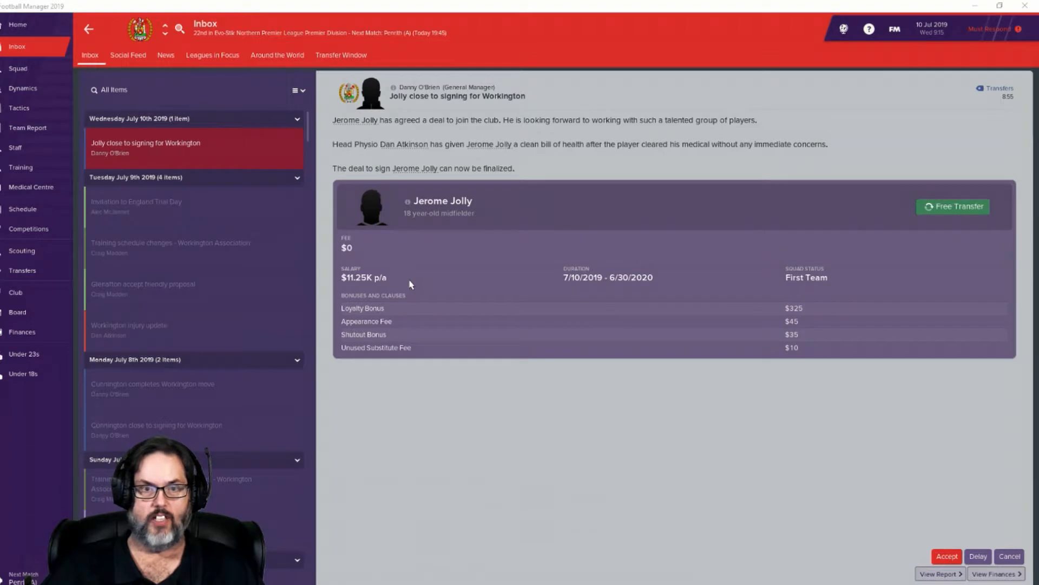
mouse_move(449, 202)
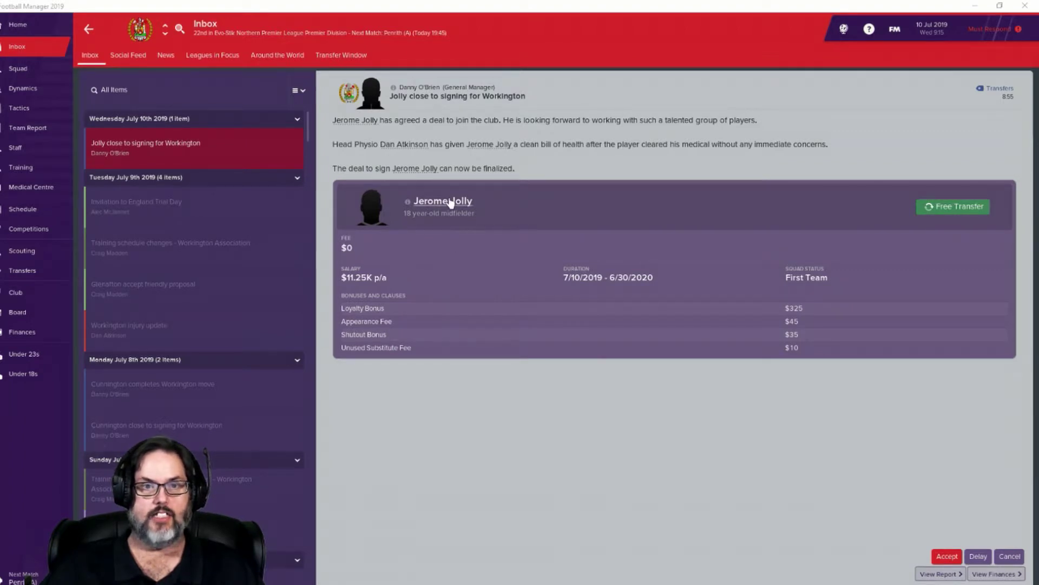
left_click(442, 201)
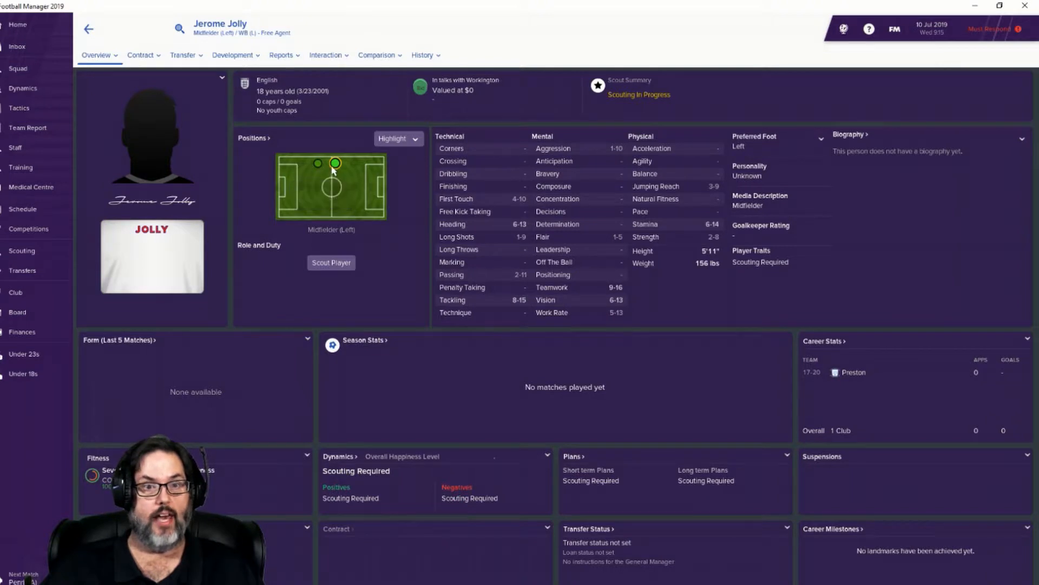
mouse_move(714, 212)
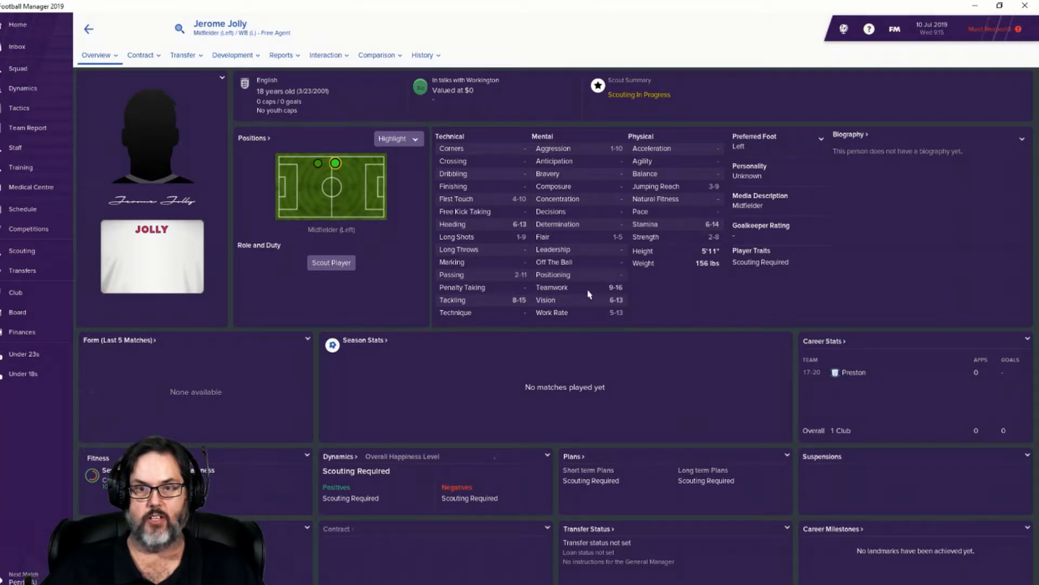
mouse_move(593, 312)
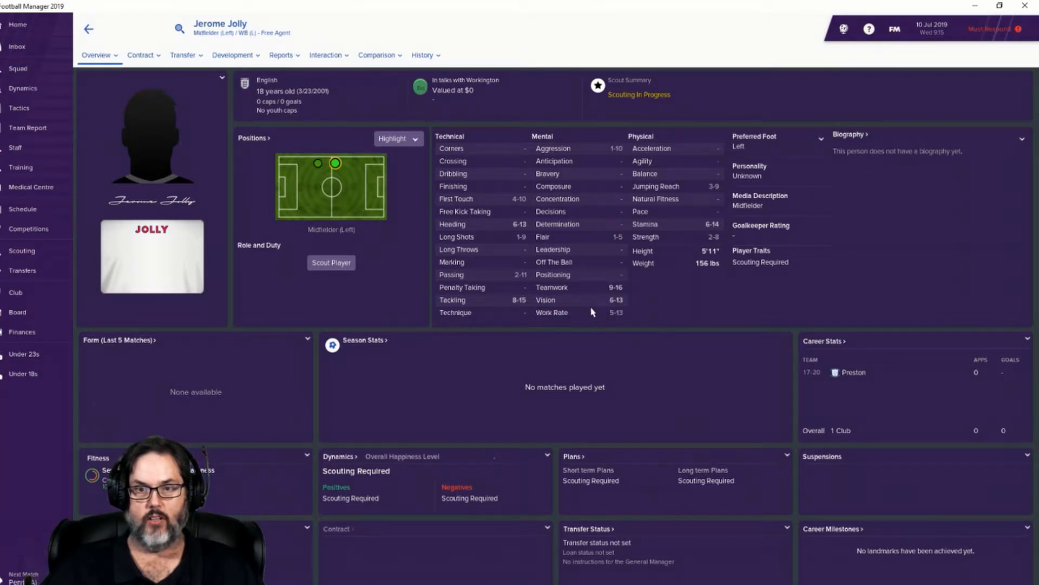
mouse_move(484, 305)
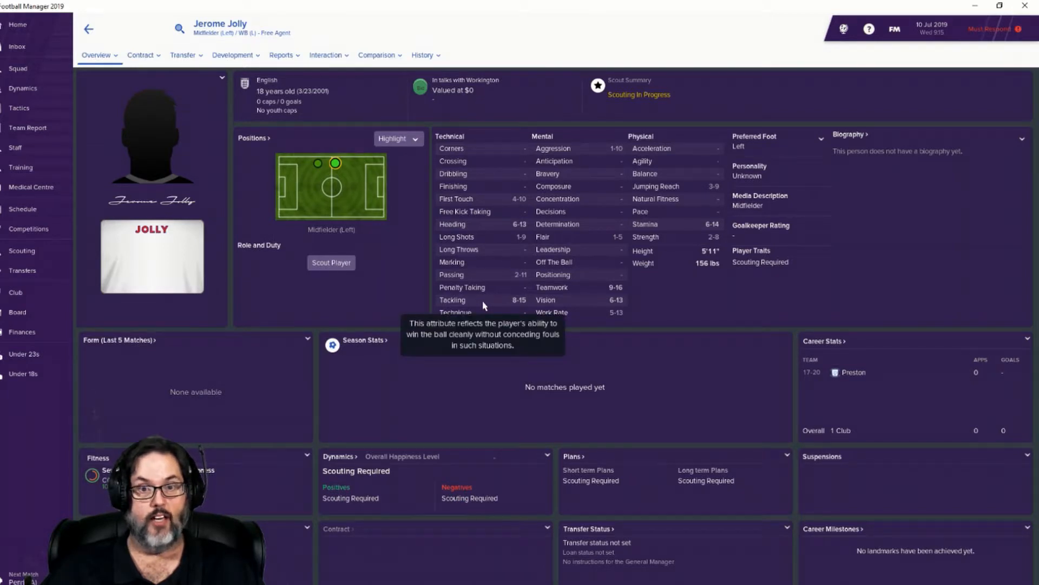
mouse_move(481, 277)
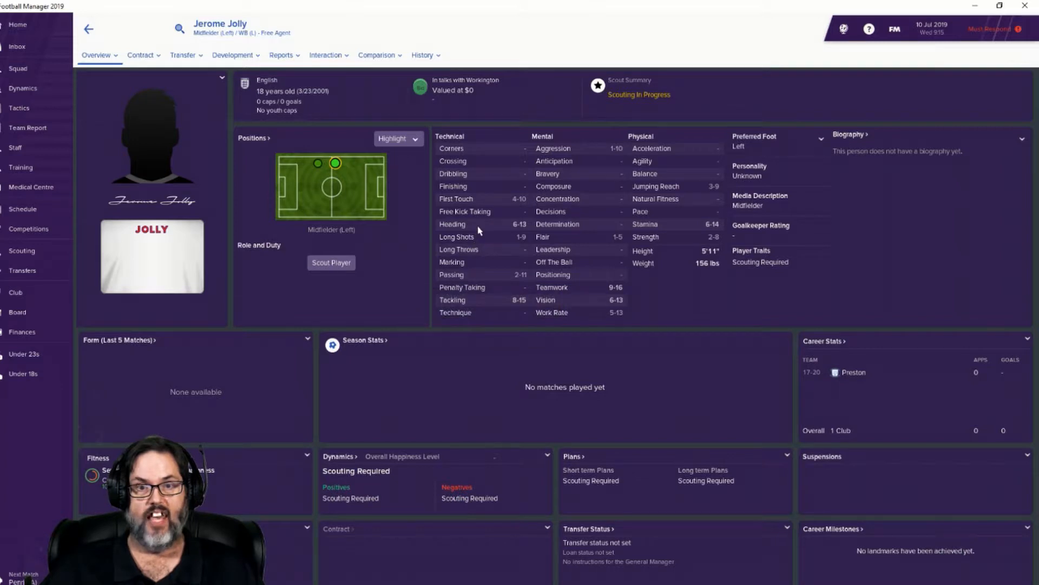
mouse_move(477, 225)
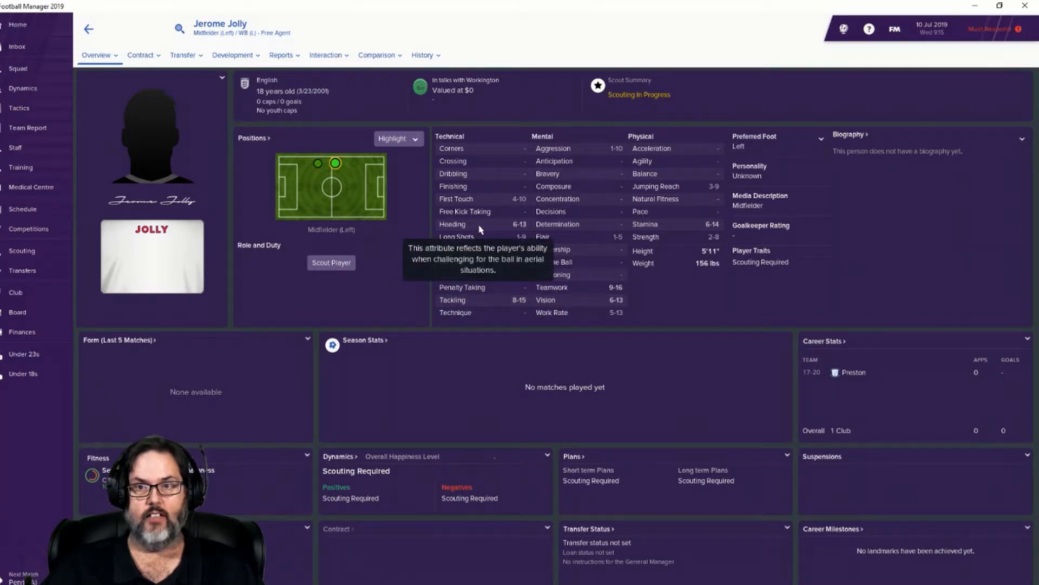
mouse_move(496, 258)
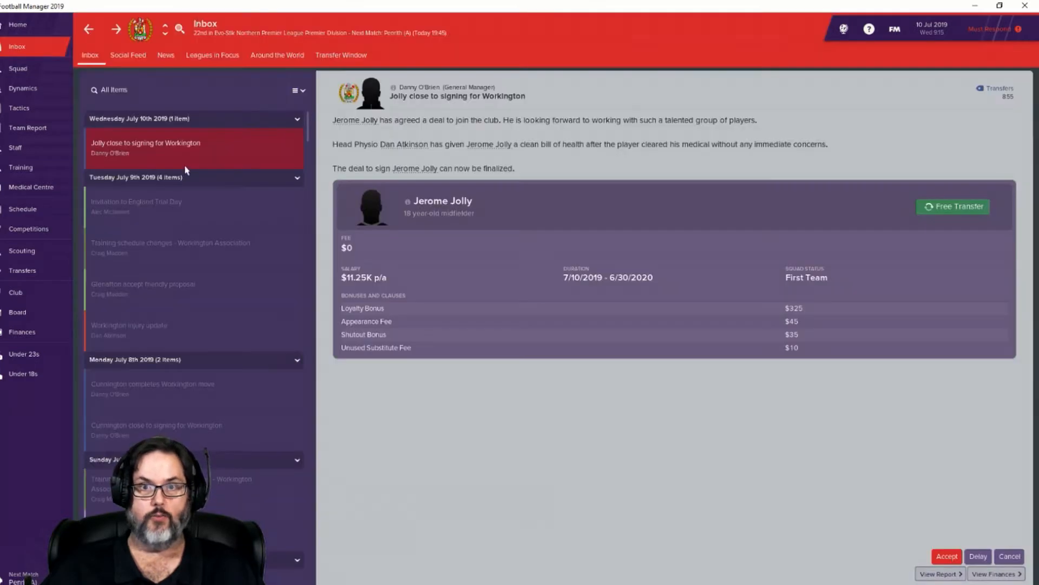
mouse_move(576, 450)
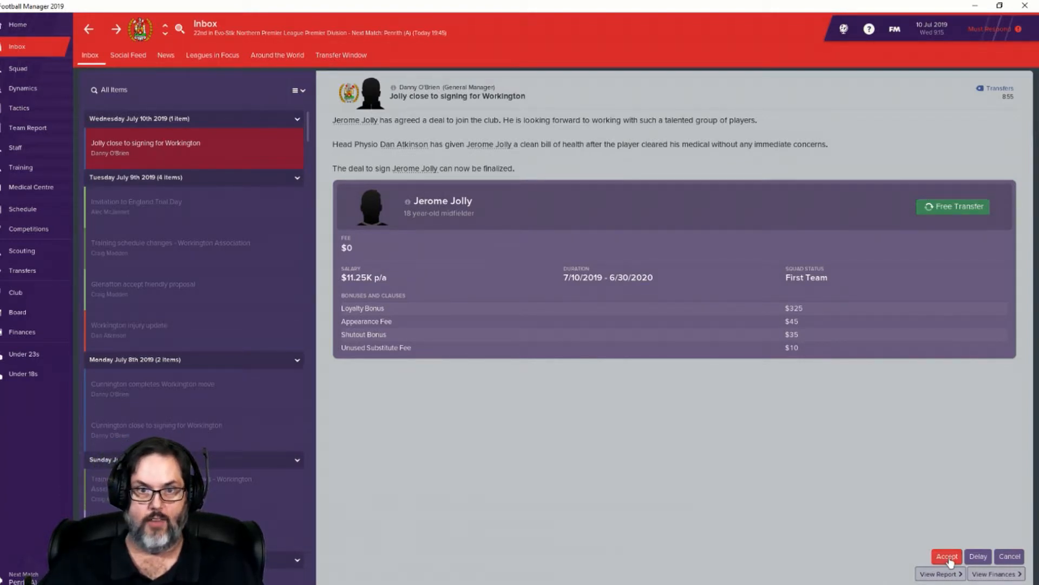
Step: Accept Jerome Jolly's free transfer deal from his Inbox message
left_click(946, 557)
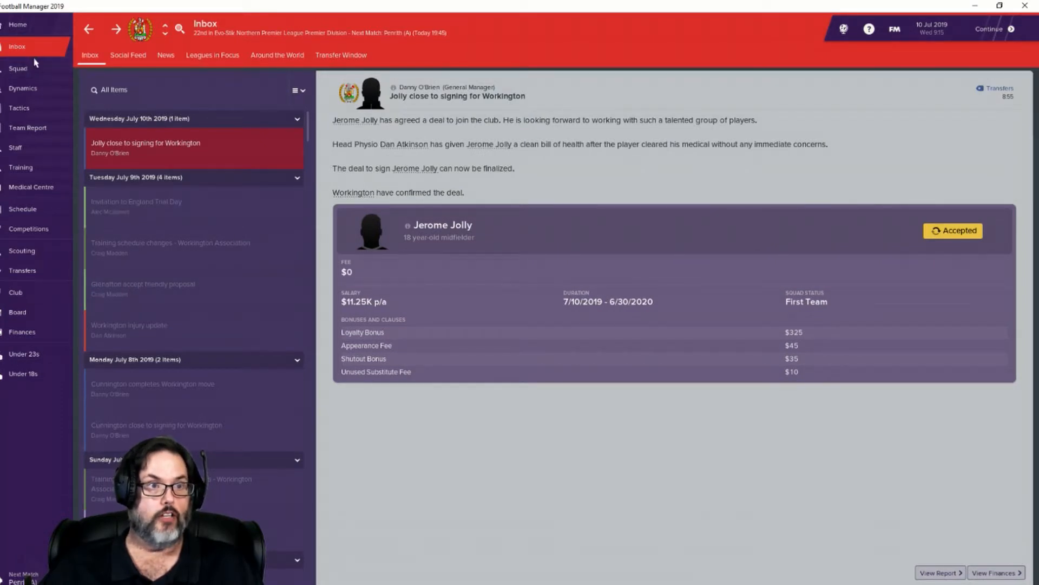
left_click(18, 68)
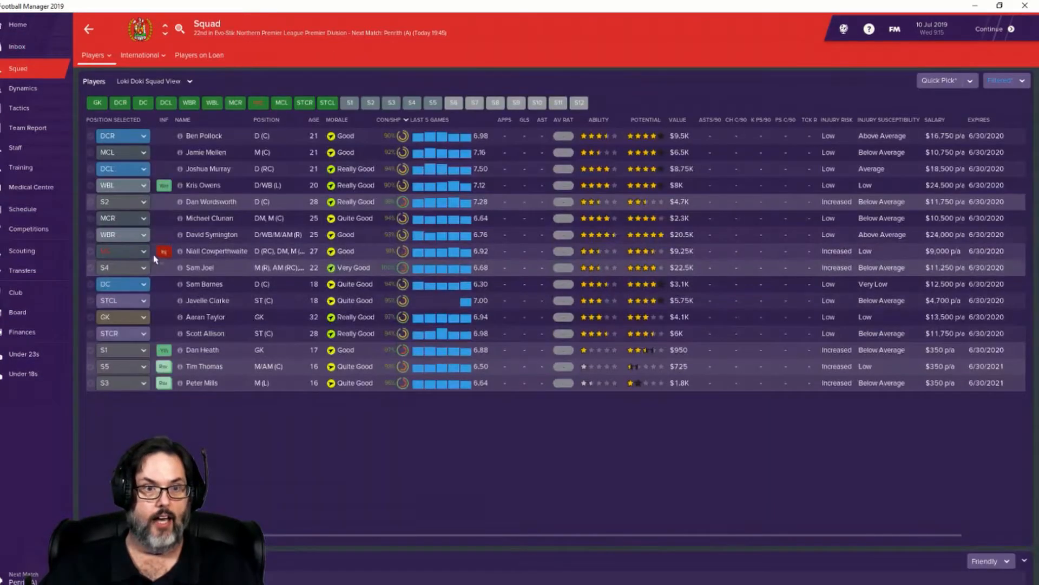
mouse_move(162, 251)
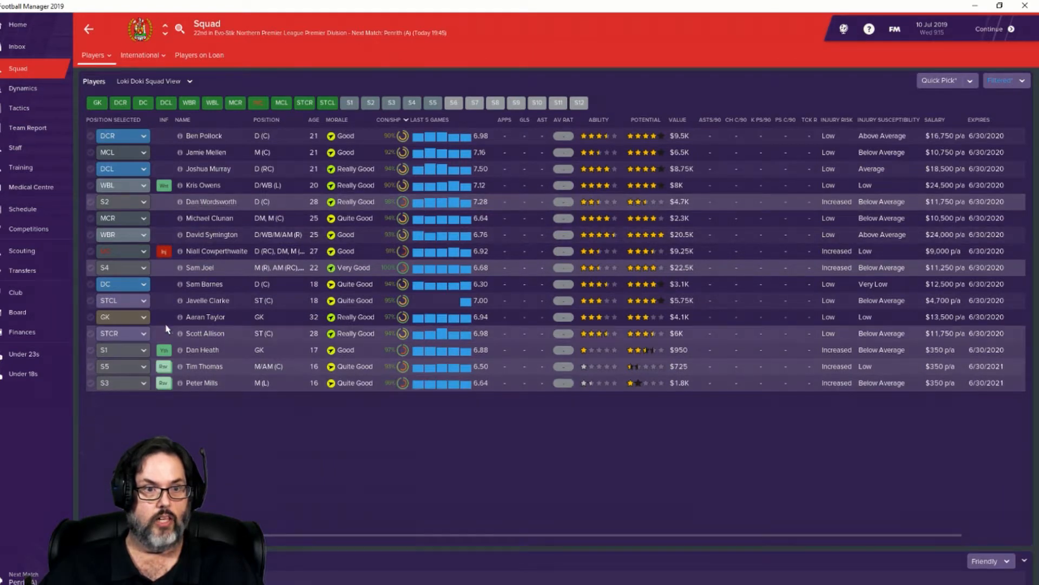
mouse_move(172, 244)
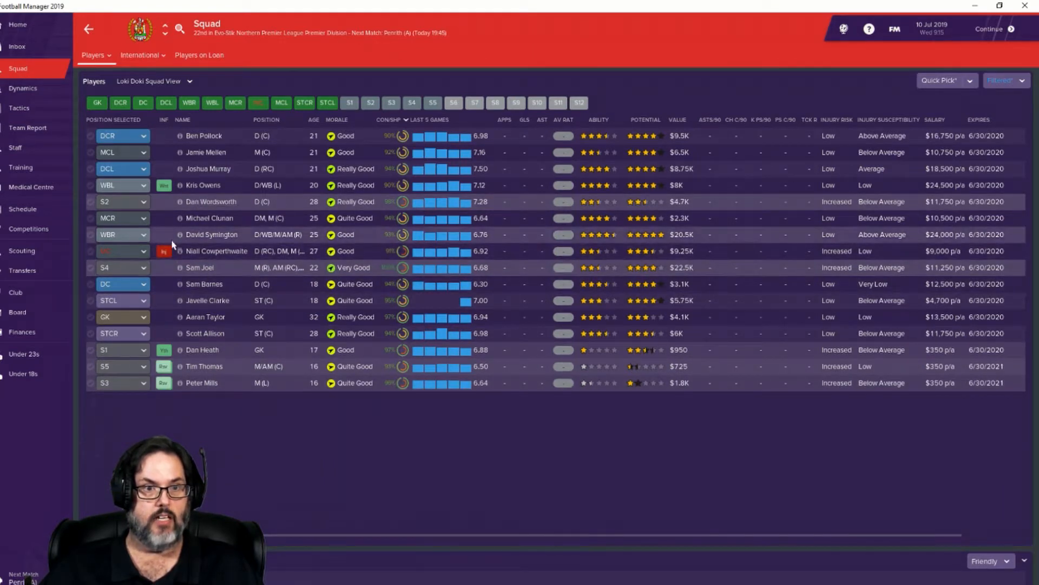
mouse_move(164, 209)
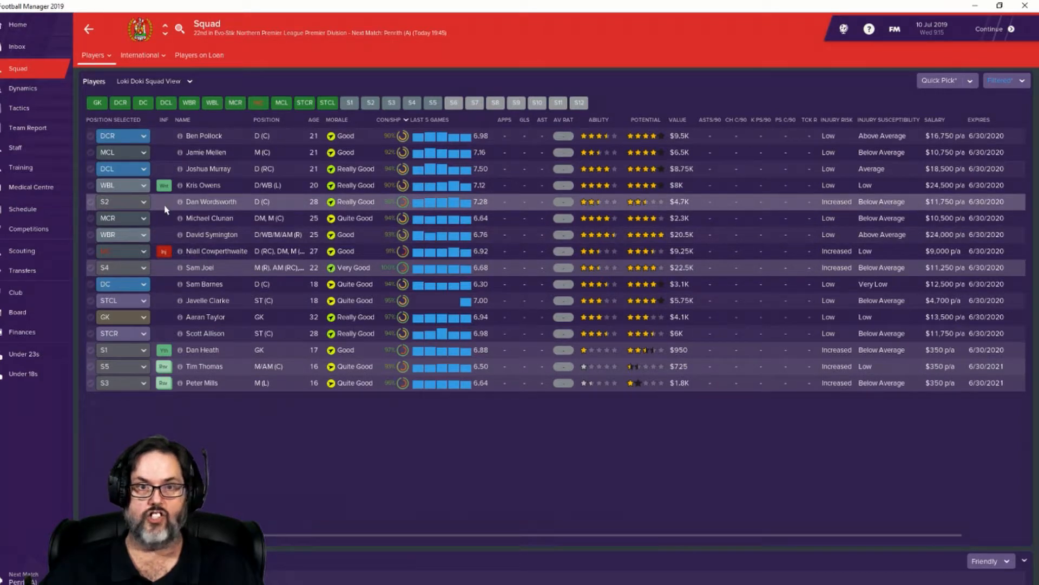
mouse_move(404, 204)
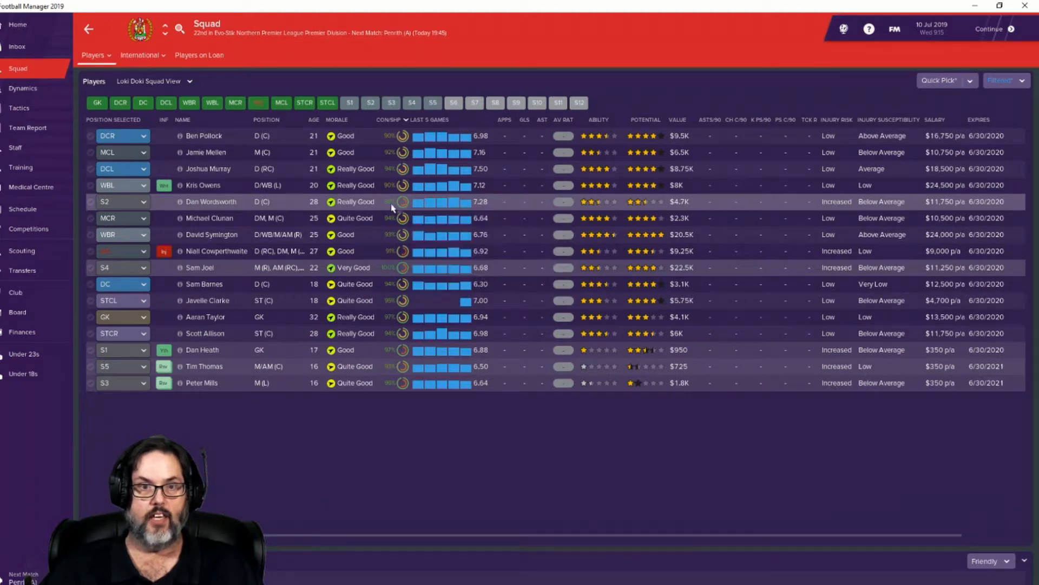
mouse_move(210, 201)
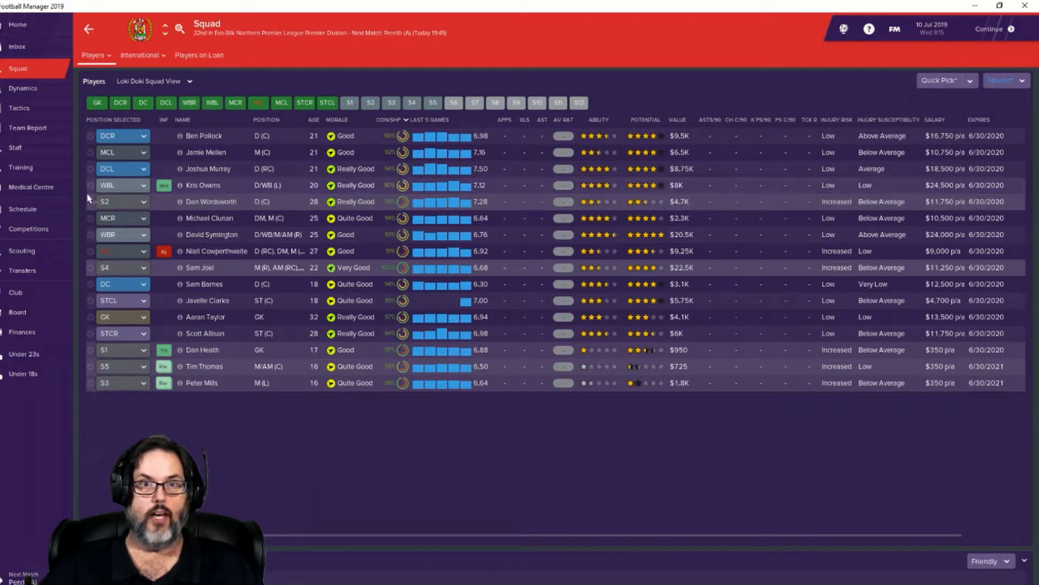
mouse_move(279, 182)
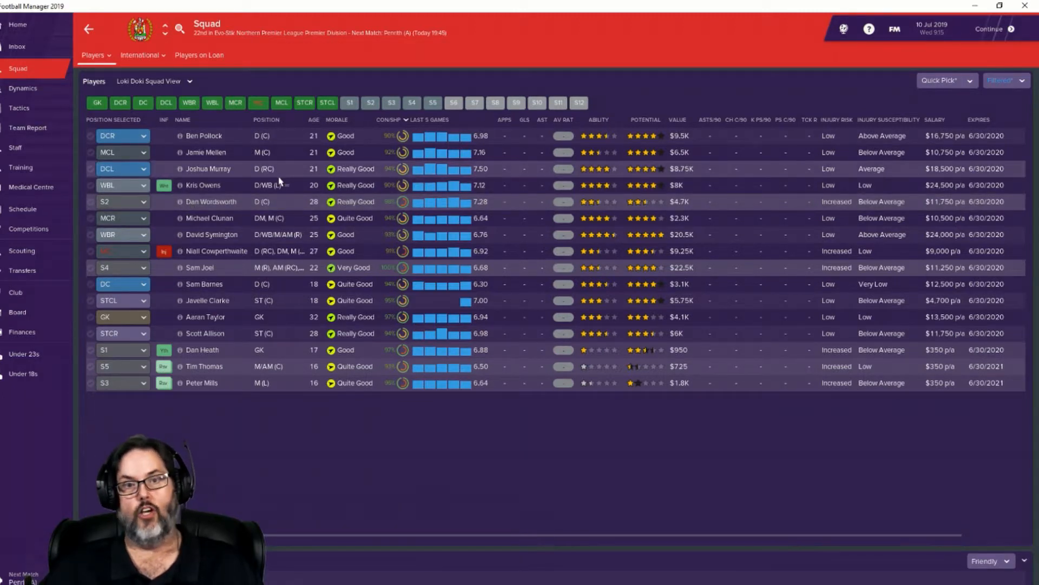
mouse_move(23, 209)
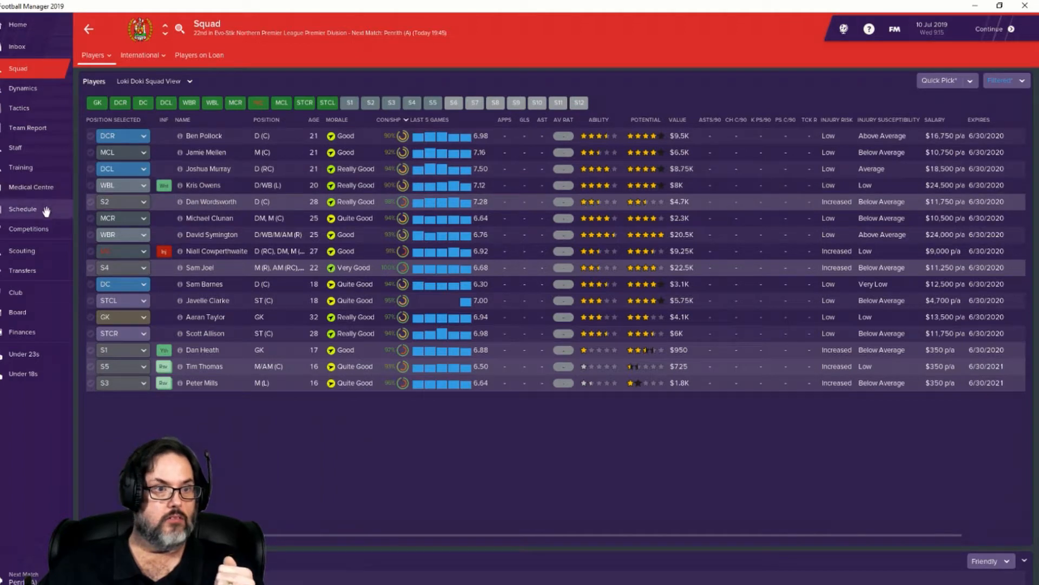
Step: Show the senior schedule and select the 1-2 Aston Villa friendly for its summary
left_click(22, 209)
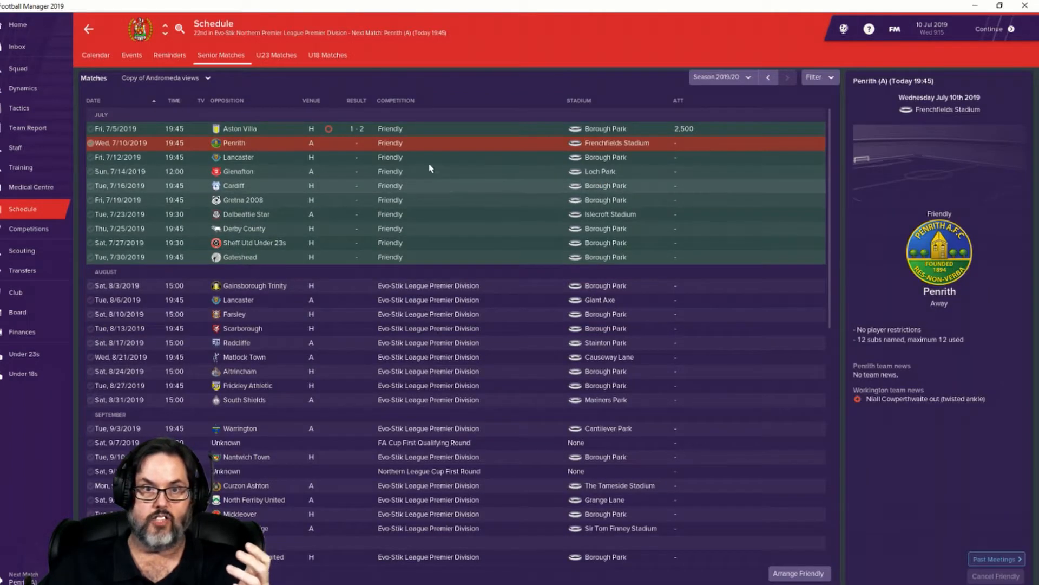
left_click(239, 127)
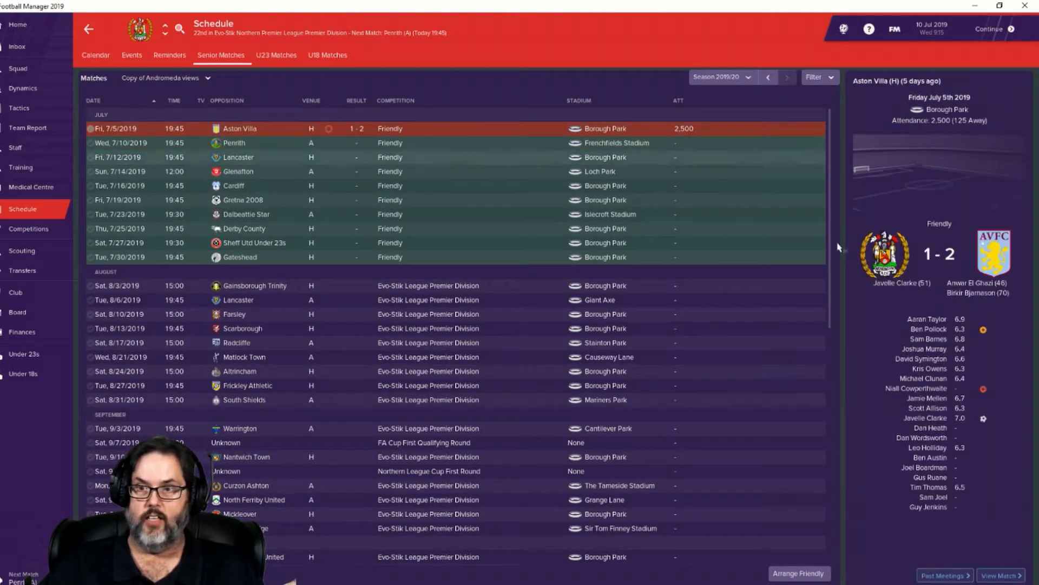
mouse_move(914, 297)
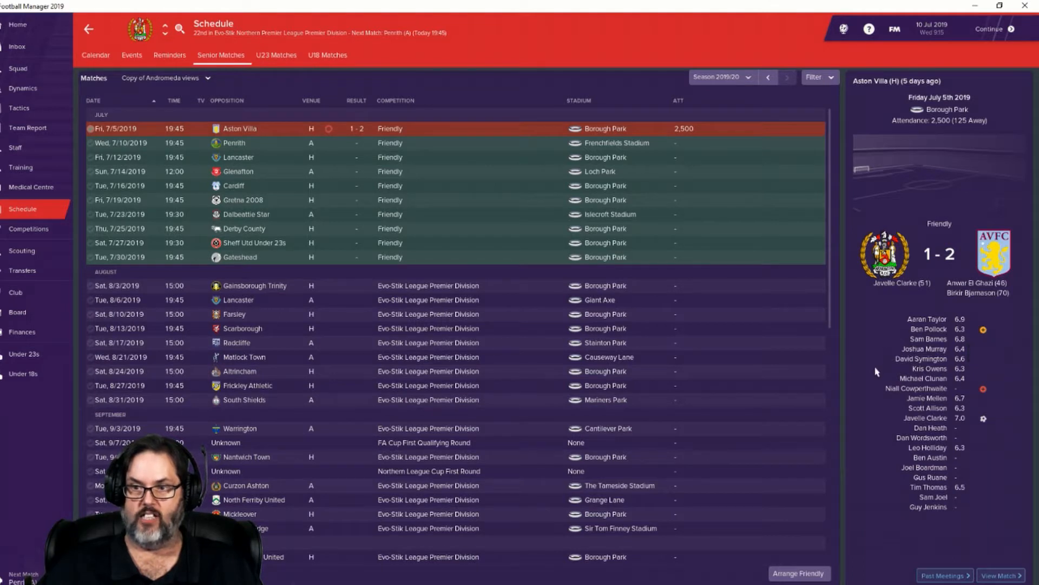
mouse_move(949, 422)
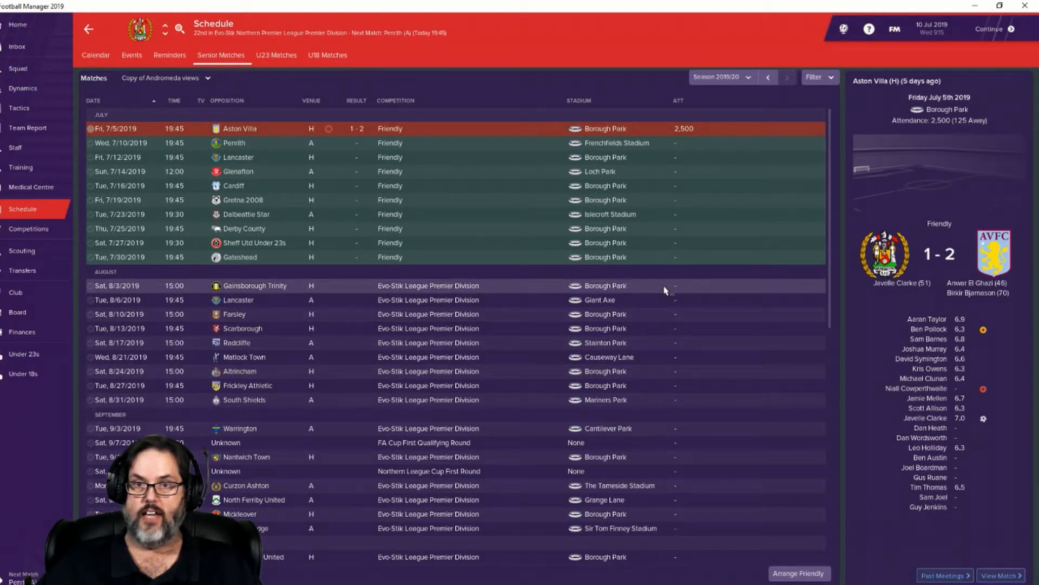
Step: Show the Inbox message that Michael Potts is close to signing for Workington
left_click(19, 47)
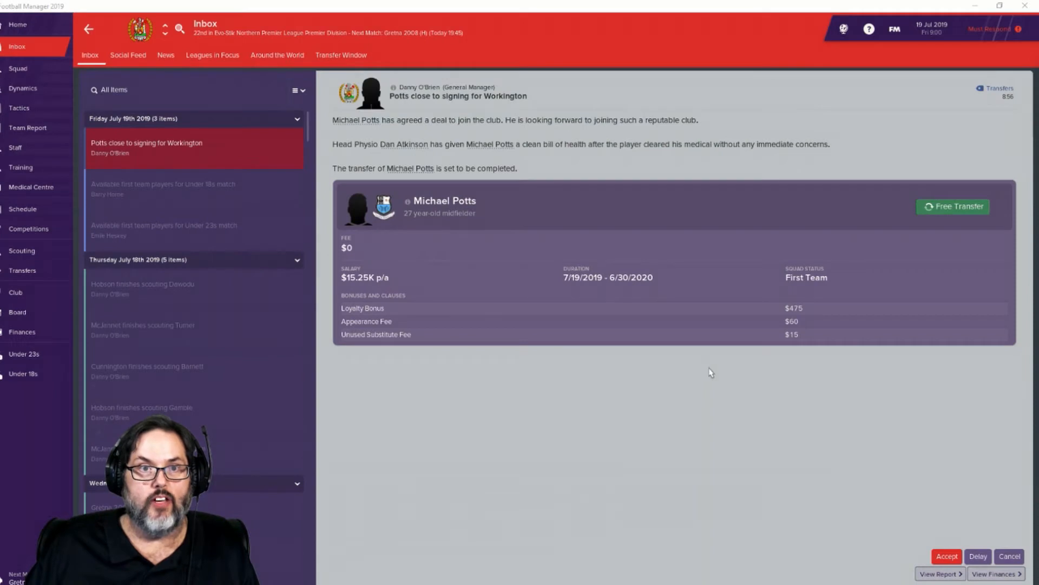
mouse_move(418, 230)
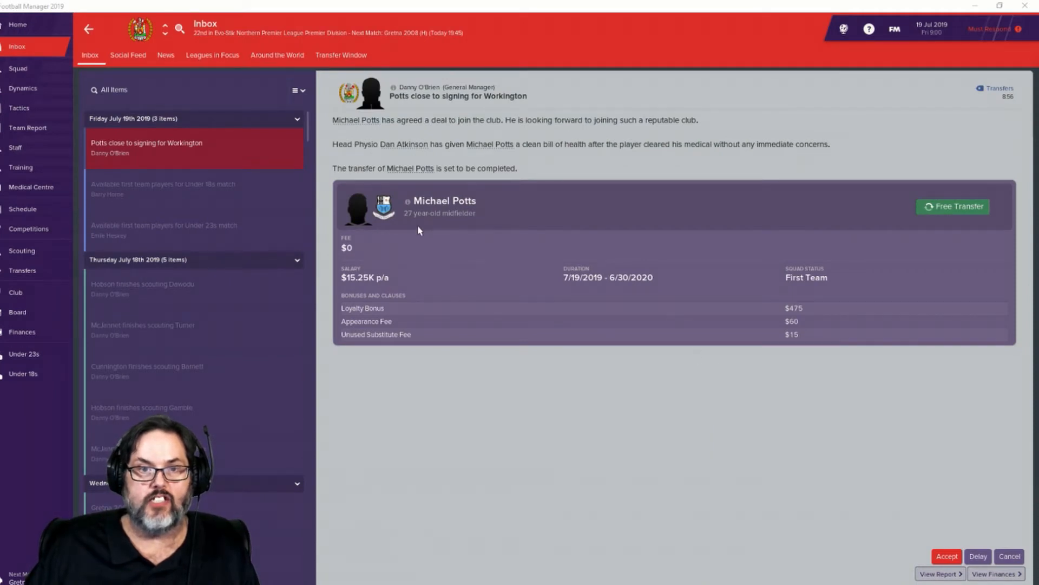
mouse_move(550, 233)
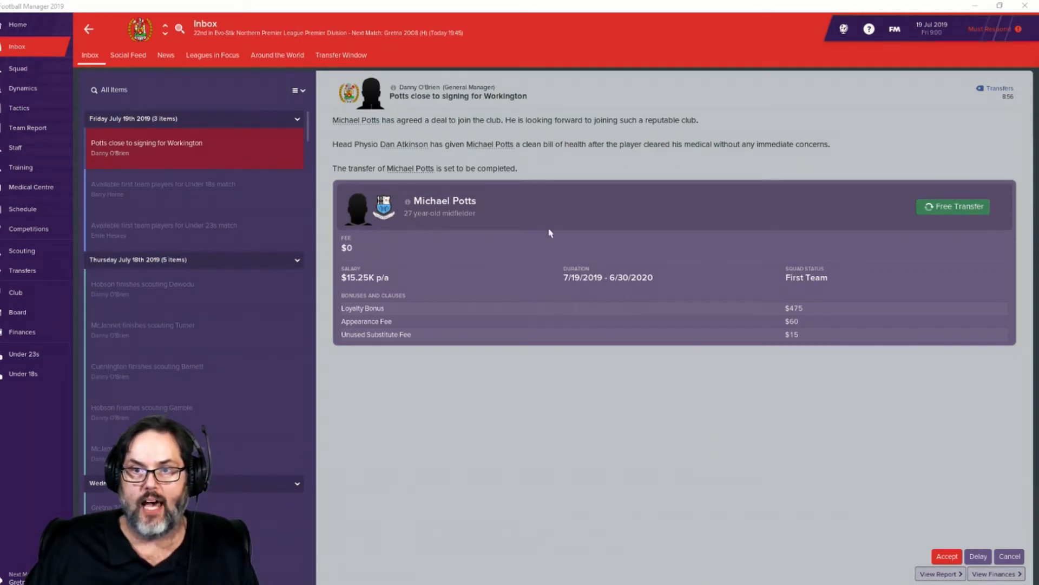
mouse_move(409, 284)
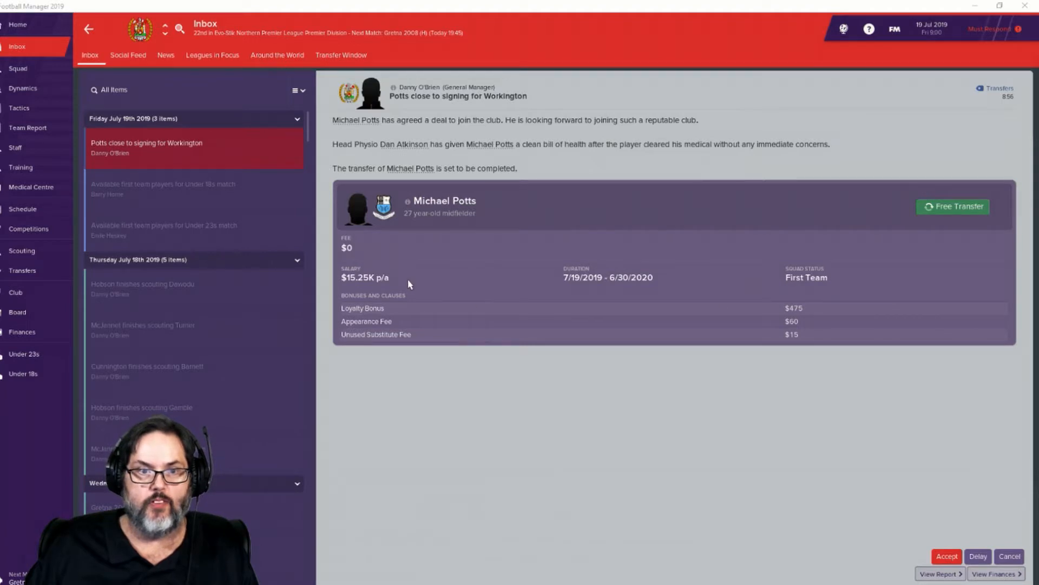
mouse_move(442, 308)
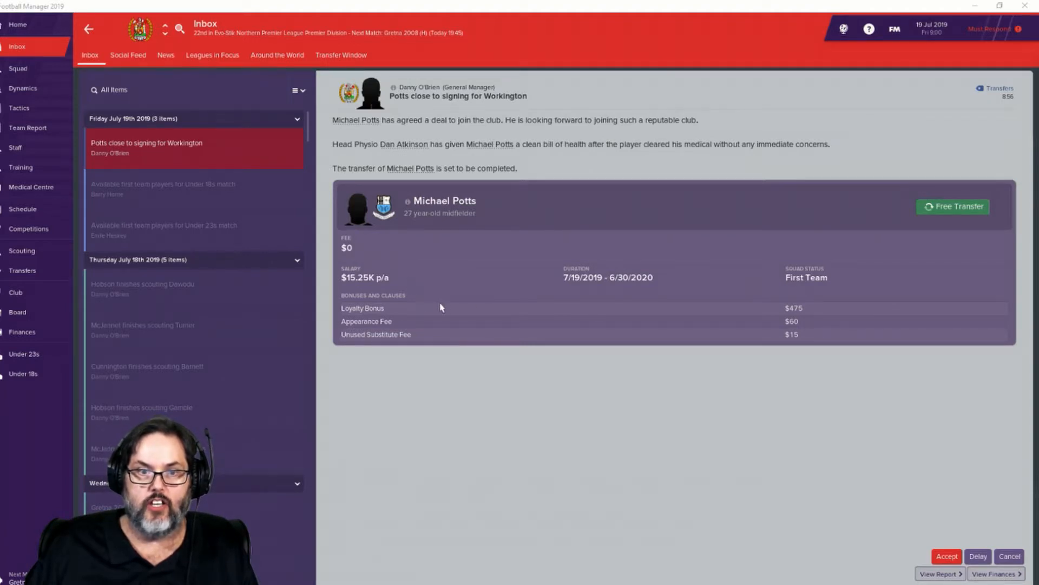
mouse_move(447, 204)
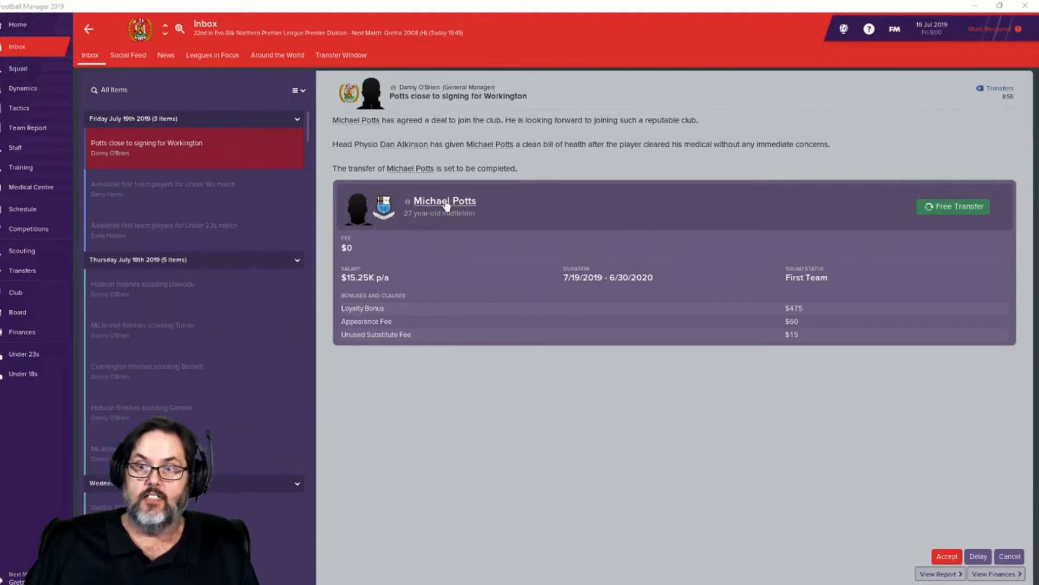
mouse_move(450, 203)
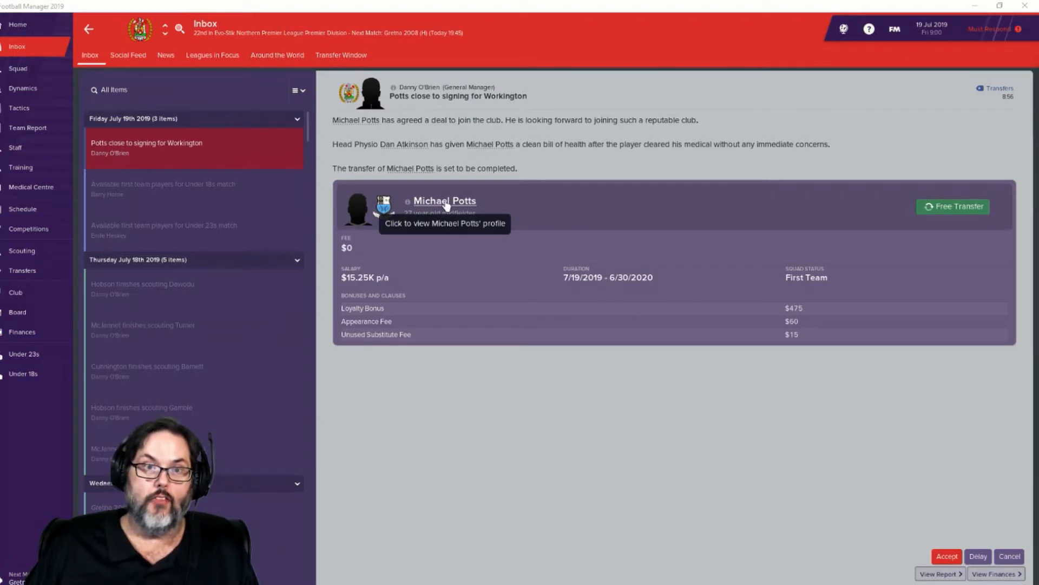
left_click(444, 200)
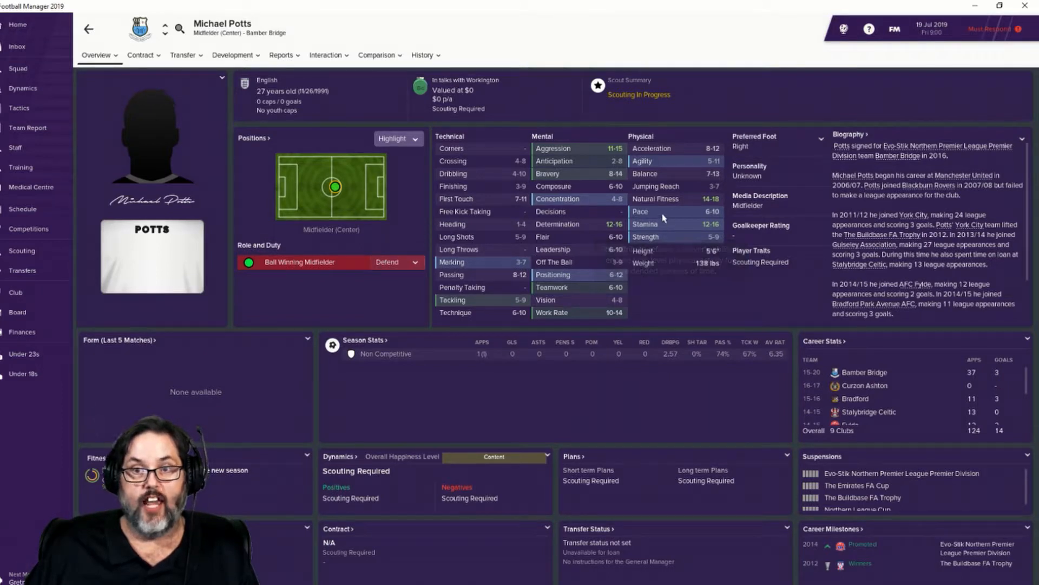
mouse_move(664, 216)
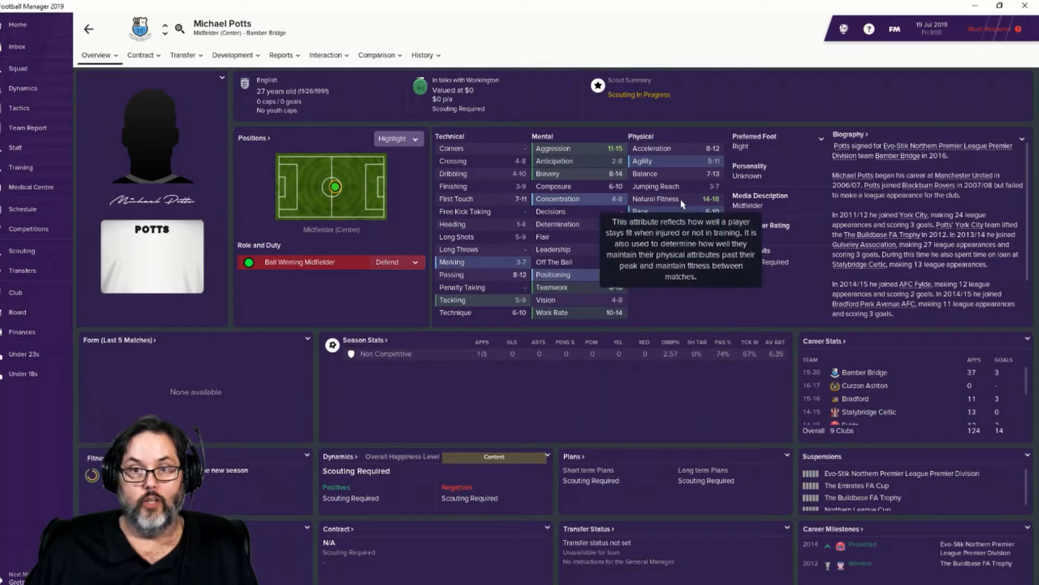
mouse_move(680, 161)
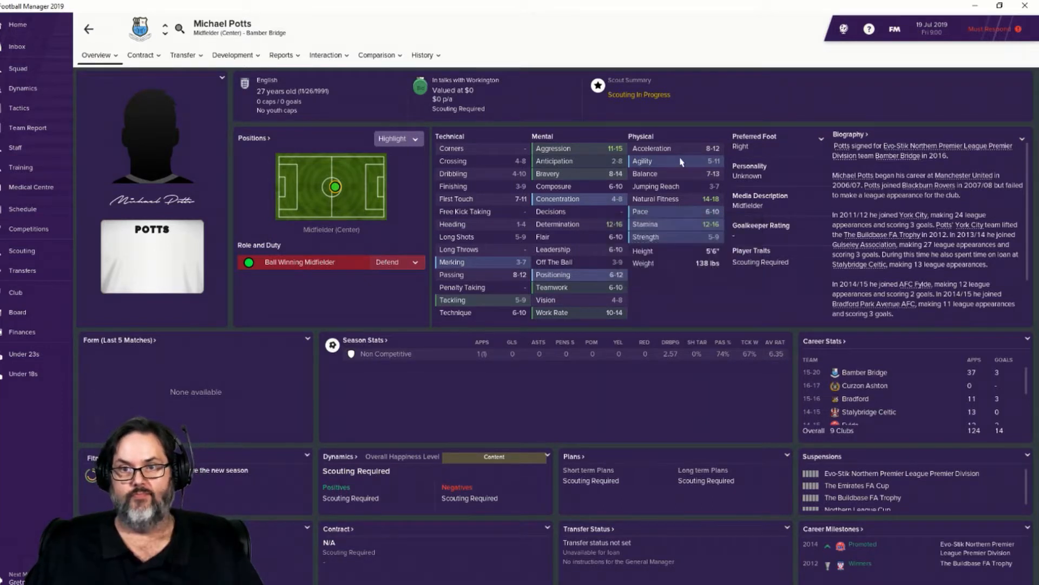
mouse_move(592, 277)
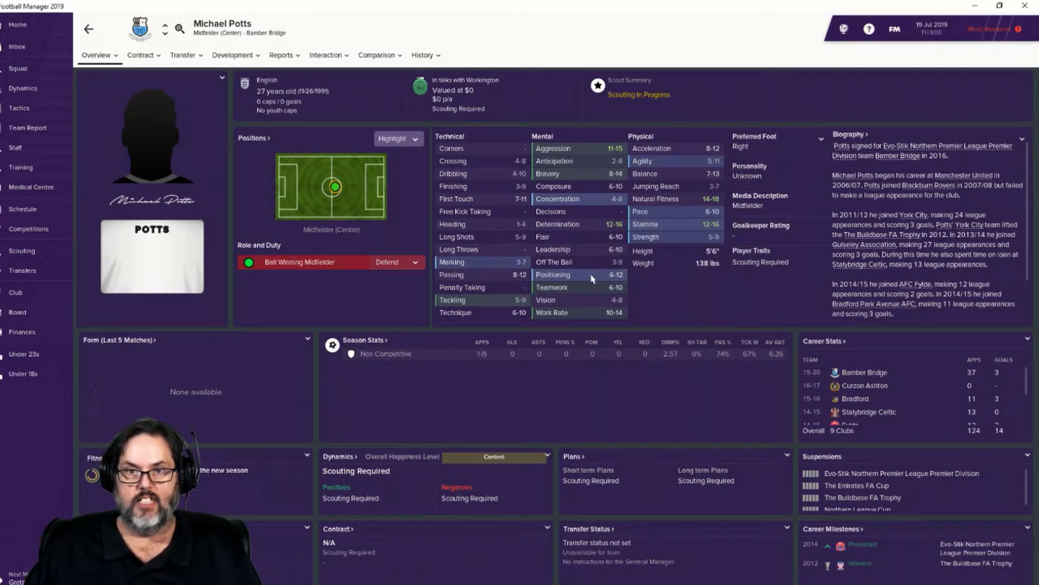
mouse_move(586, 316)
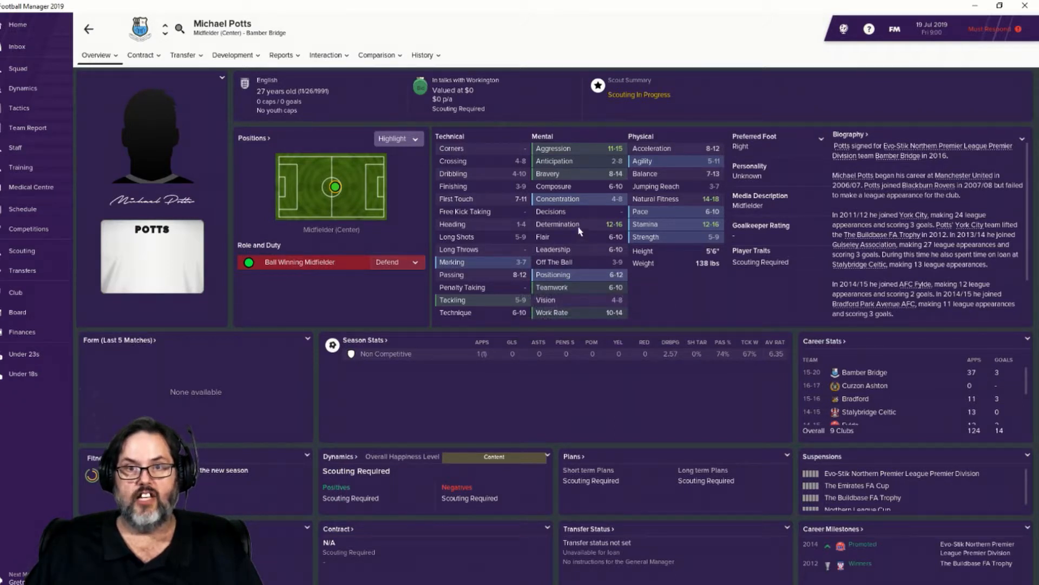
mouse_move(490, 272)
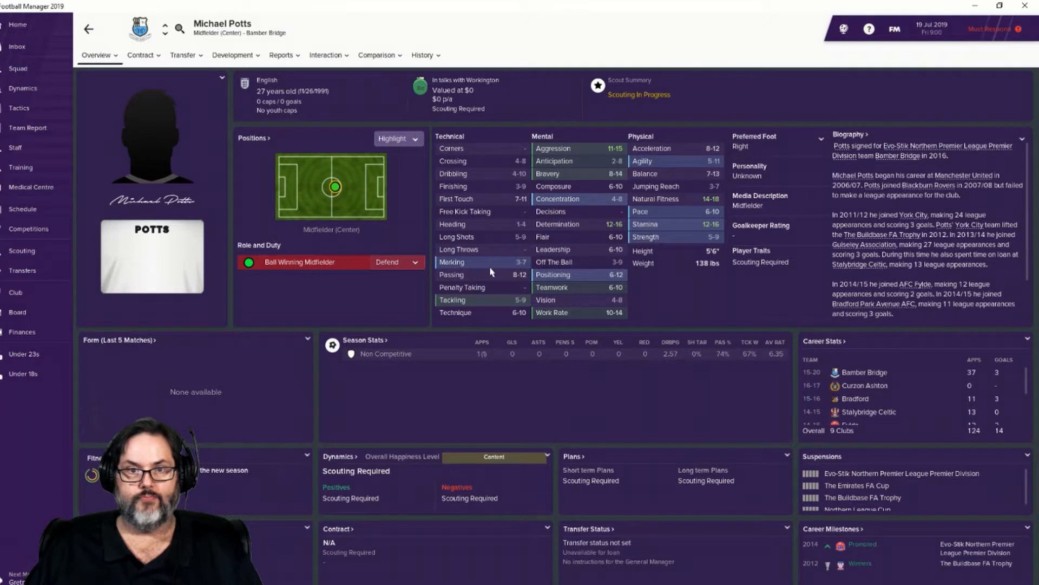
mouse_move(495, 316)
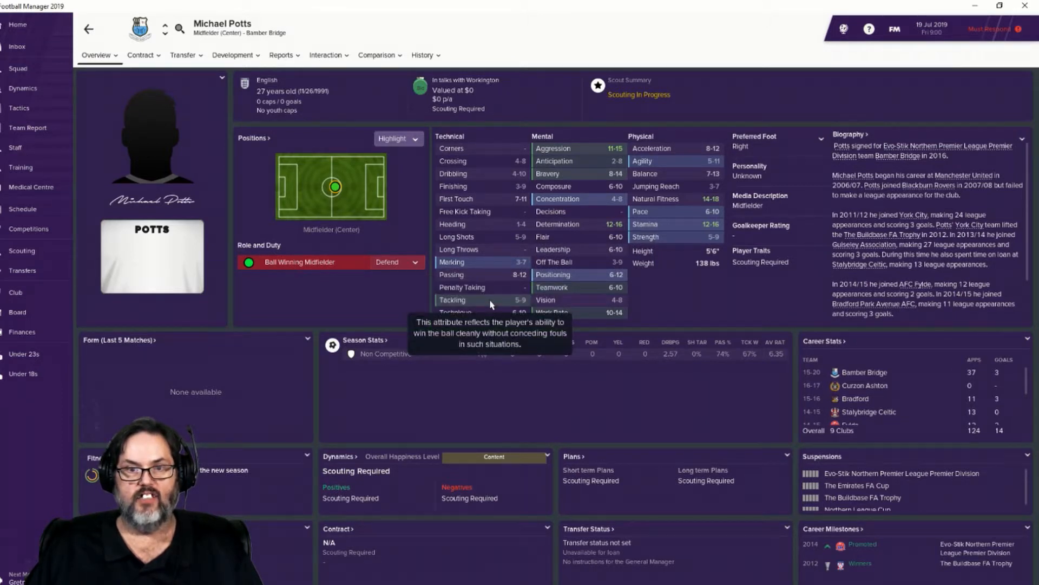
mouse_move(486, 276)
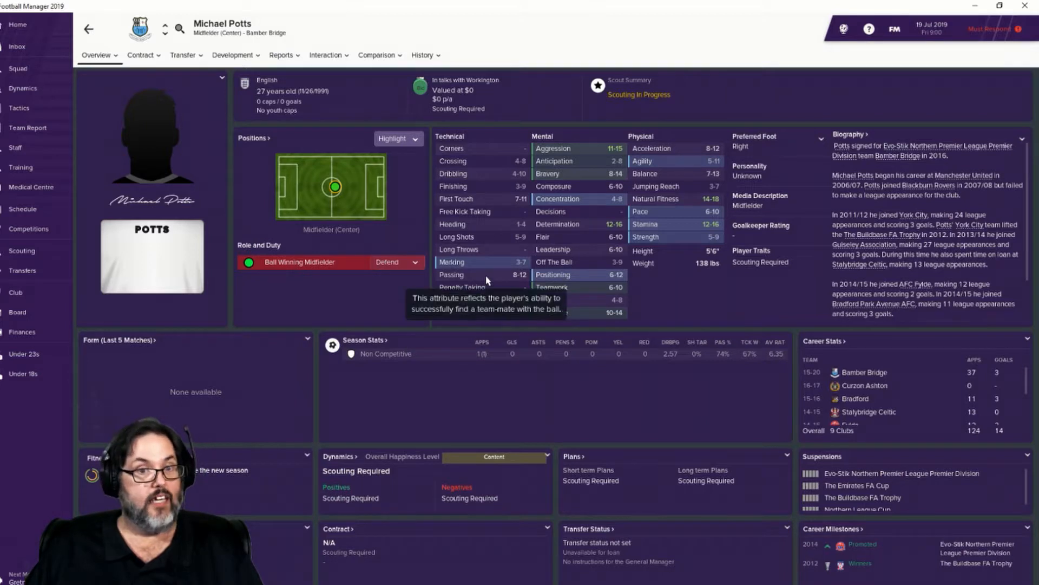
mouse_move(492, 203)
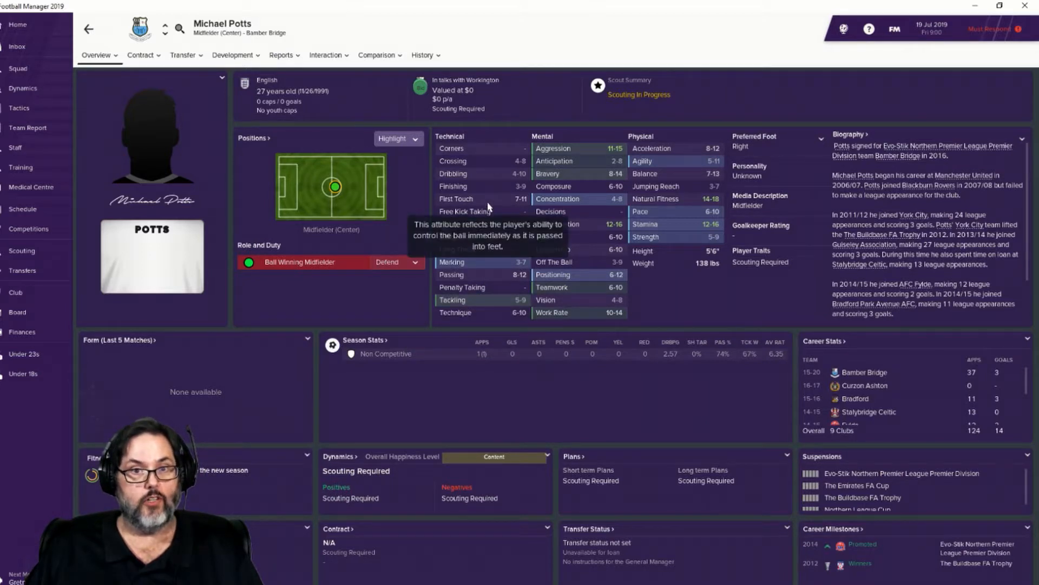
mouse_move(487, 177)
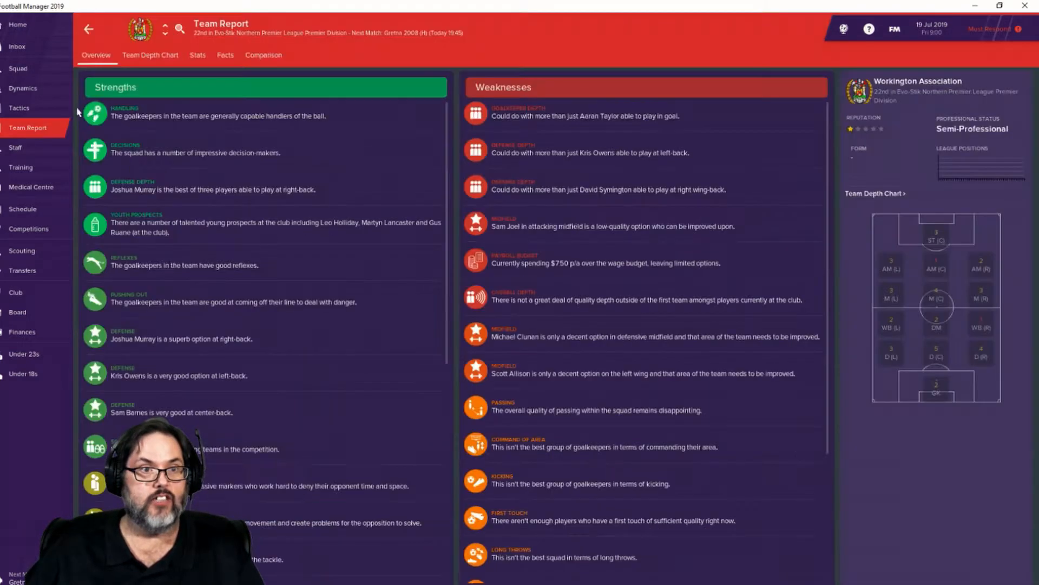
Step: Review the team depth chart for the 5-3-2 WB Direct Counter-Attack formation down to the defenders
left_click(150, 56)
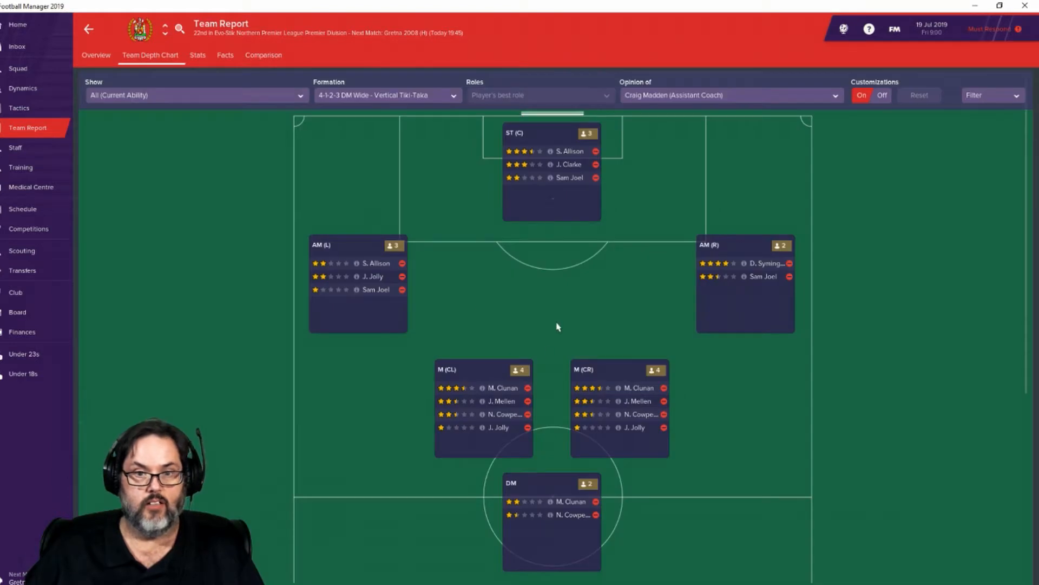
scroll("down", 3)
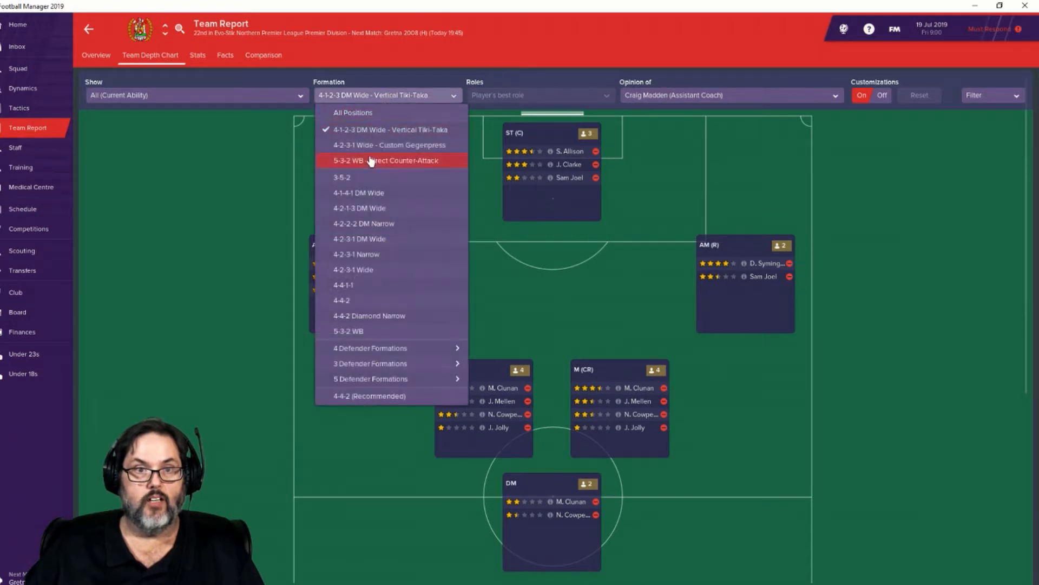
left_click(377, 160)
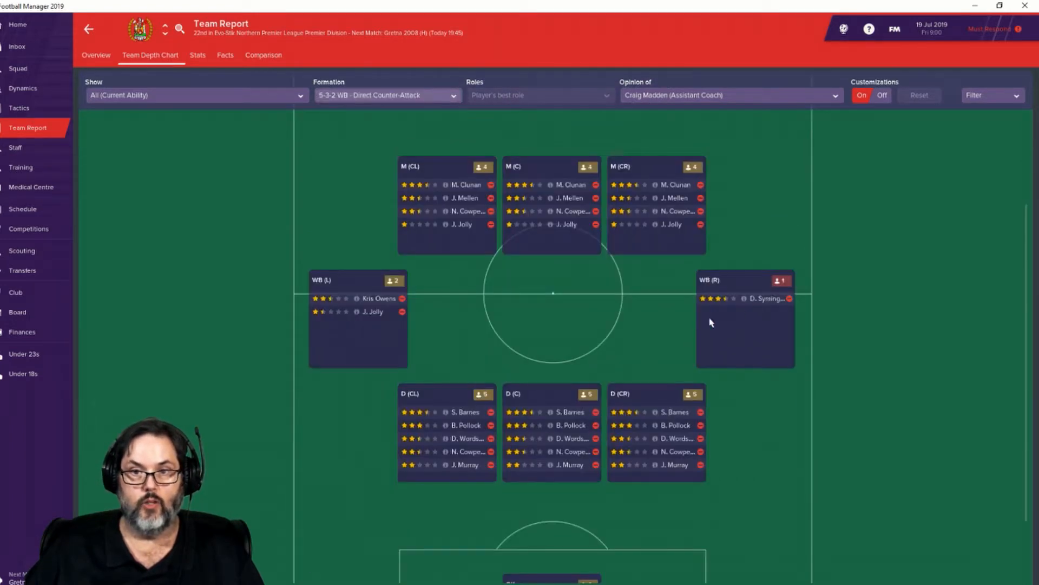
mouse_move(764, 414)
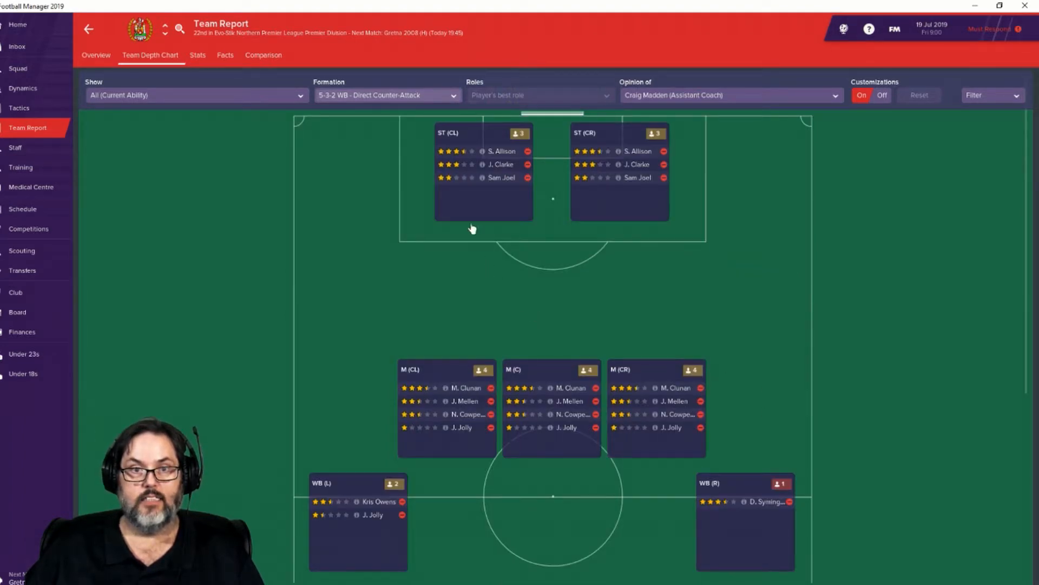
mouse_move(502, 267)
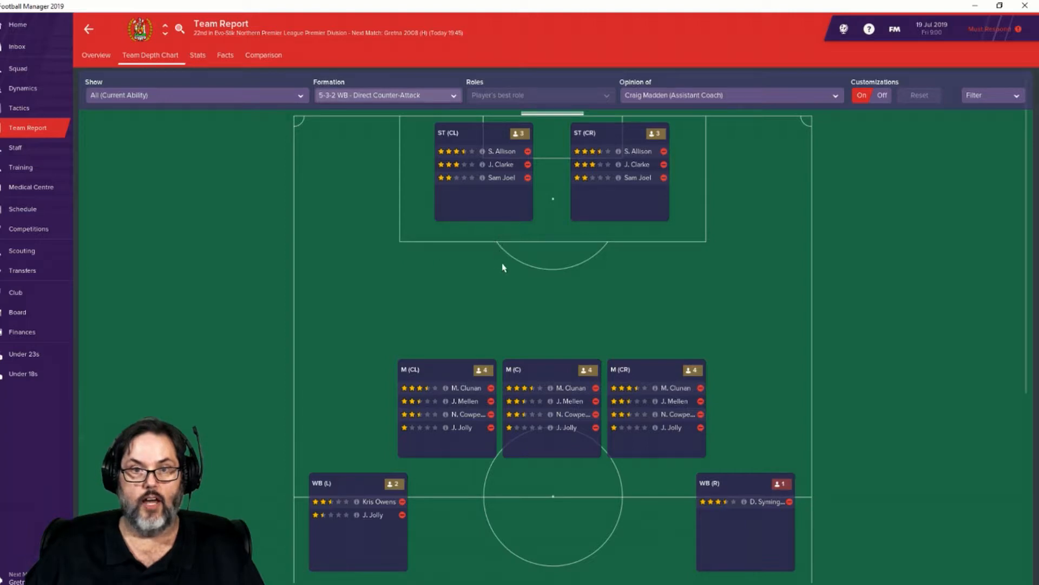
mouse_move(619, 454)
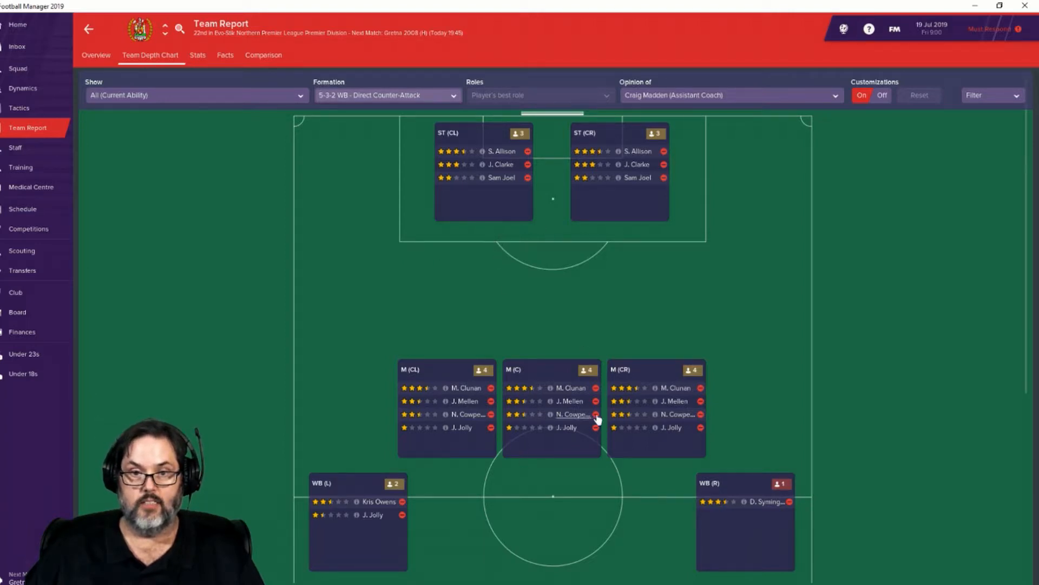
mouse_move(641, 422)
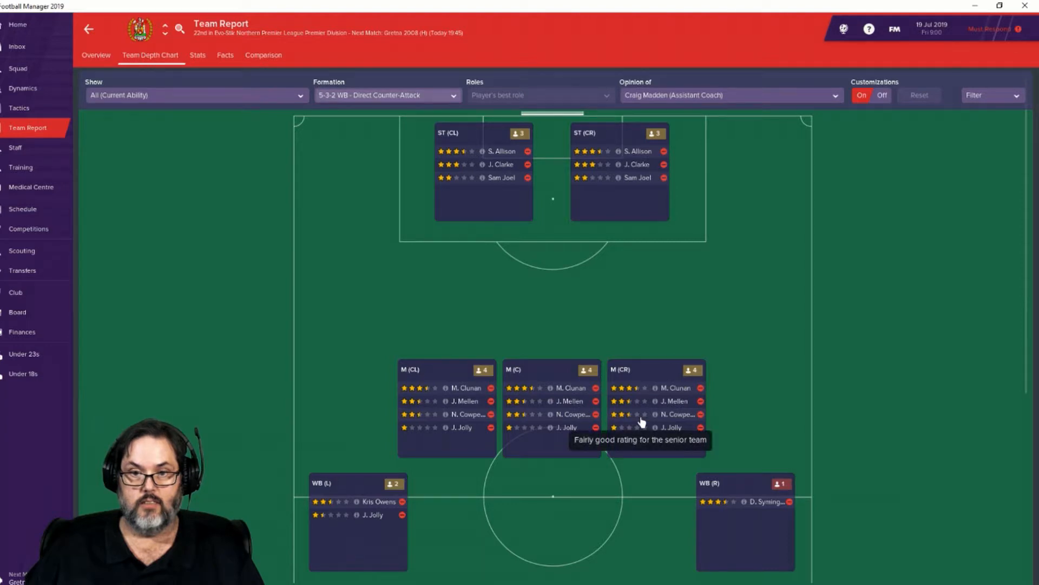
mouse_move(597, 498)
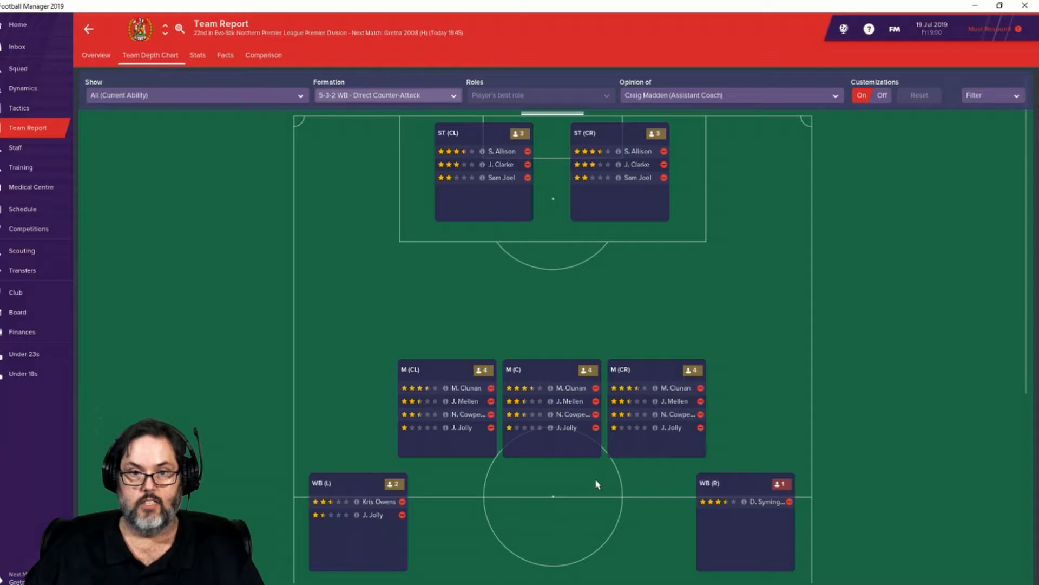
scroll("down", 3)
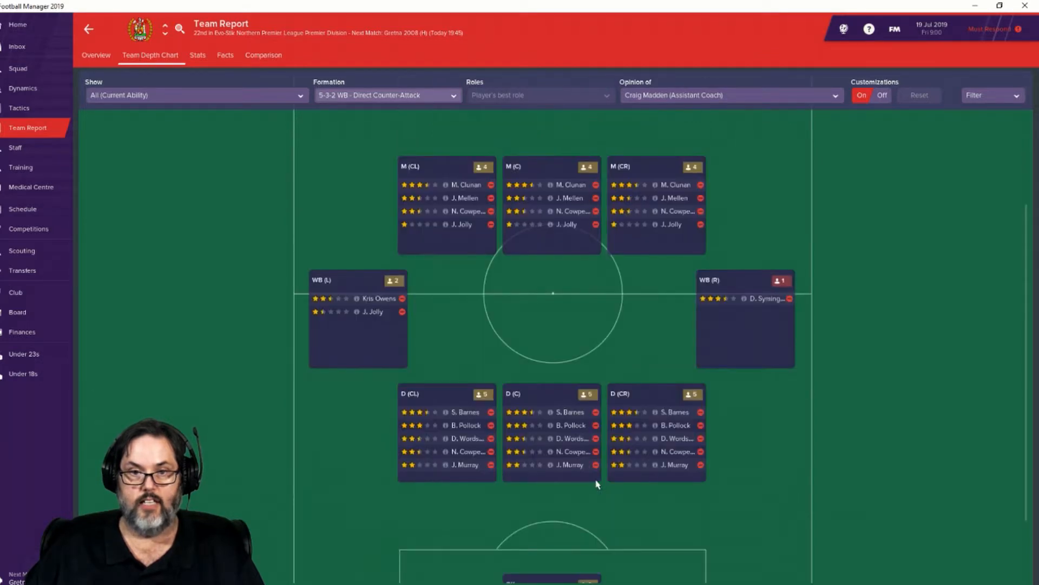
mouse_move(481, 265)
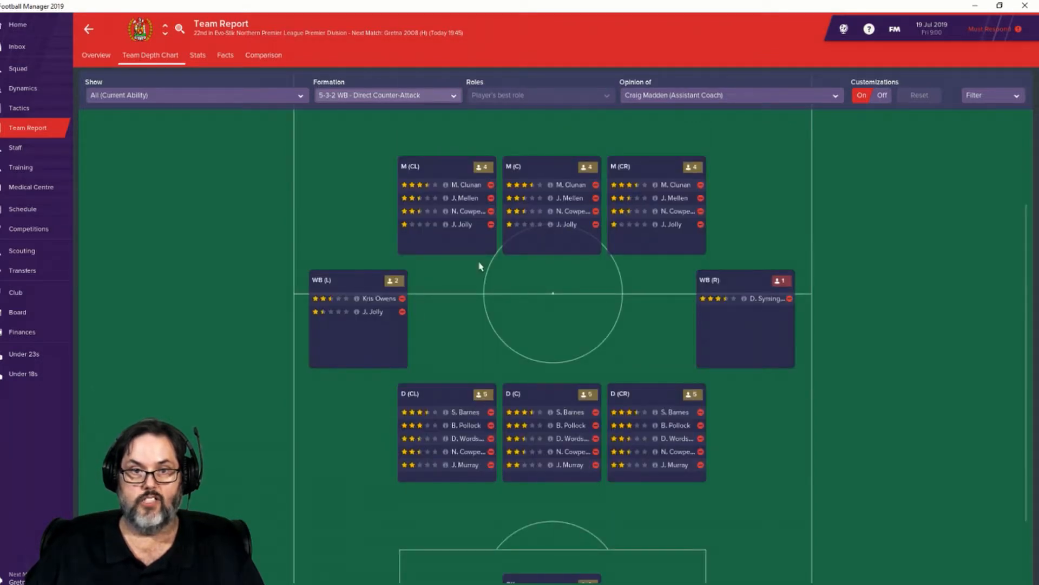
mouse_move(434, 251)
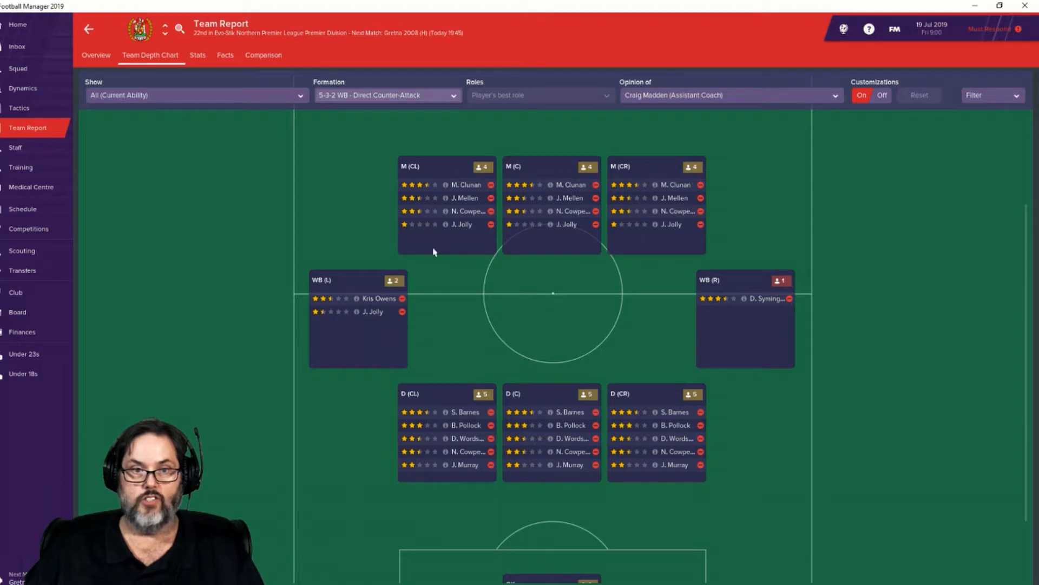
mouse_move(532, 309)
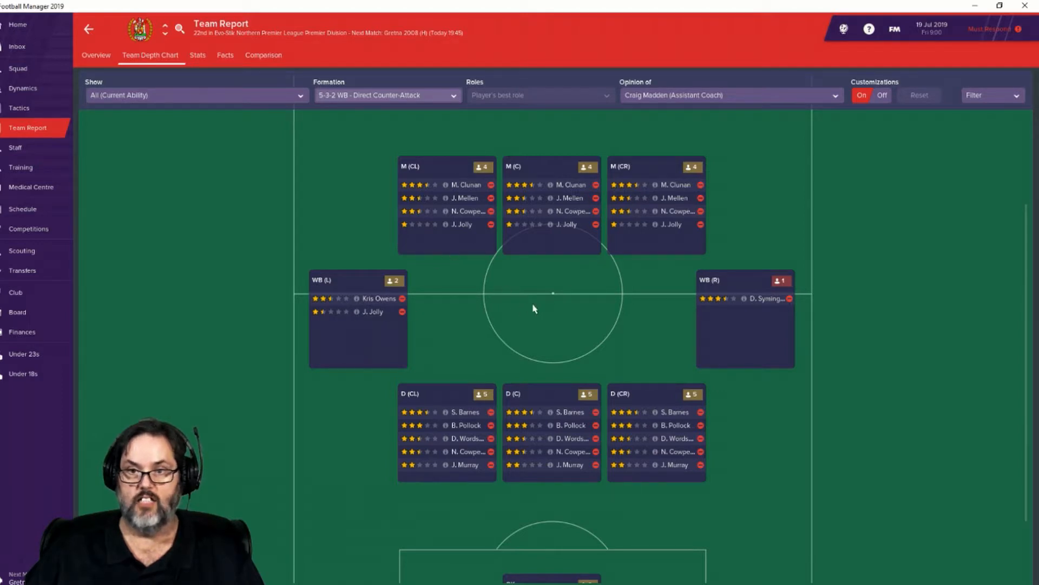
mouse_move(340, 312)
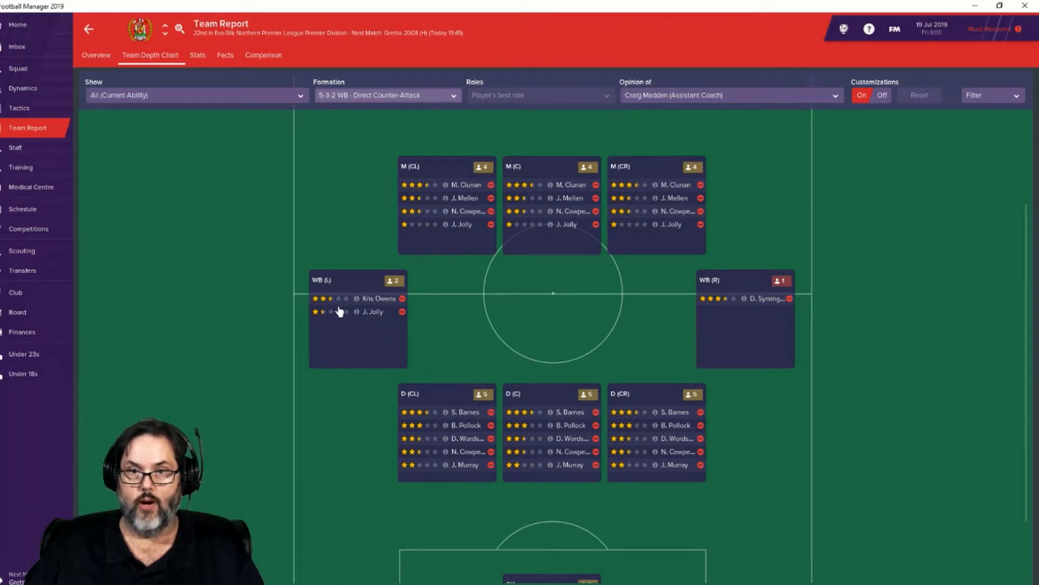
mouse_move(745, 316)
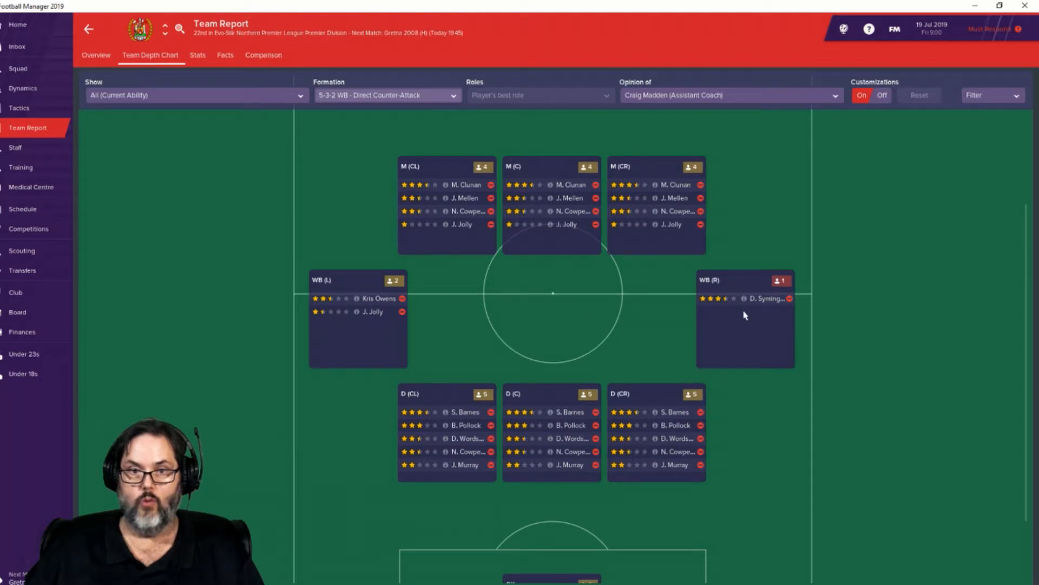
mouse_move(669, 465)
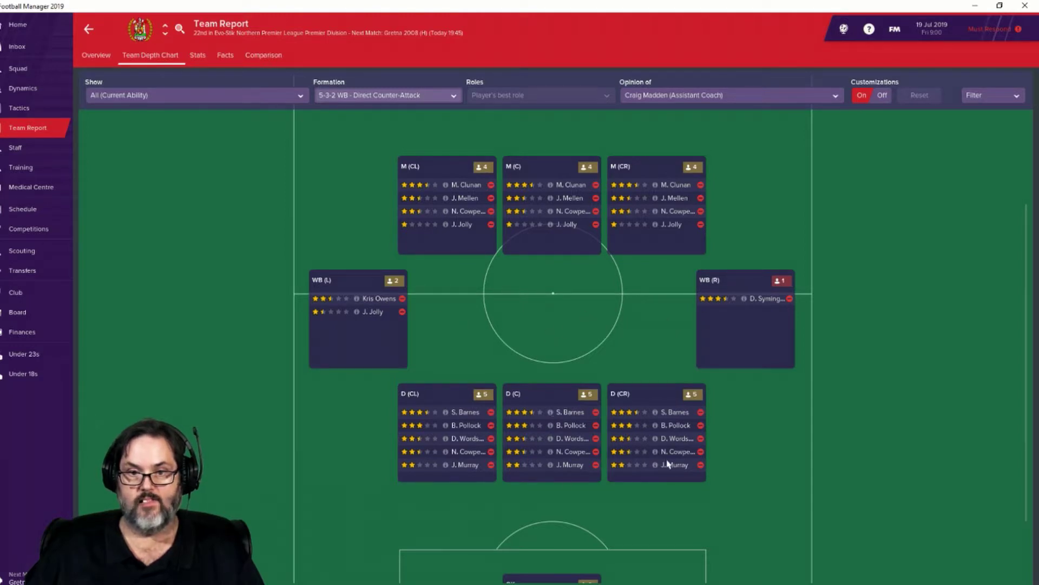
mouse_move(657, 218)
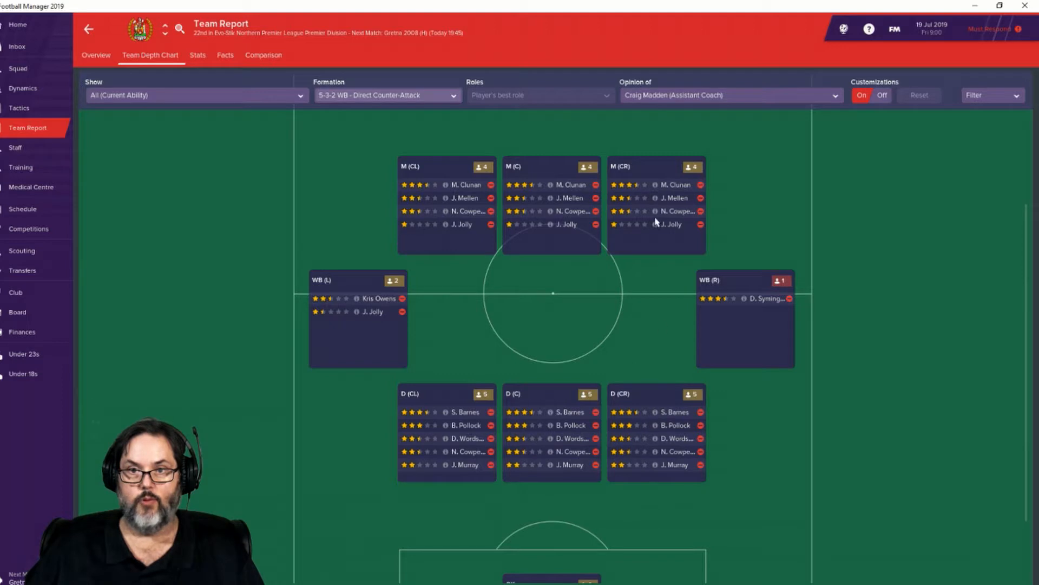
mouse_move(567, 457)
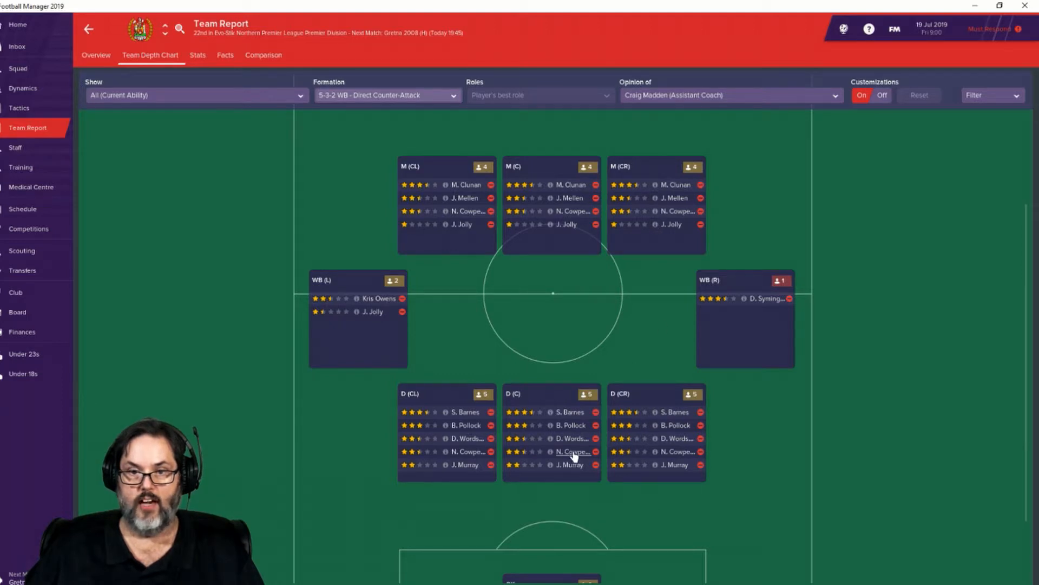
mouse_move(533, 468)
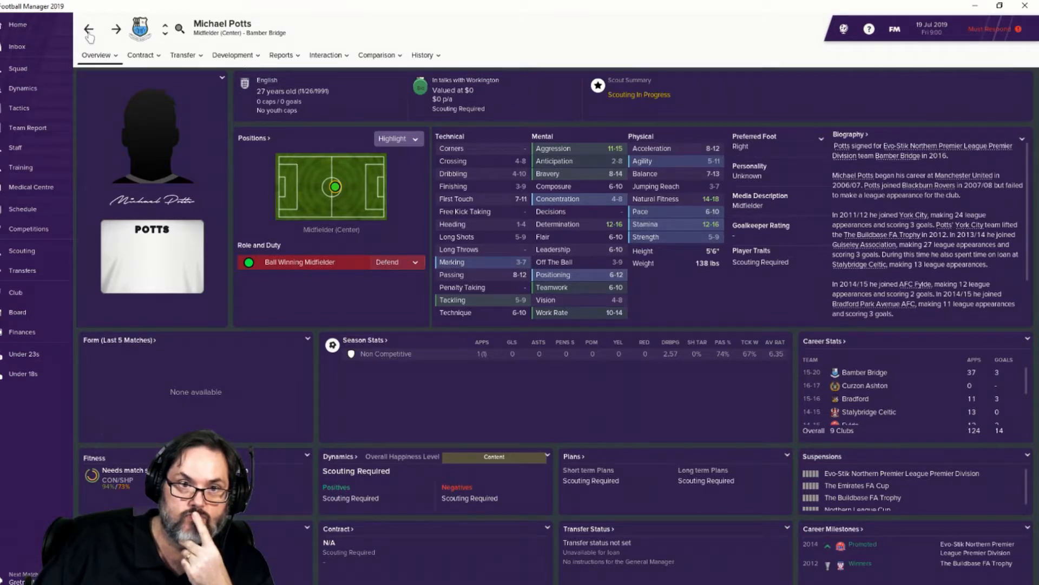
Step: Return to the Potts Inbox message and accept his free transfer from Bamber Bridge
left_click(379, 54)
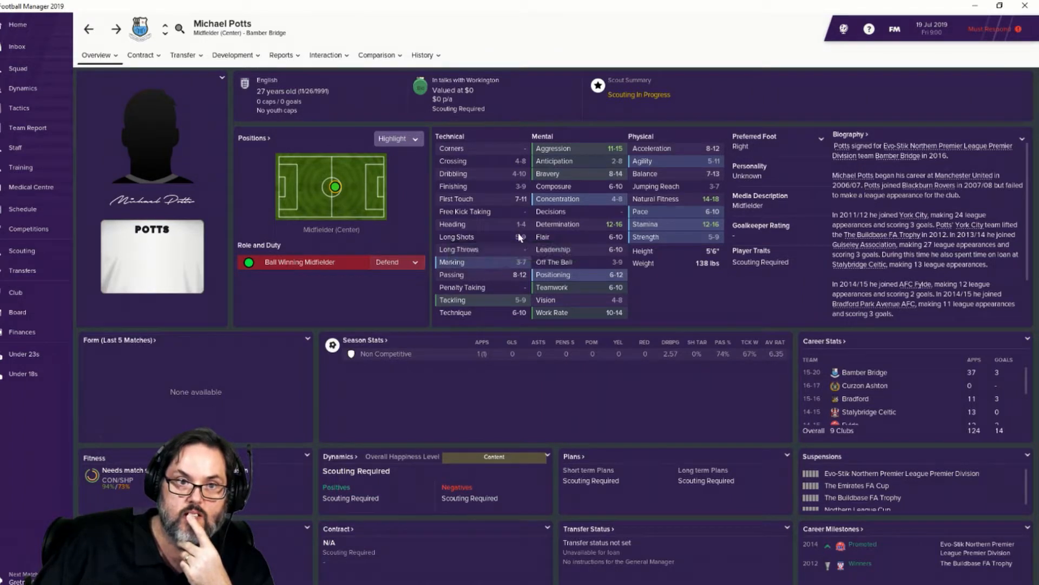
mouse_move(515, 249)
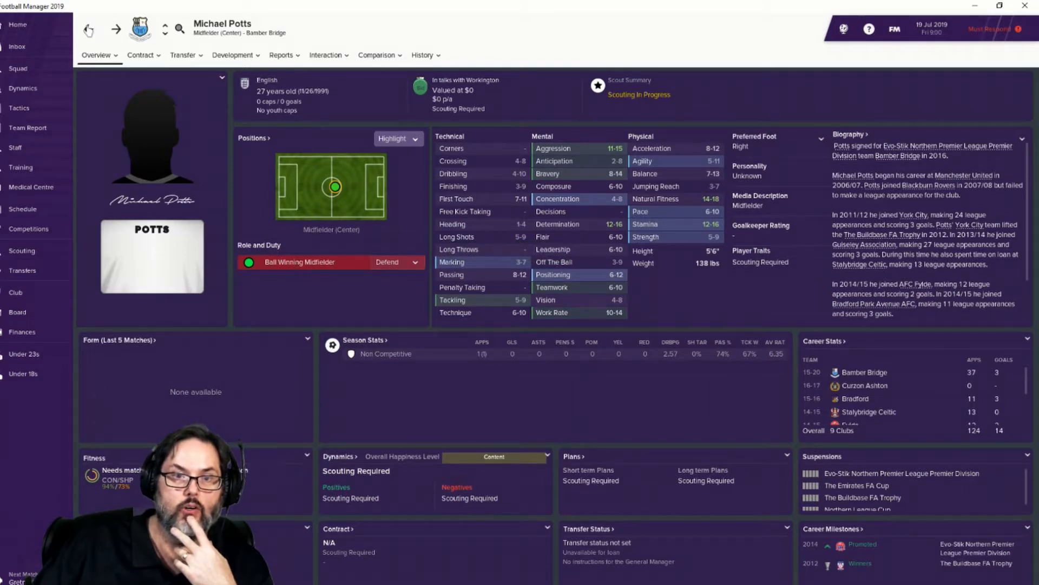
left_click(18, 47)
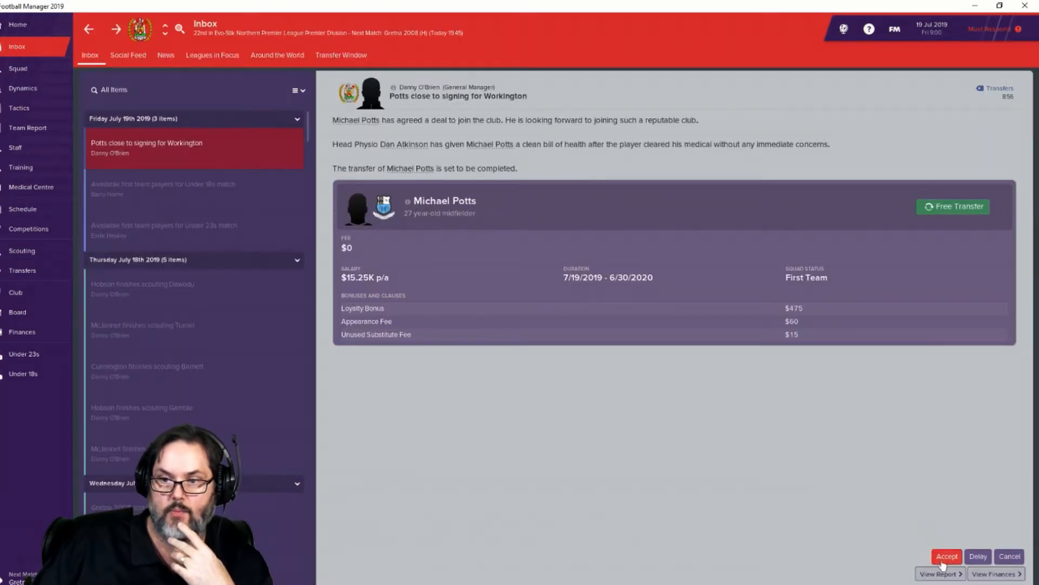
left_click(946, 557)
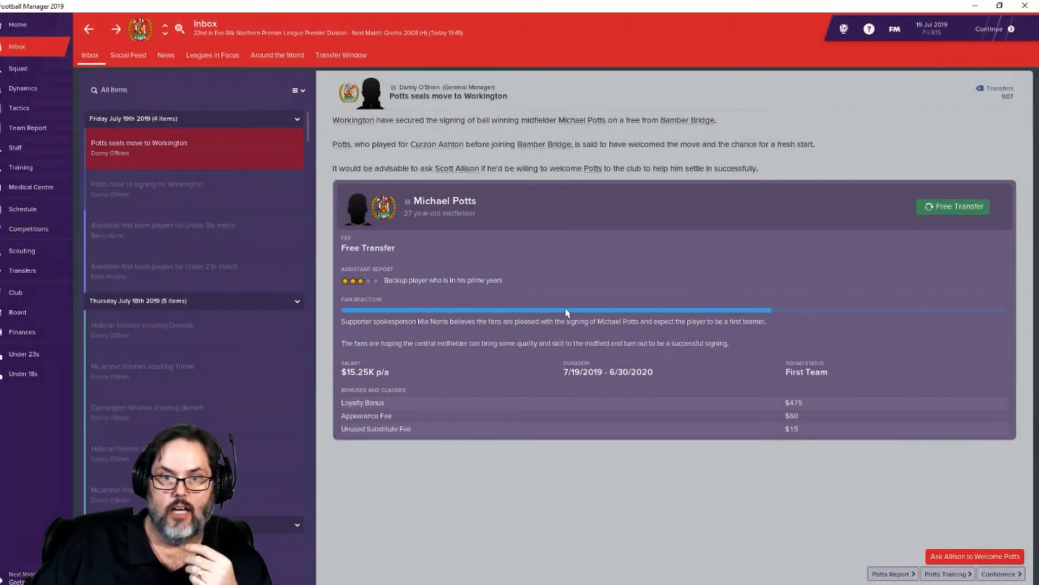
mouse_move(860, 445)
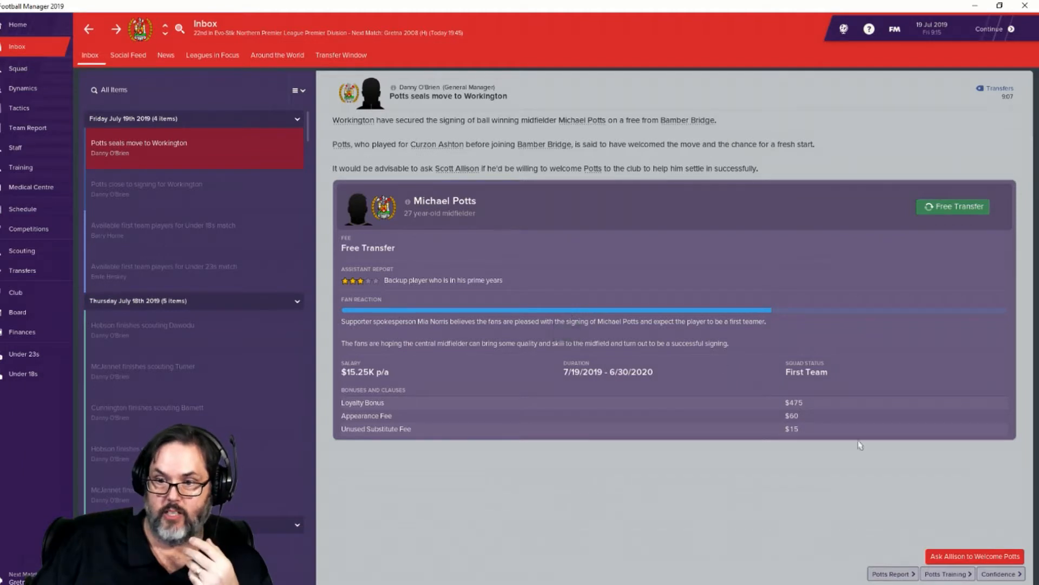
left_click(976, 556)
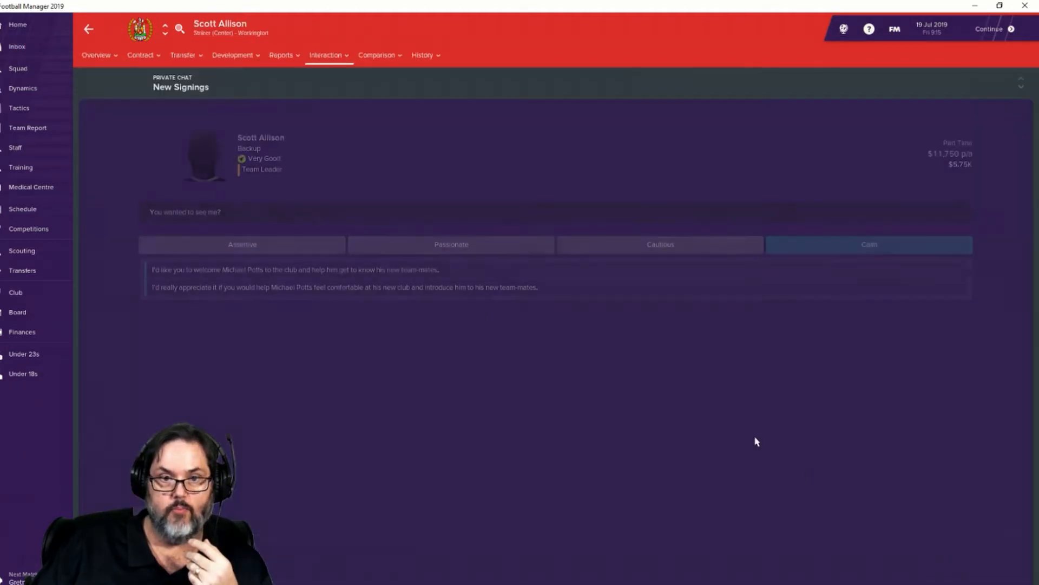
left_click(869, 245)
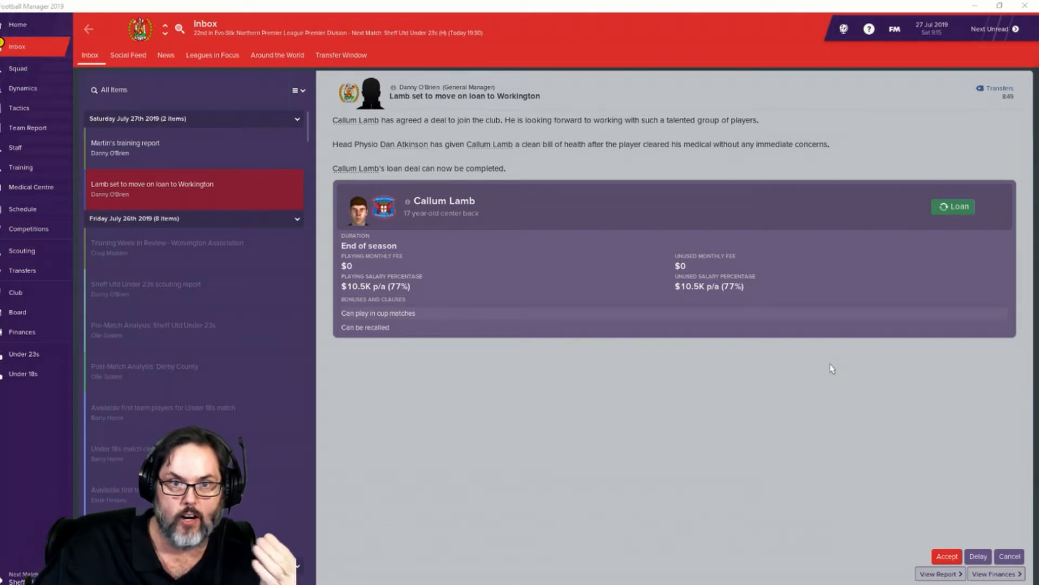
mouse_move(505, 257)
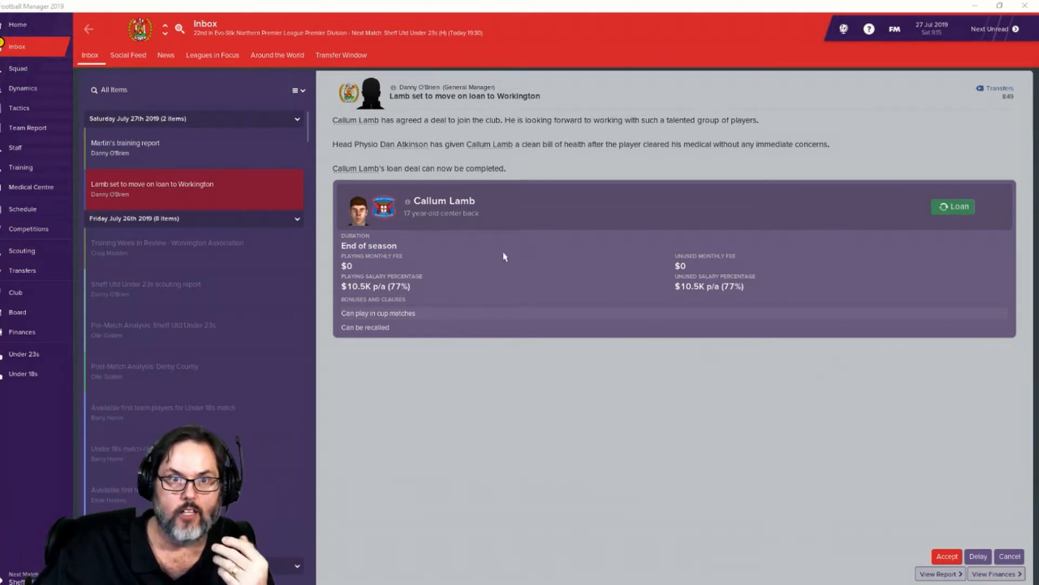
mouse_move(462, 272)
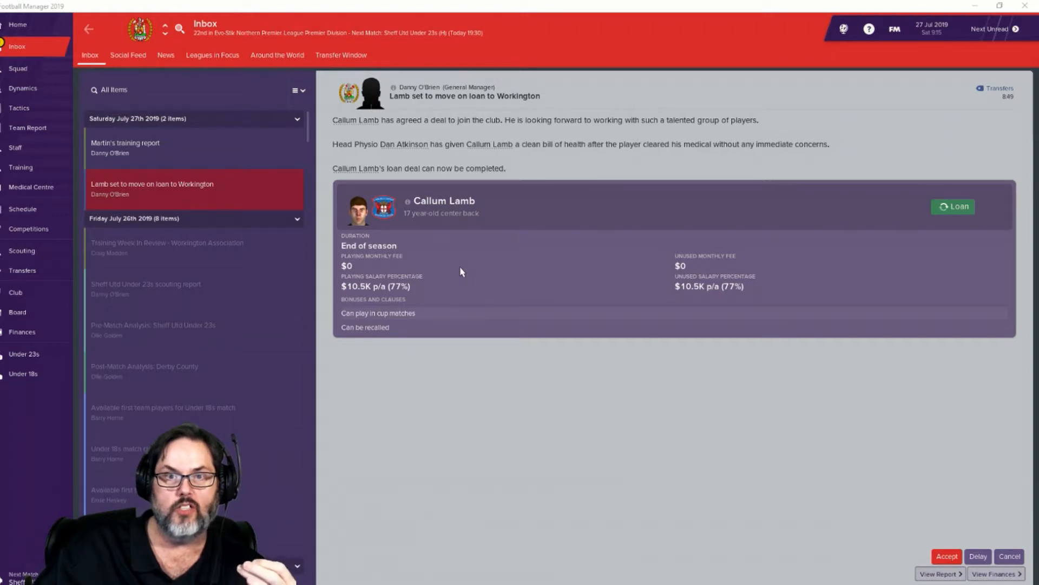
mouse_move(431, 232)
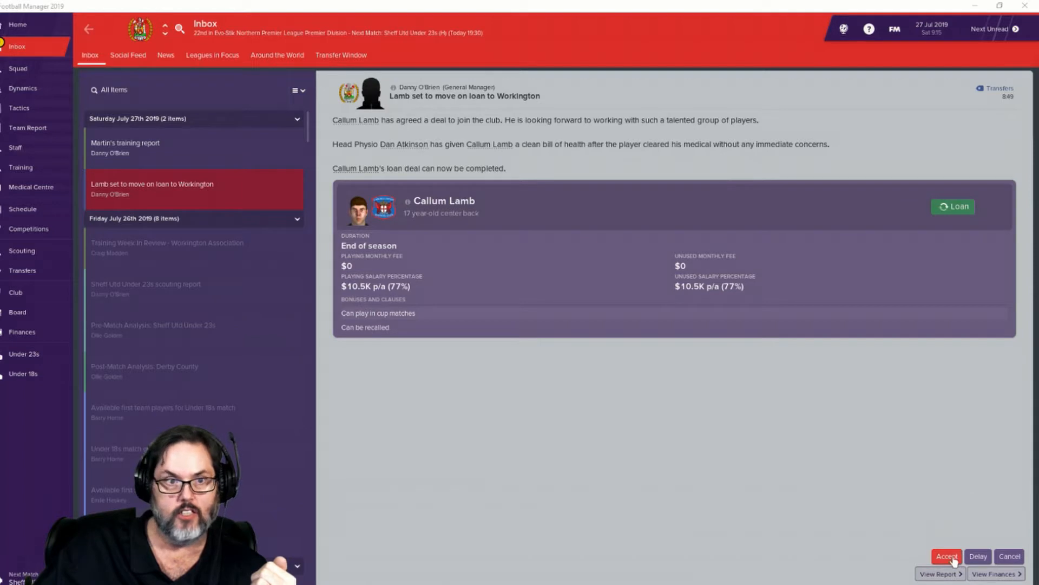
Step: Accept Callum Lamb's season-long loan deal from the inbox message
left_click(946, 557)
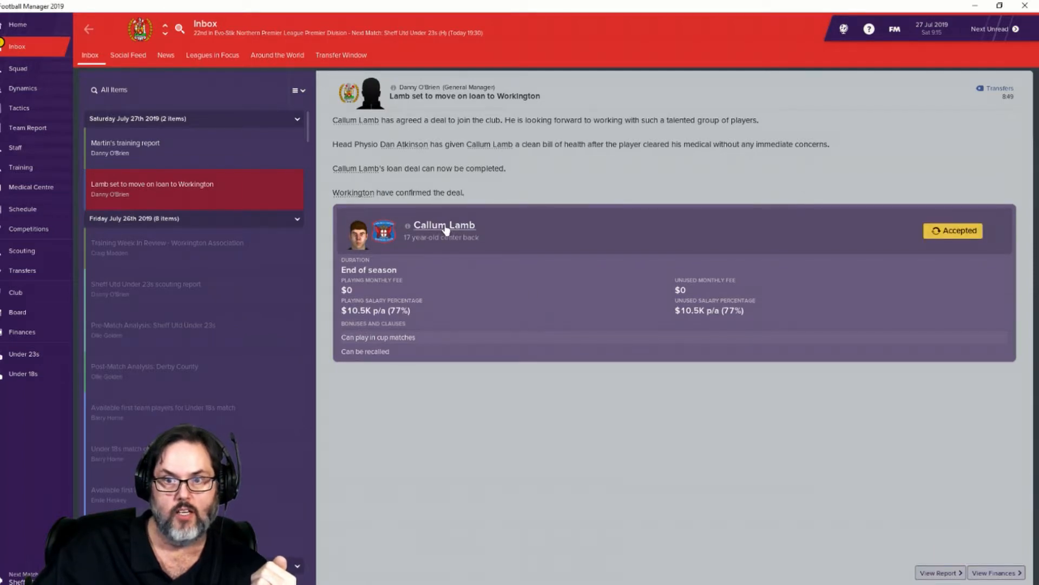
mouse_move(442, 229)
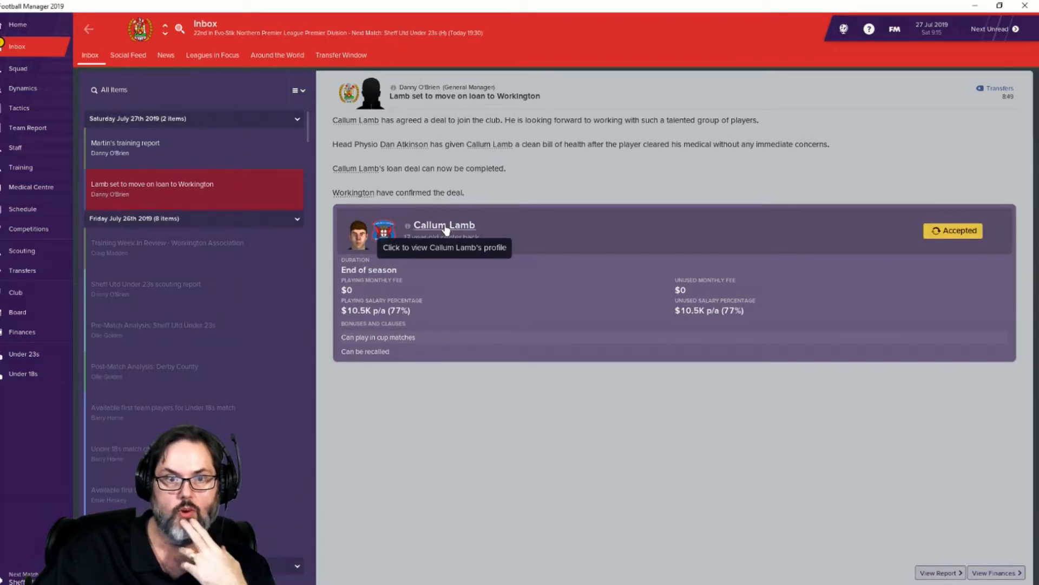
mouse_move(430, 327)
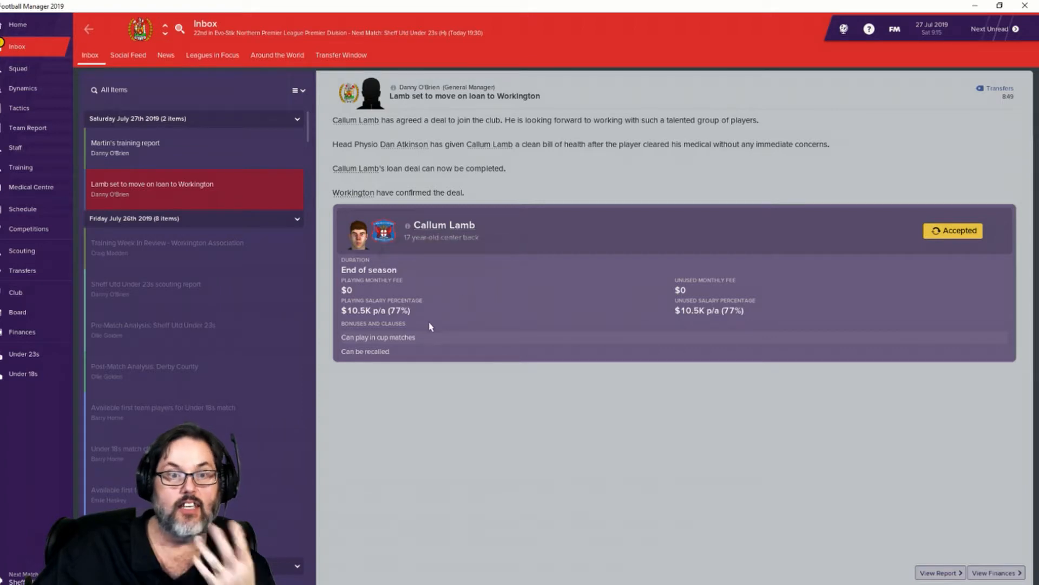
mouse_move(439, 232)
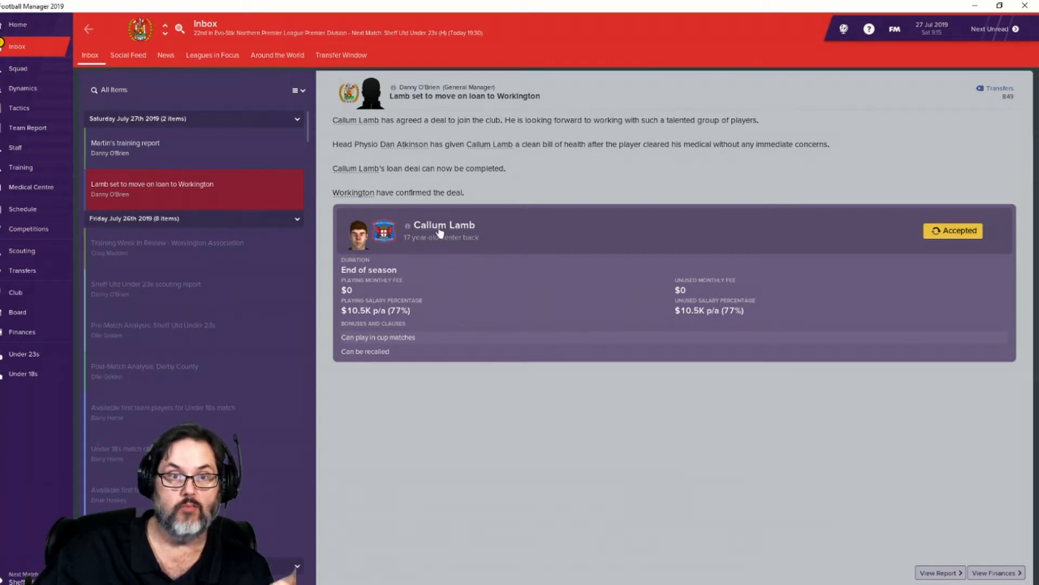
left_click(444, 225)
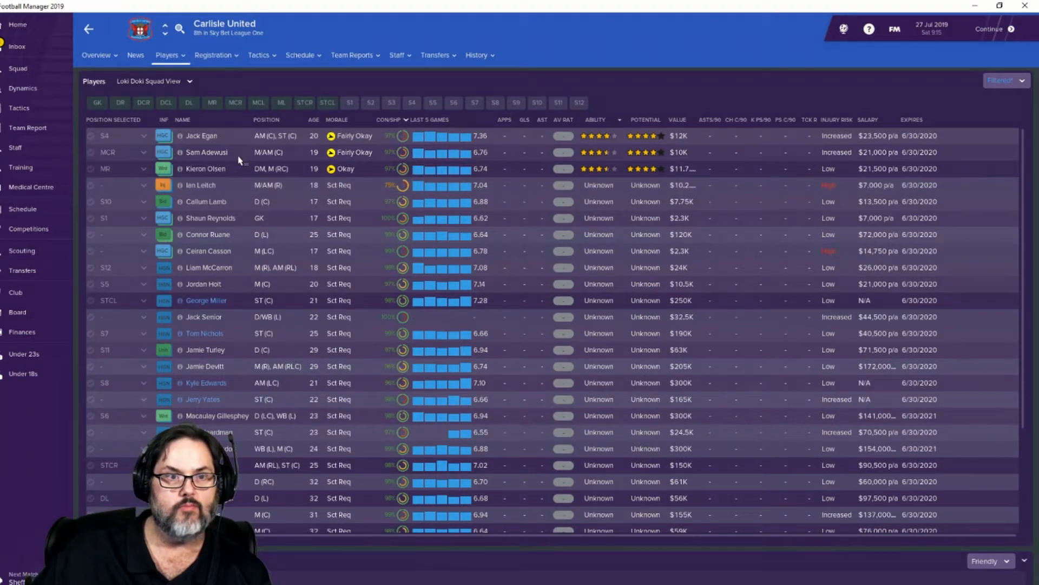
mouse_move(236, 169)
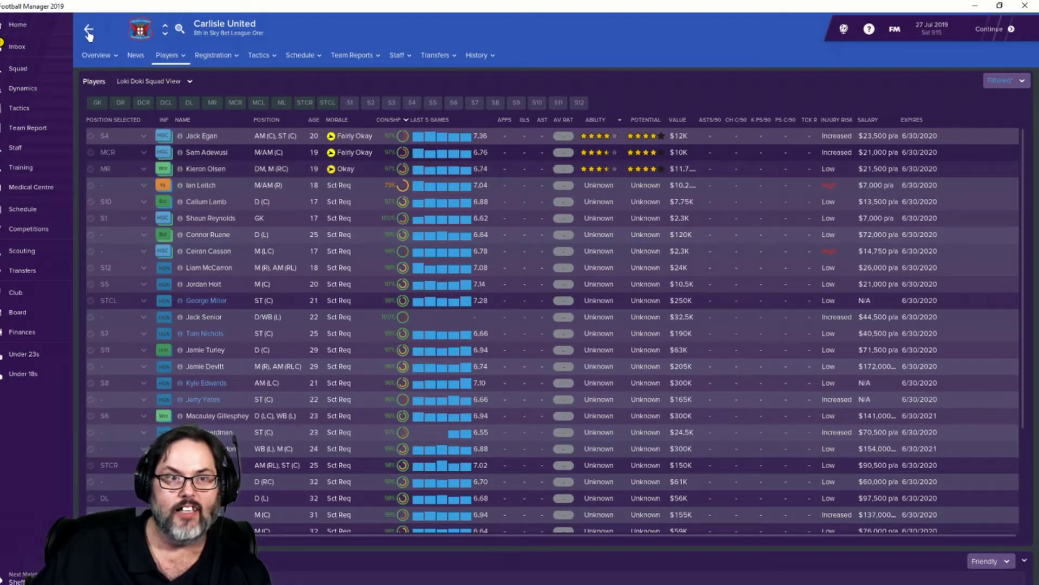
left_click(204, 202)
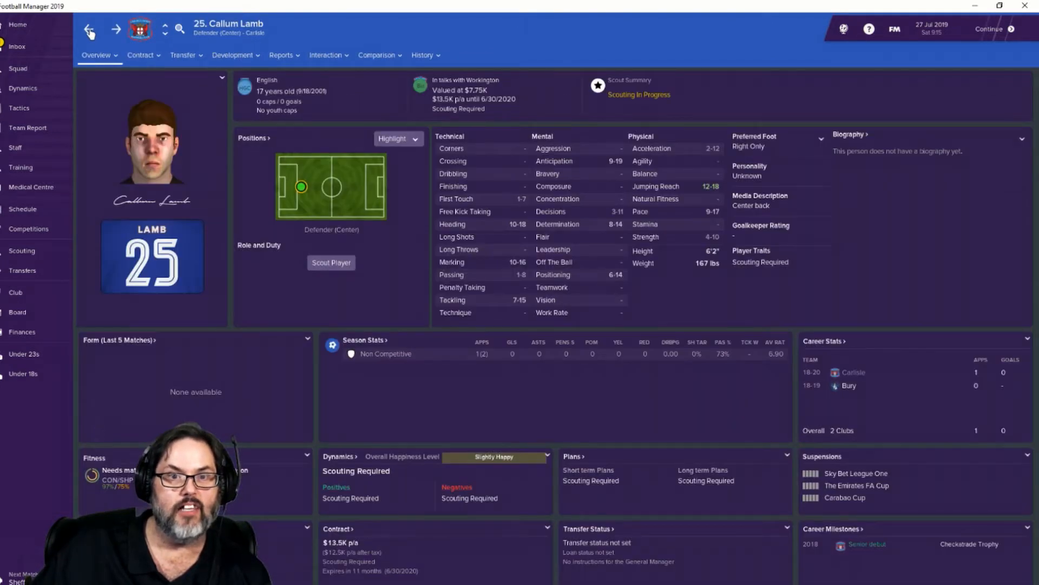
mouse_move(718, 190)
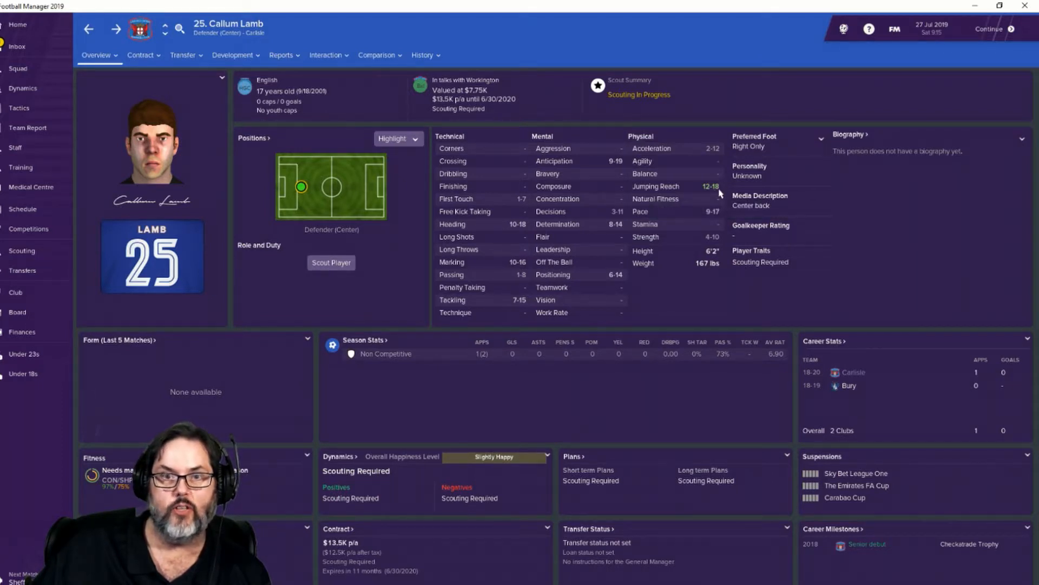
mouse_move(508, 231)
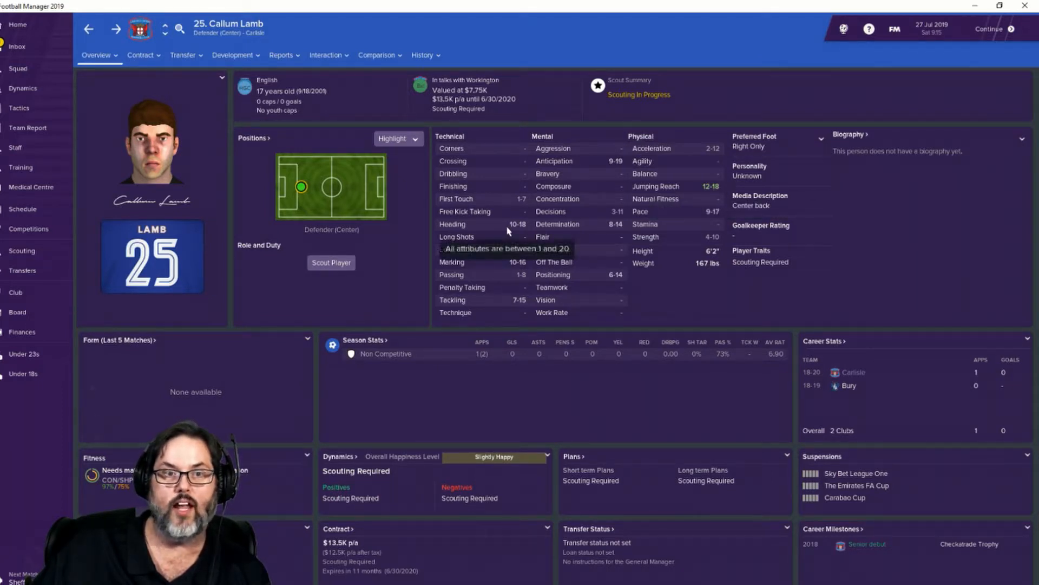
mouse_move(721, 215)
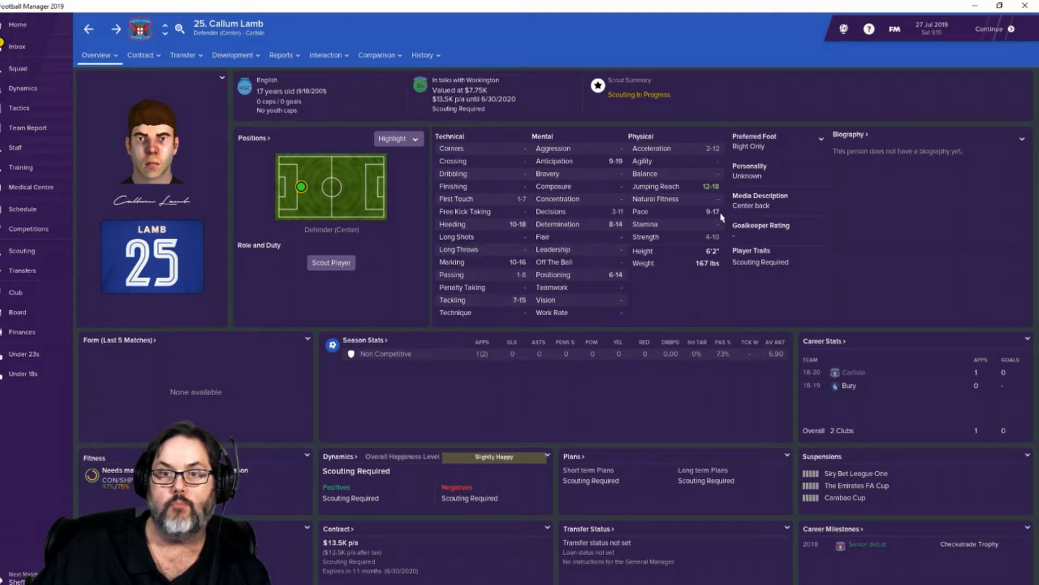
mouse_move(710, 218)
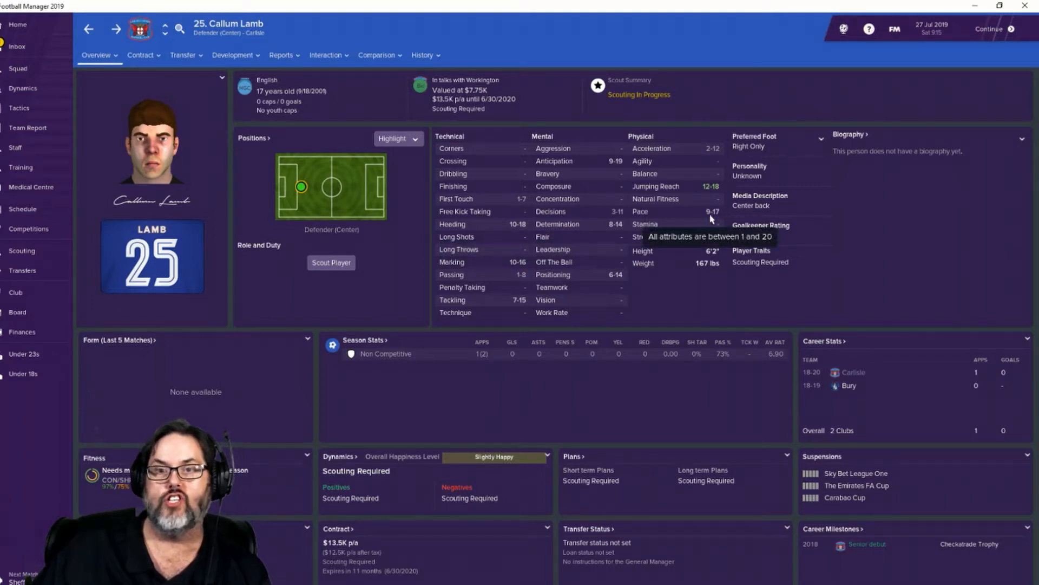
mouse_move(738, 157)
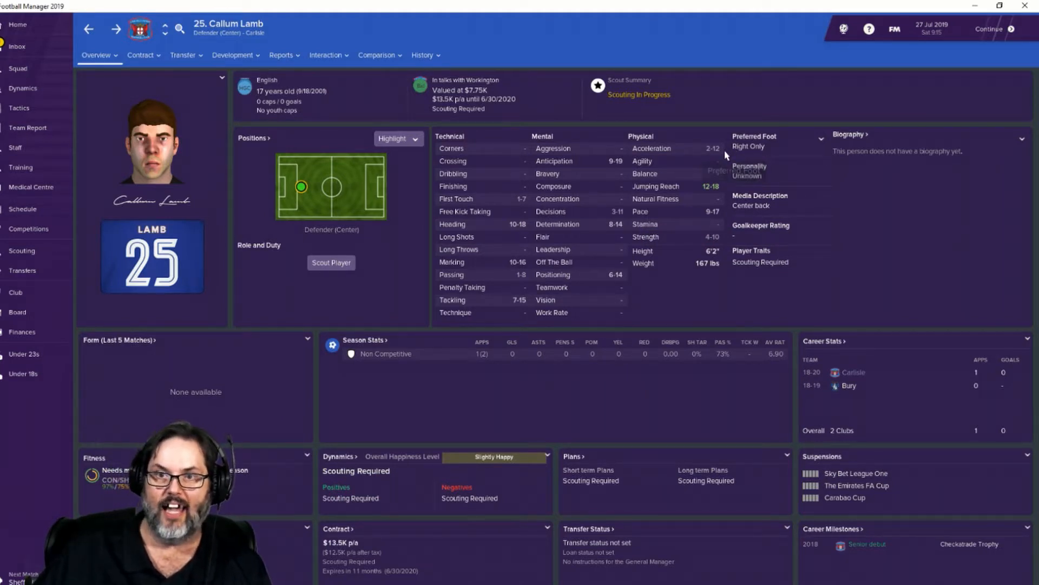
mouse_move(712, 157)
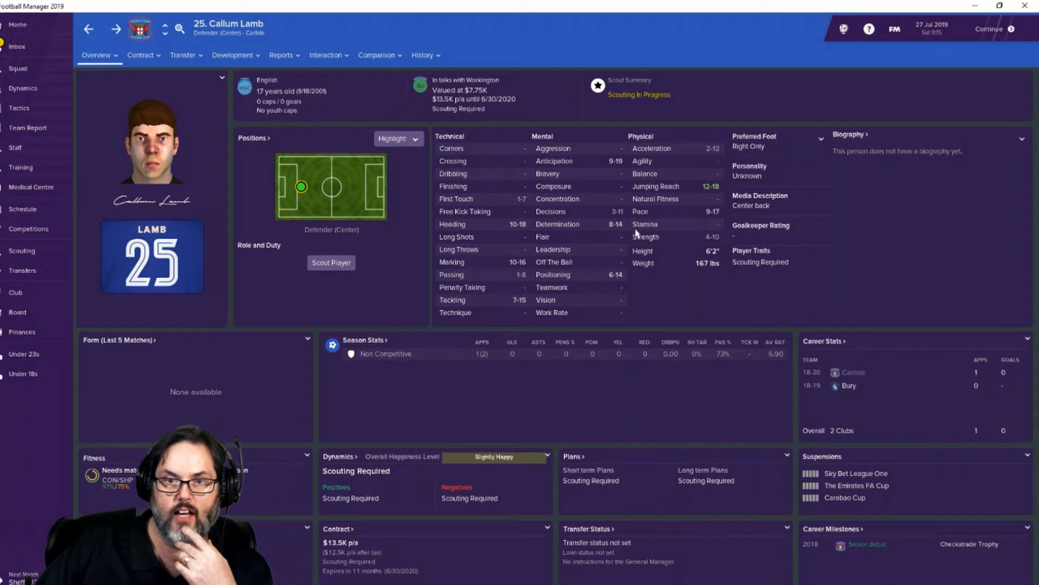
mouse_move(610, 281)
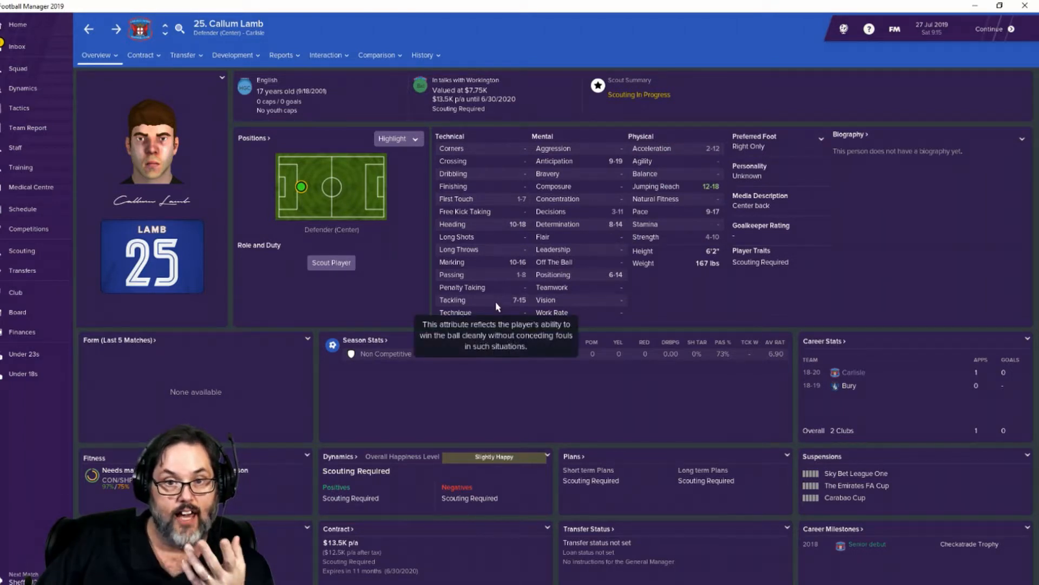
mouse_move(486, 260)
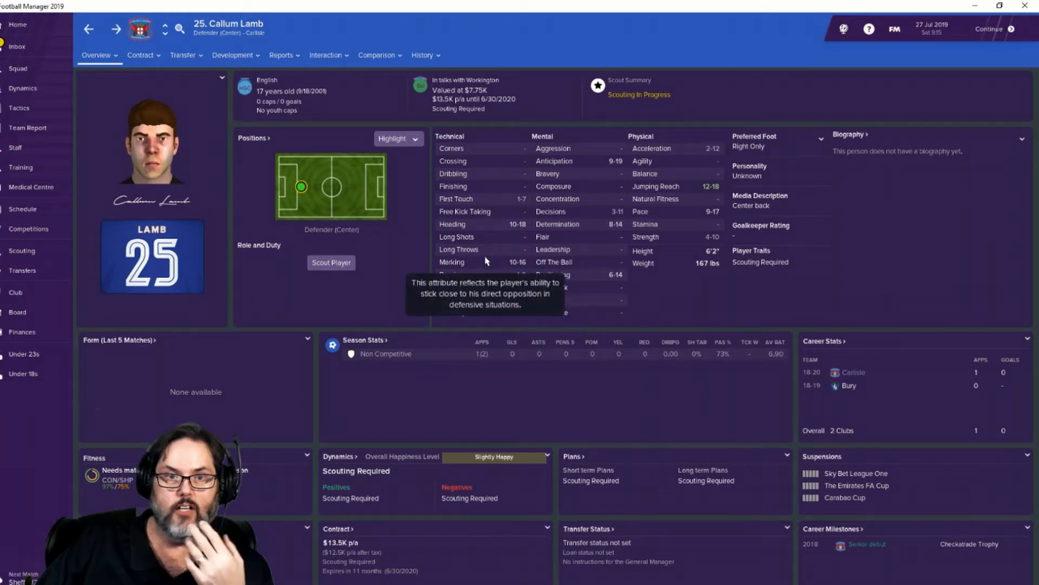
mouse_move(482, 230)
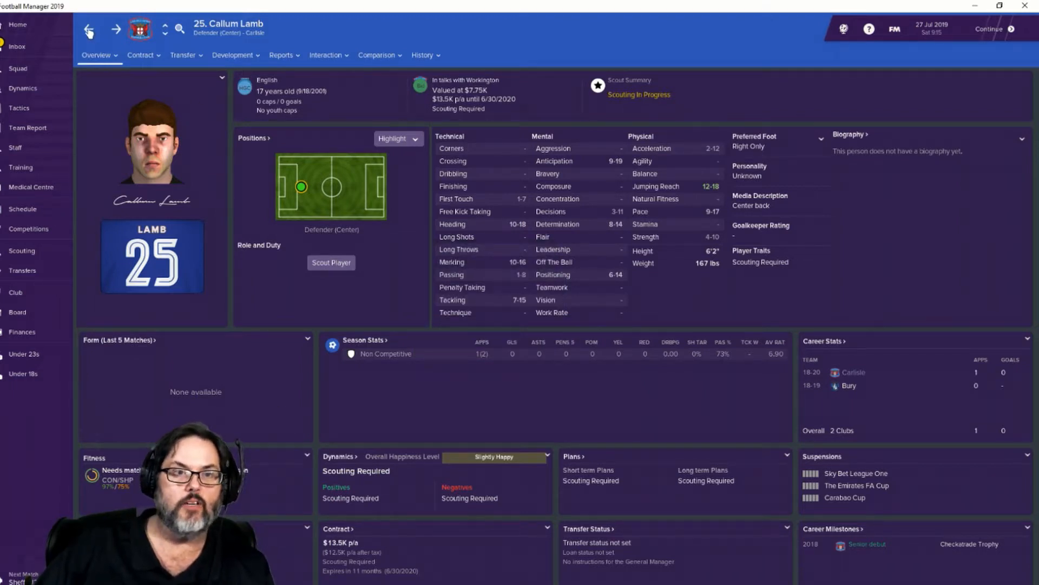
Step: Return to the inbox and read the training report on goalkeeper Zac Martin
left_click(19, 38)
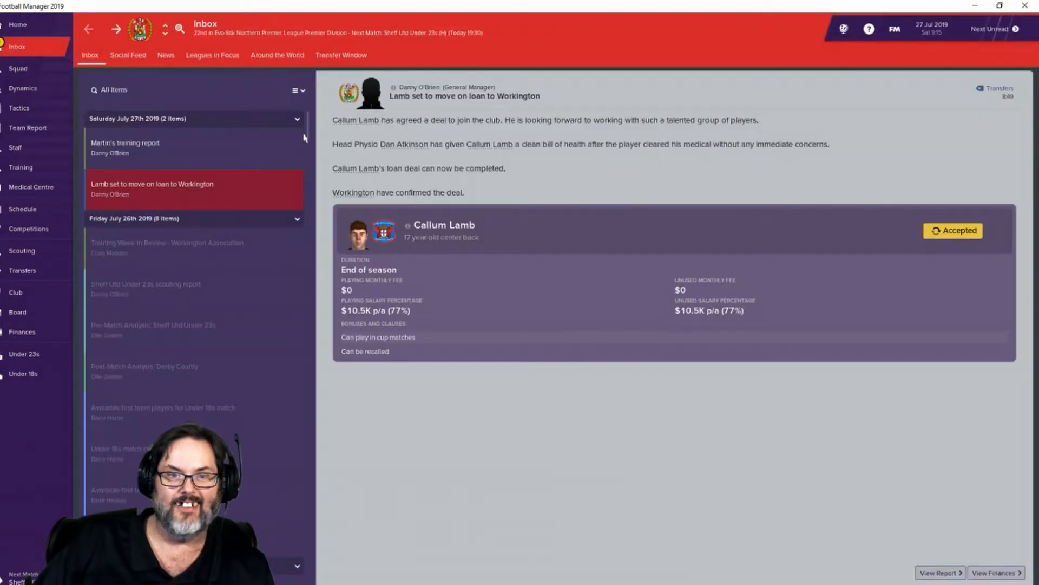
left_click(125, 148)
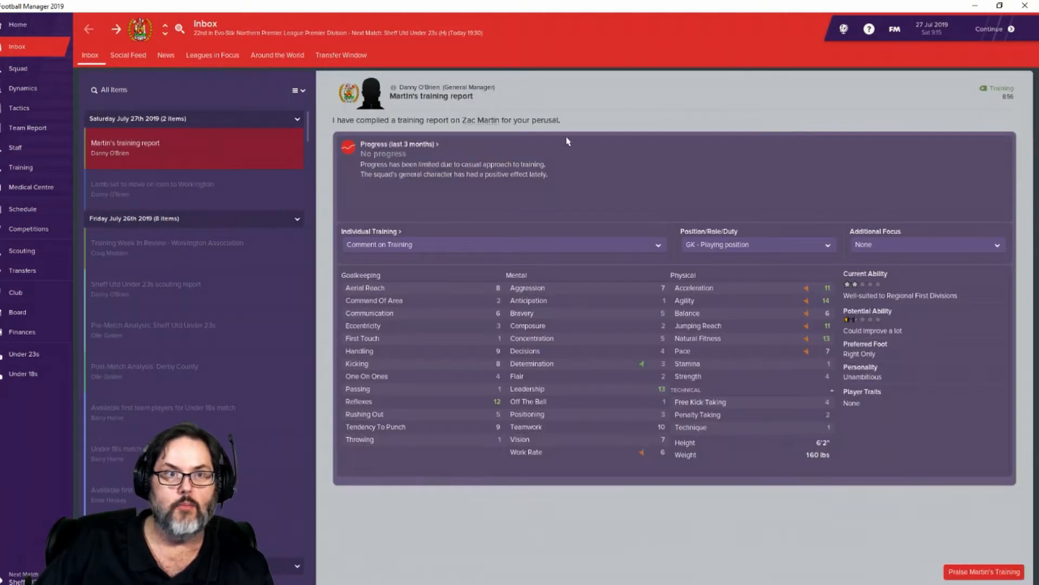
mouse_move(296, 181)
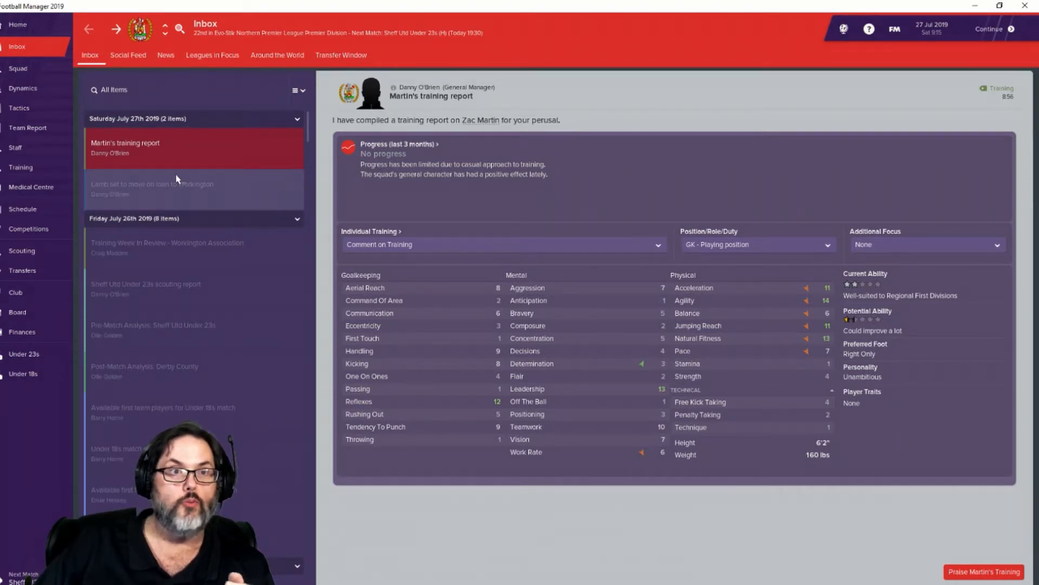
mouse_move(647, 204)
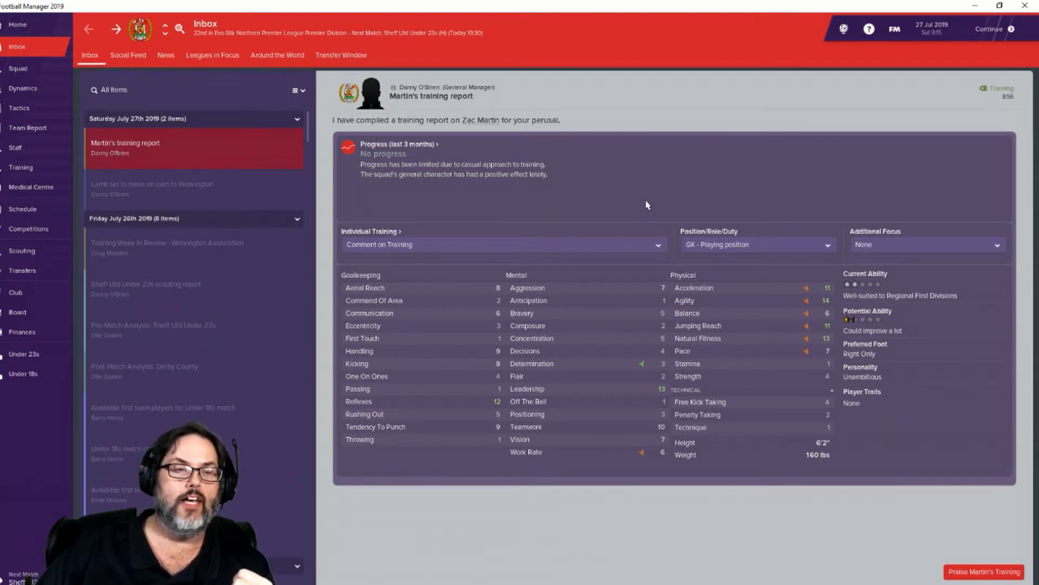
mouse_move(126, 377)
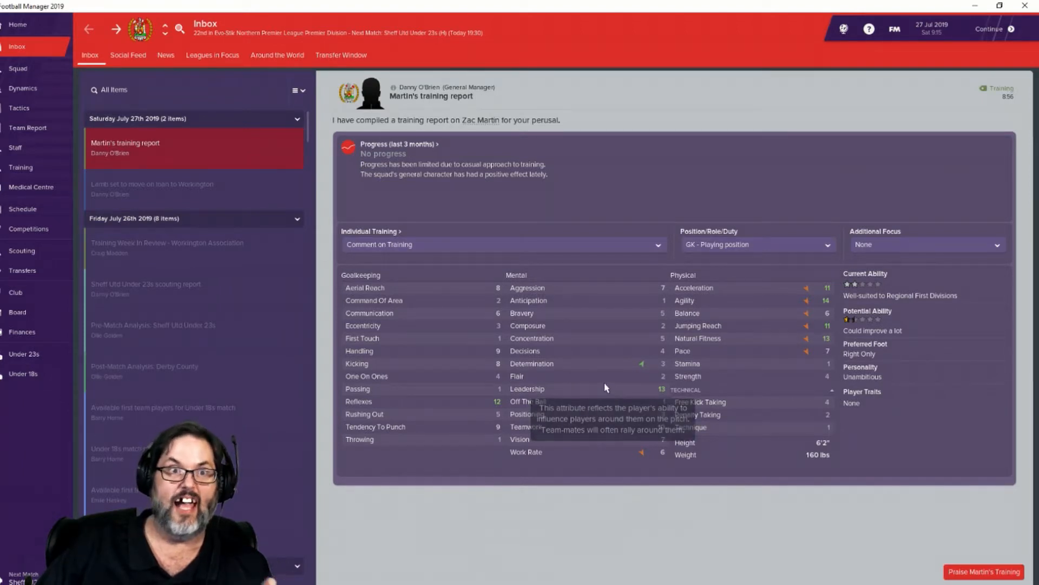
mouse_move(38, 334)
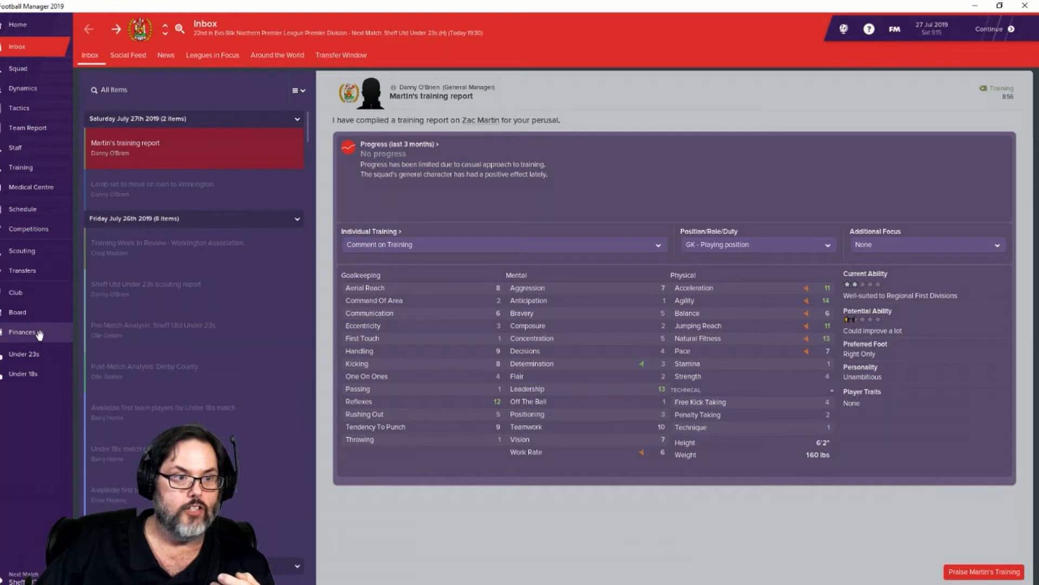
Step: Show Workington's finances summary with the $15,447 overdrawn balance and $20,353 monthly loss
left_click(22, 332)
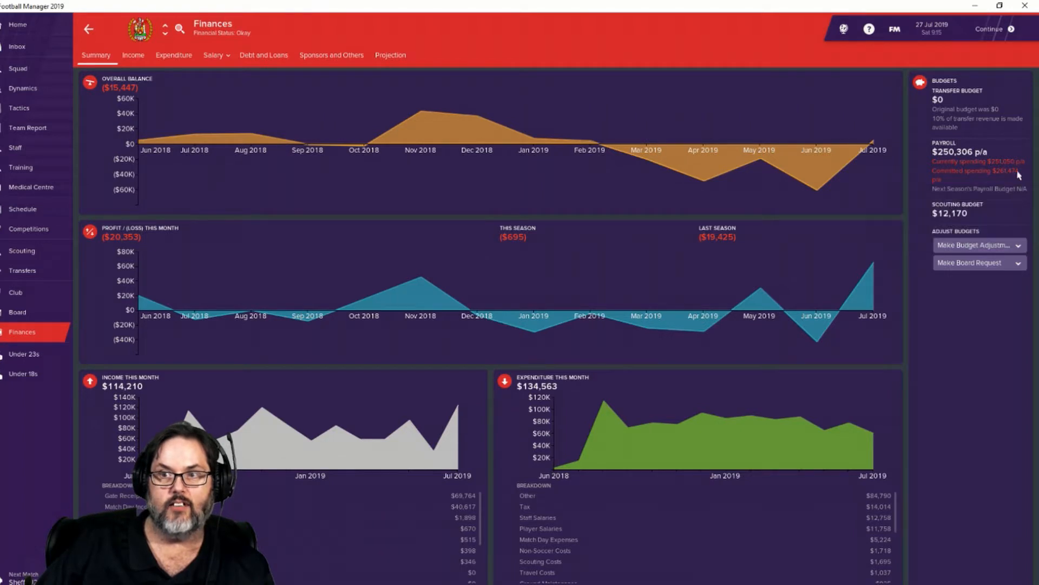
mouse_move(1005, 175)
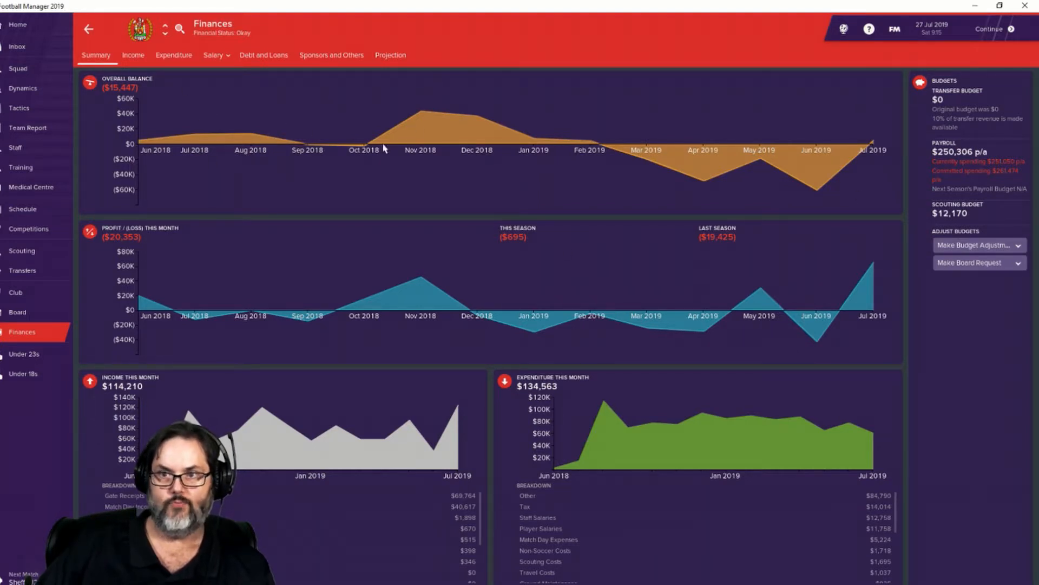
mouse_move(292, 394)
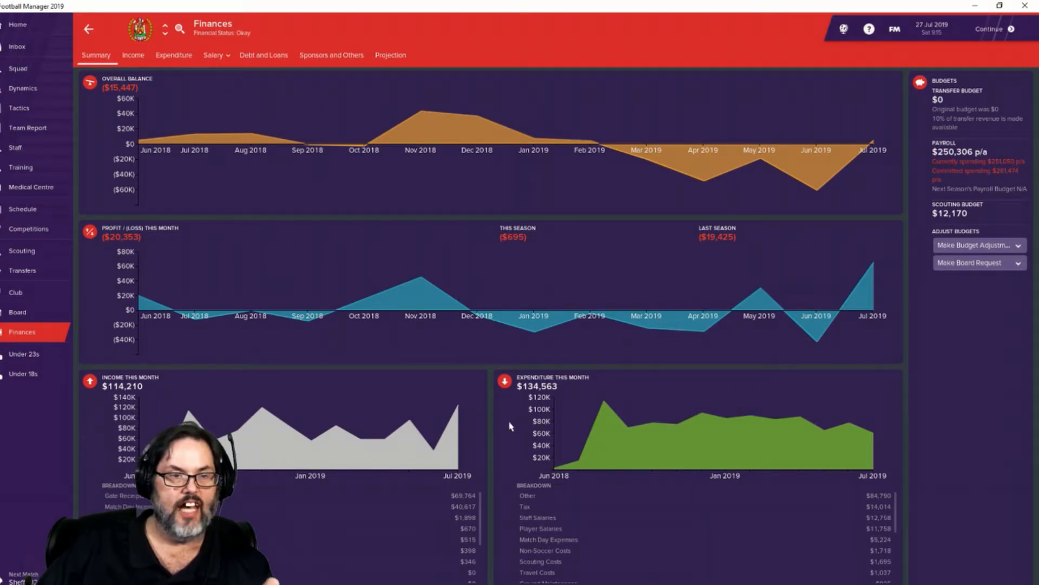
mouse_move(23, 209)
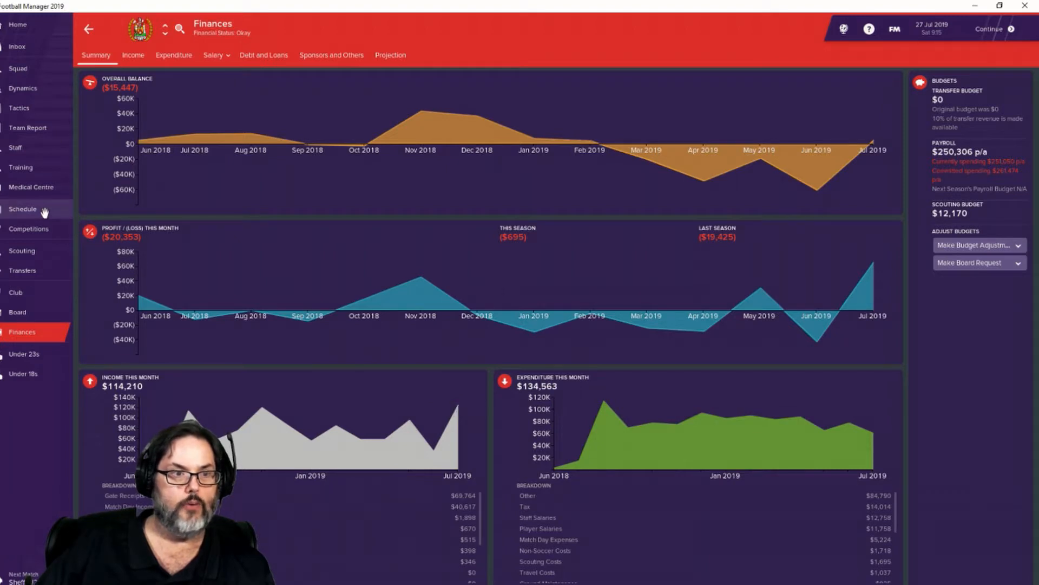
Step: Show the senior schedule with details of the 0-4 friendly loss to Derby County
left_click(22, 209)
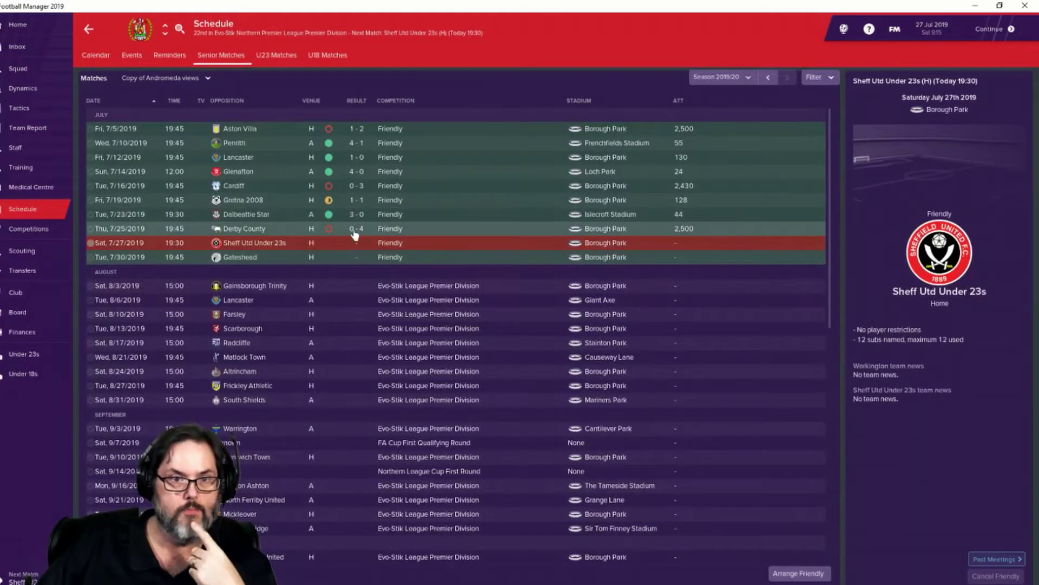
mouse_move(351, 193)
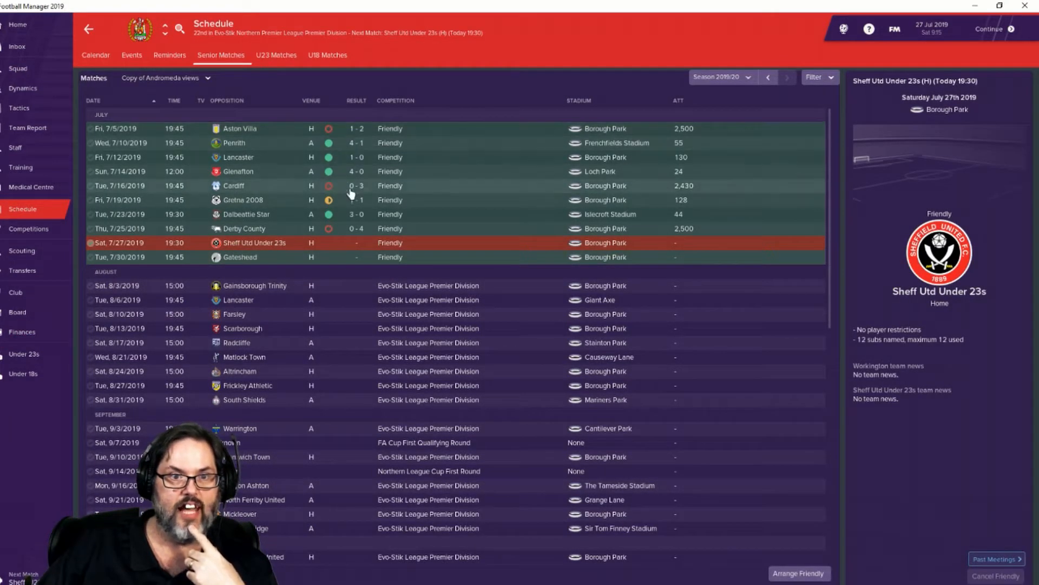
mouse_move(338, 229)
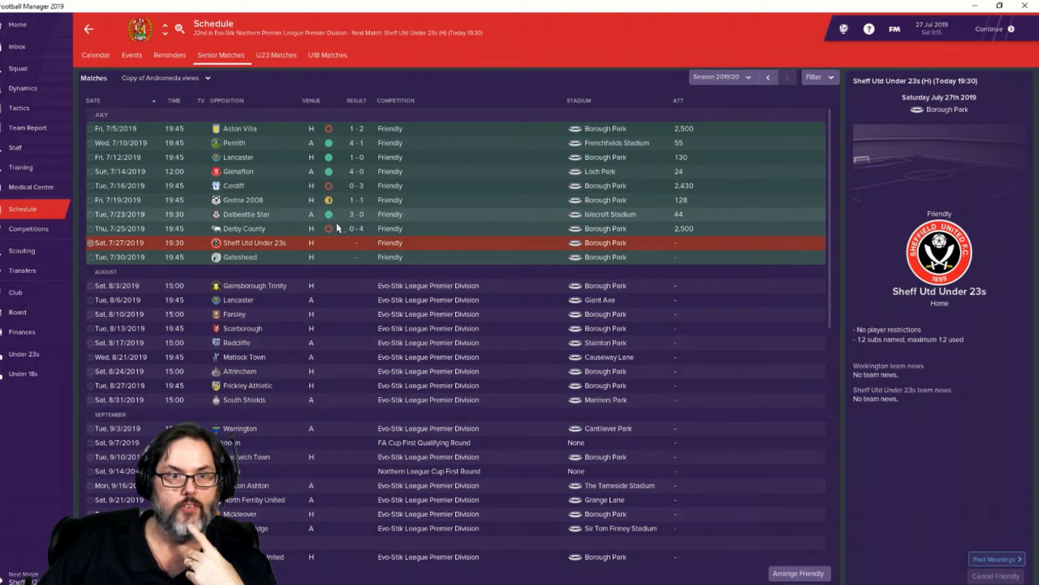
mouse_move(343, 230)
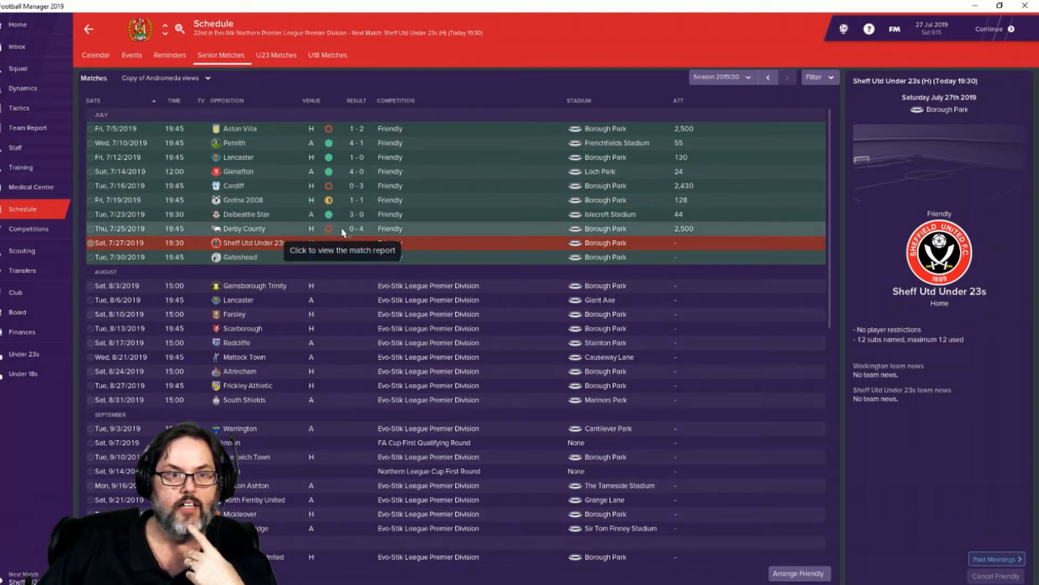
mouse_move(445, 247)
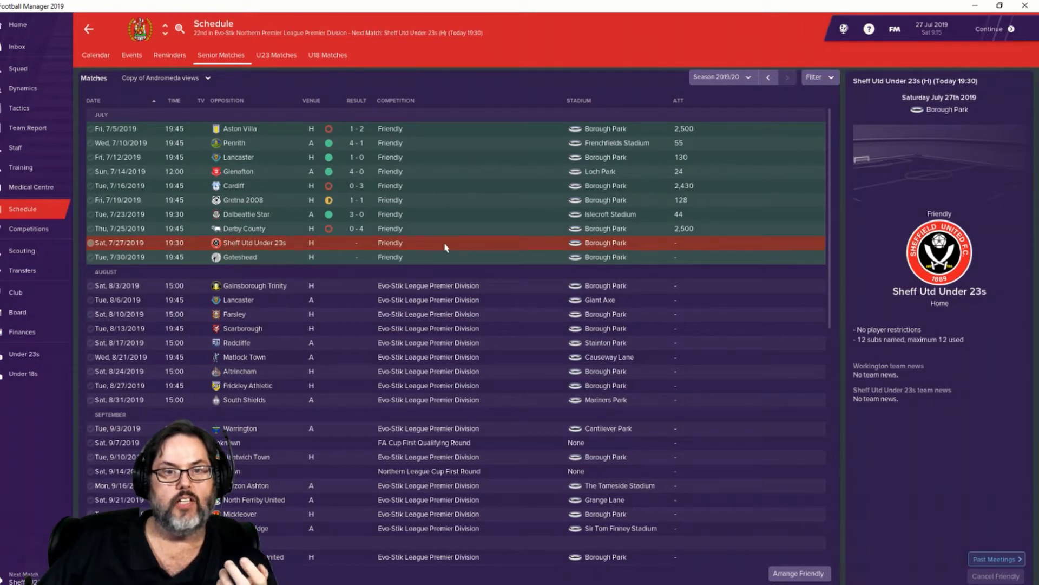
mouse_move(429, 240)
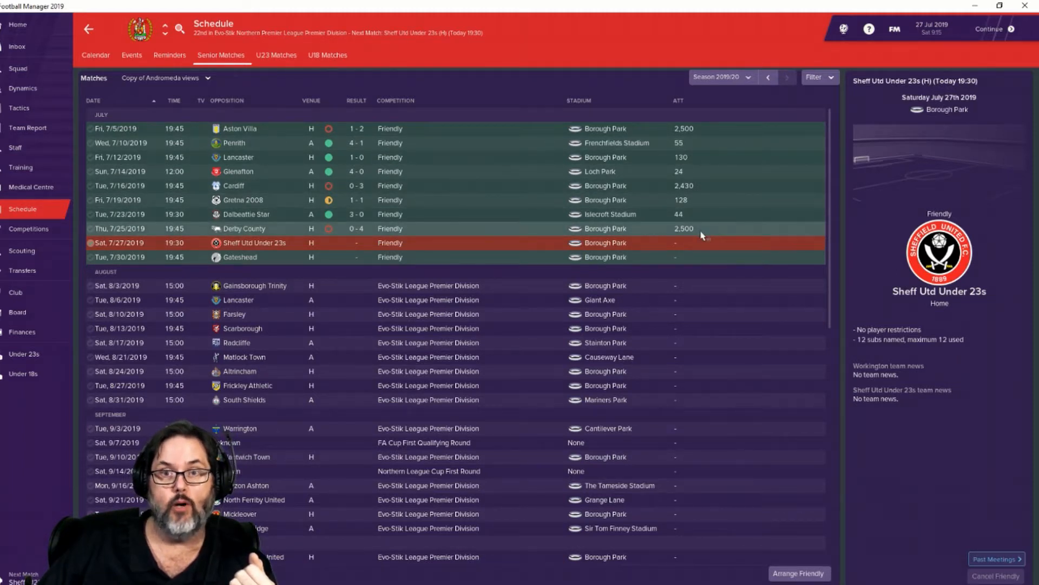
left_click(245, 228)
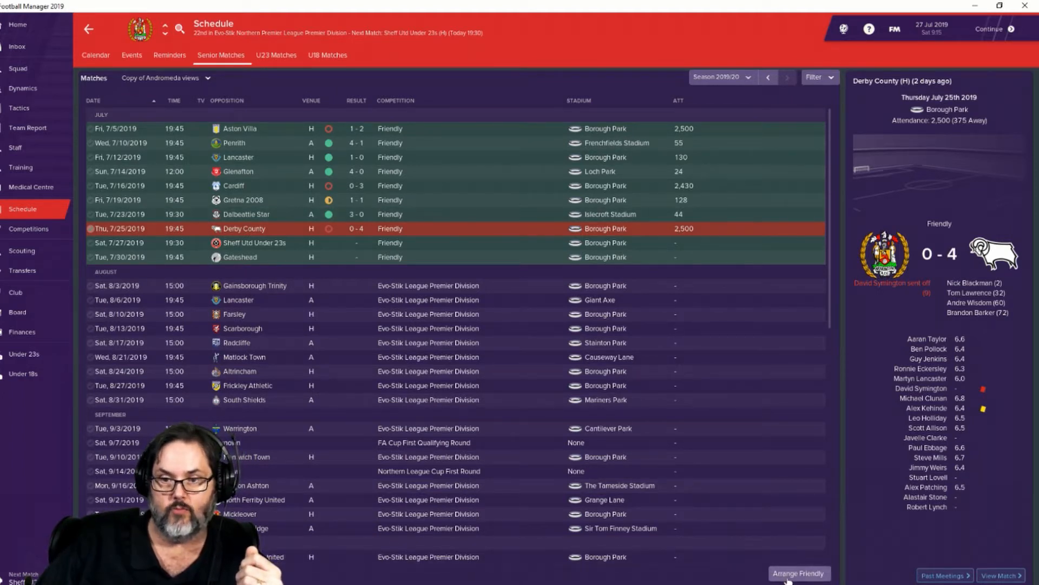
Step: Draft a home friendly against Linfield on 1 August, then attempt to leave, raising the unconfirmed-proposal warning
left_click(799, 572)
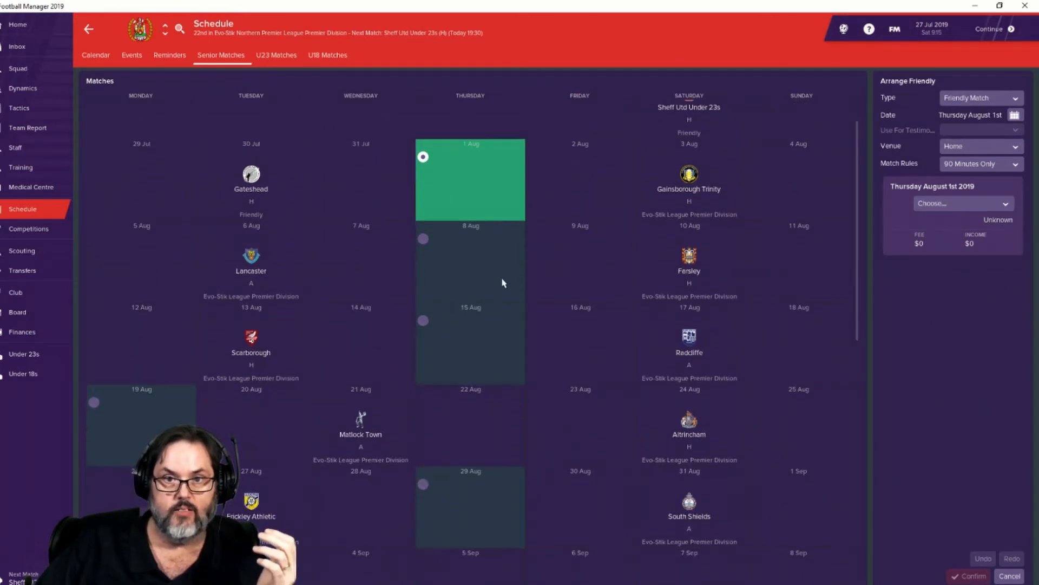
mouse_move(637, 206)
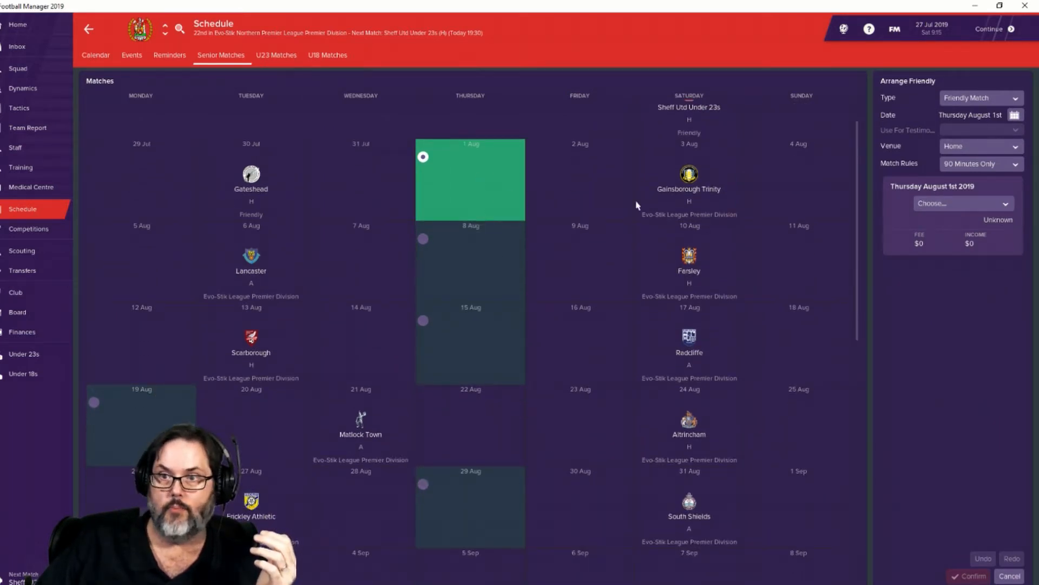
left_click(964, 204)
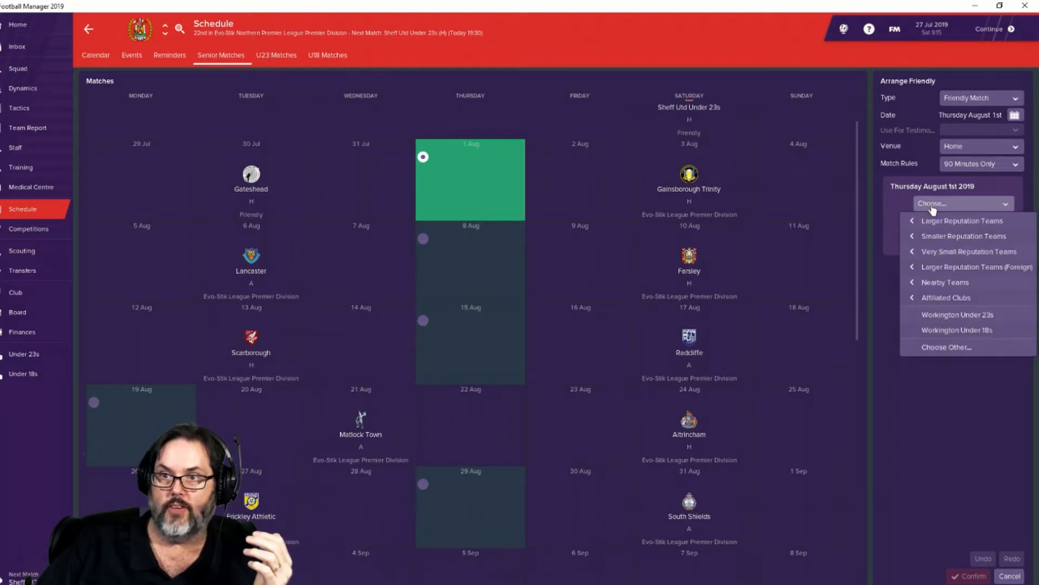
left_click(963, 221)
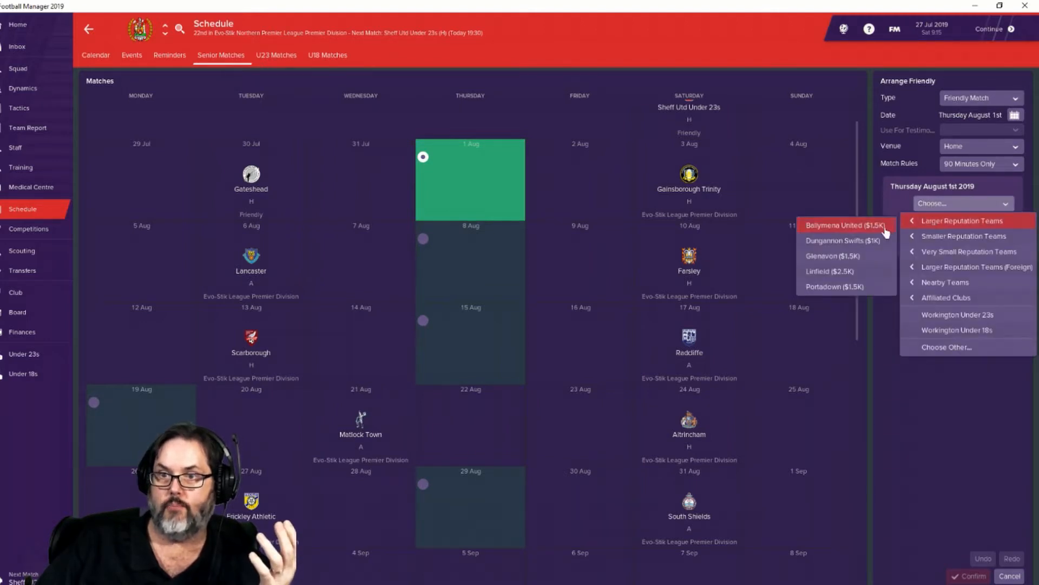
mouse_move(843, 270)
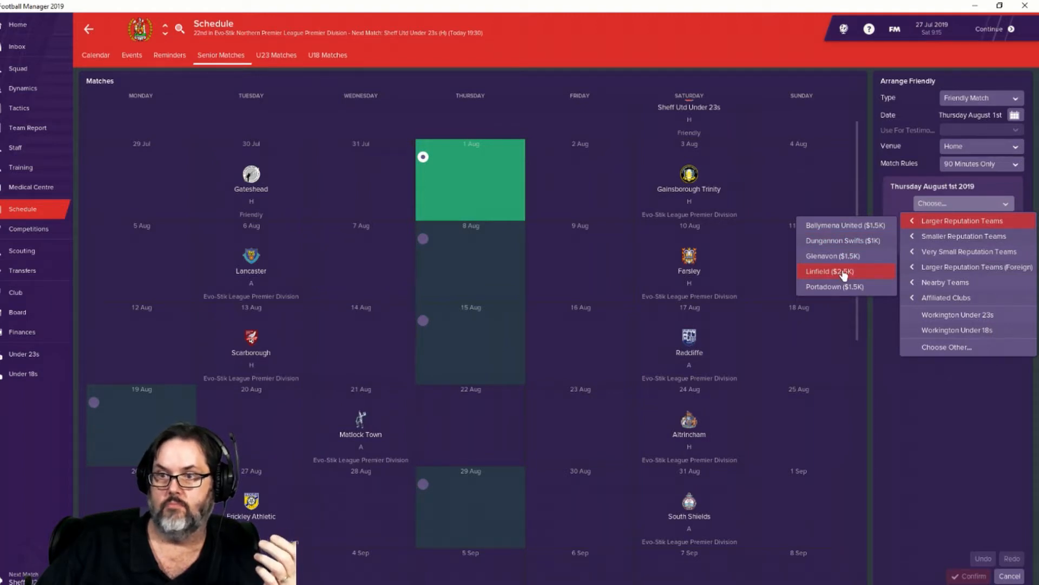
left_click(832, 270)
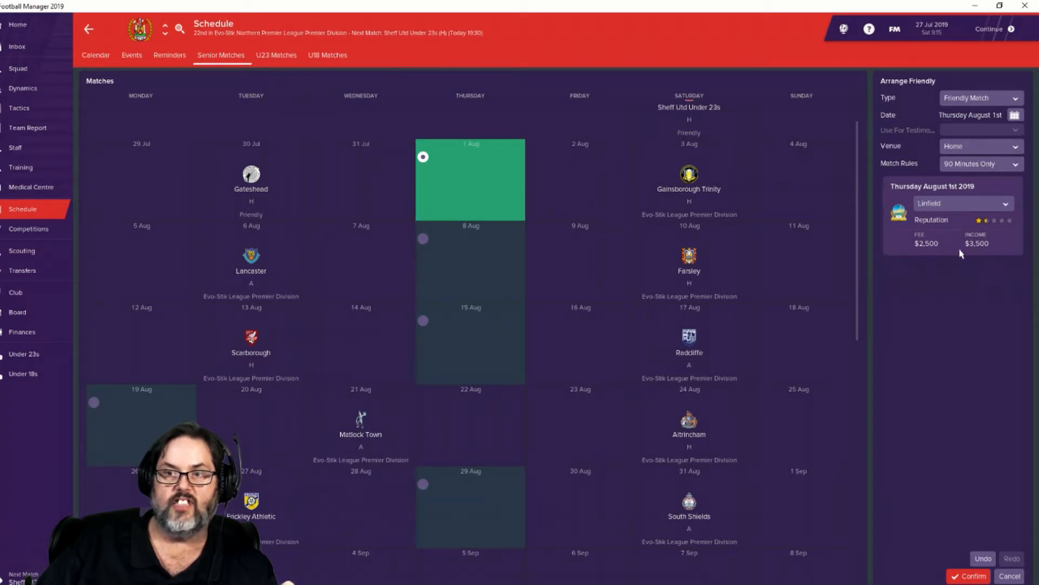
mouse_move(1001, 262)
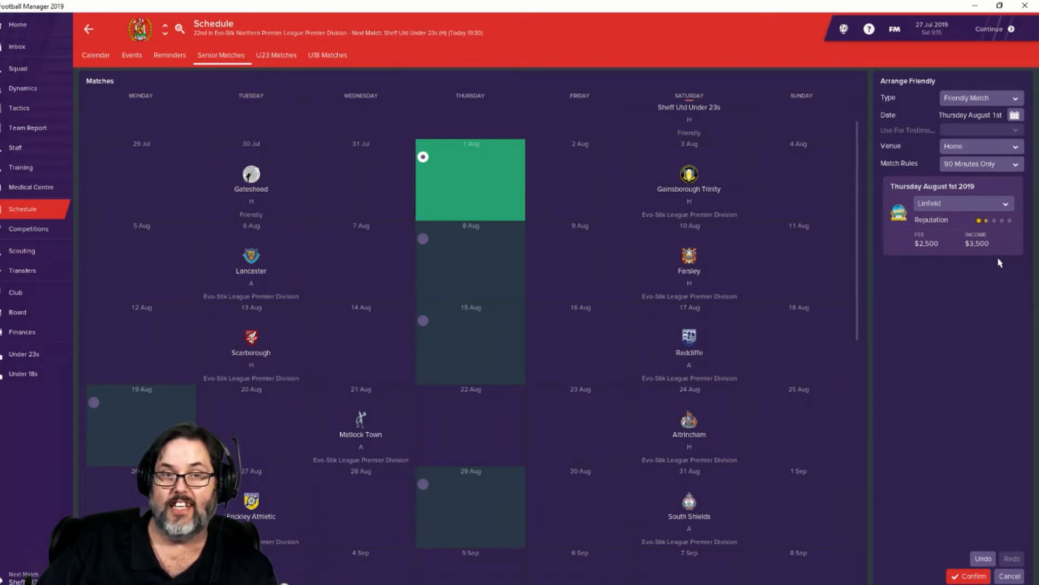
mouse_move(988, 264)
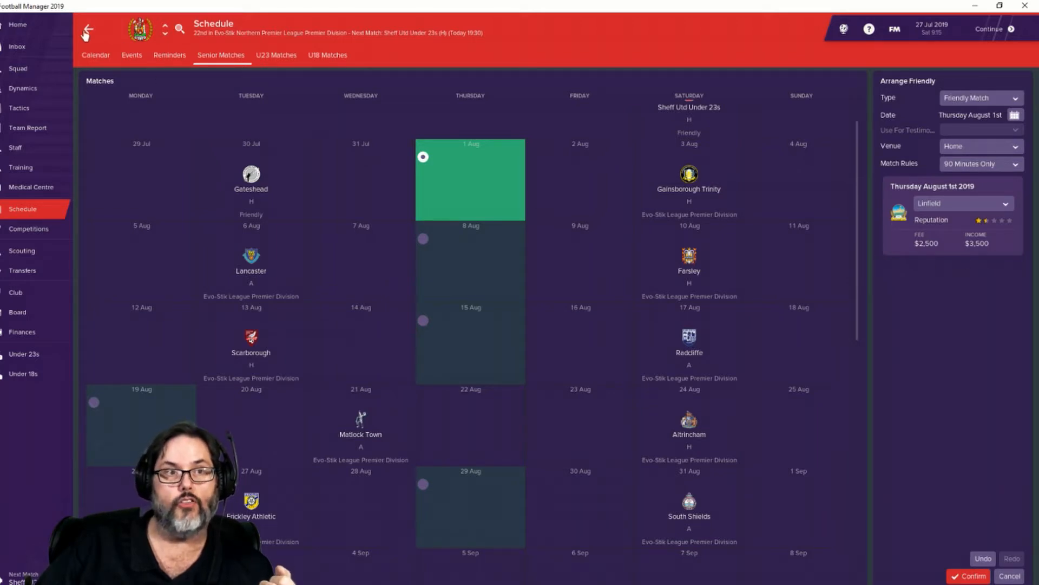
left_click(86, 32)
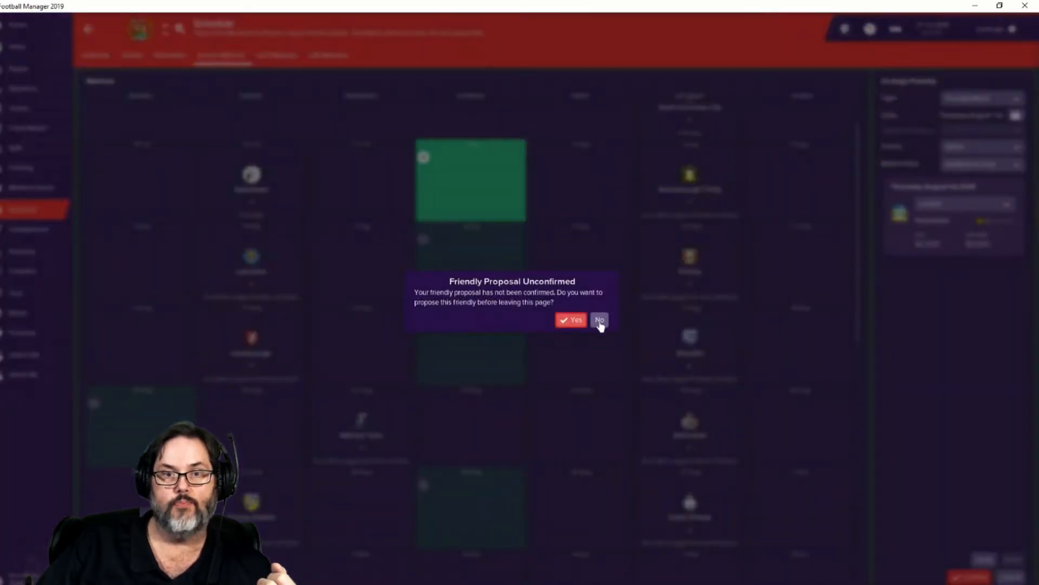
Step: Decline proposing the friendly, visit the inbox, schedule and calendar, dismissing the prompt again
left_click(600, 319)
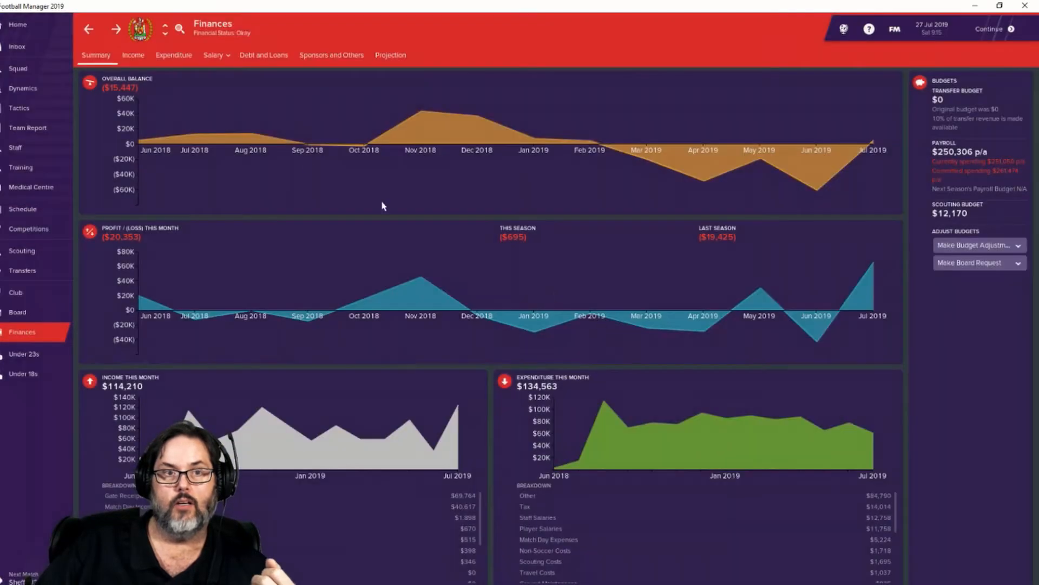
left_click(18, 49)
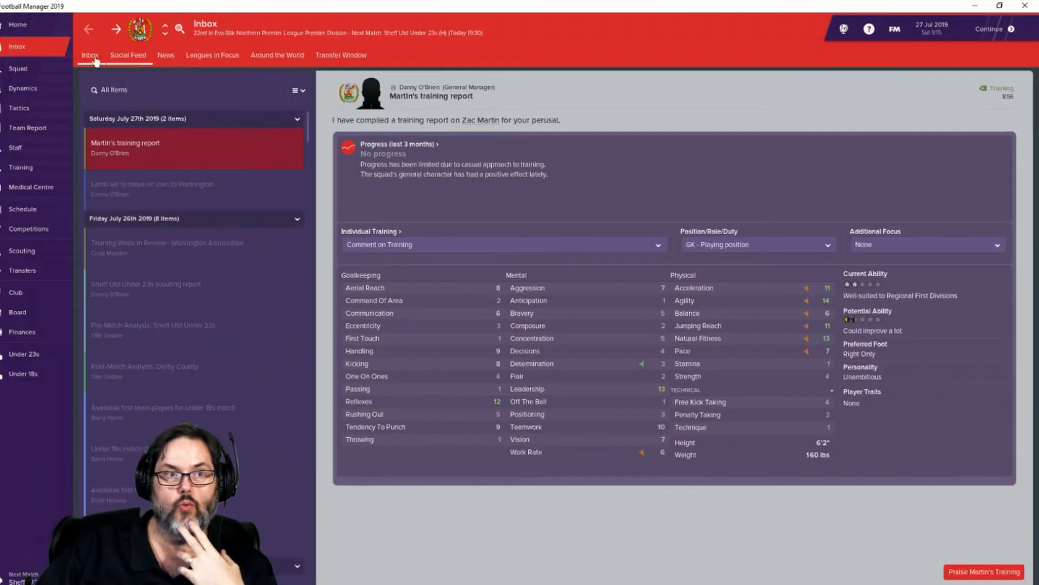
left_click(23, 209)
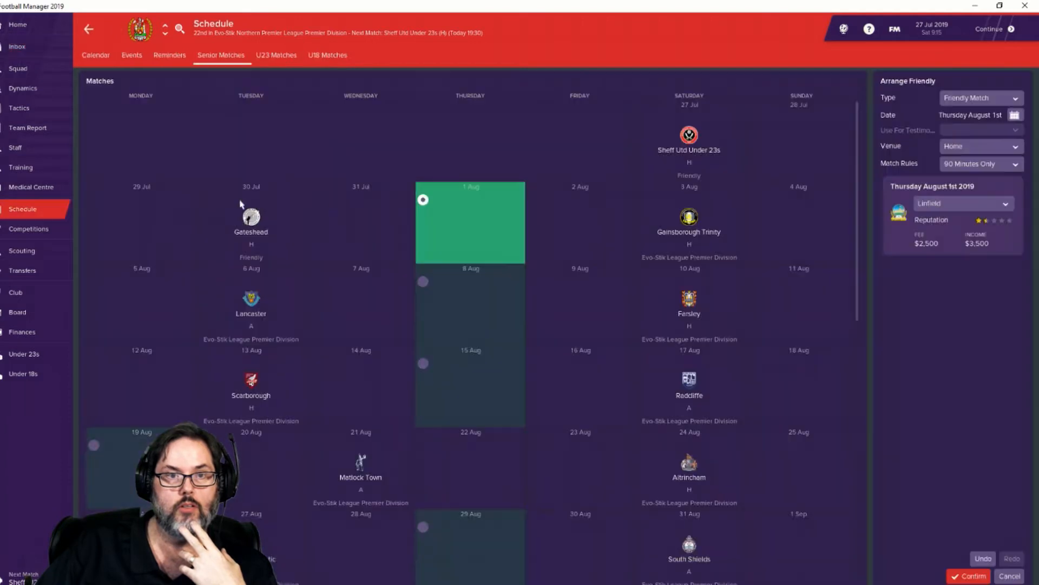
left_click(975, 576)
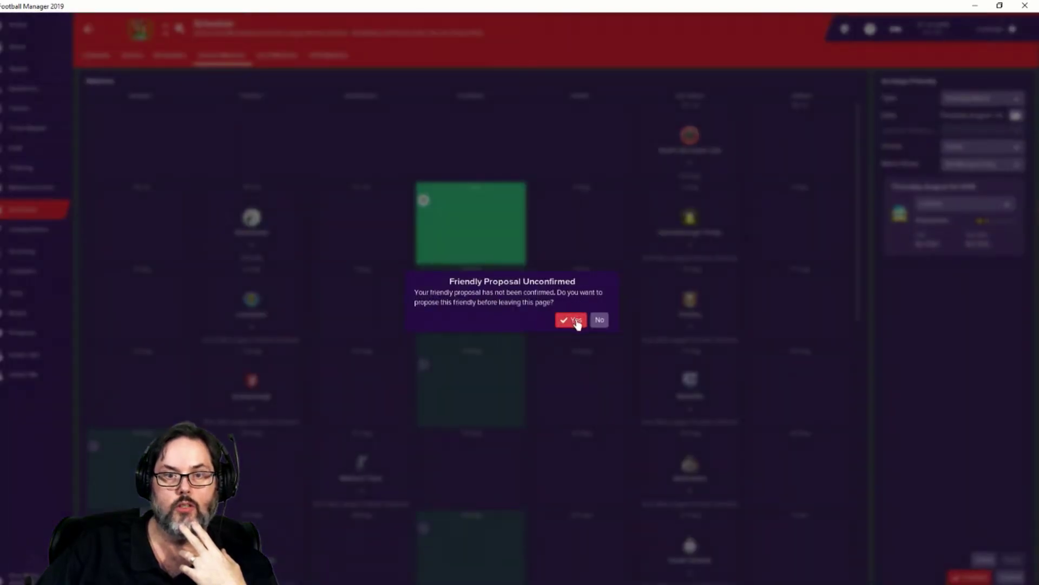
left_click(572, 320)
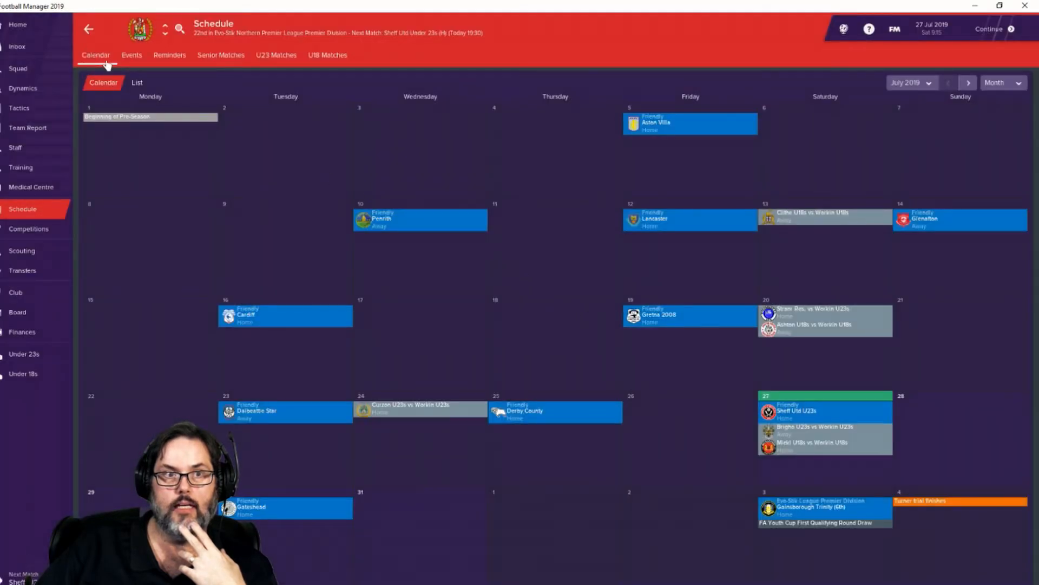
Step: Return to senior fixtures and cancel the Linfield friendly being arranged, prompting discard confirmation
left_click(221, 54)
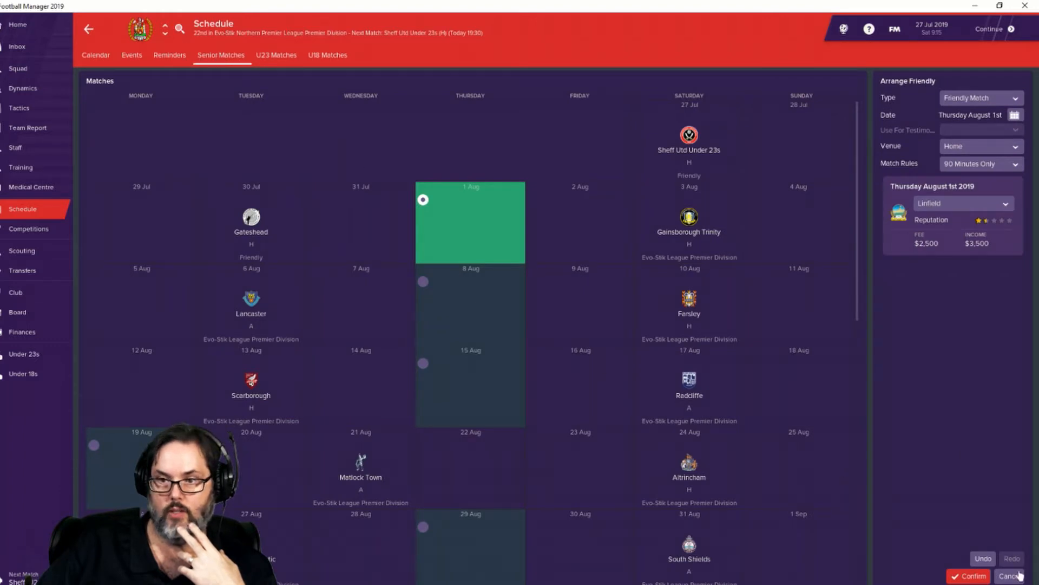
left_click(1013, 576)
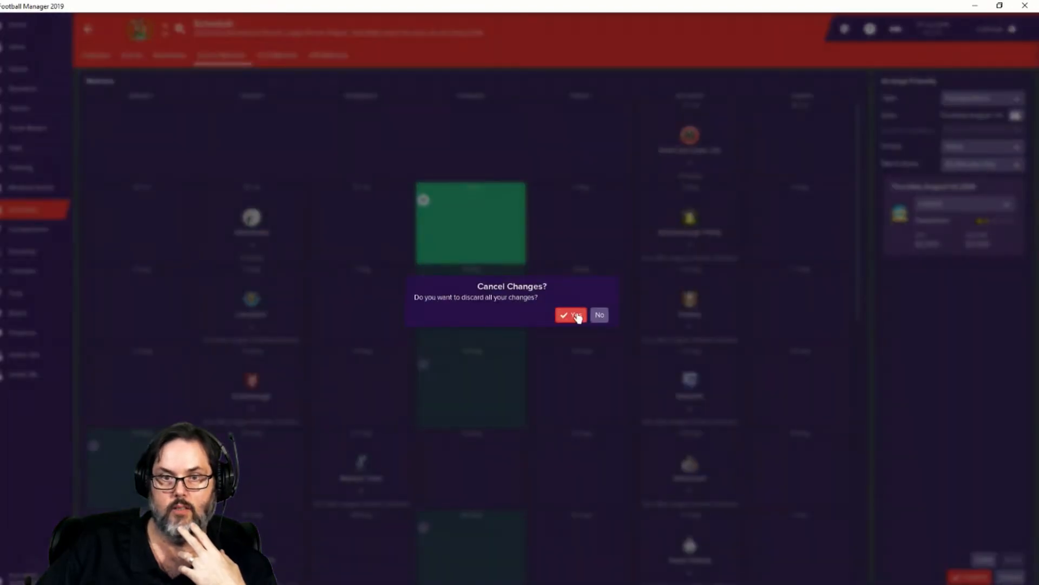
Step: Confirm discarding the Linfield friendly draft, restoring the plain 2019/20 fixture list
left_click(569, 314)
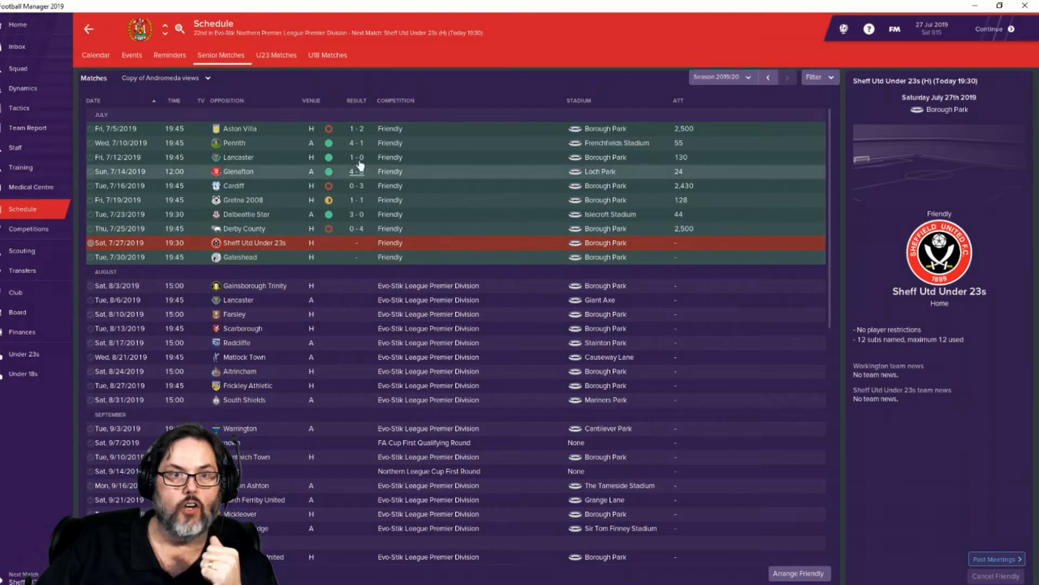
mouse_move(436, 229)
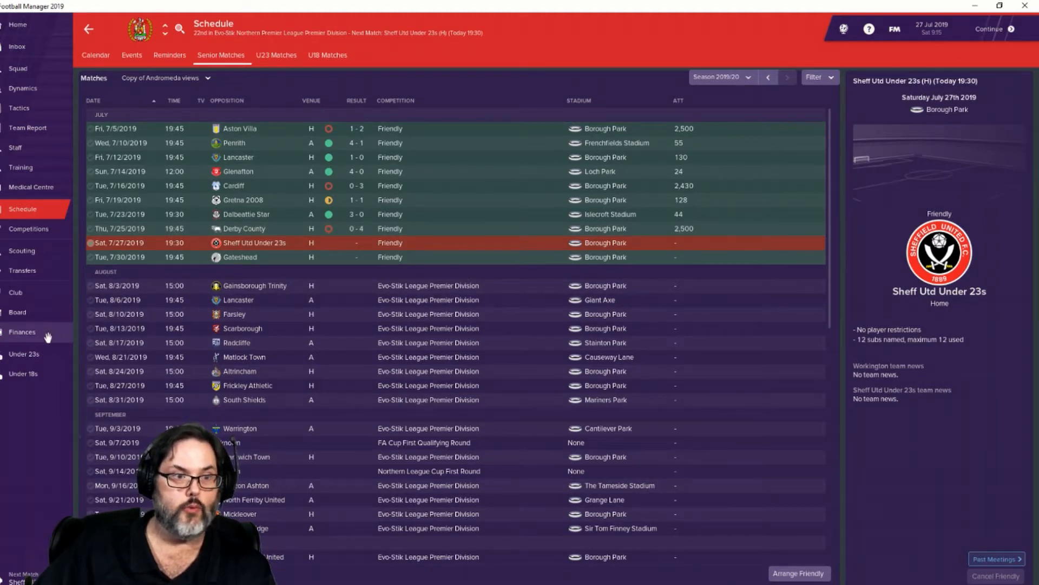
Step: Show Workington's finances summary again with the overdrawn balance and monthly loss
left_click(22, 332)
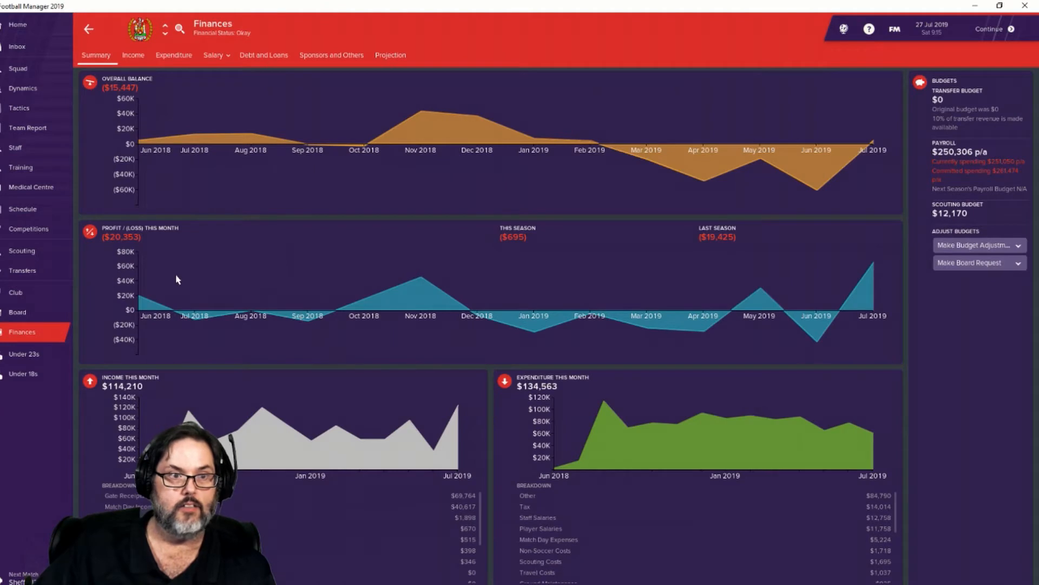
mouse_move(284, 353)
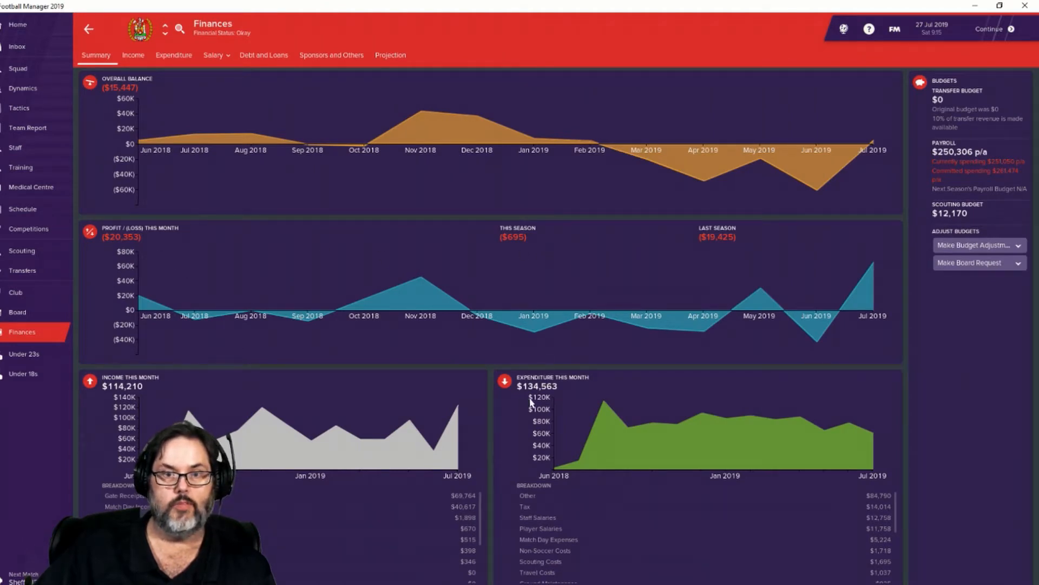
mouse_move(715, 366)
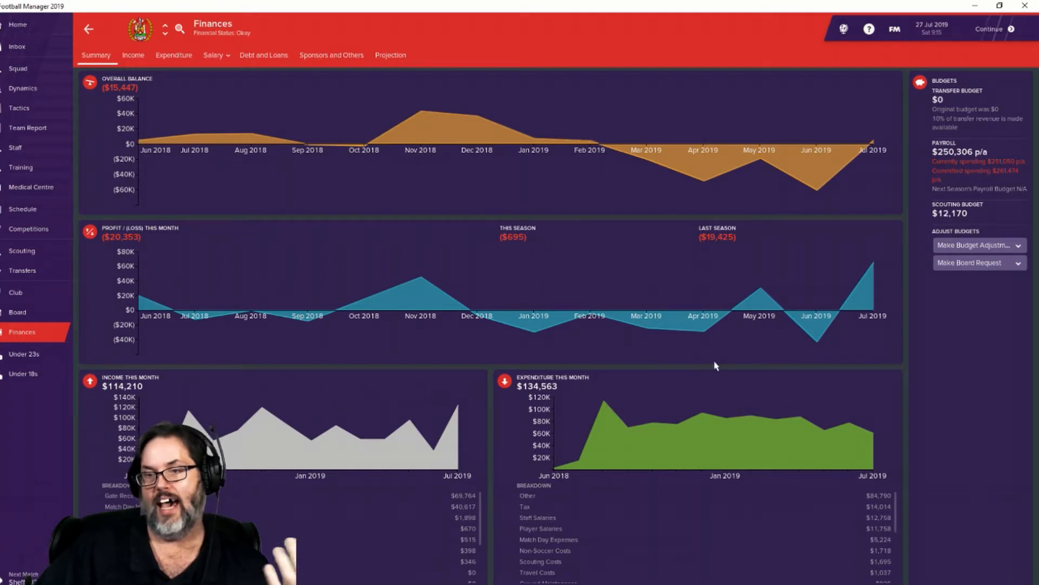
mouse_move(704, 350)
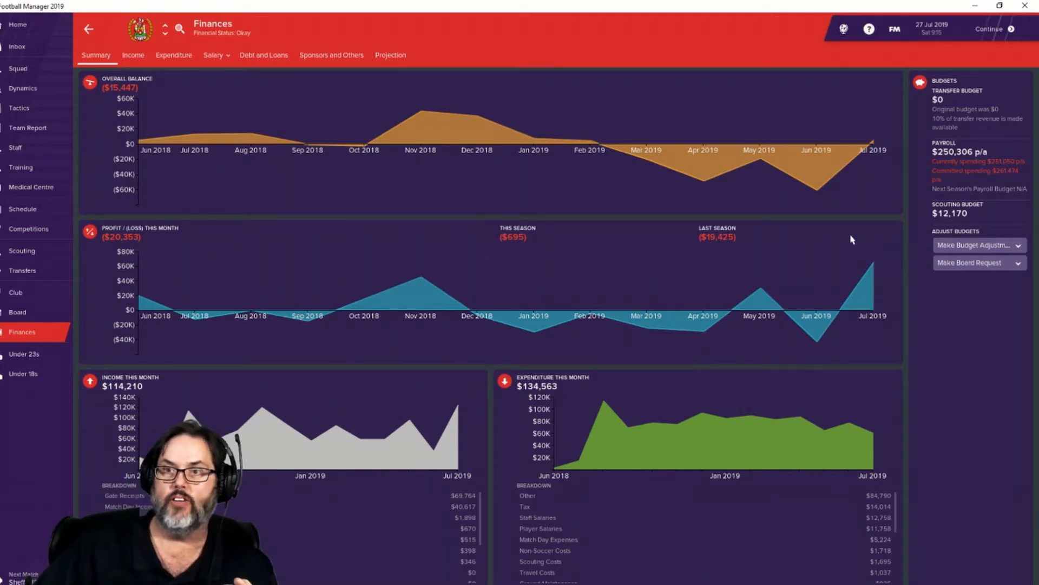
mouse_move(167, 230)
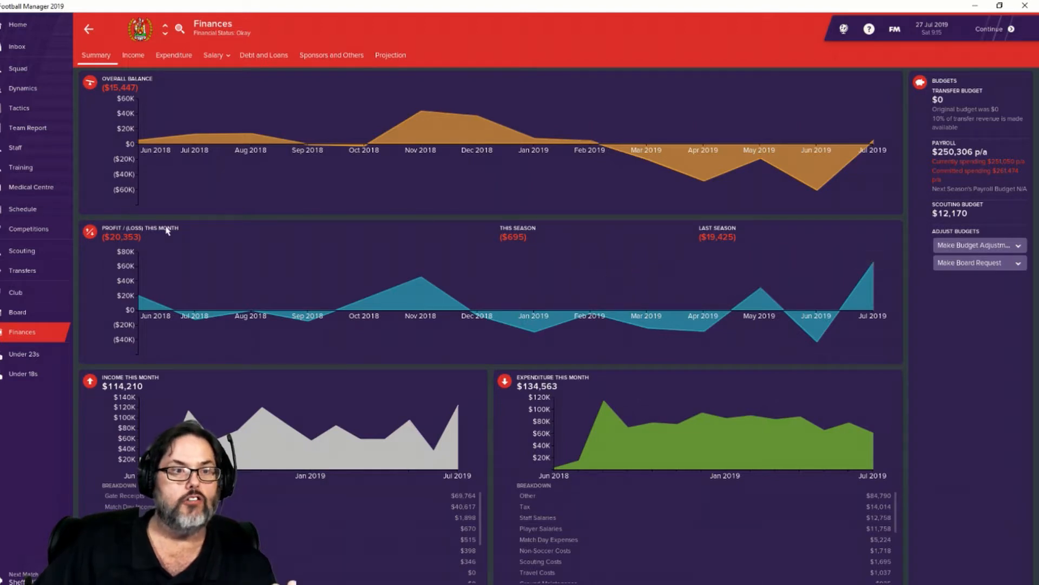
mouse_move(23, 209)
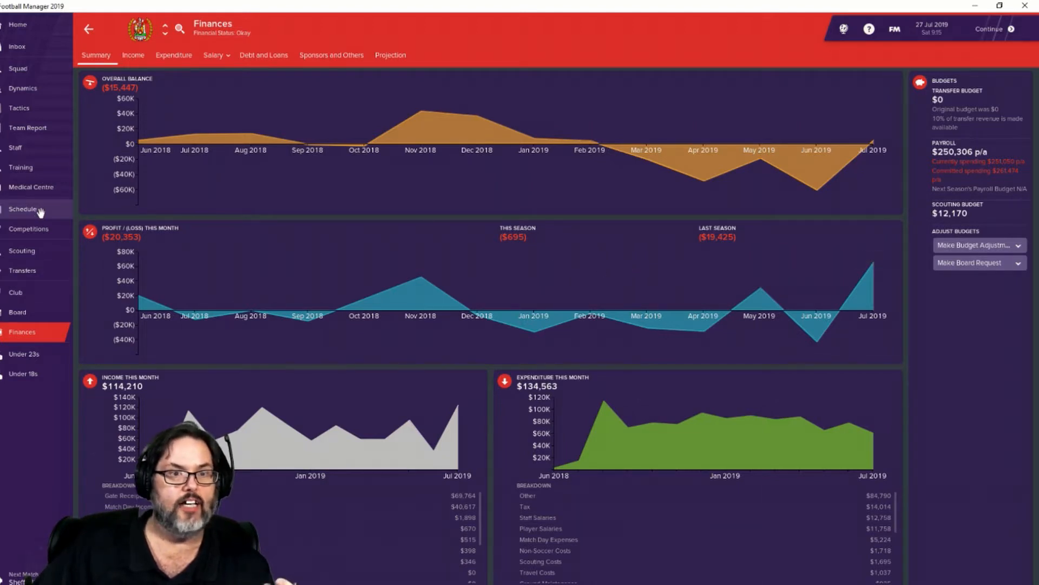
Step: Review the senior fixtures and advance to 3 August, matchday against Gainsborough Trinity
left_click(23, 209)
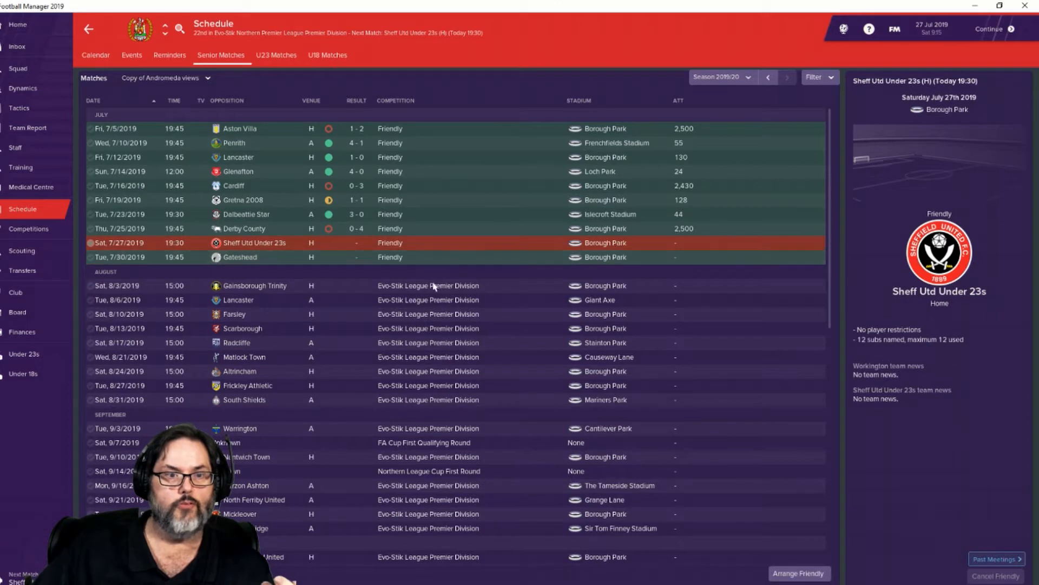
mouse_move(343, 295)
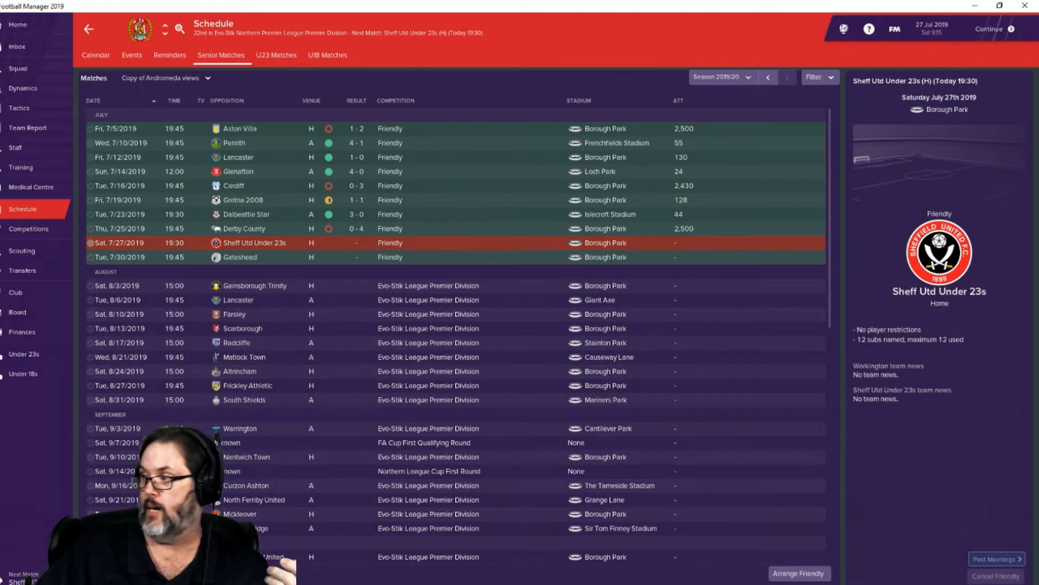
left_click(17, 46)
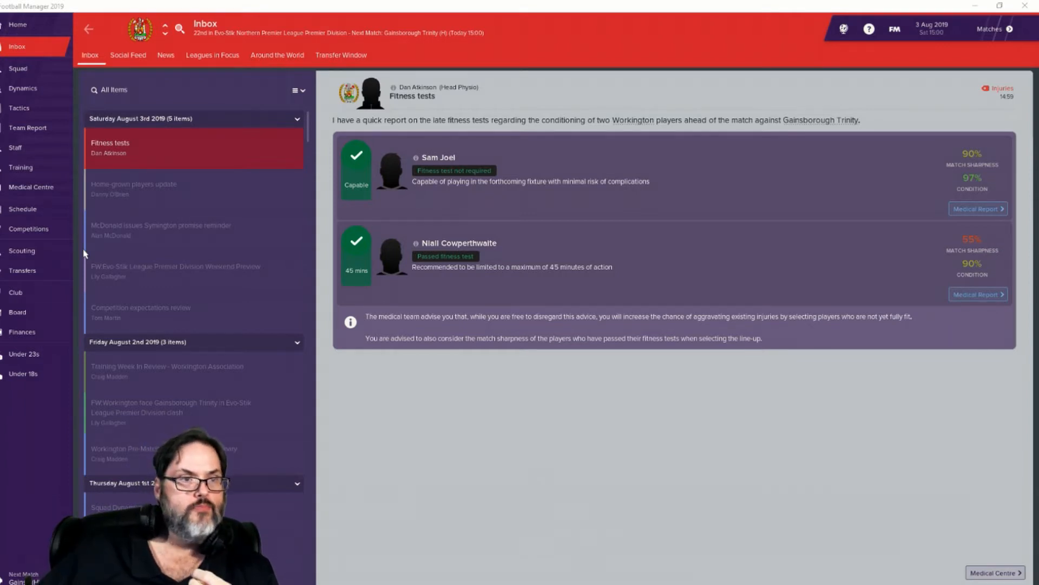
mouse_move(45, 79)
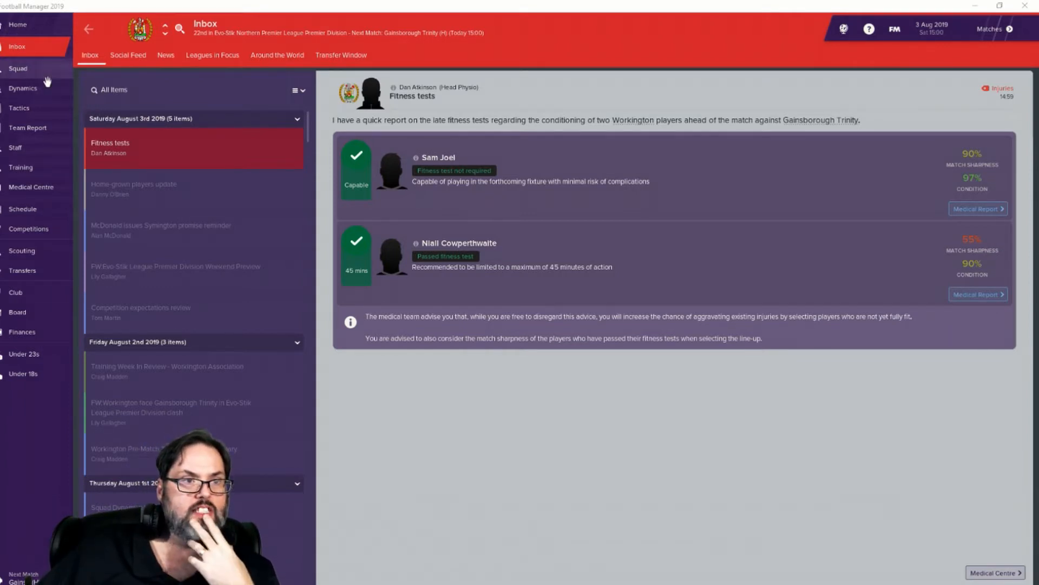
Step: Sort Workington's squad list by selected match position, goalkeeper Aaron Taylor first
left_click(18, 68)
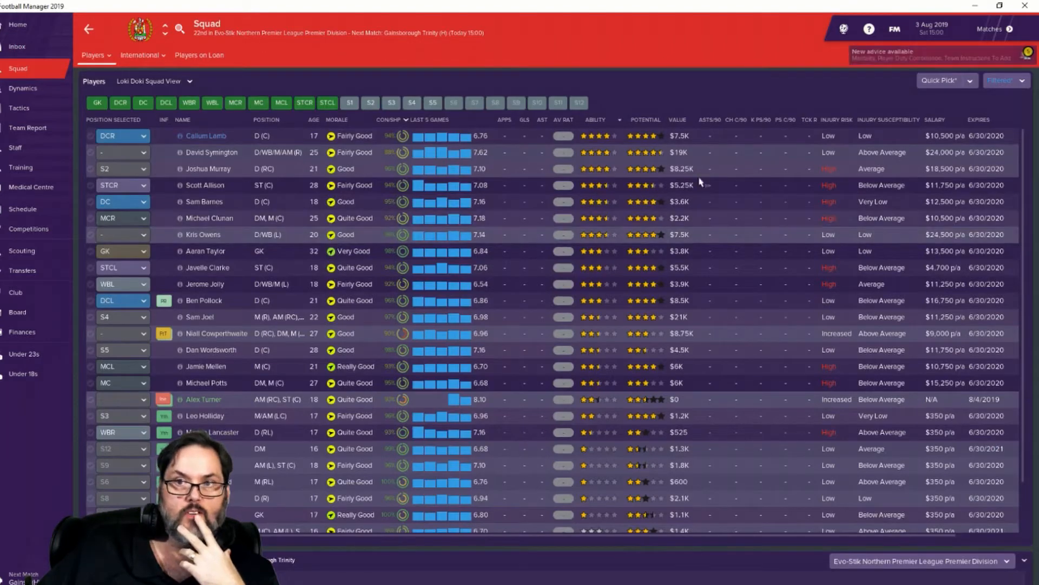
left_click(1007, 80)
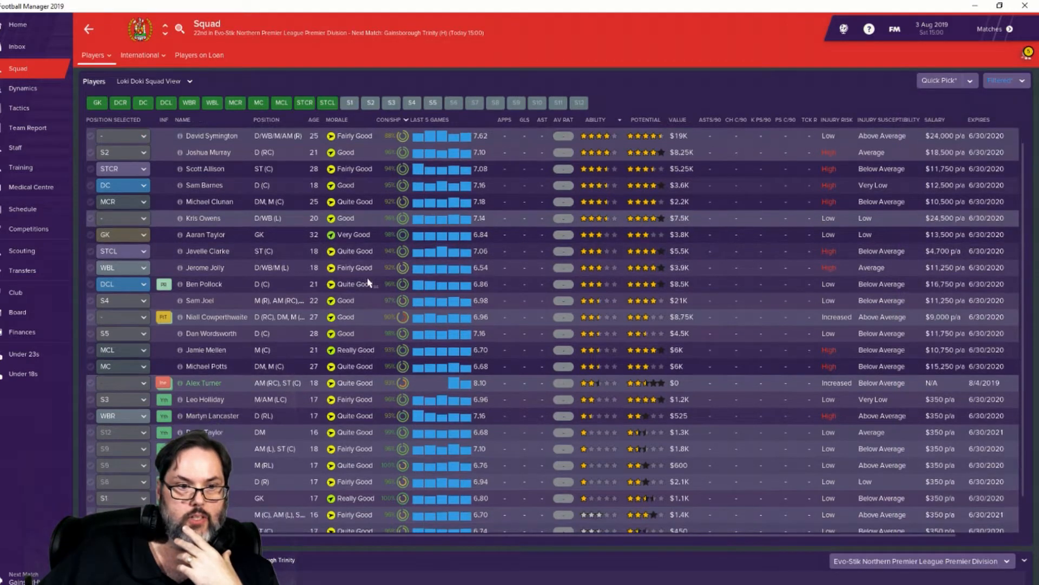
scroll("down", 3)
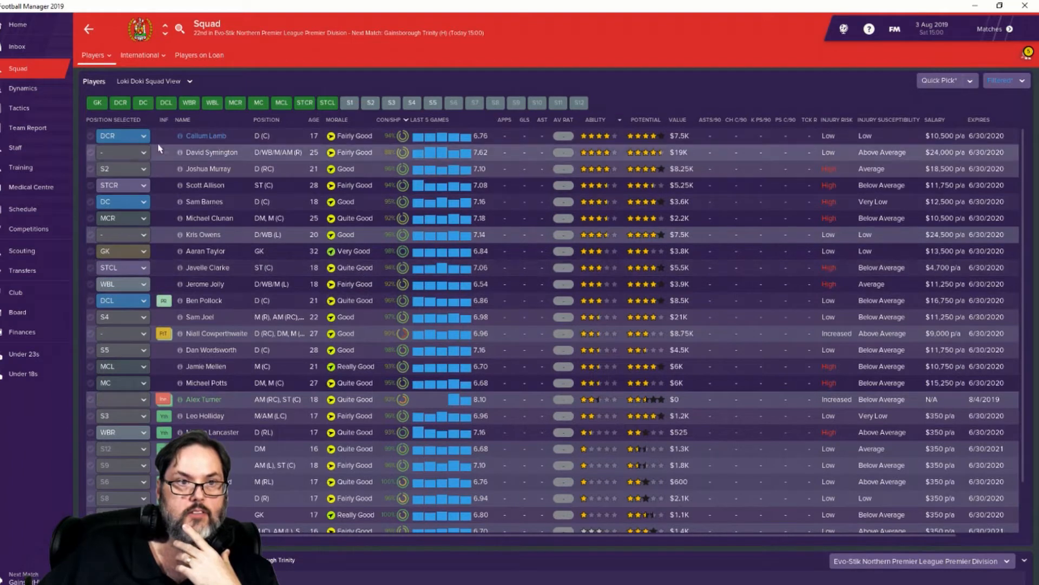
left_click(111, 119)
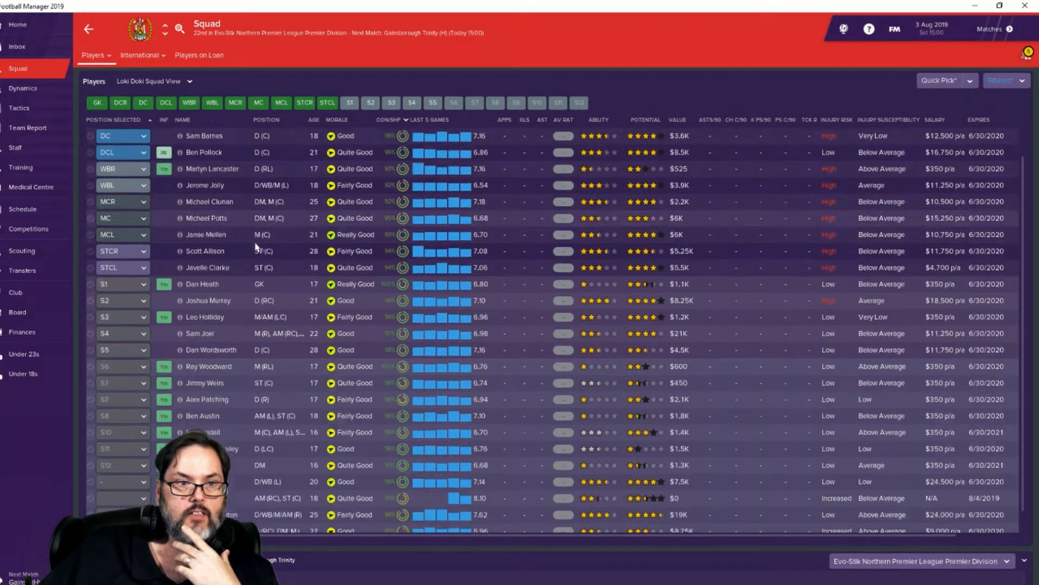
scroll("down", 3)
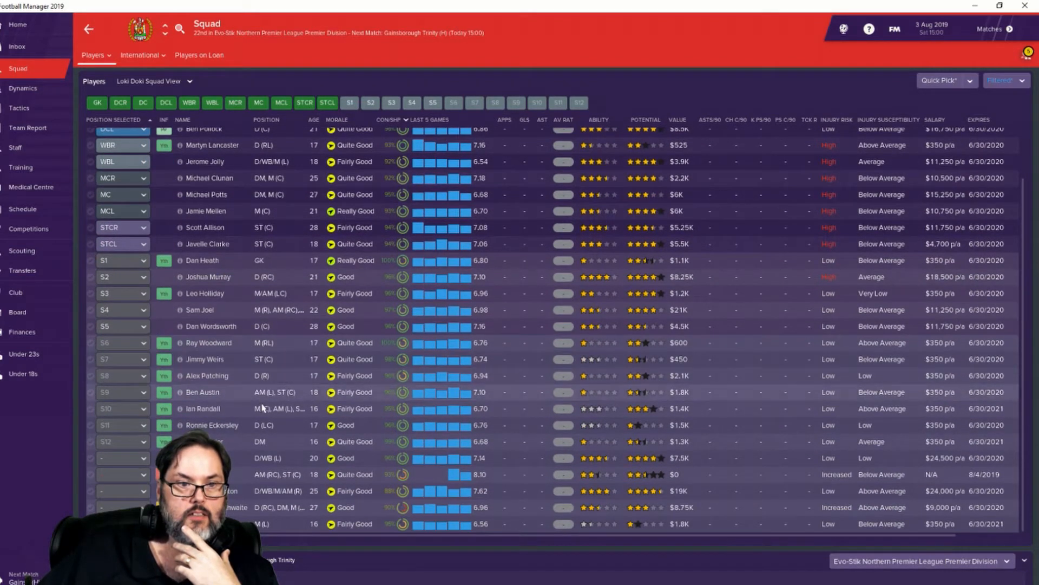
left_click(1006, 80)
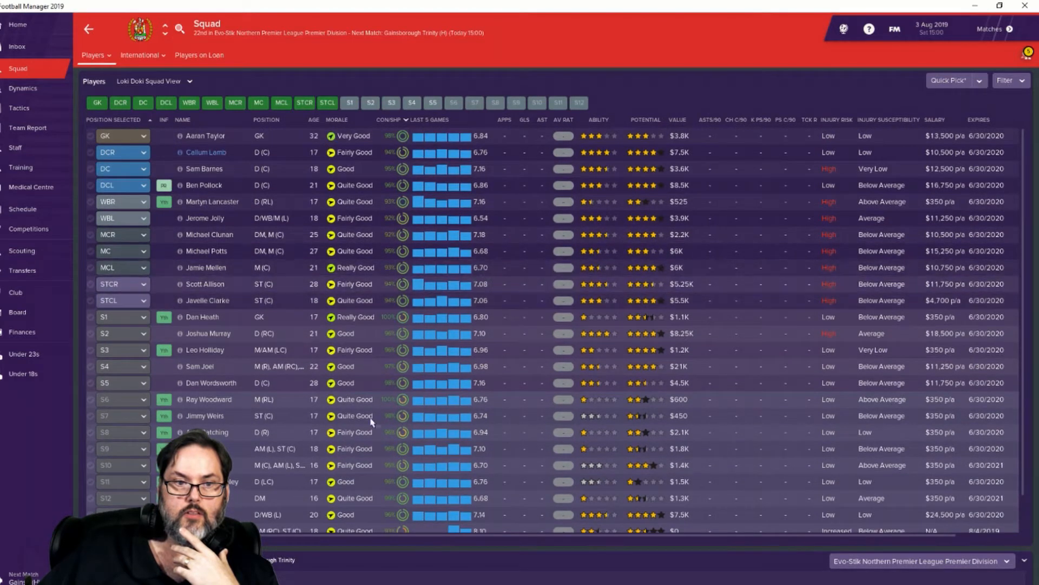
mouse_move(296, 433)
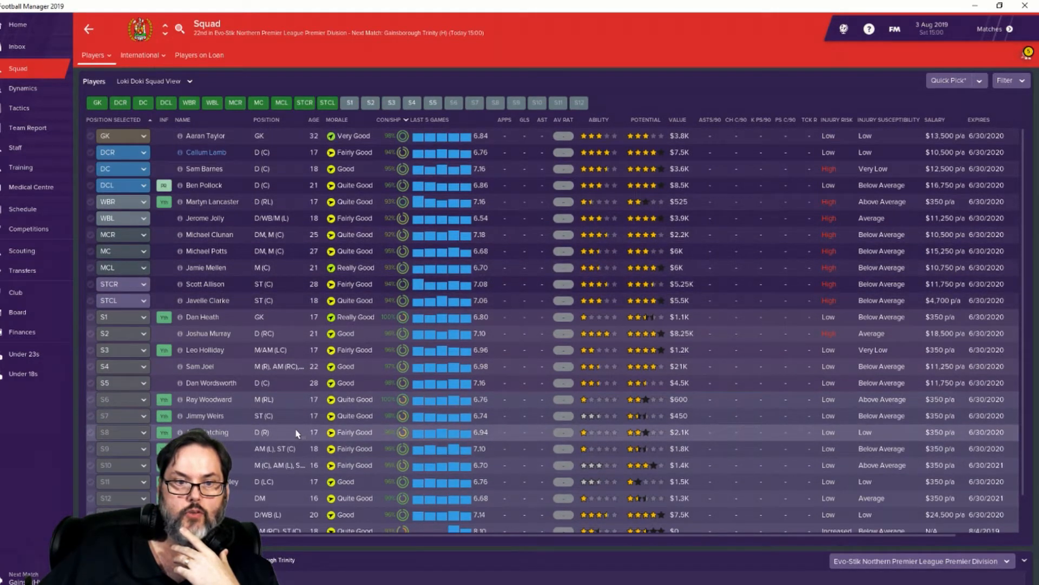
Step: Check the quick pick team-selection guidelines and return to the squad list
left_click(957, 80)
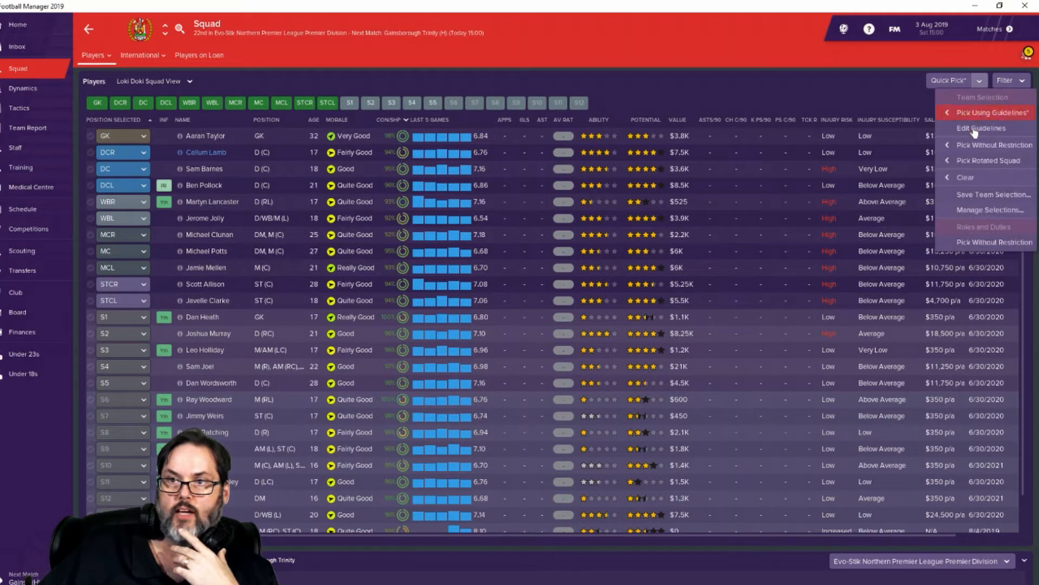
left_click(981, 128)
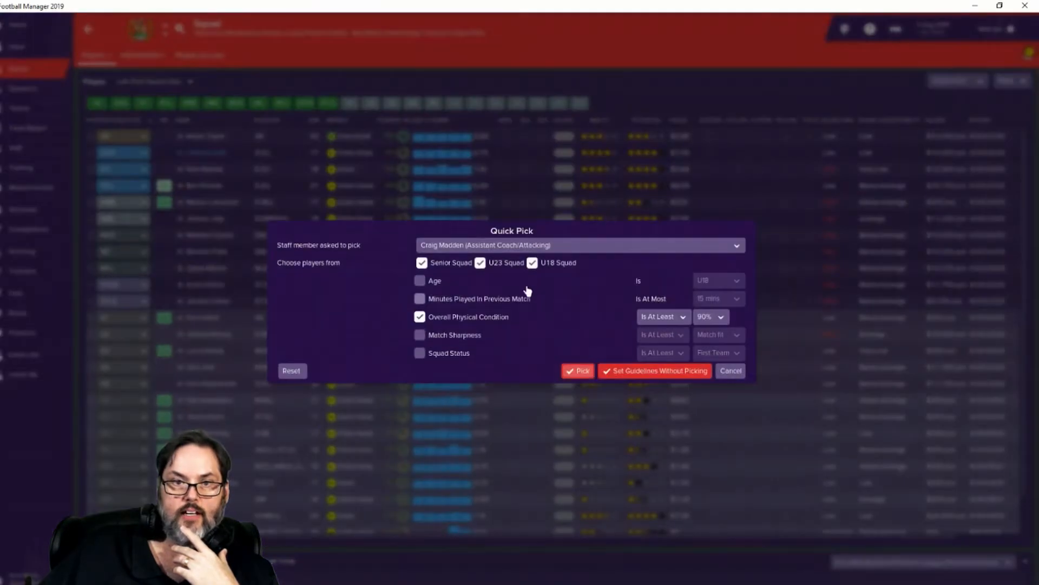
left_click(533, 262)
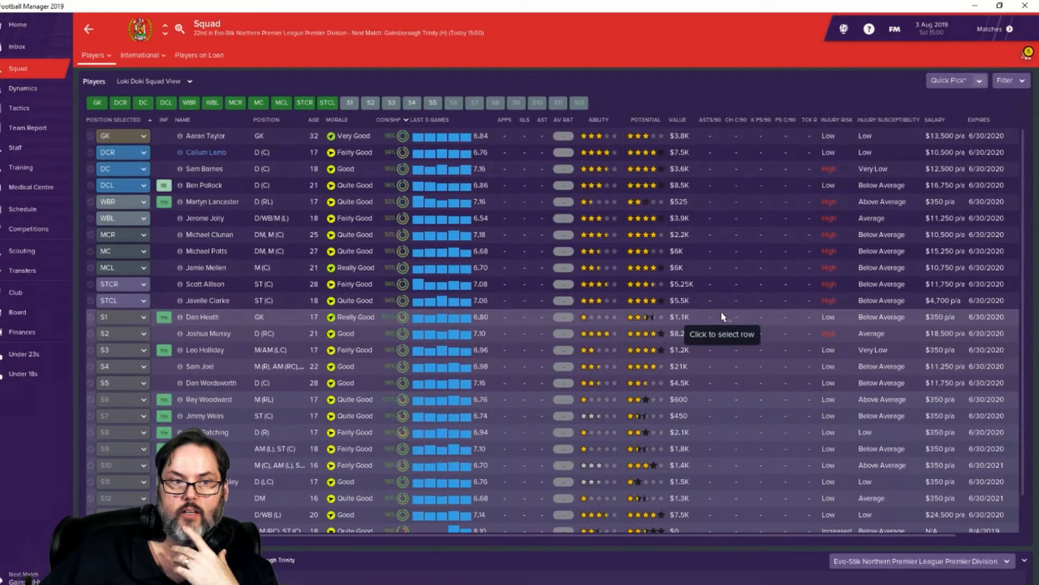
mouse_move(45, 108)
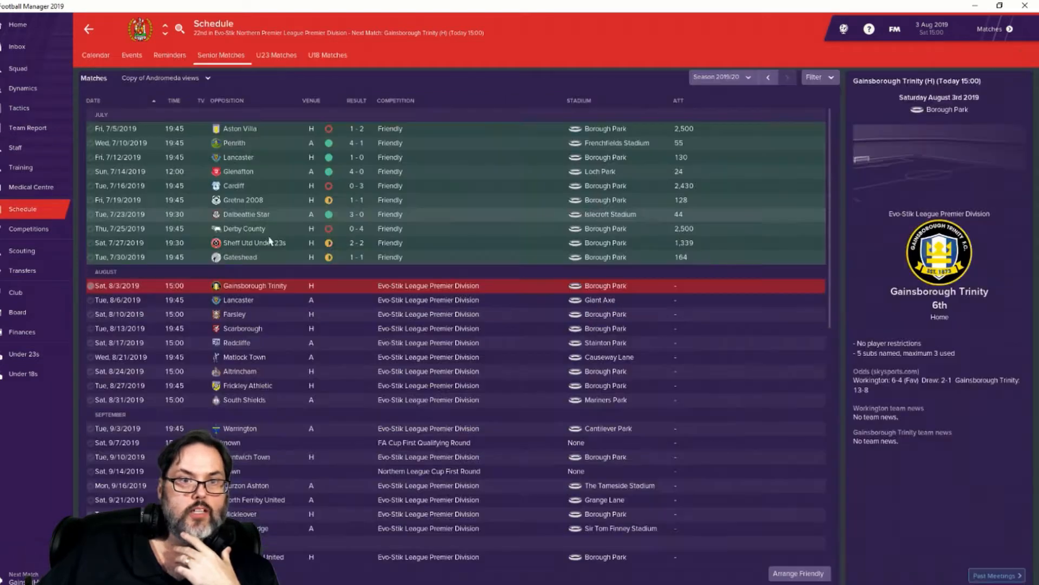
Step: Step through the July friendly results from Aston Villa to the 1-1 Gateshead draw
left_click(241, 128)
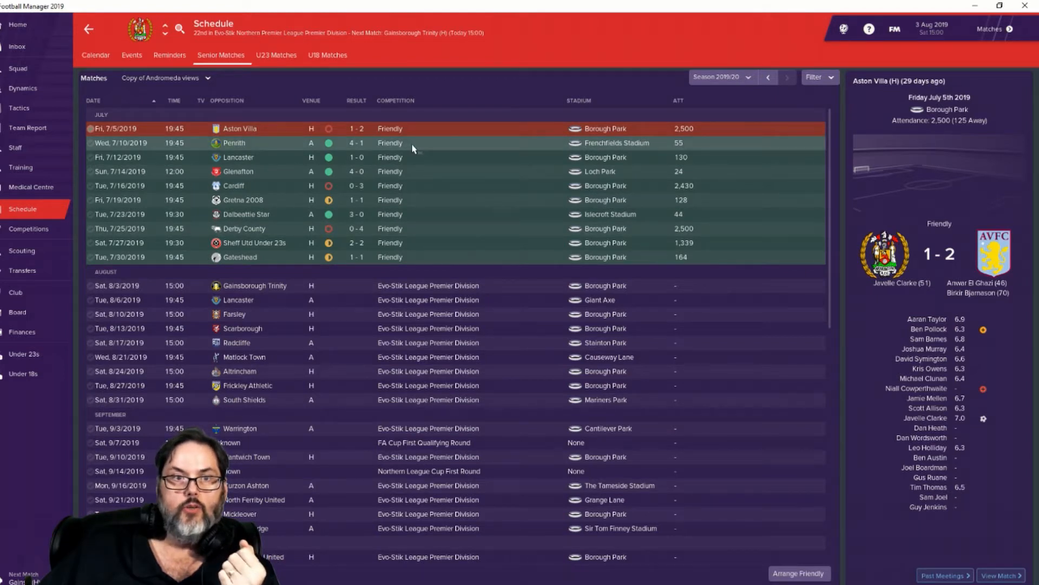
left_click(234, 143)
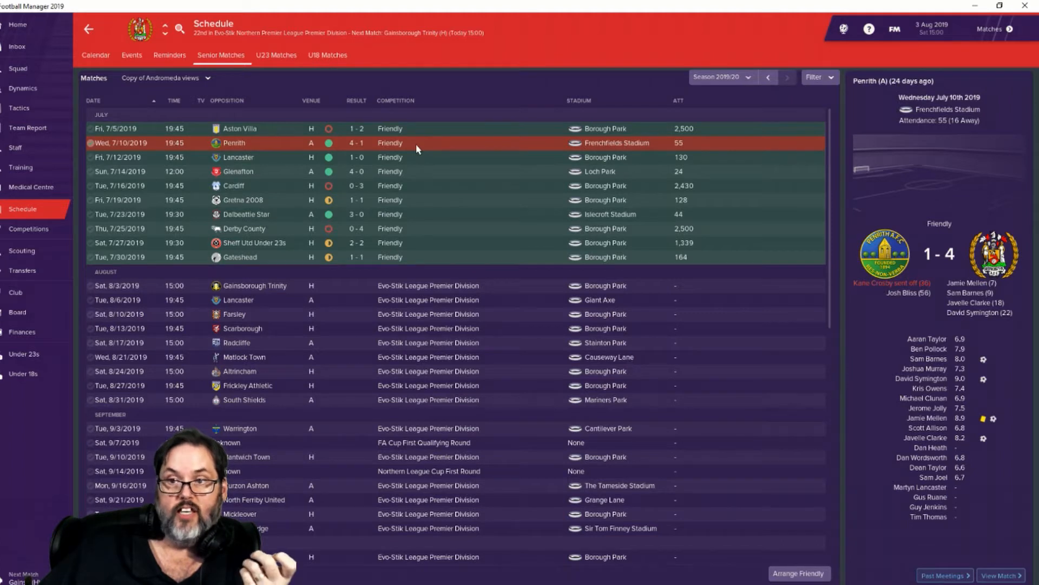
left_click(260, 157)
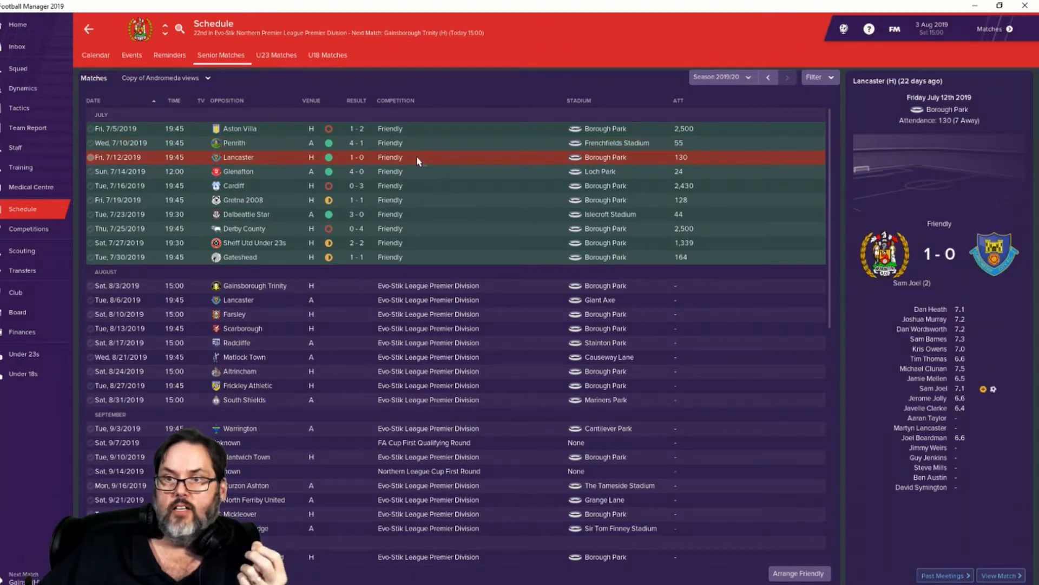
mouse_move(420, 174)
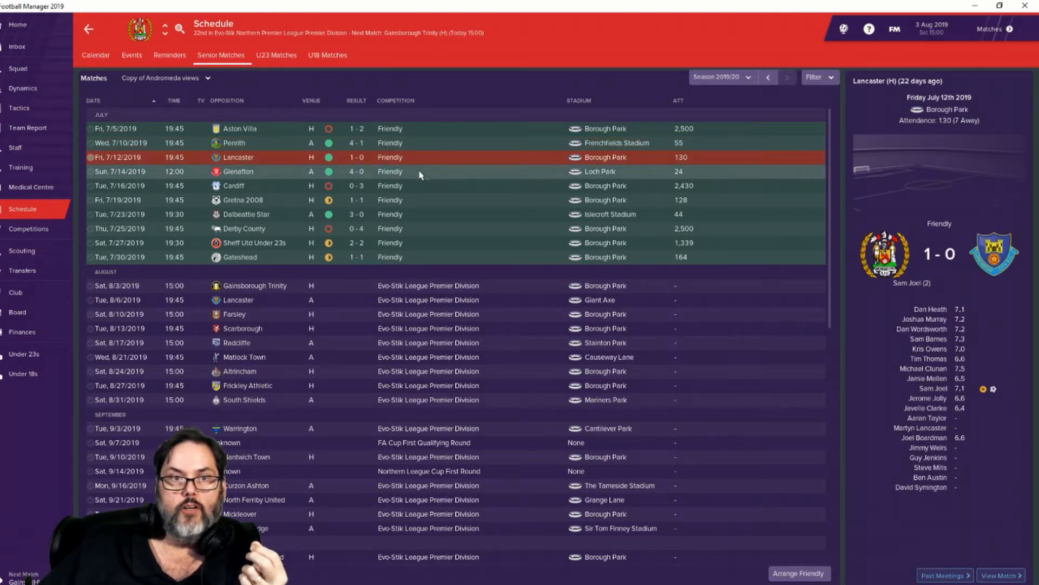
left_click(238, 171)
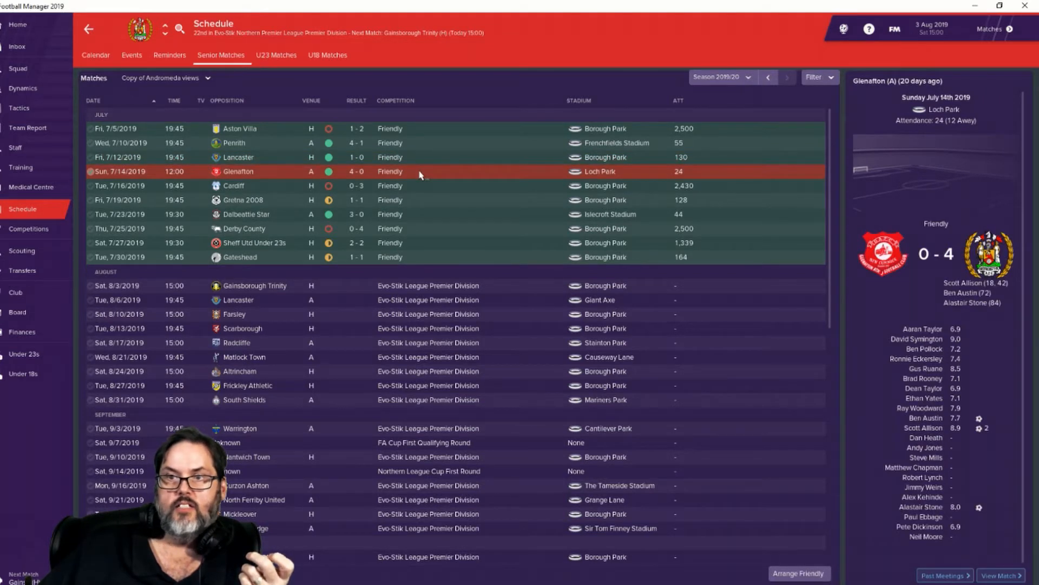
mouse_move(420, 187)
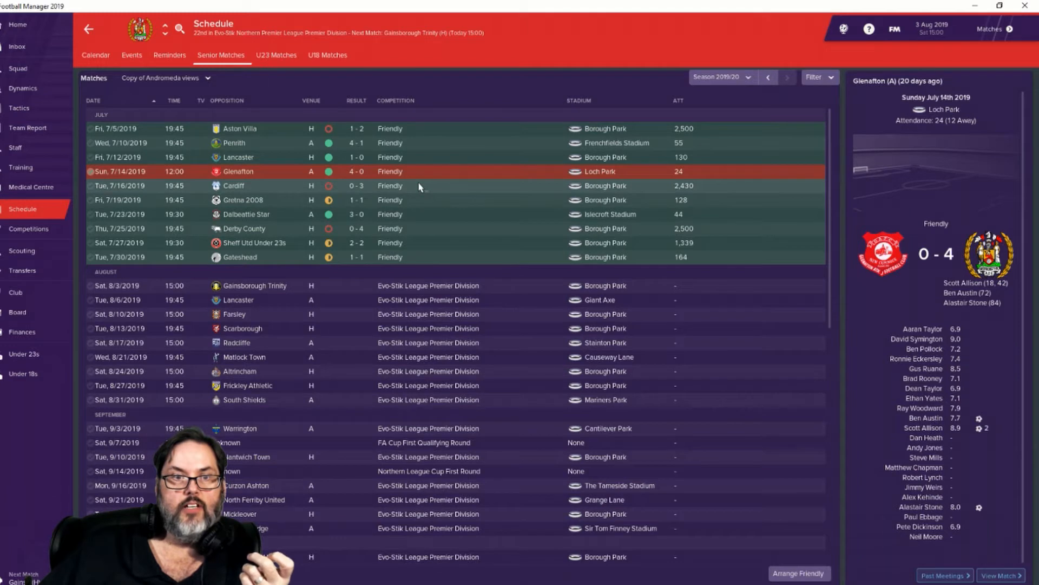
left_click(234, 186)
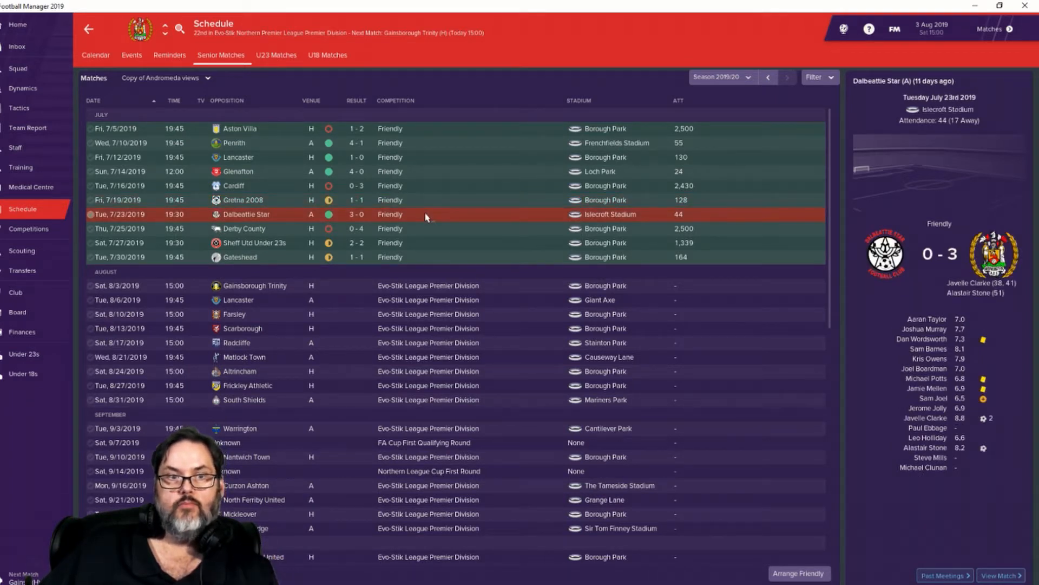
mouse_move(431, 213)
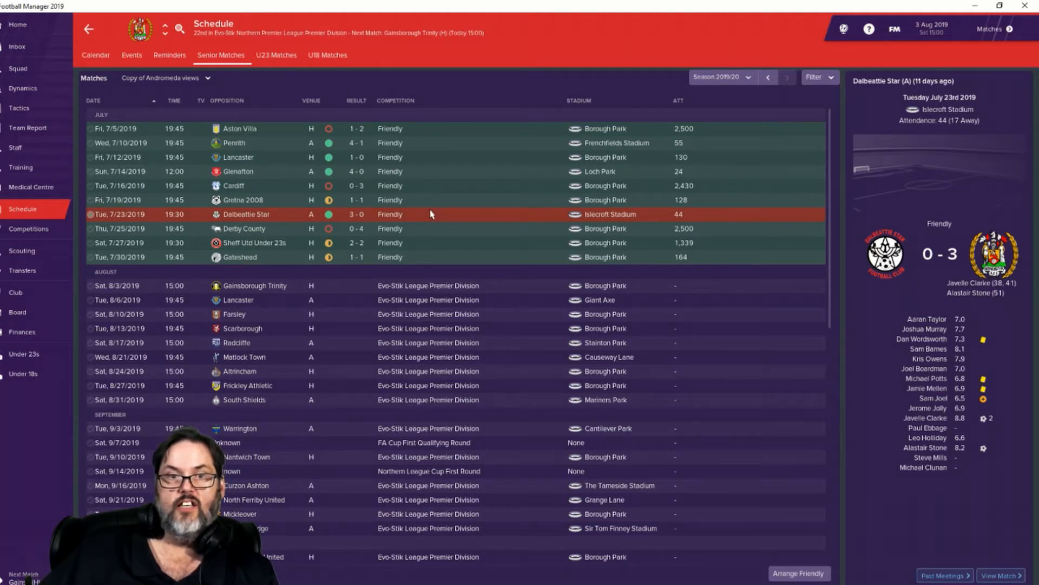
mouse_move(418, 234)
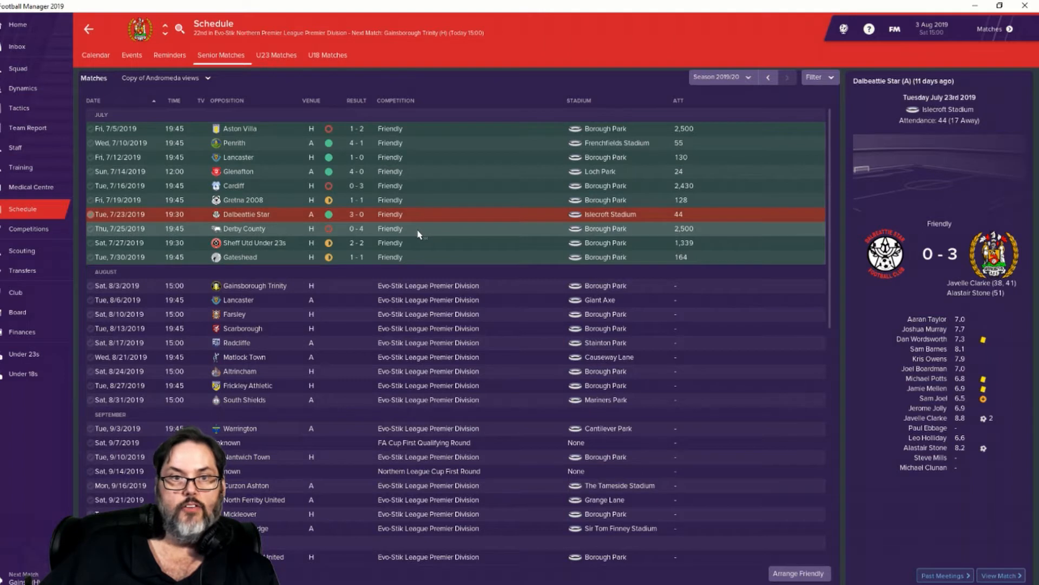
left_click(245, 229)
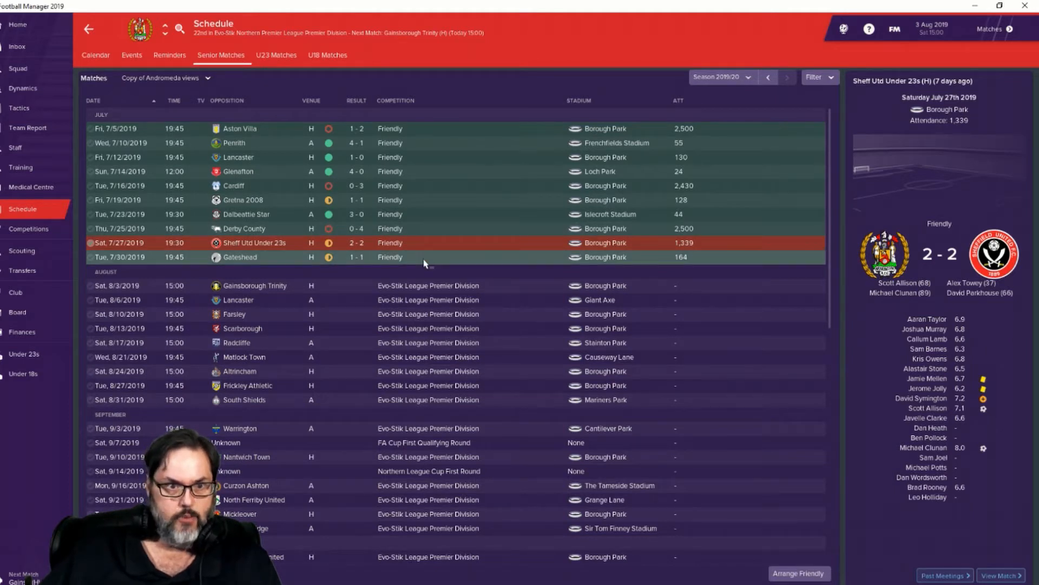
left_click(241, 258)
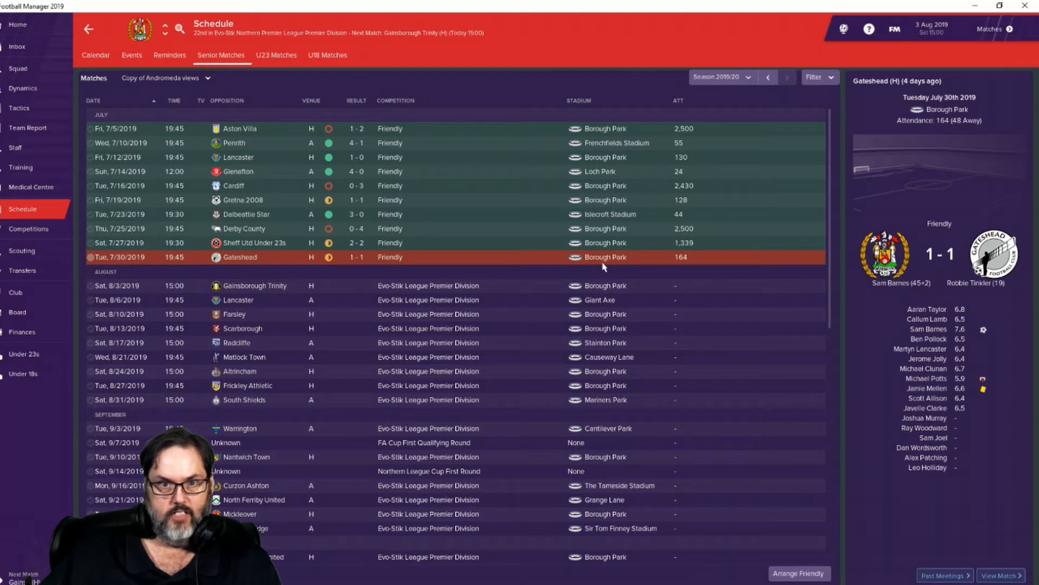
mouse_move(286, 262)
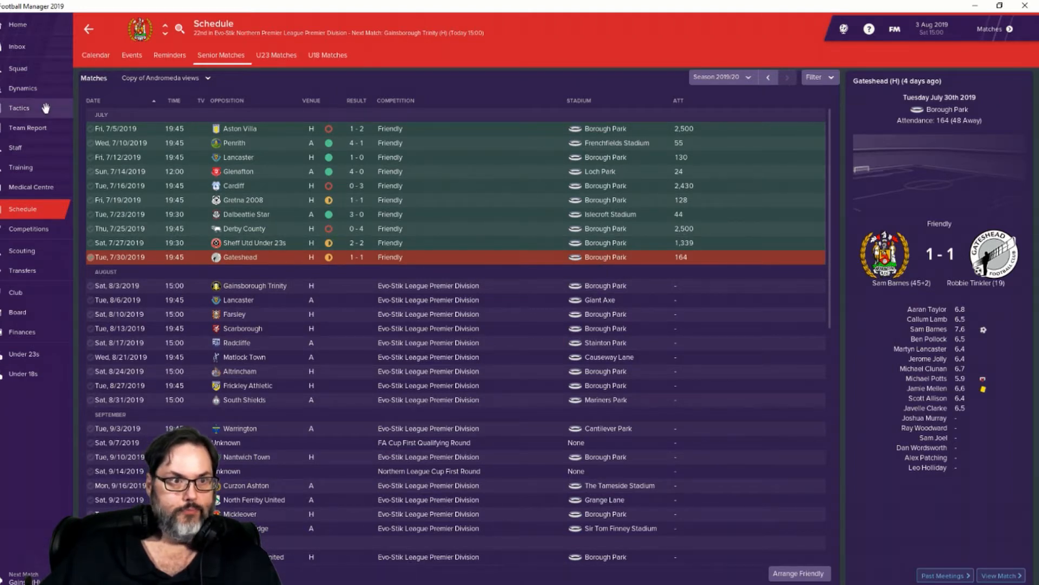
mouse_move(47, 271)
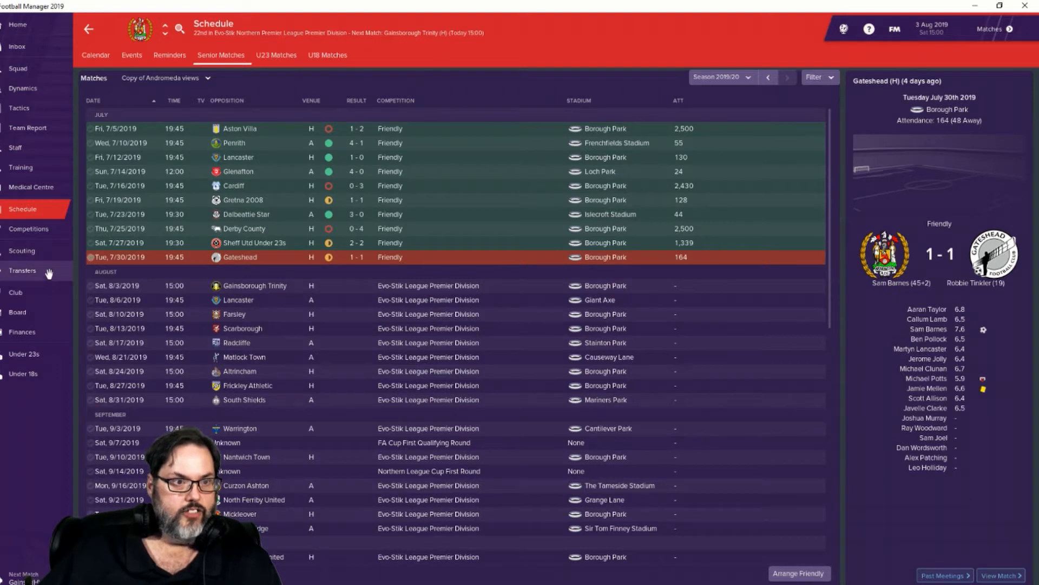
Step: View the finances summary with the $13,498 overdrawn balance and $1,554 monthly loss
left_click(21, 332)
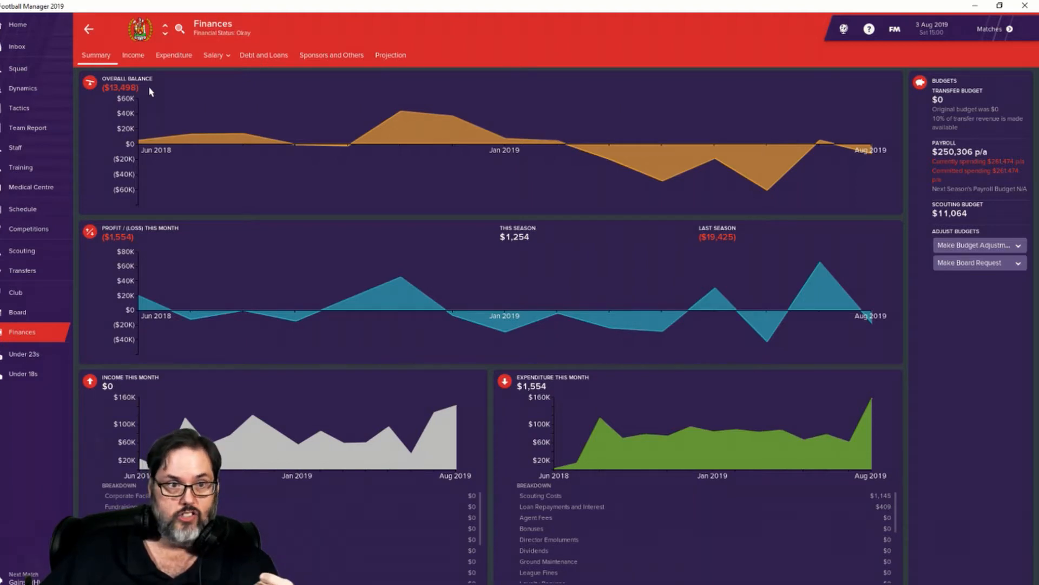
mouse_move(754, 271)
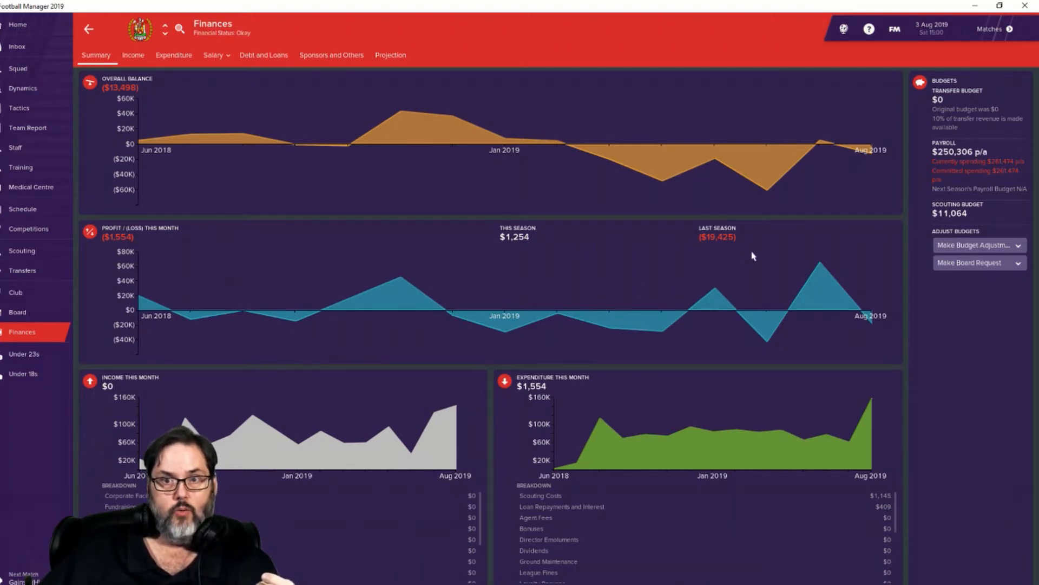
mouse_move(531, 370)
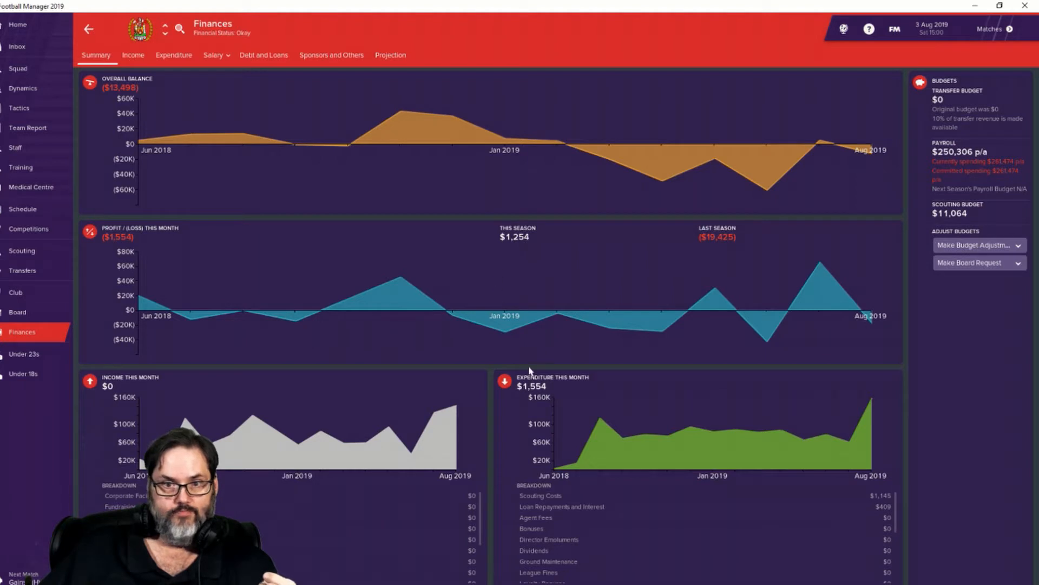
mouse_move(302, 228)
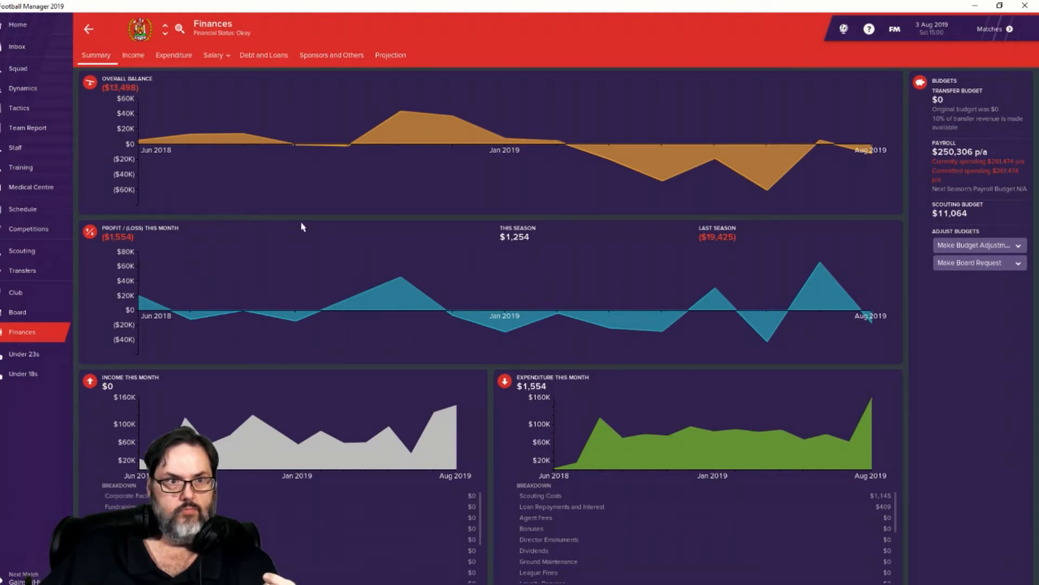
mouse_move(847, 152)
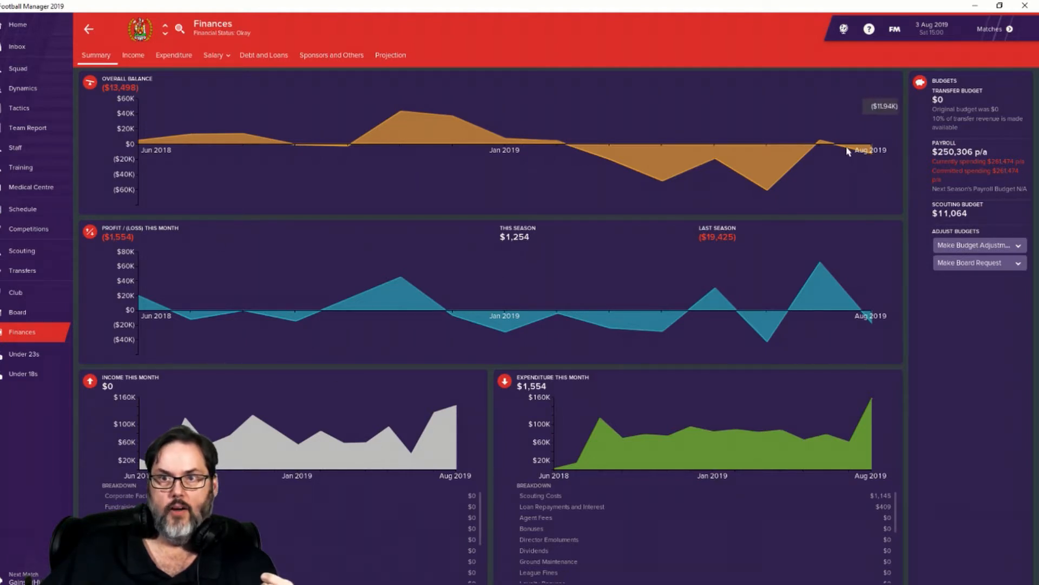
mouse_move(117, 188)
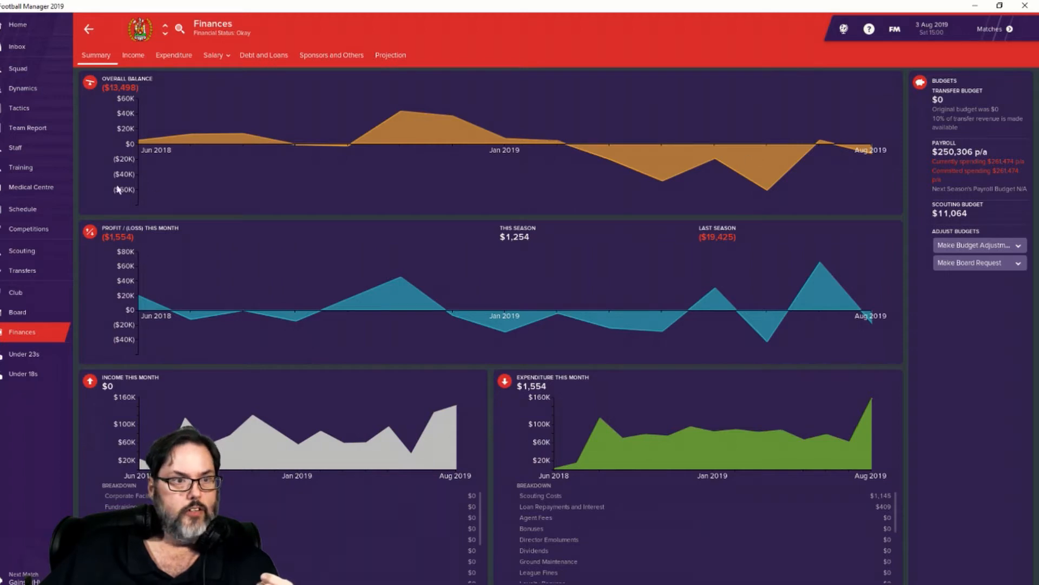
mouse_move(172, 216)
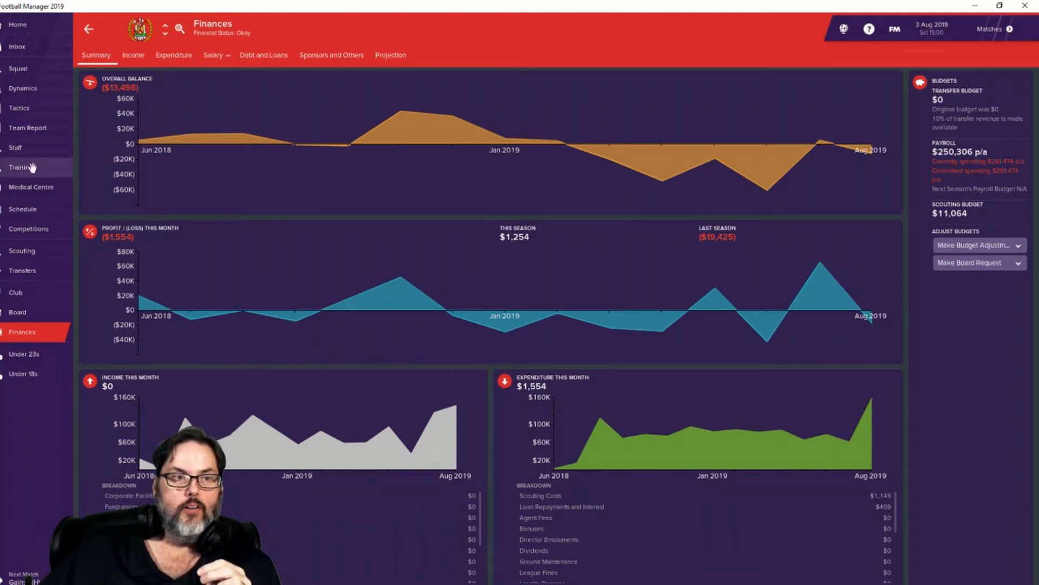
mouse_move(32, 152)
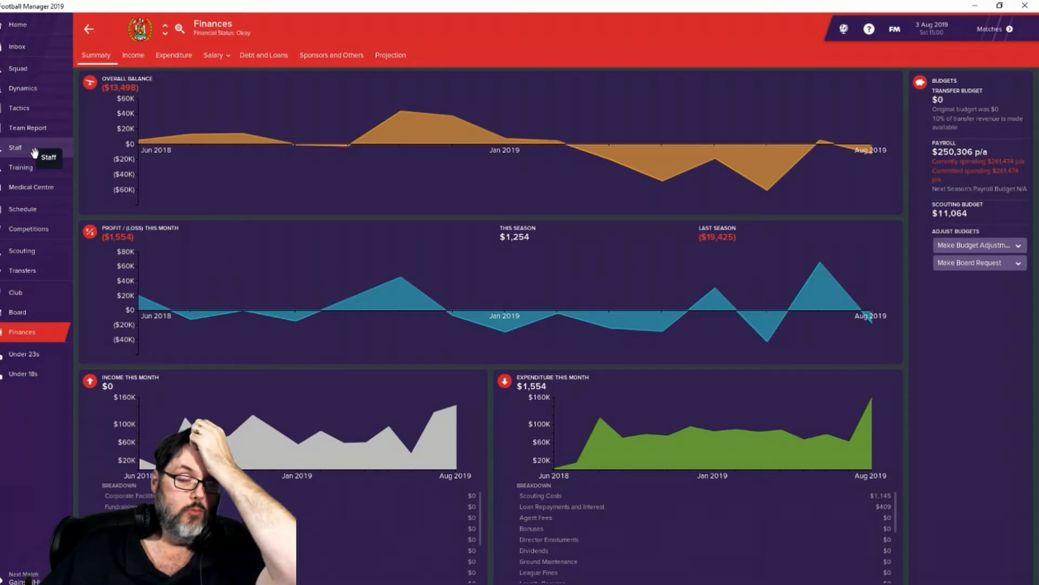
mouse_move(49, 69)
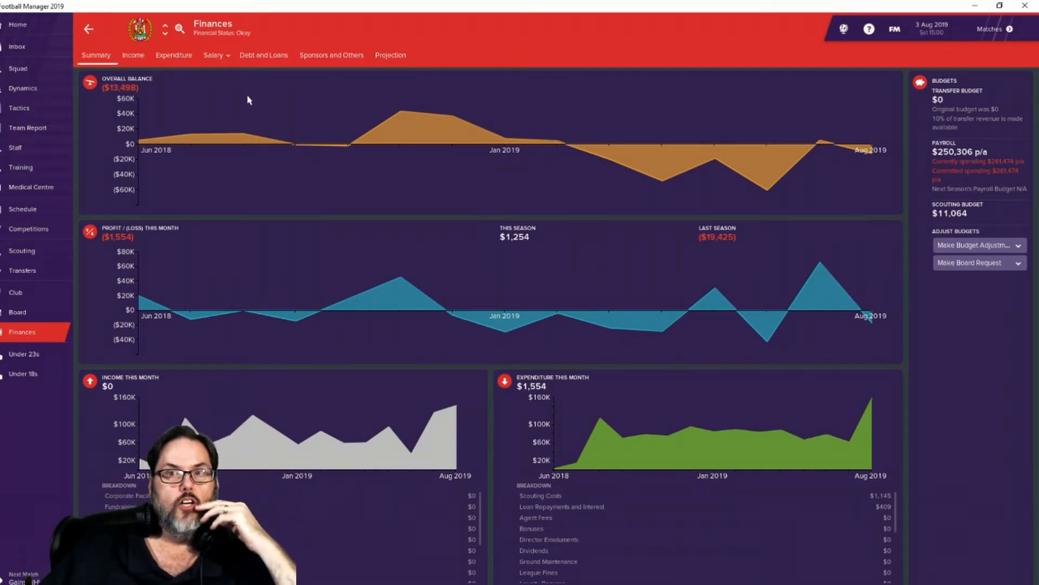
mouse_move(992, 31)
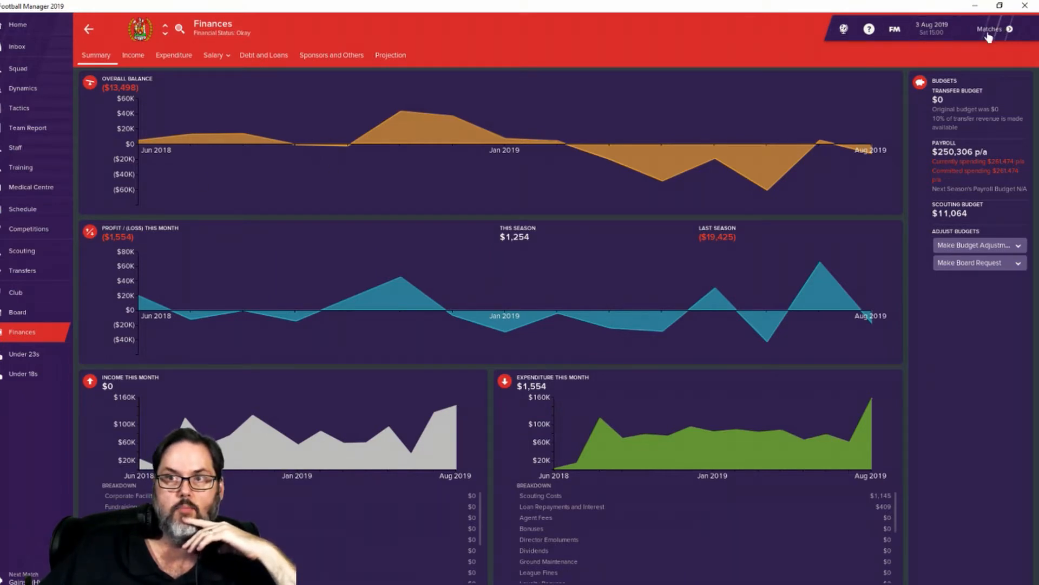
Step: Advance to the 3 August 2019 league fixtures including Workington vs Gainsborough Trinity
left_click(985, 29)
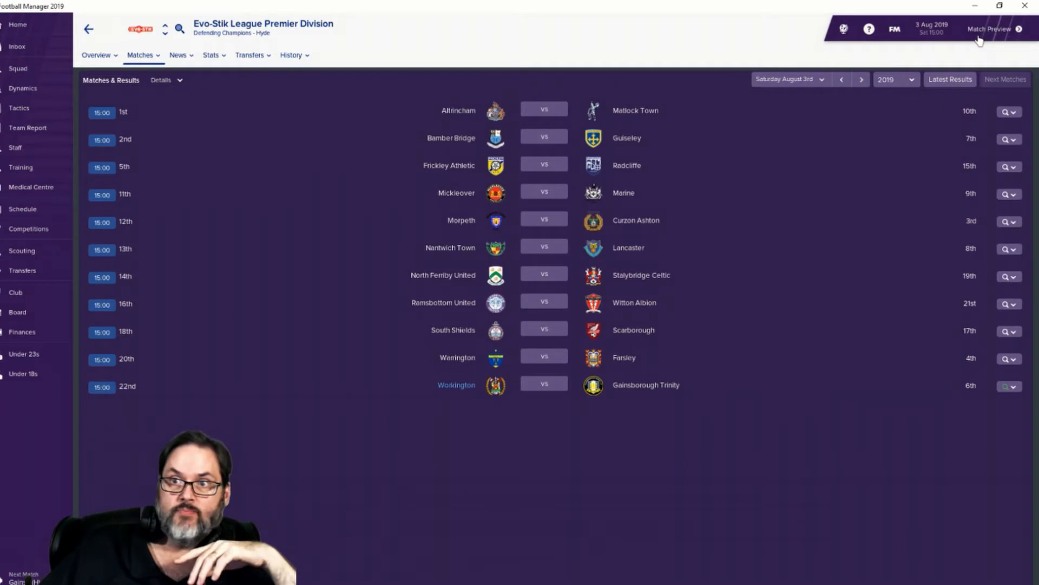
mouse_move(981, 38)
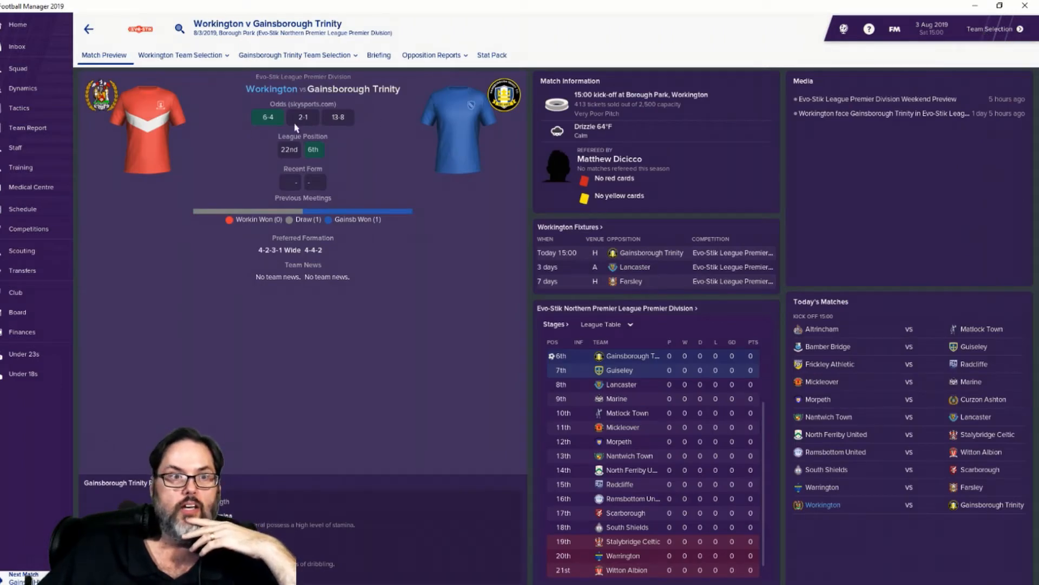
mouse_move(656, 132)
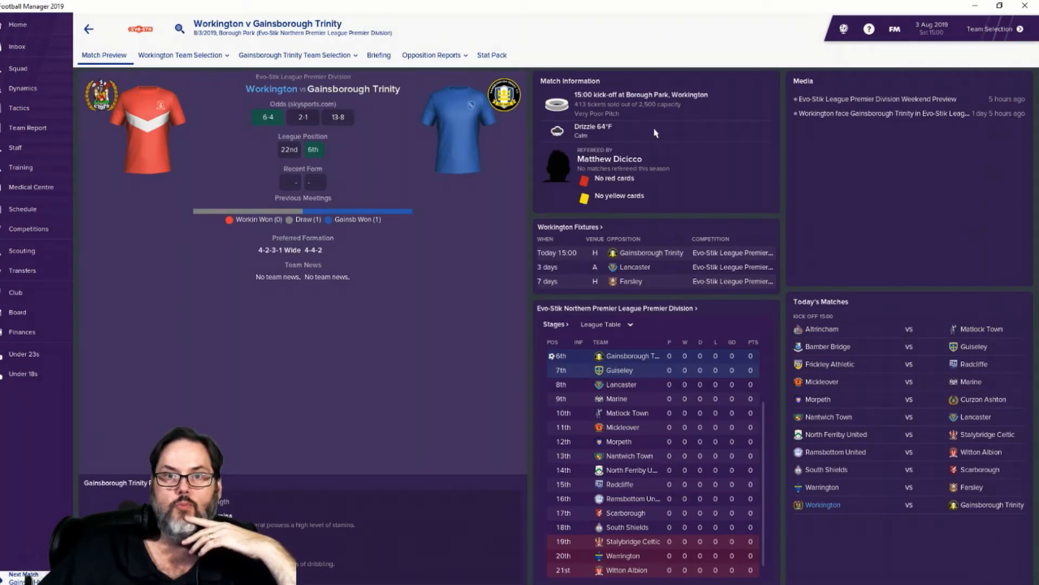
mouse_move(990, 33)
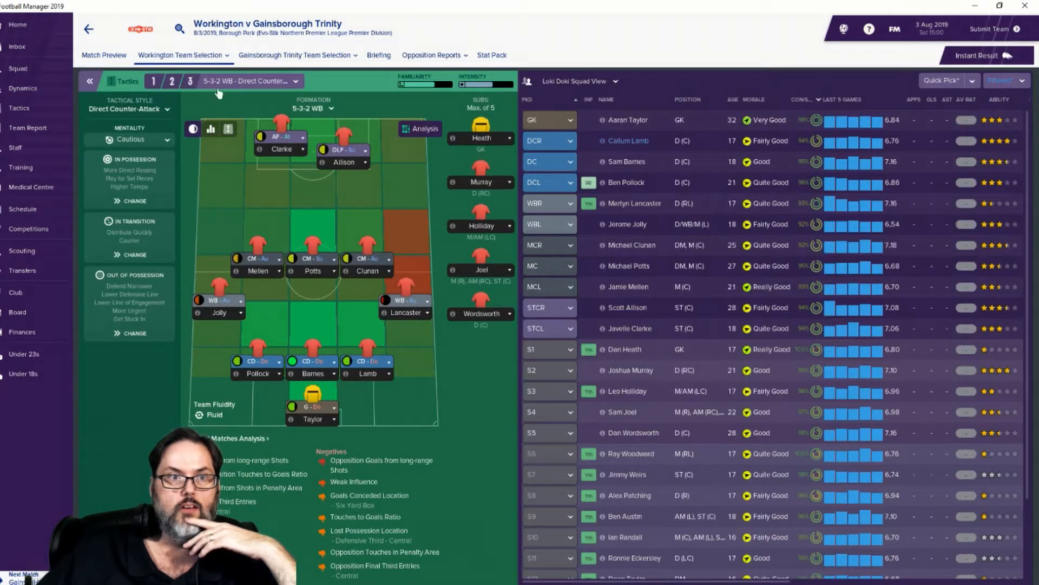
Step: Switch to the 4-2-3-1 Wide tactic and auto-pick the team
left_click(171, 81)
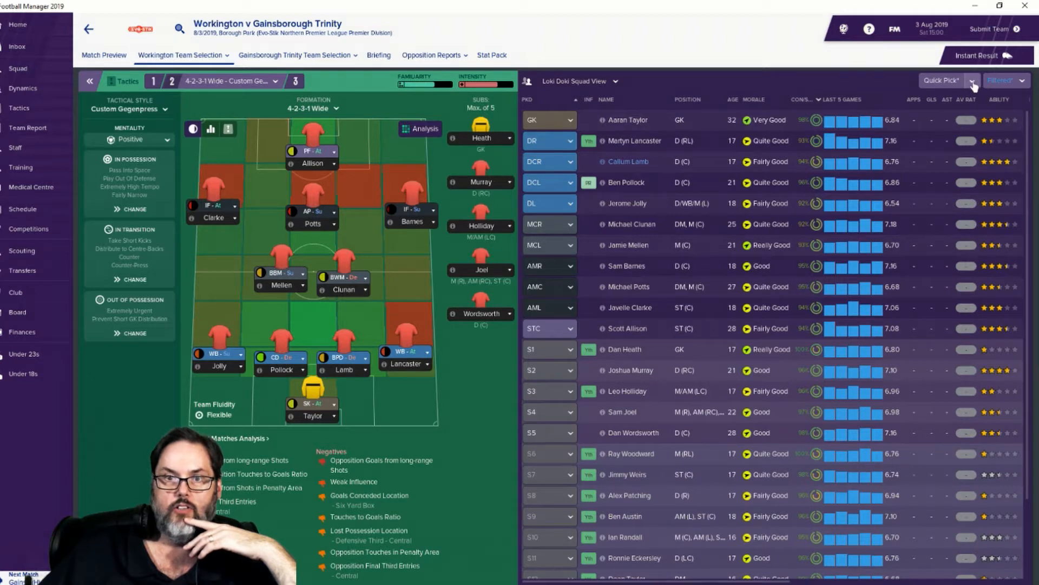
left_click(974, 80)
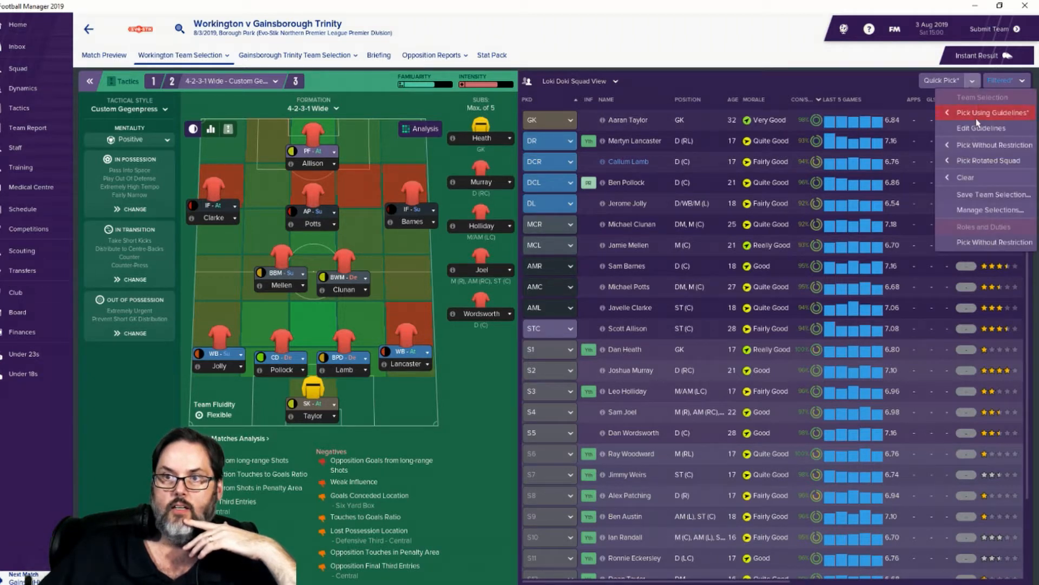
left_click(989, 115)
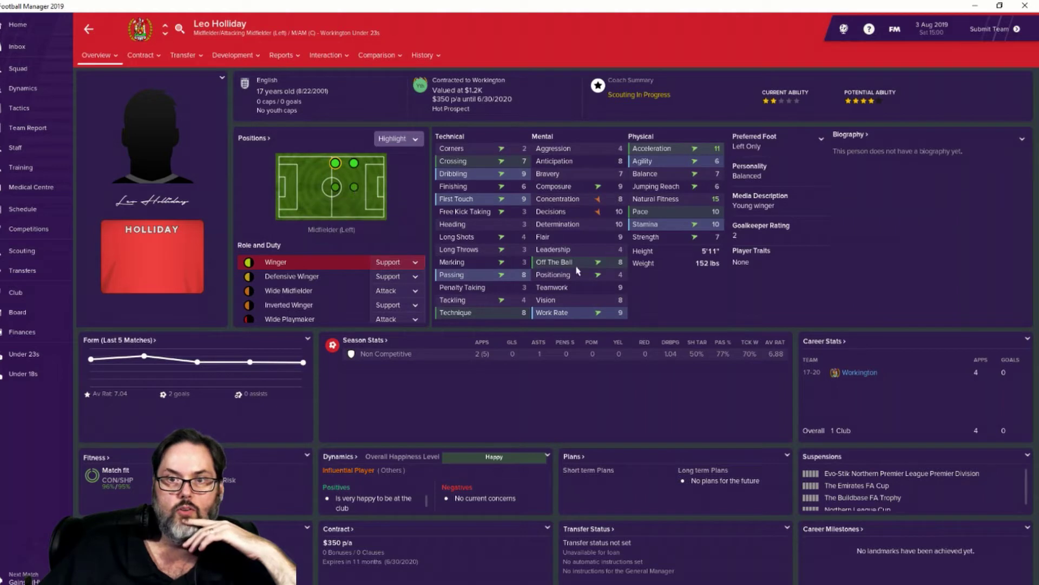
mouse_move(490, 197)
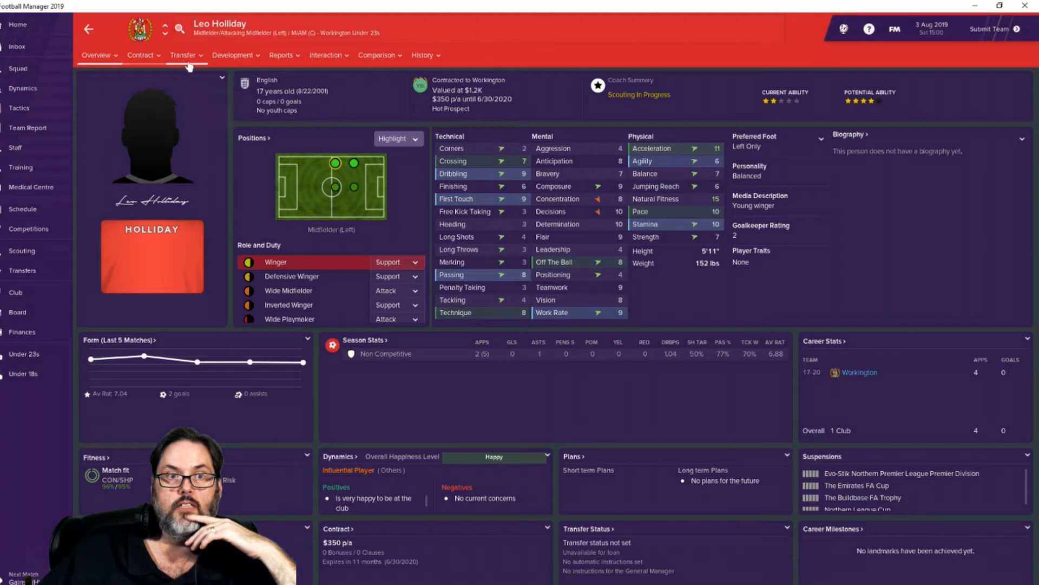
Step: Set Leo Holliday to train as an advanced playmaker in central attacking midfield
left_click(231, 55)
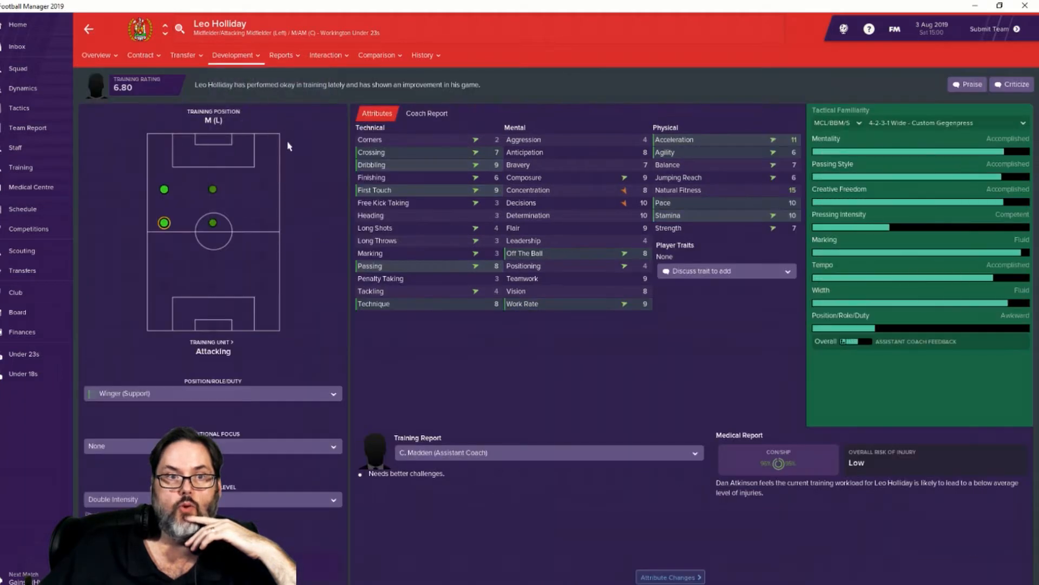
mouse_move(125, 76)
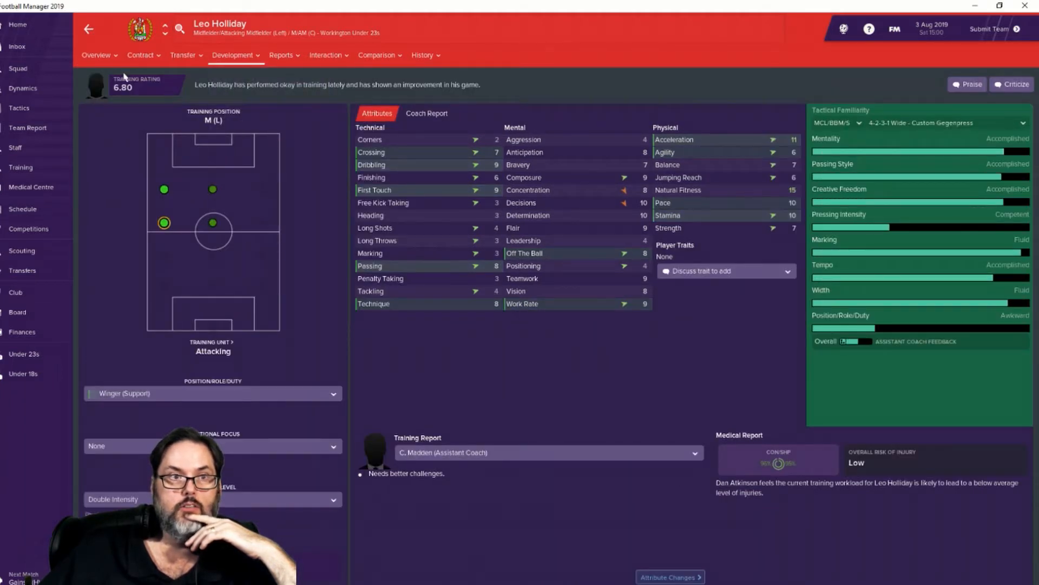
left_click(18, 107)
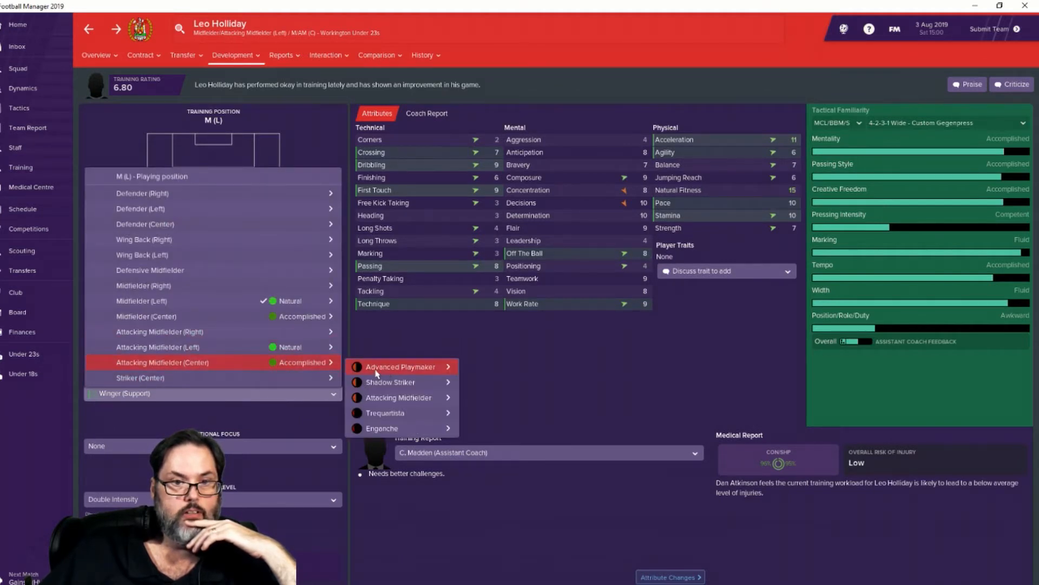
left_click(400, 366)
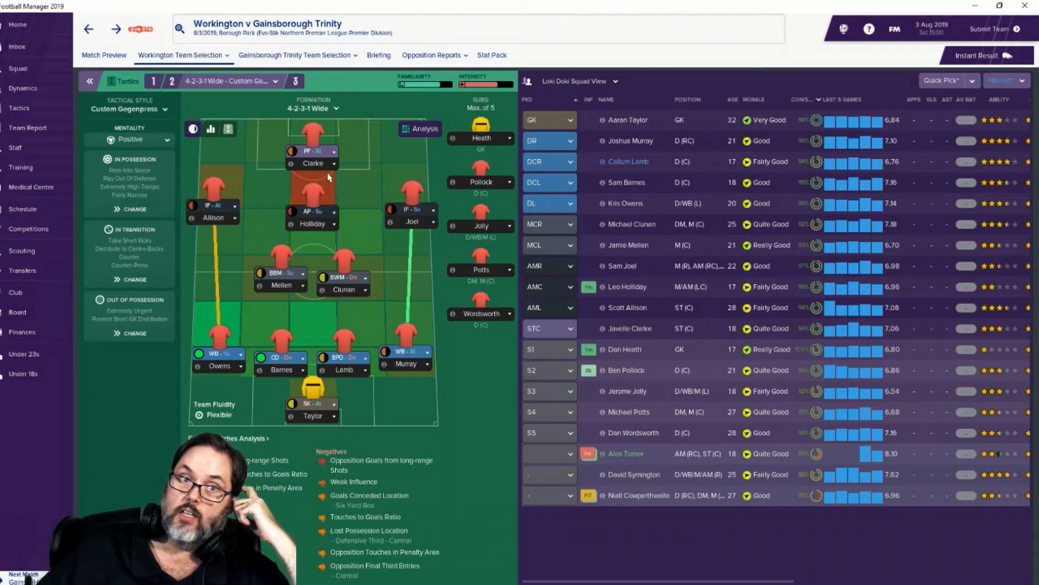
mouse_move(312, 164)
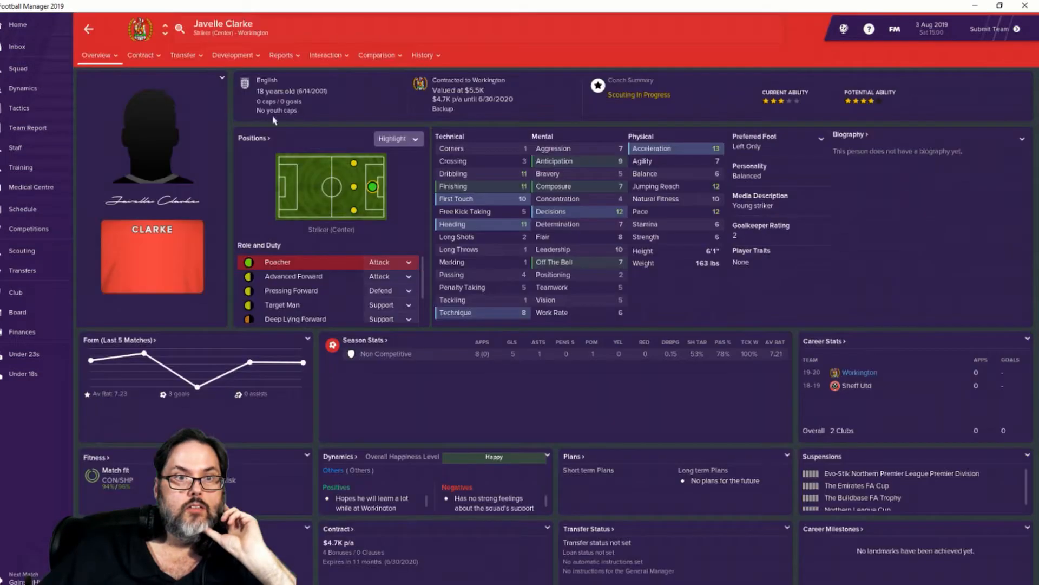
Step: Set Javelle Clarke to train as Striker (Center) pressing forward on Attack duty
left_click(232, 55)
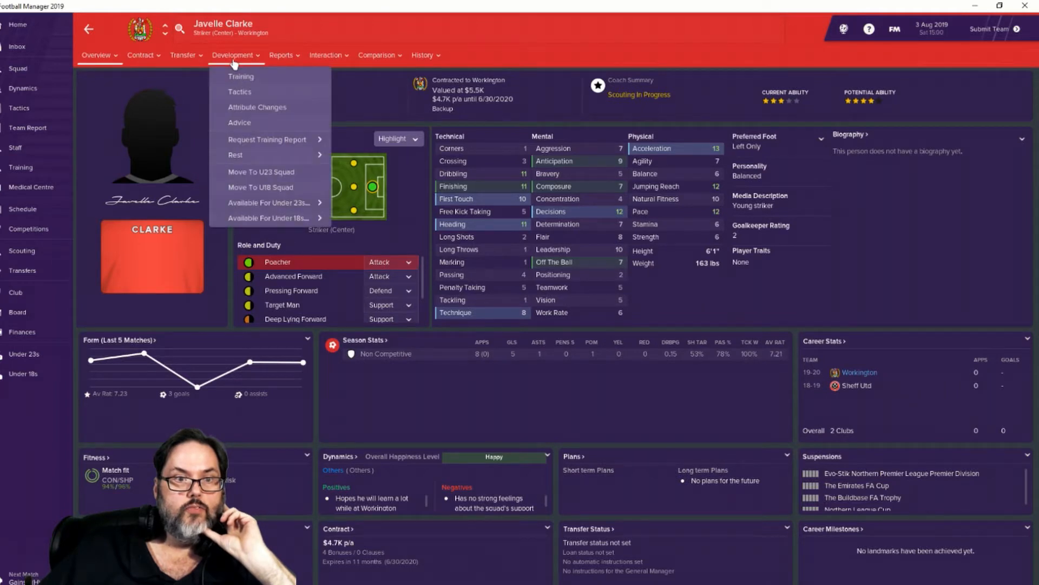
mouse_move(241, 76)
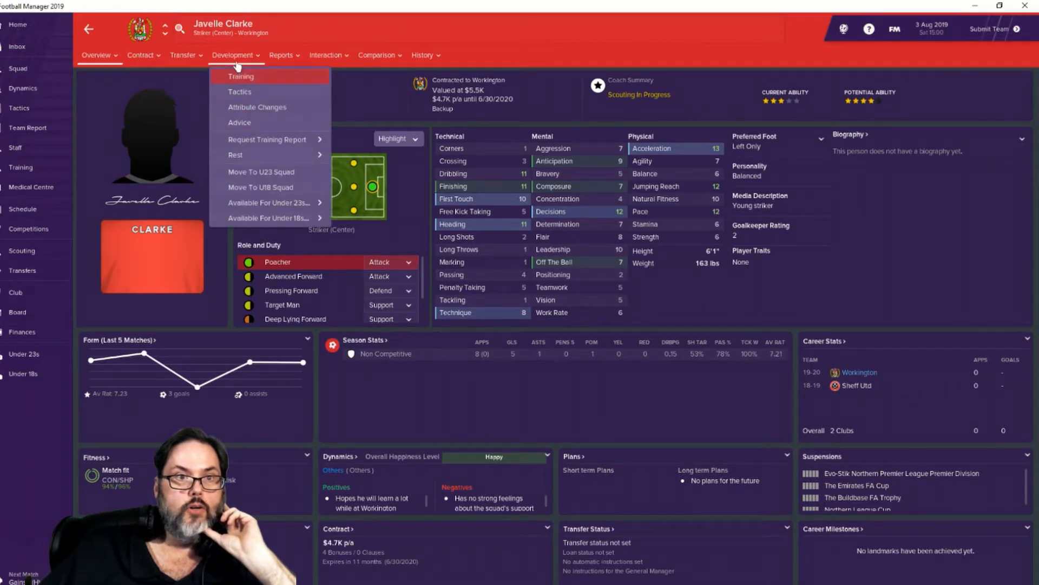
left_click(240, 76)
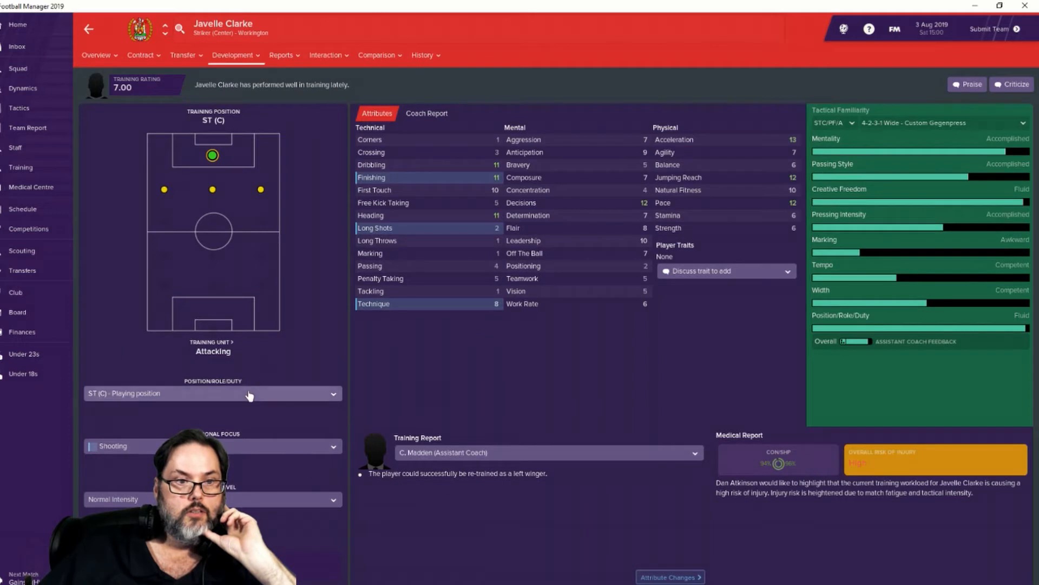
left_click(213, 395)
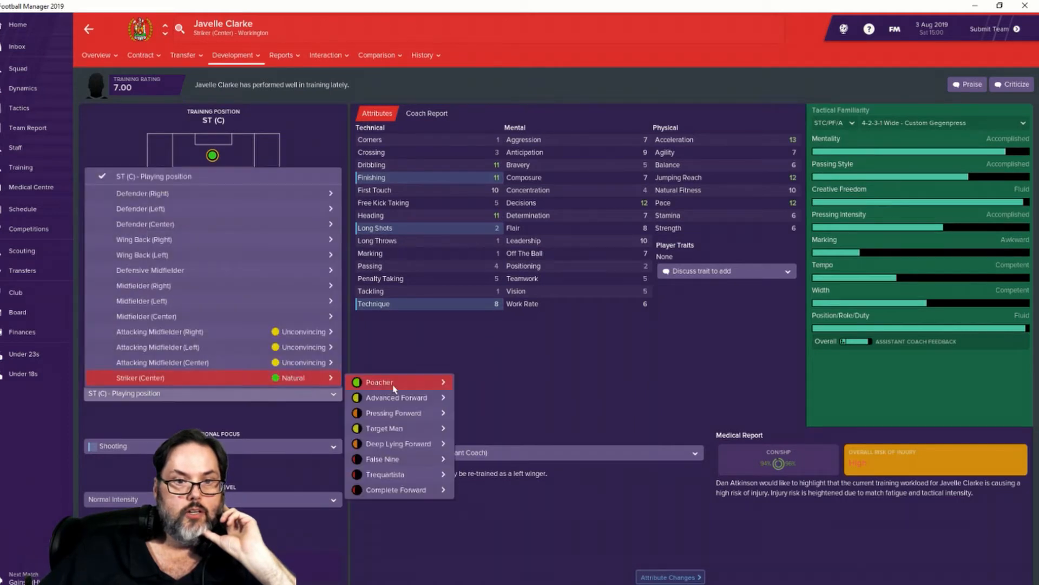
mouse_move(393, 413)
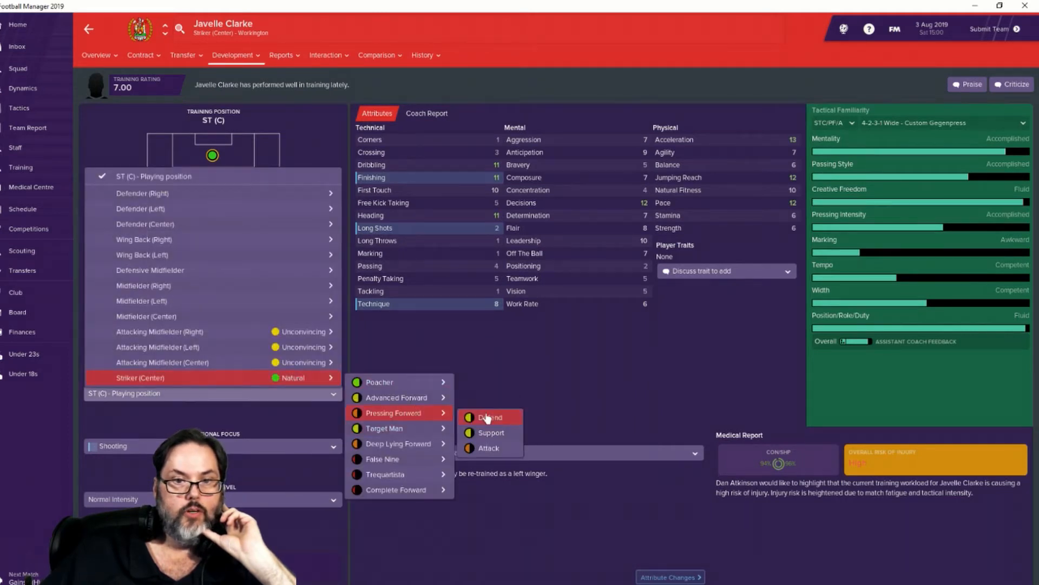
mouse_move(491, 433)
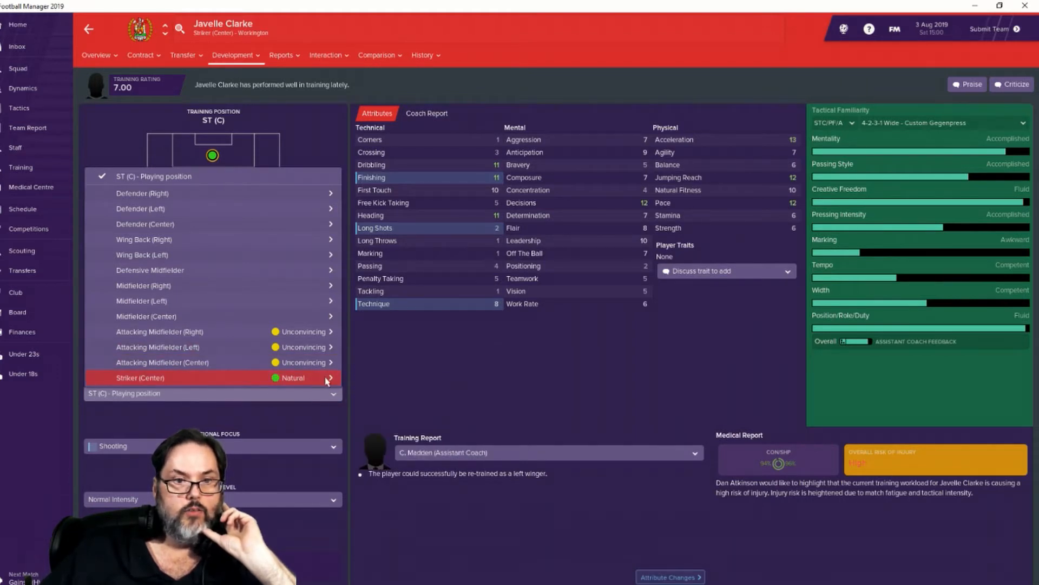
left_click(327, 377)
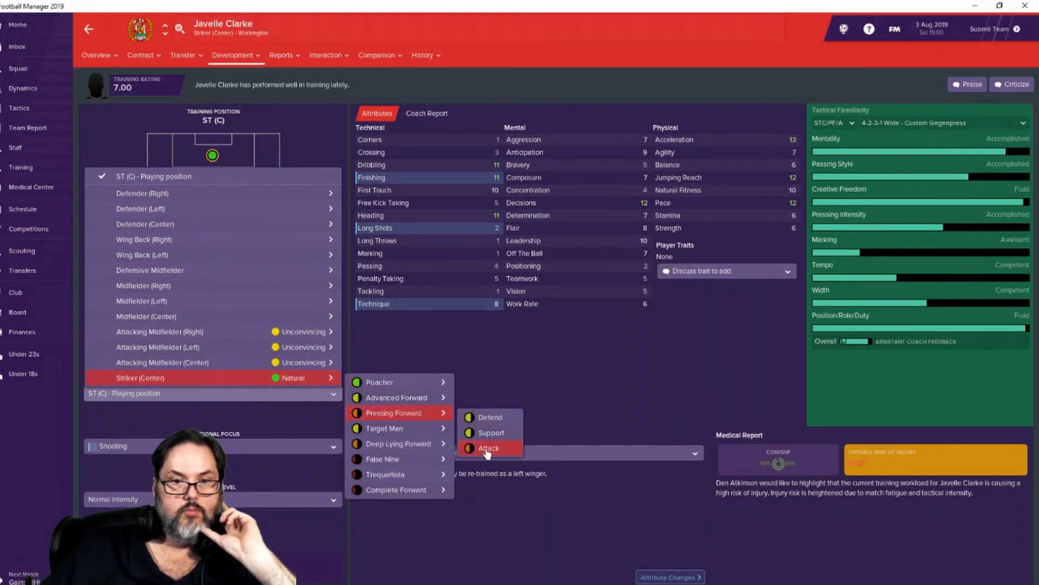
left_click(489, 448)
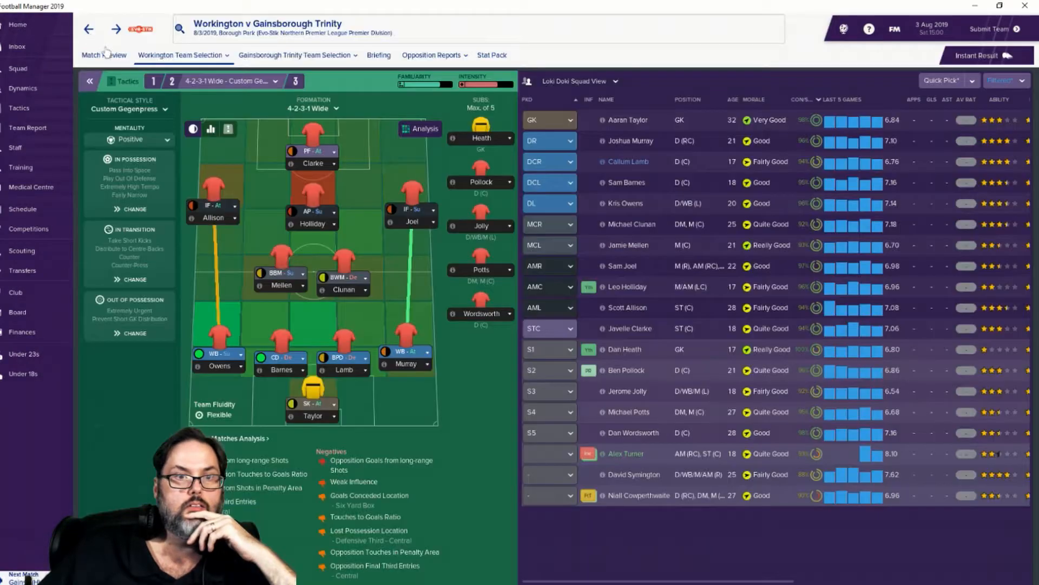
mouse_move(211, 223)
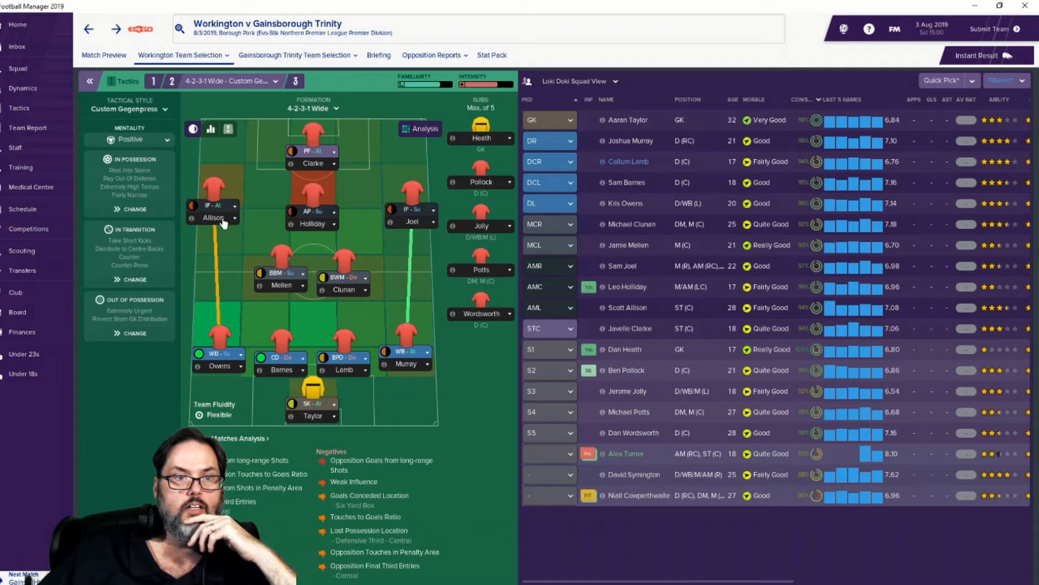
mouse_move(223, 223)
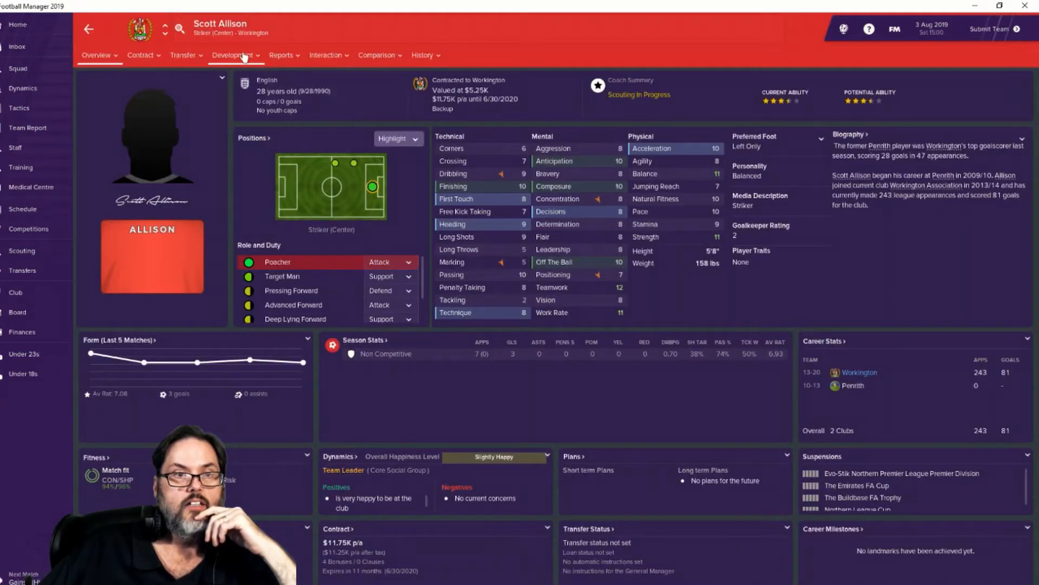
Step: Set Scott Allison to train as Attacking Midfielder (Left) inside forward on Attack duty
left_click(232, 54)
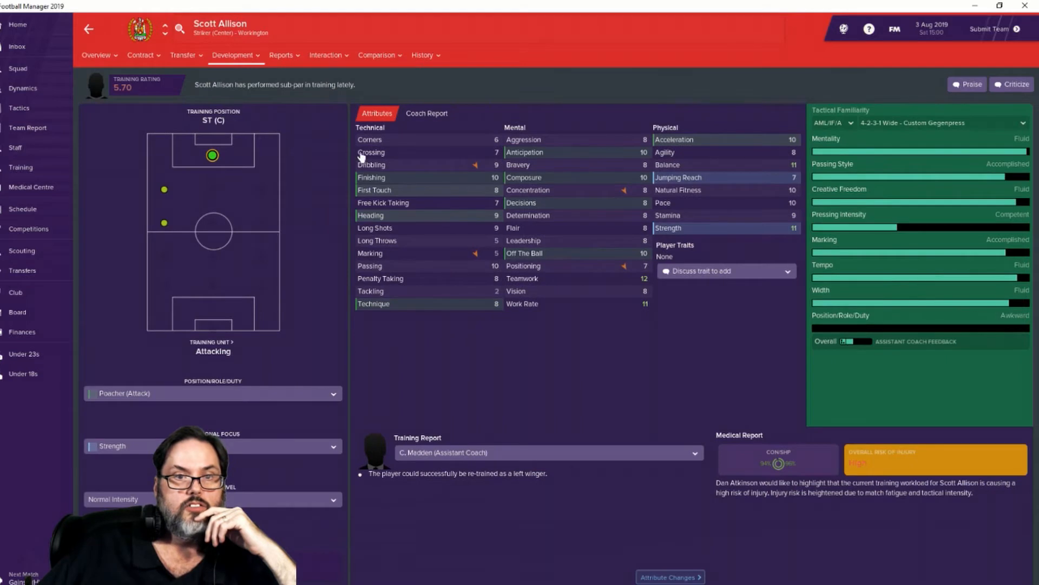
left_click(213, 393)
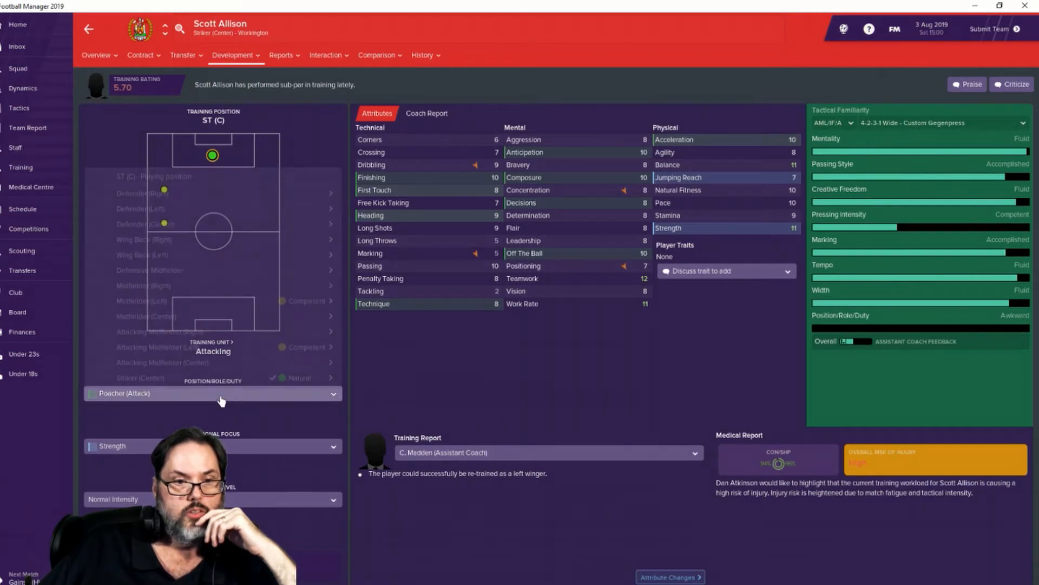
left_click(157, 347)
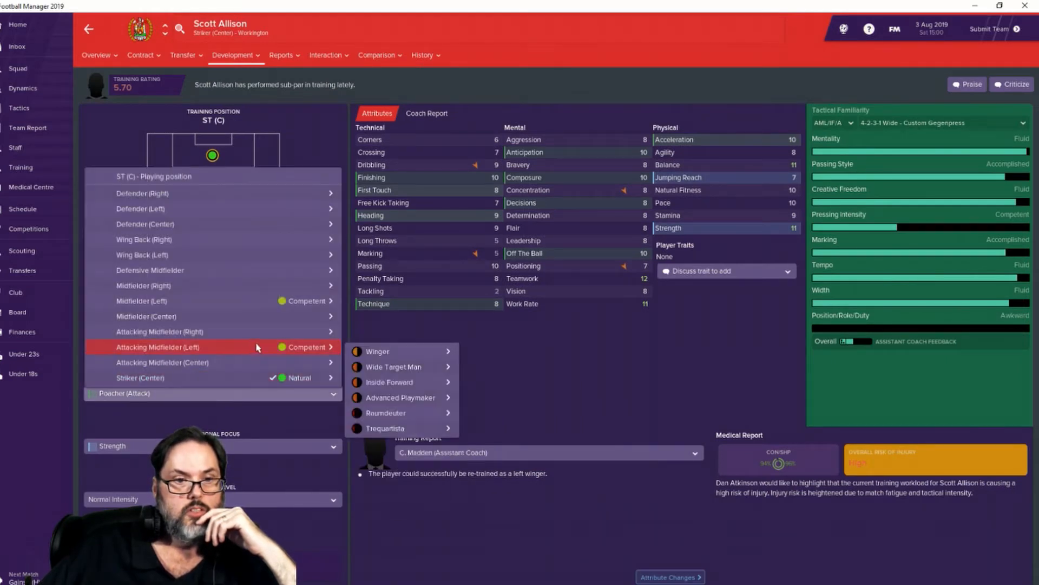
mouse_move(389, 381)
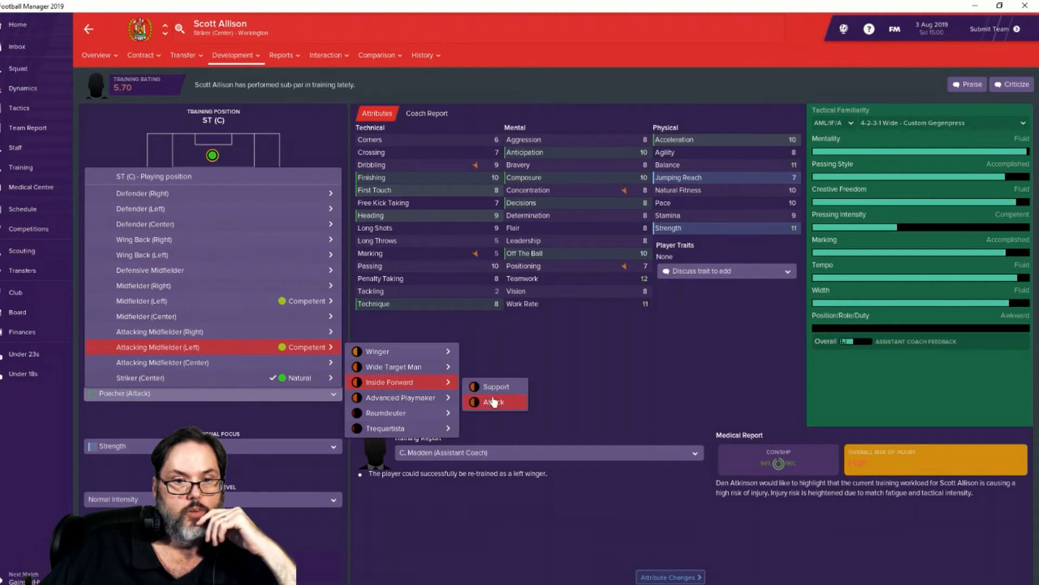
left_click(494, 402)
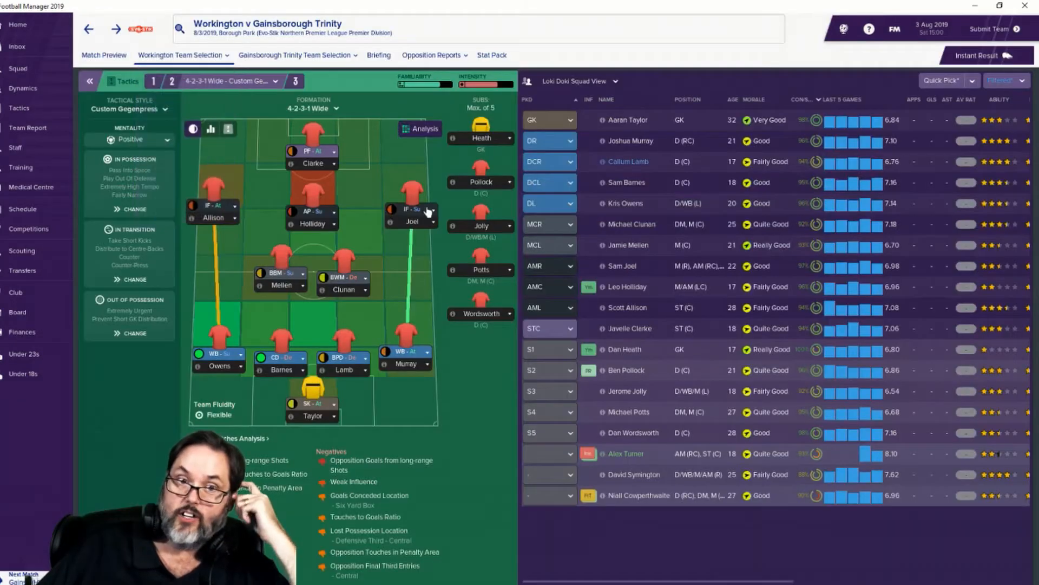
mouse_move(418, 223)
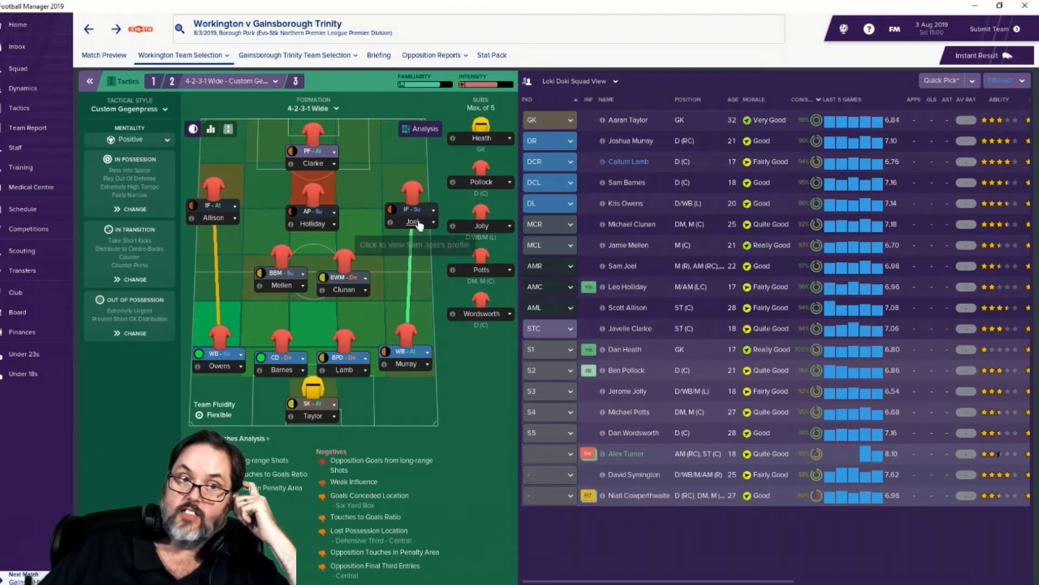
Step: Set Sam Joel to train as Attacking Midfielder (Right) inside forward on Support duty
left_click(411, 215)
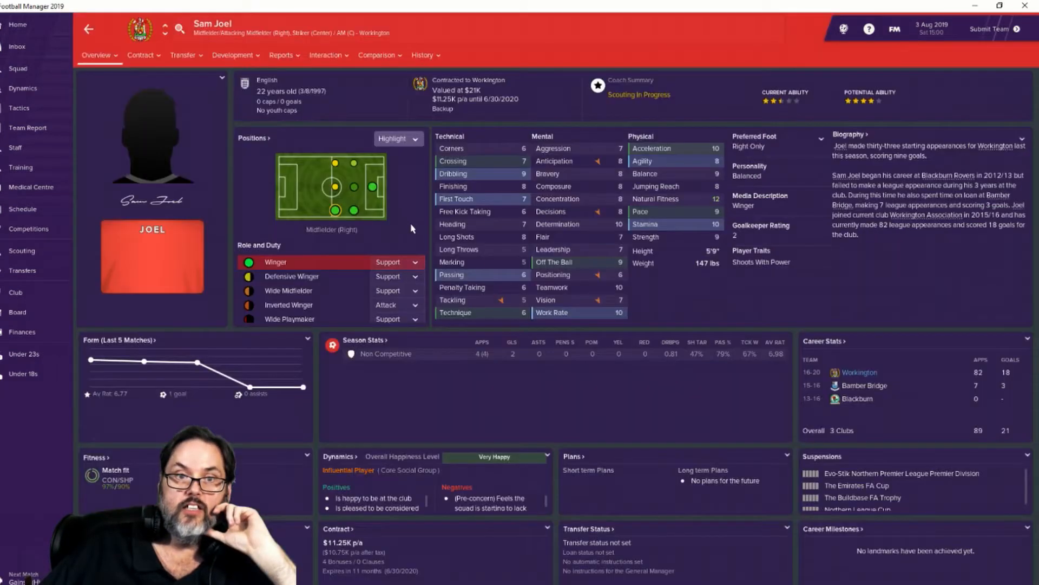
left_click(231, 54)
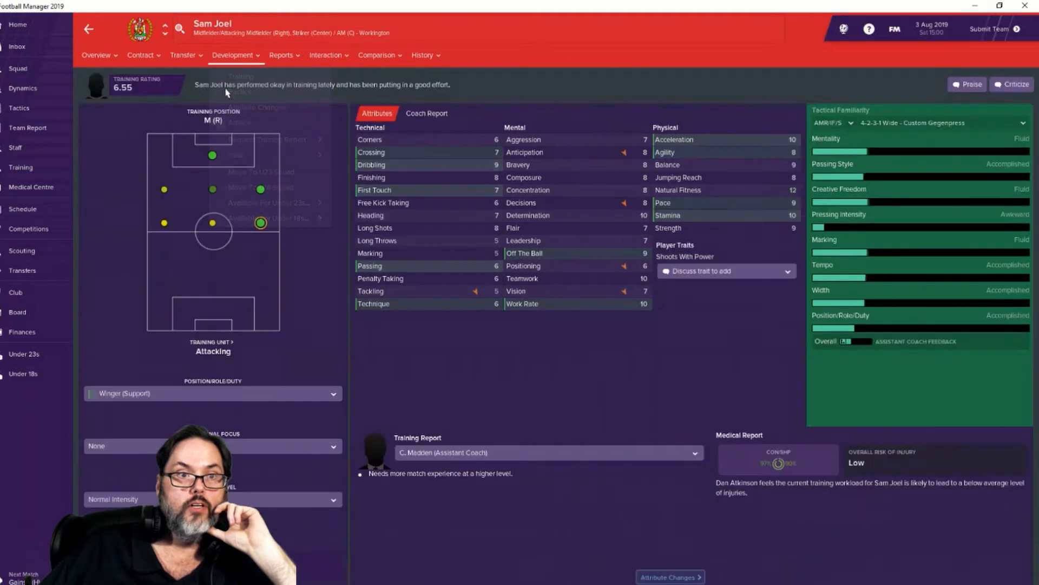
left_click(213, 394)
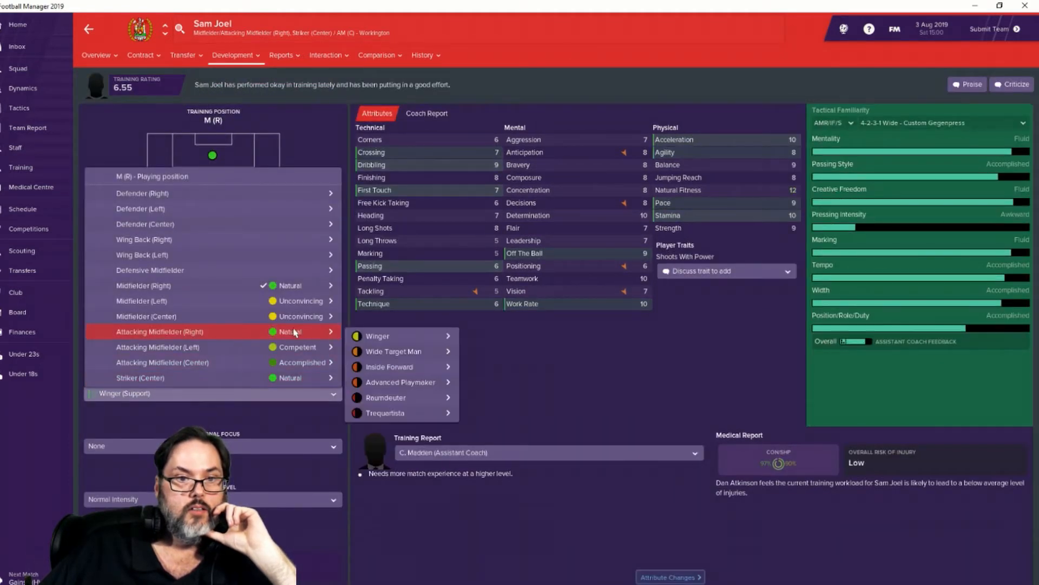
mouse_move(406, 366)
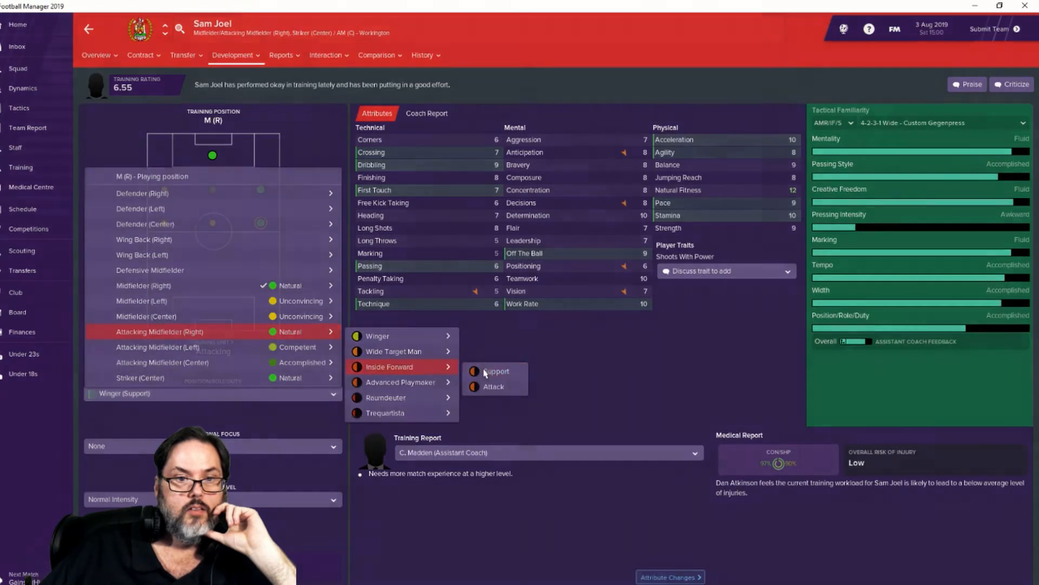
left_click(495, 371)
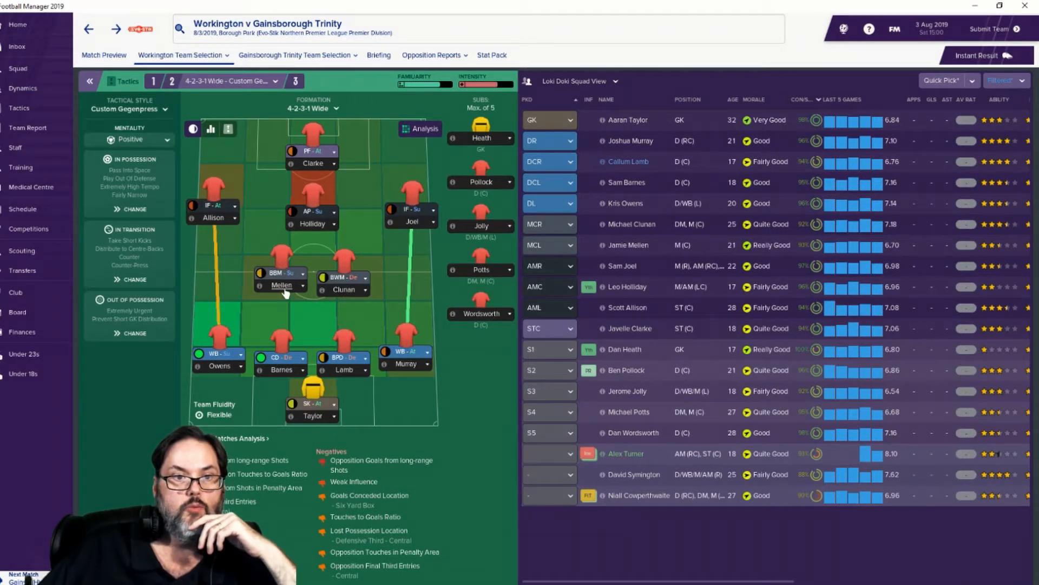
Step: Set Jamie Mellen's training role to central midfield ball-winning midfielder
left_click(279, 285)
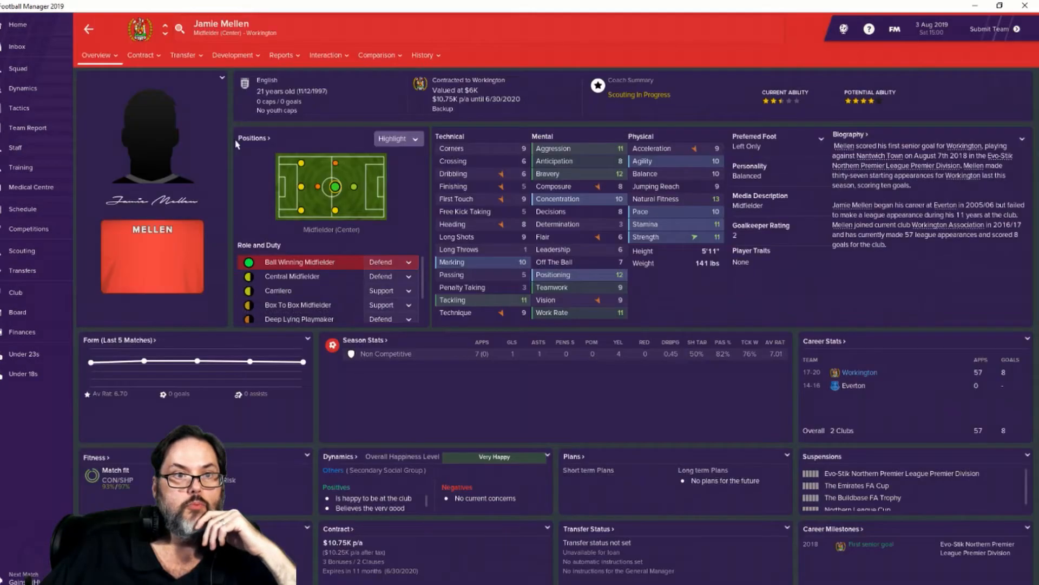
left_click(232, 54)
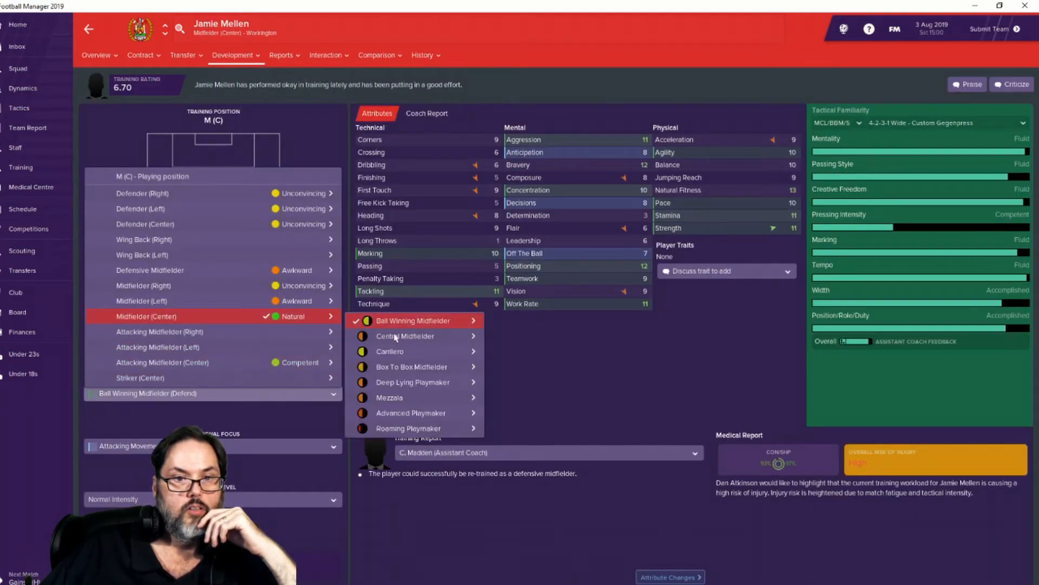
left_click(405, 336)
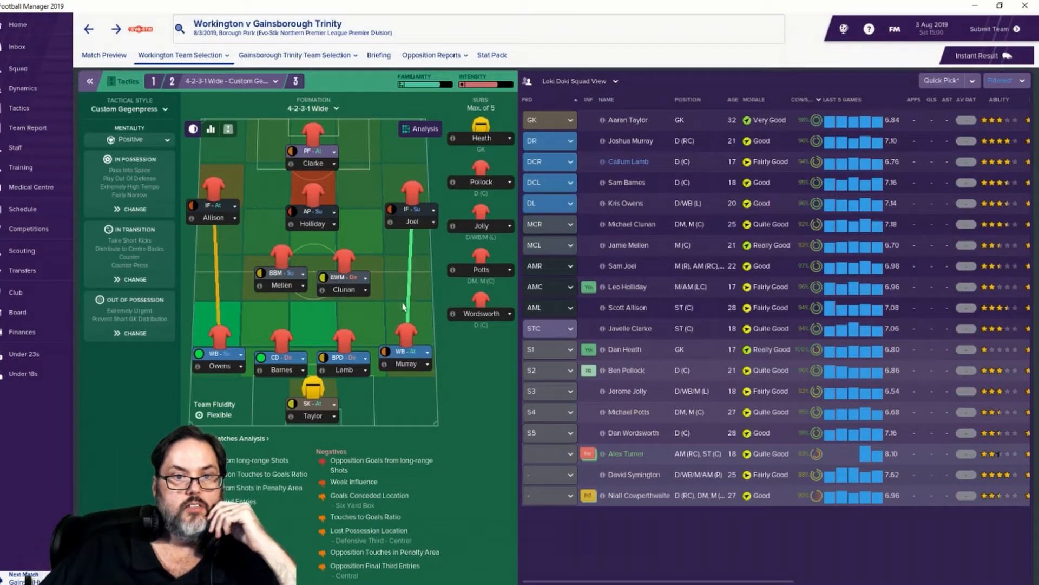
mouse_move(343, 295)
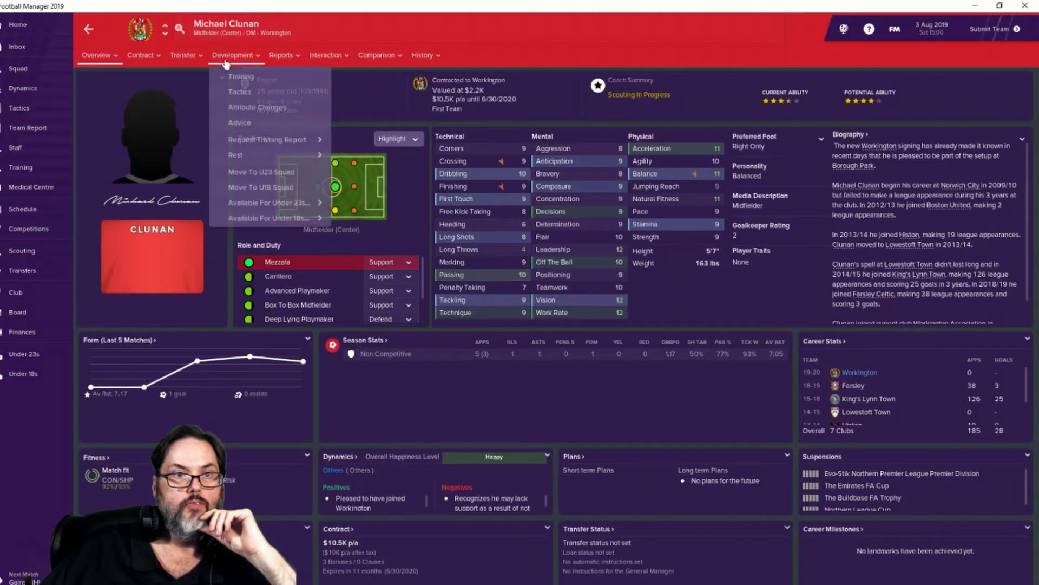
Step: Set Michael Clunan to train as Midfielder (Center) ball-winning midfielder on Defend duty
left_click(245, 76)
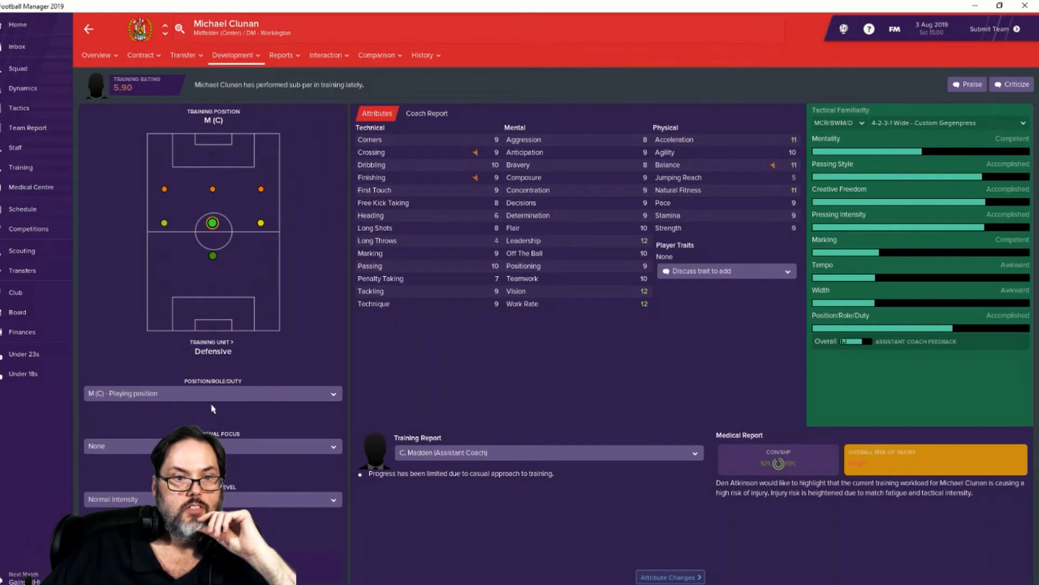
left_click(213, 393)
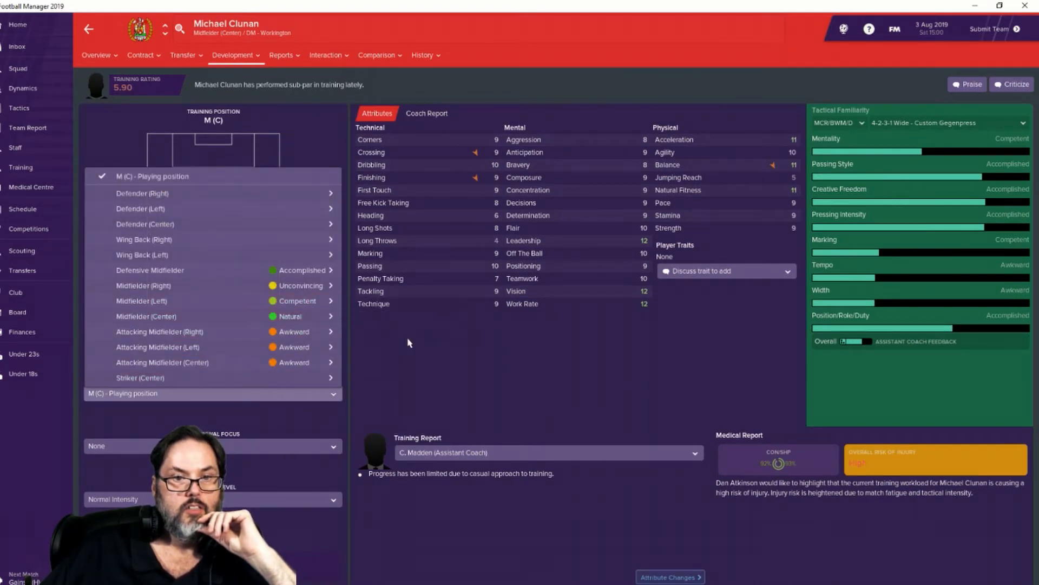
left_click(146, 316)
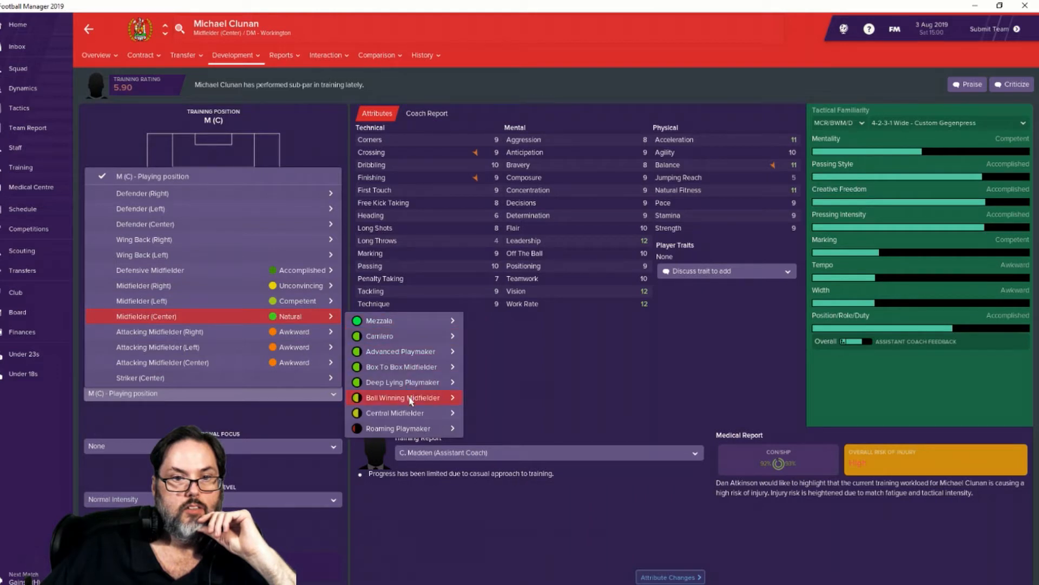
left_click(412, 398)
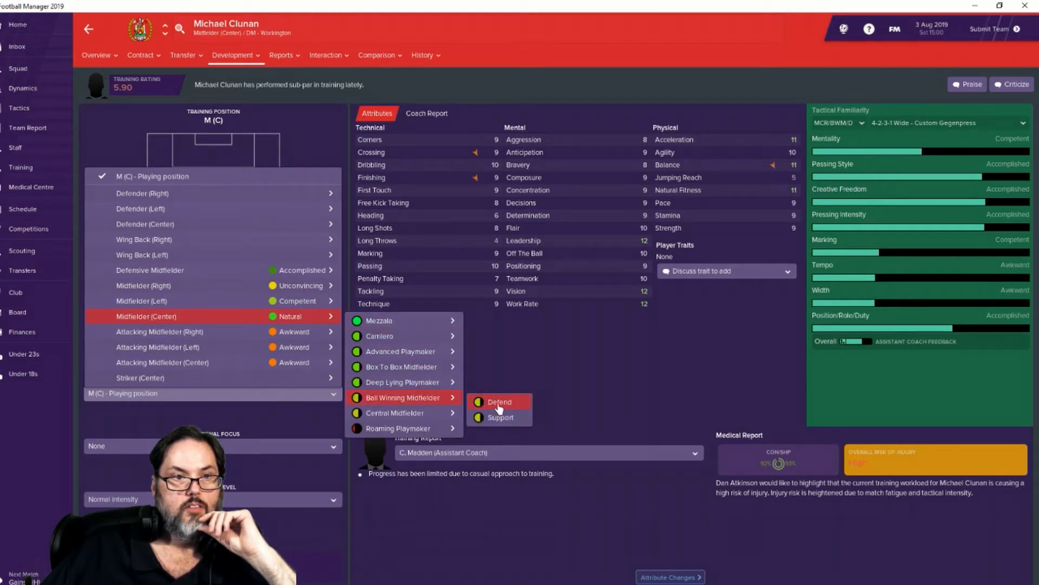
left_click(499, 402)
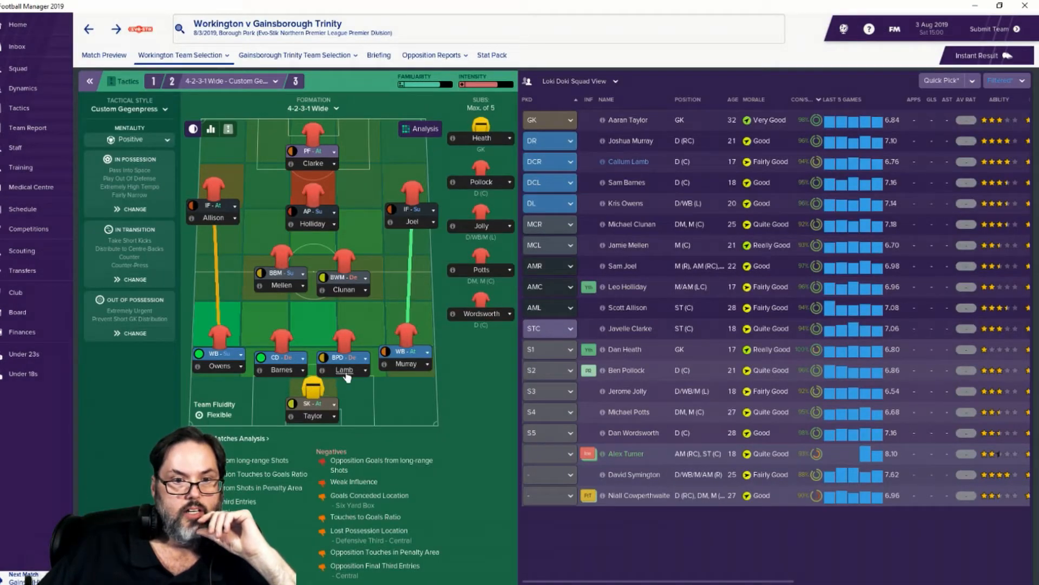
mouse_move(344, 373)
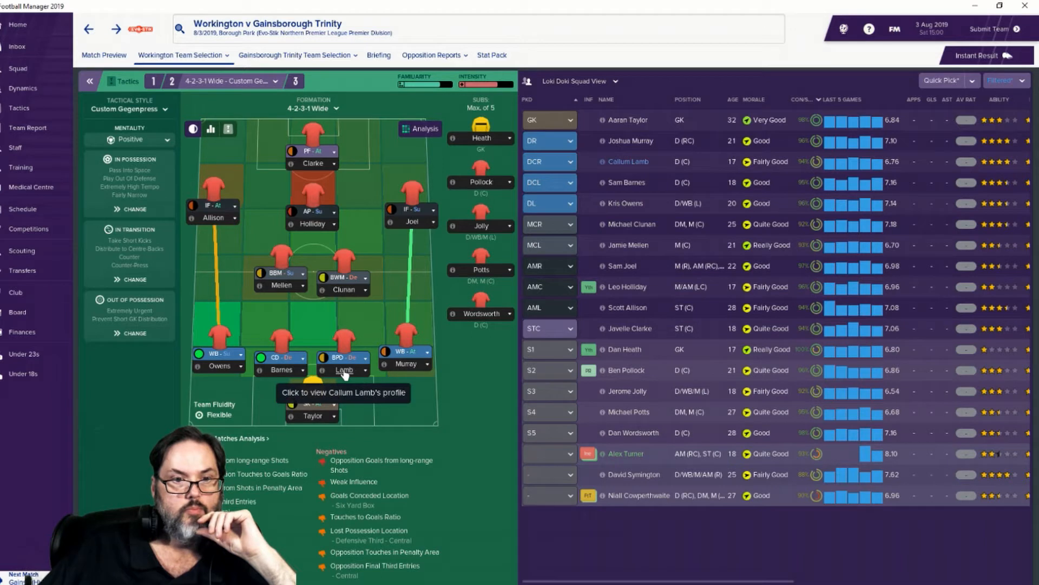
Step: Set Callum Lamb to train as a ball-playing defender in his Development page
left_click(344, 358)
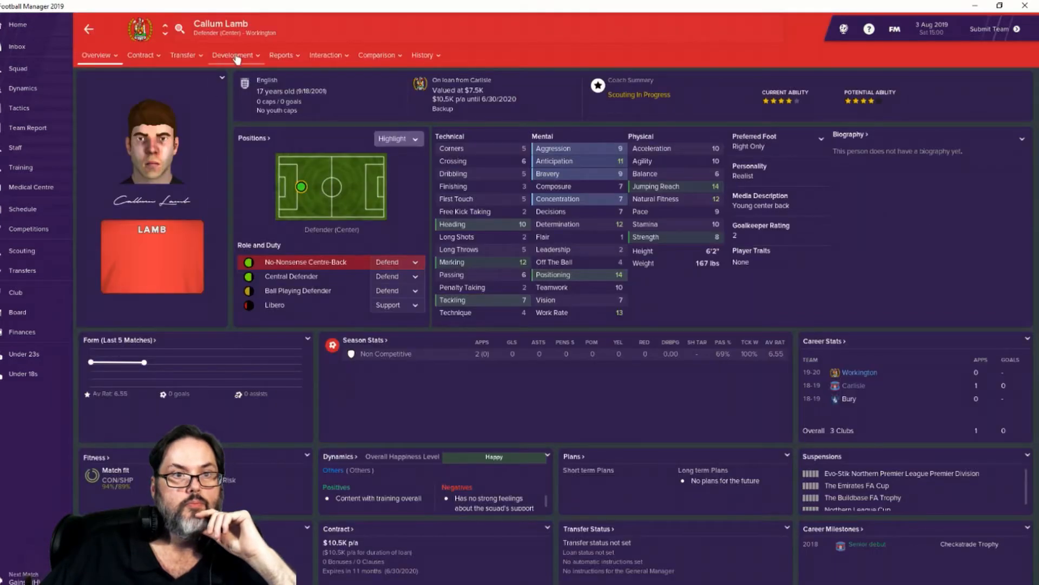
left_click(231, 54)
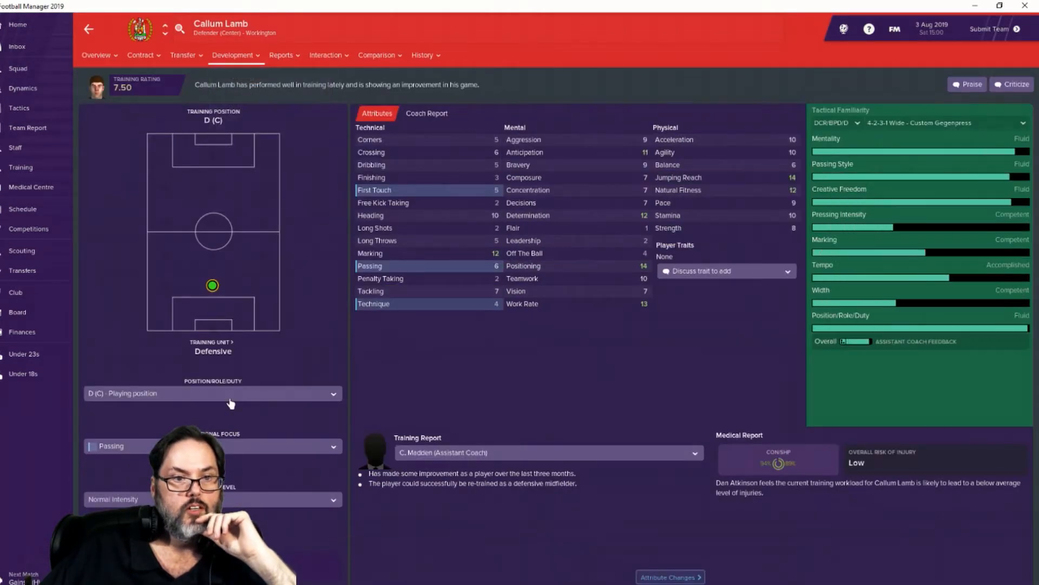
left_click(212, 393)
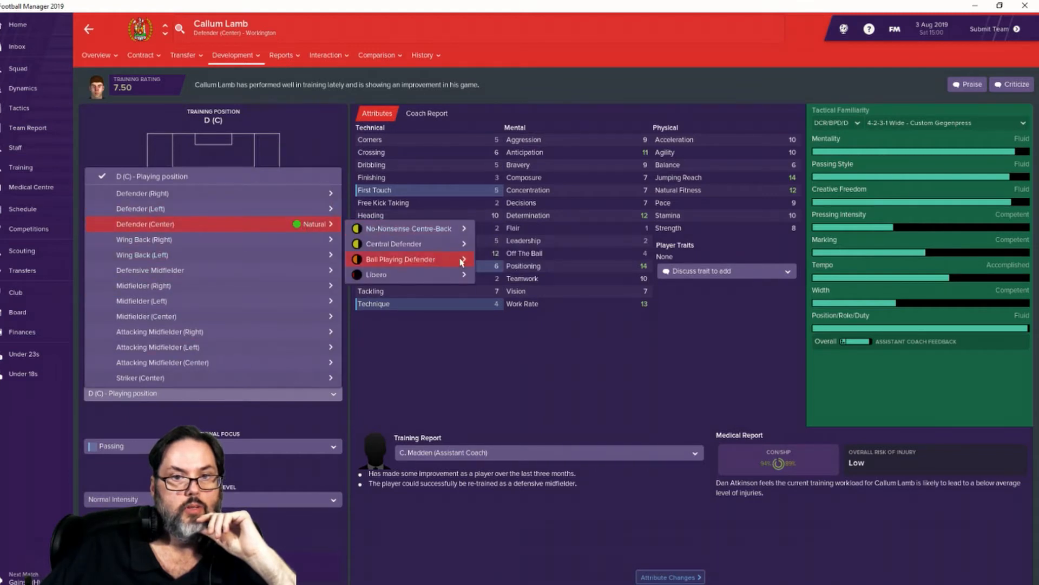
left_click(401, 258)
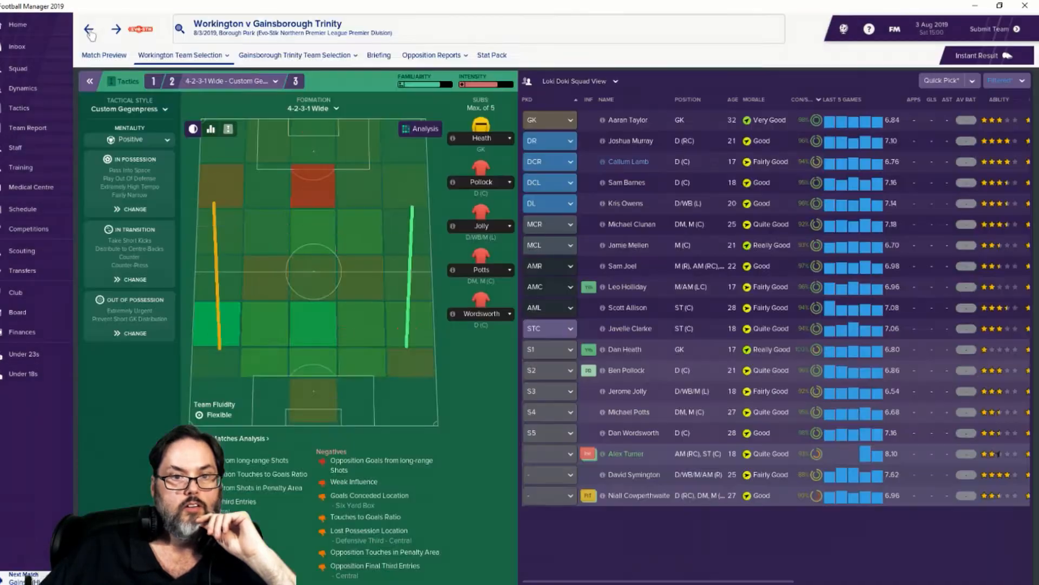
Step: Set Joshua Murray to train as a wing-back, applied only to him for the next month
left_click(210, 128)
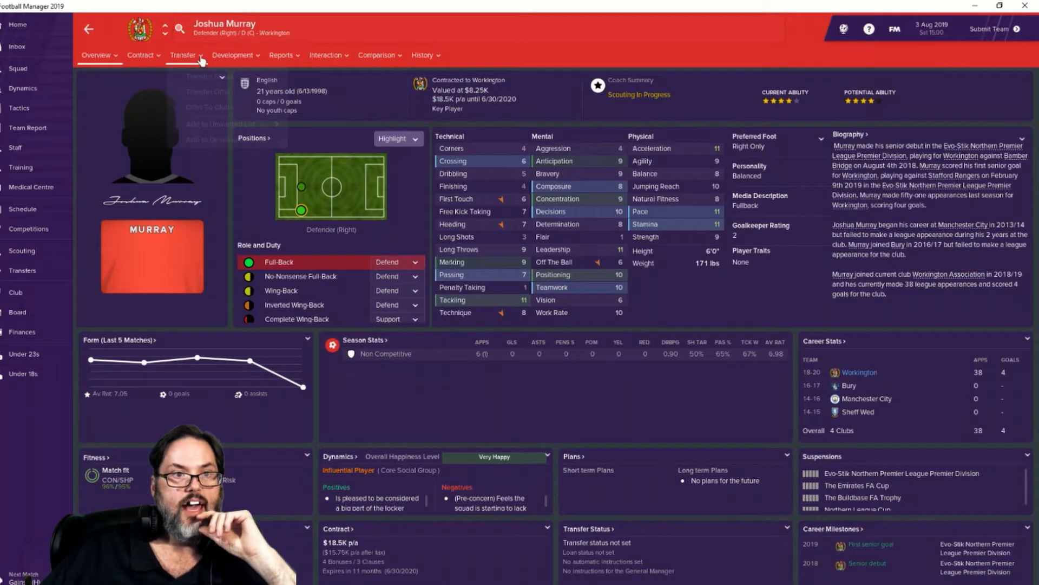
left_click(232, 54)
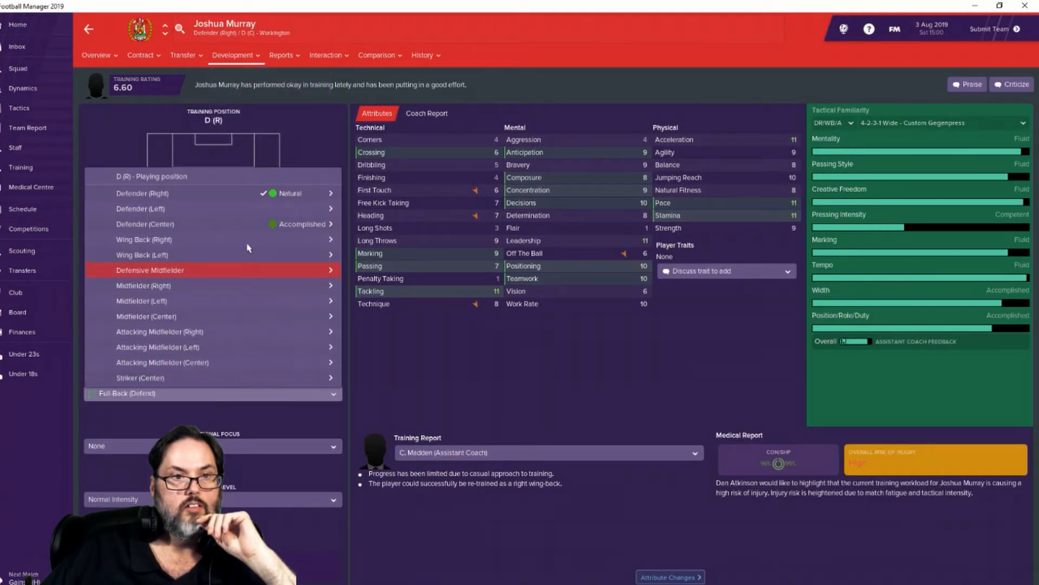
left_click(162, 192)
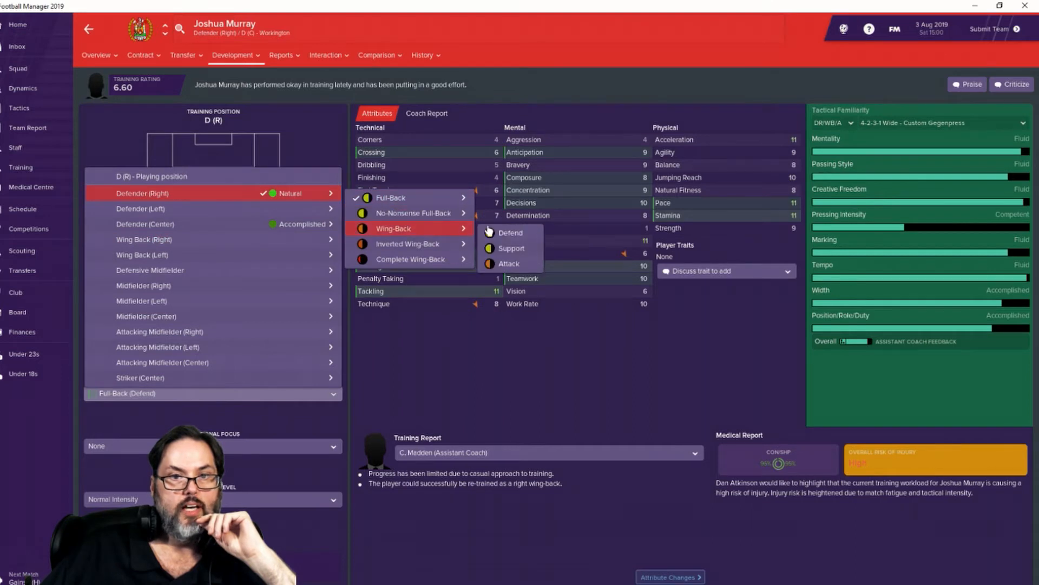
left_click(511, 233)
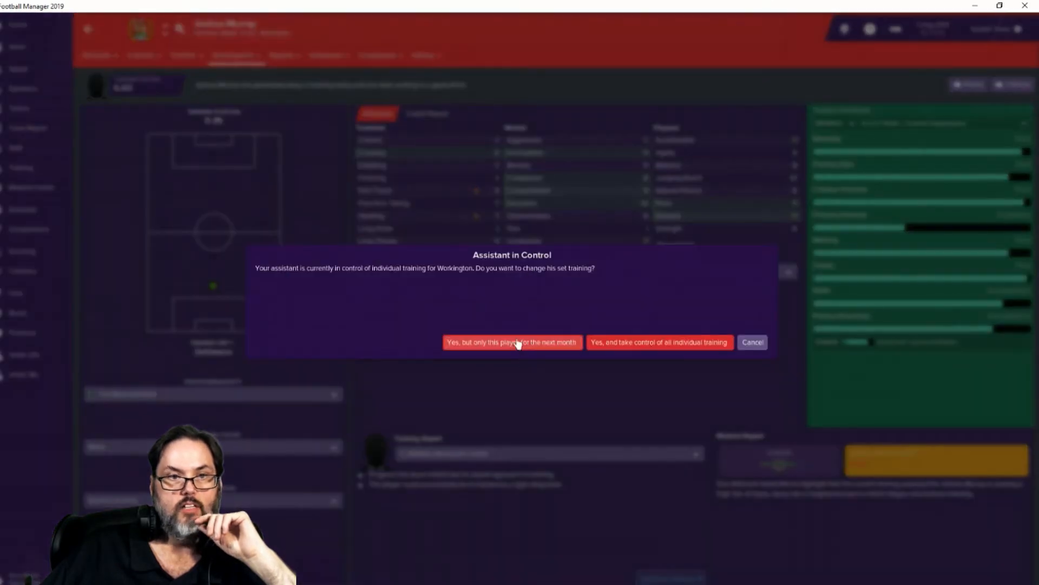
left_click(514, 342)
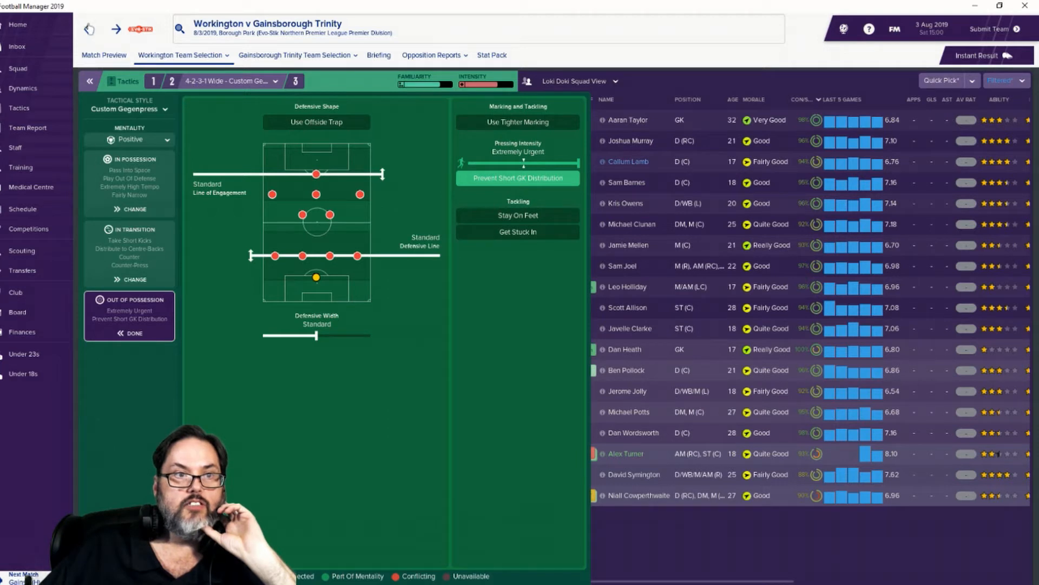
Step: View the match preview, then return to Workington's team selection pitch view
left_click(104, 55)
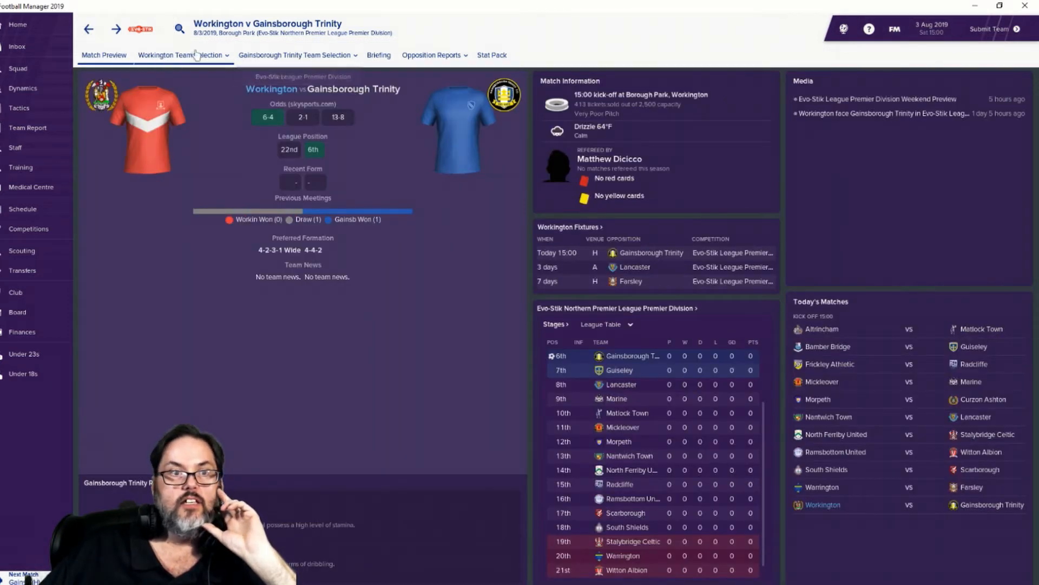
left_click(179, 54)
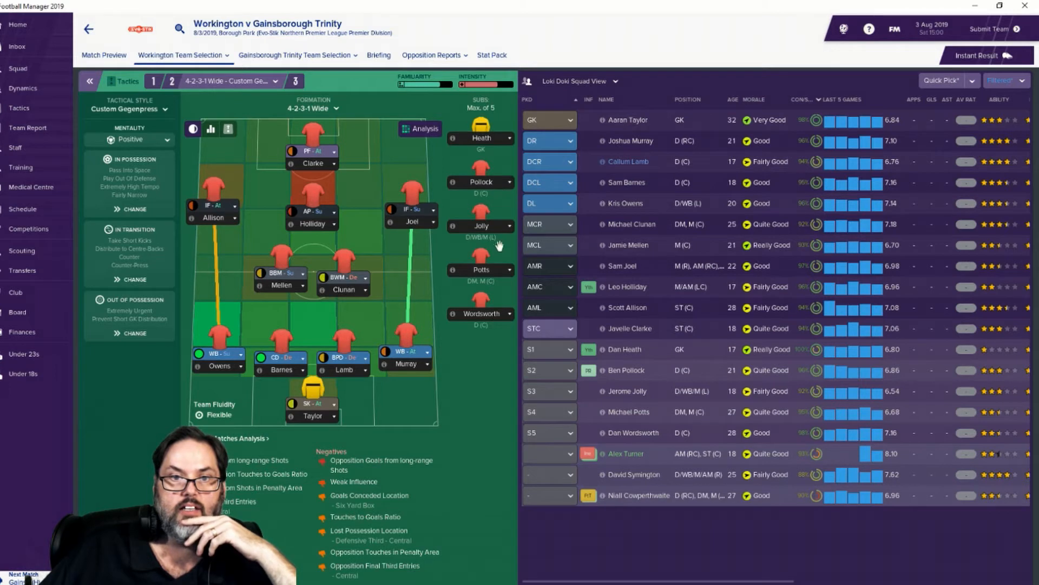
mouse_move(500, 244)
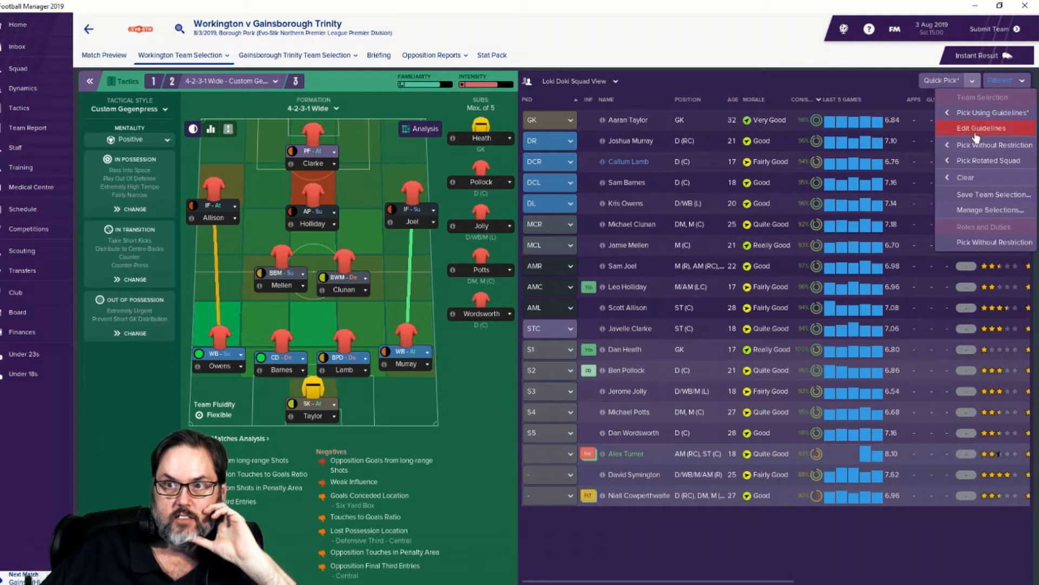
Step: Include the U23 squad in the list filter and return to the full squad overview
left_click(1022, 81)
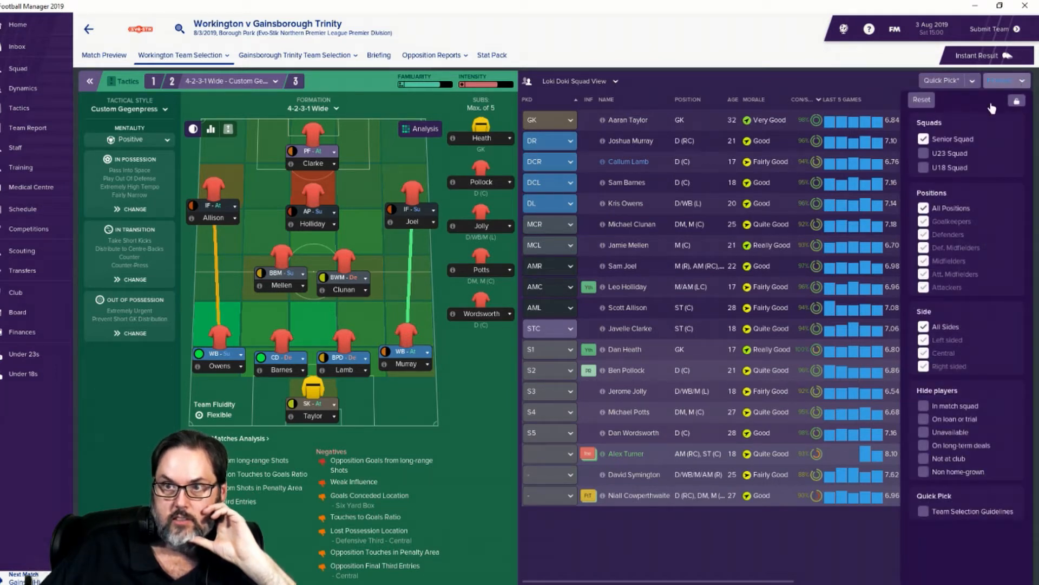
left_click(923, 153)
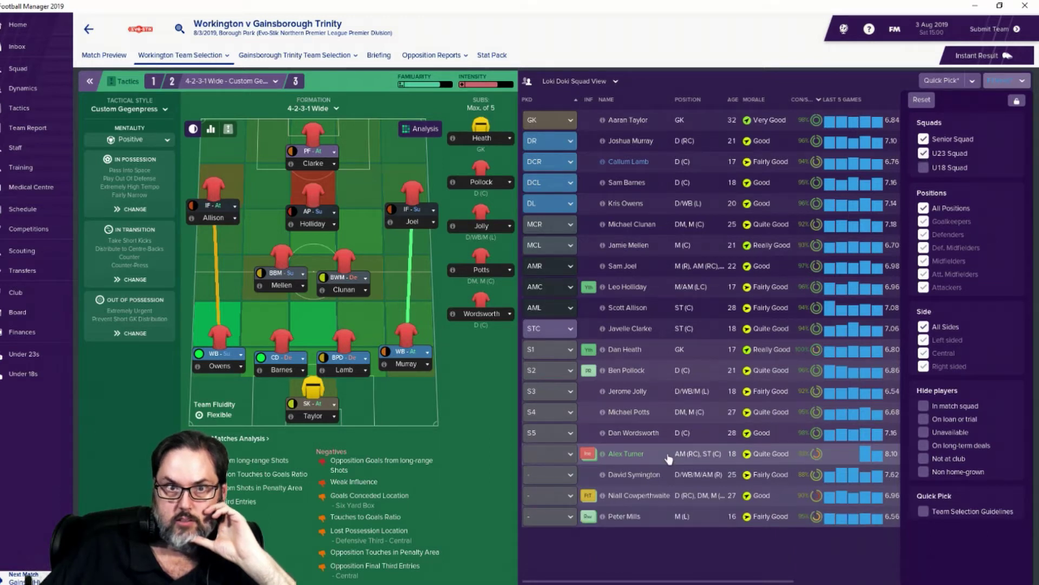
mouse_move(19, 69)
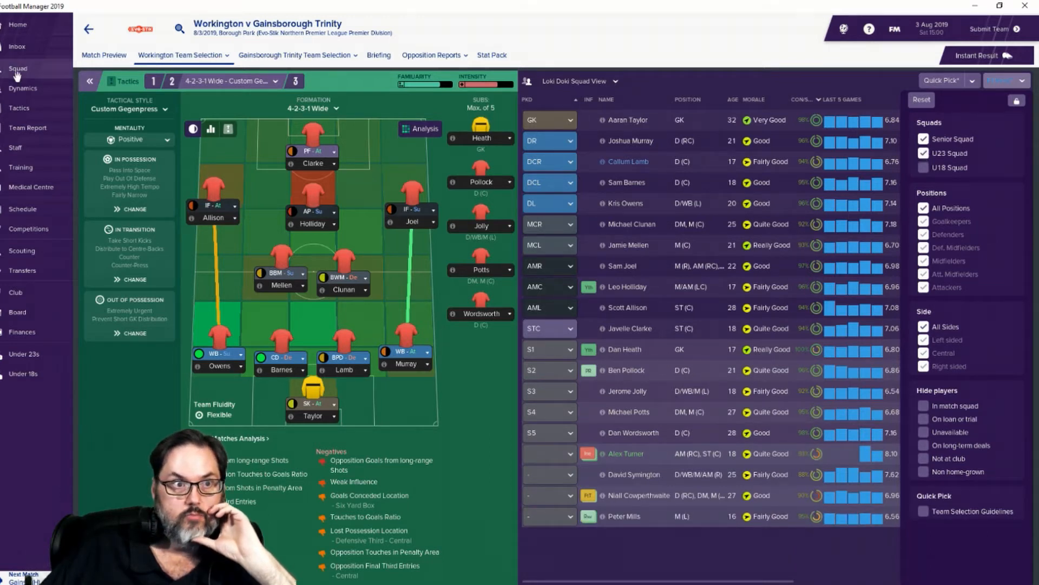
left_click(19, 68)
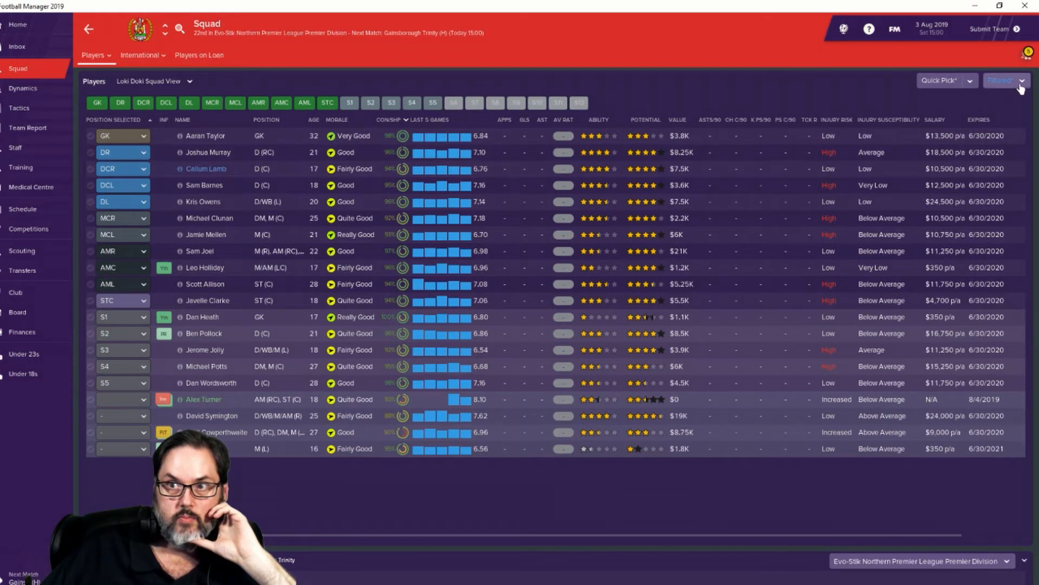
left_click(1024, 81)
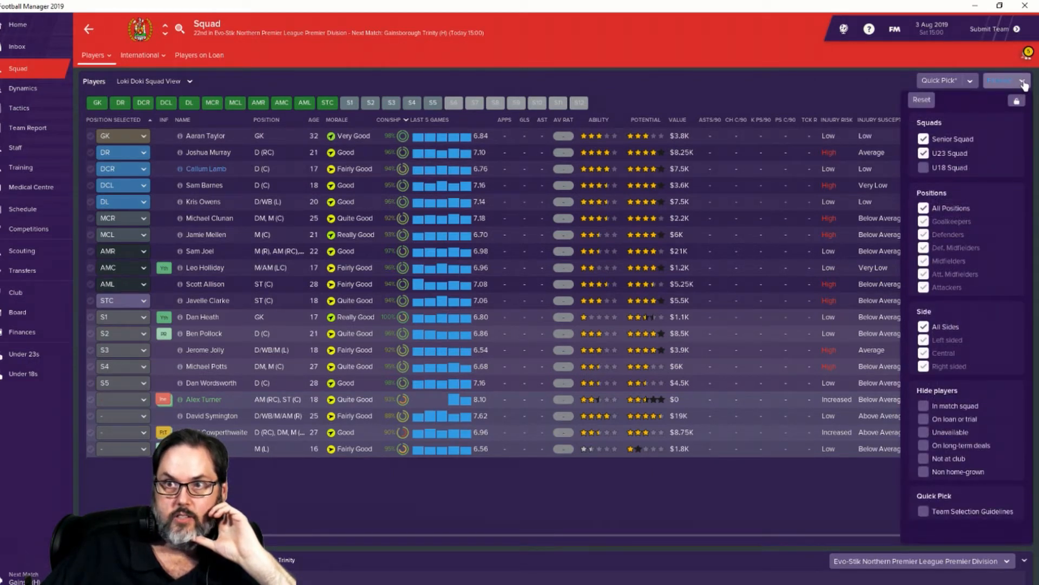
Step: Browse the Under 23s squad, then the Under 18s squad from the sidebar
left_click(22, 353)
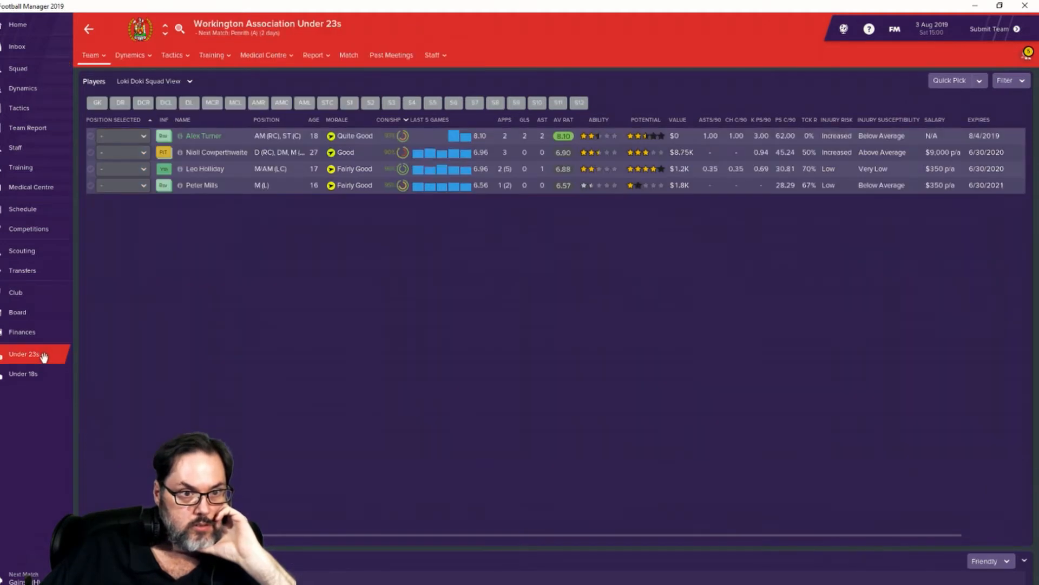
mouse_move(36, 377)
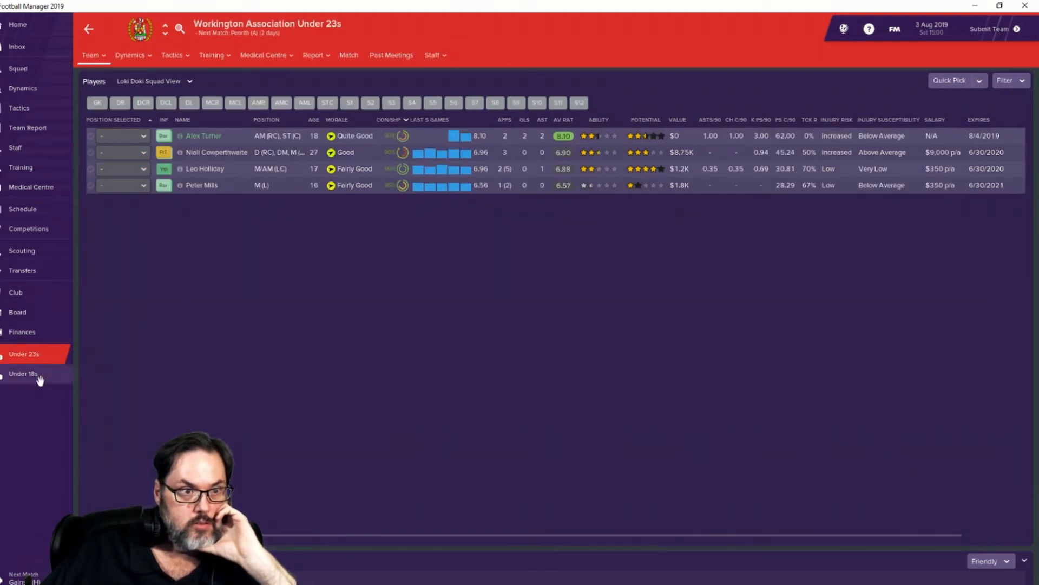
left_click(26, 374)
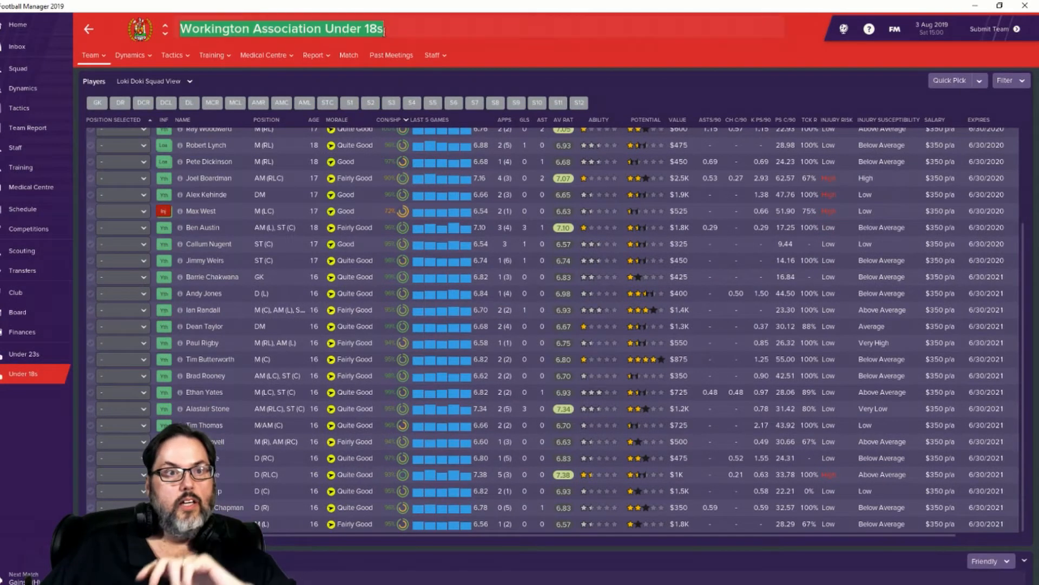
type("a")
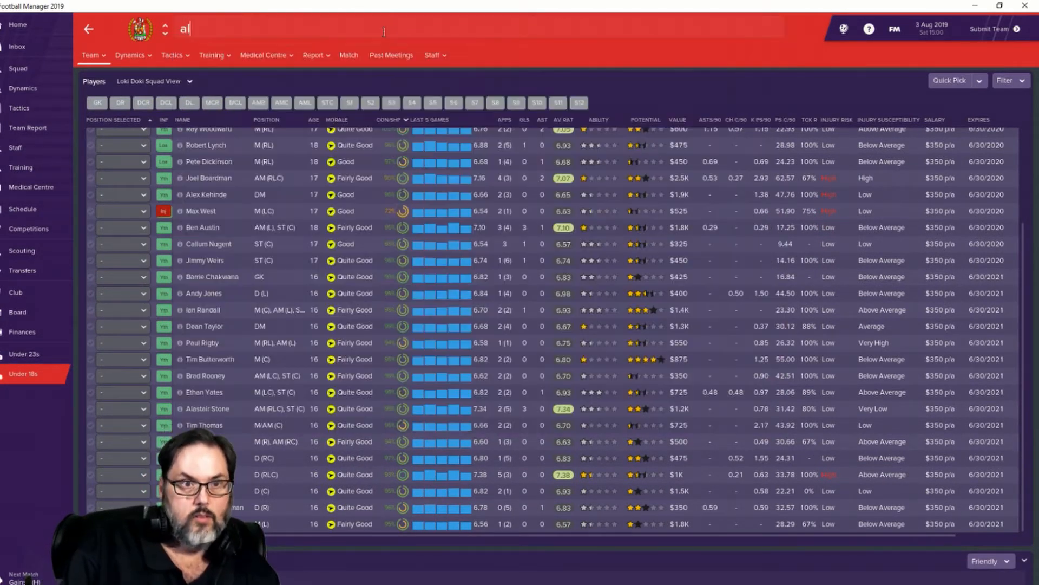
type("llison")
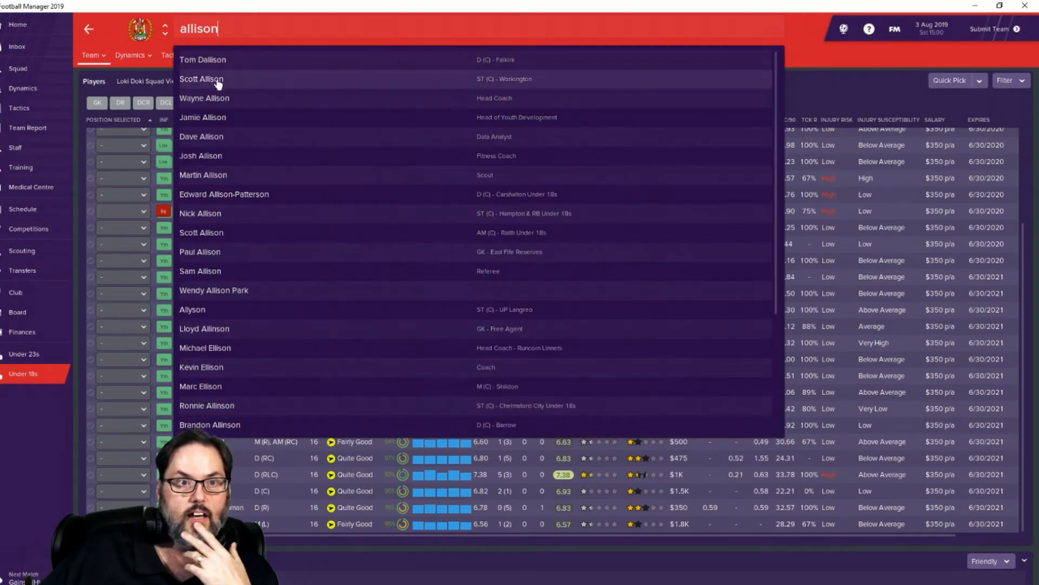
left_click(202, 79)
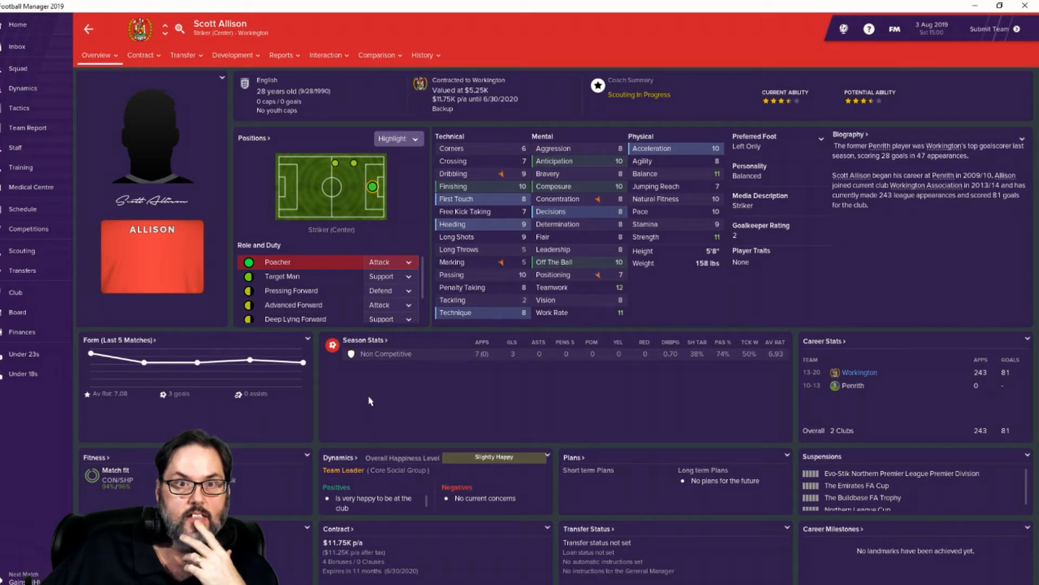
mouse_move(354, 91)
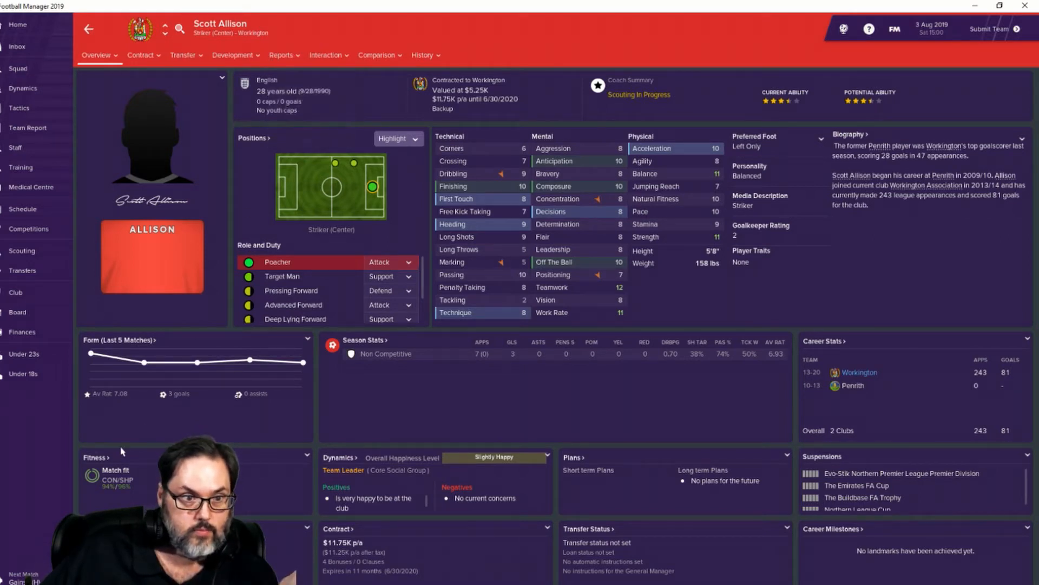
mouse_move(39, 72)
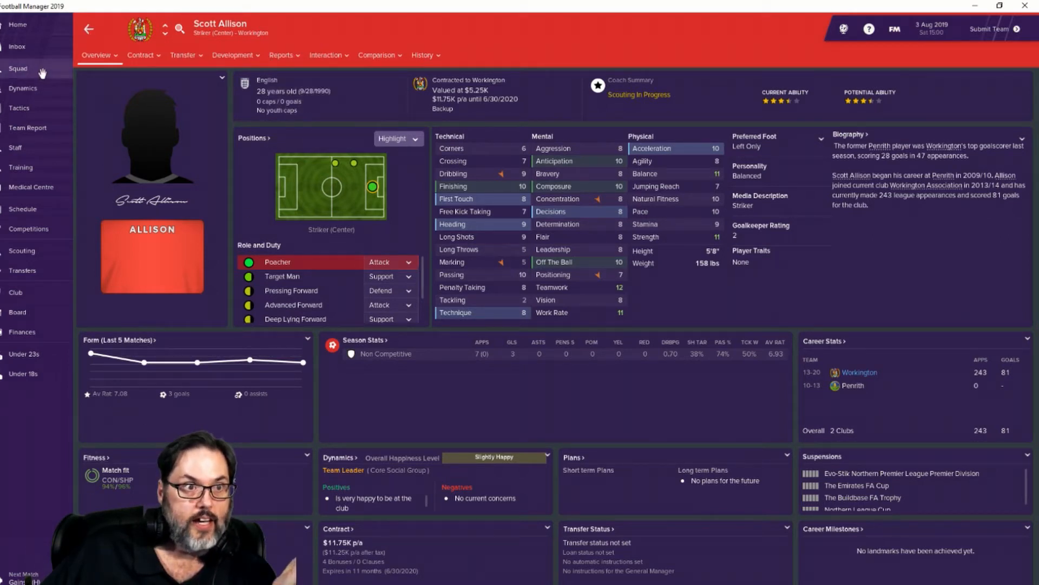
left_click(18, 68)
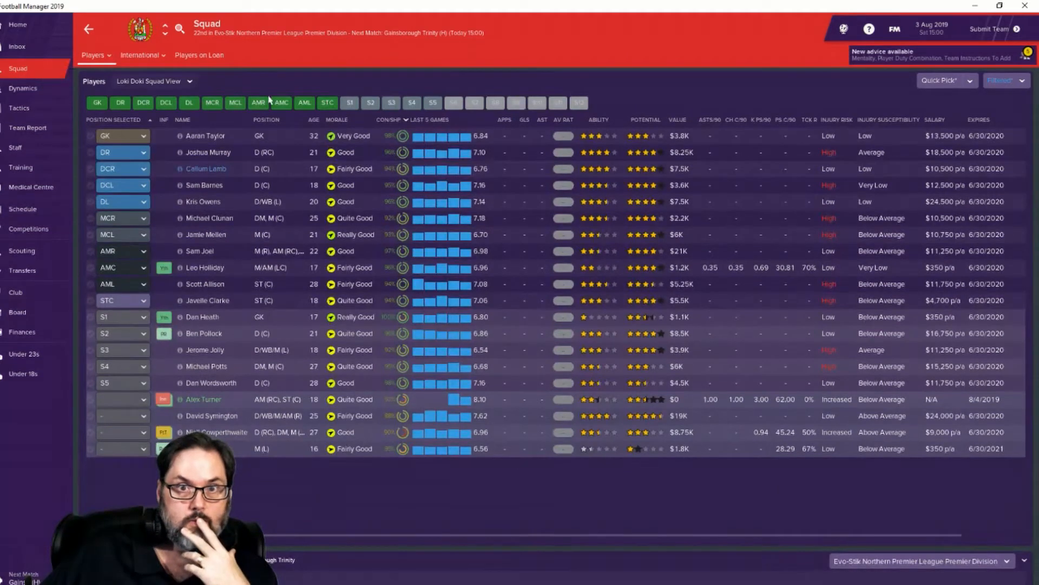
mouse_move(195, 126)
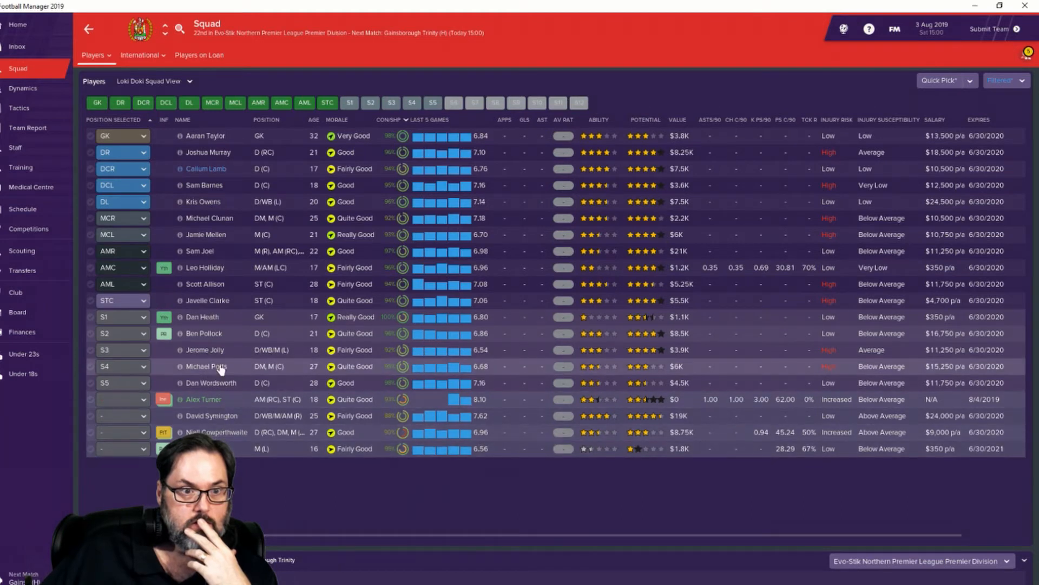
mouse_move(221, 285)
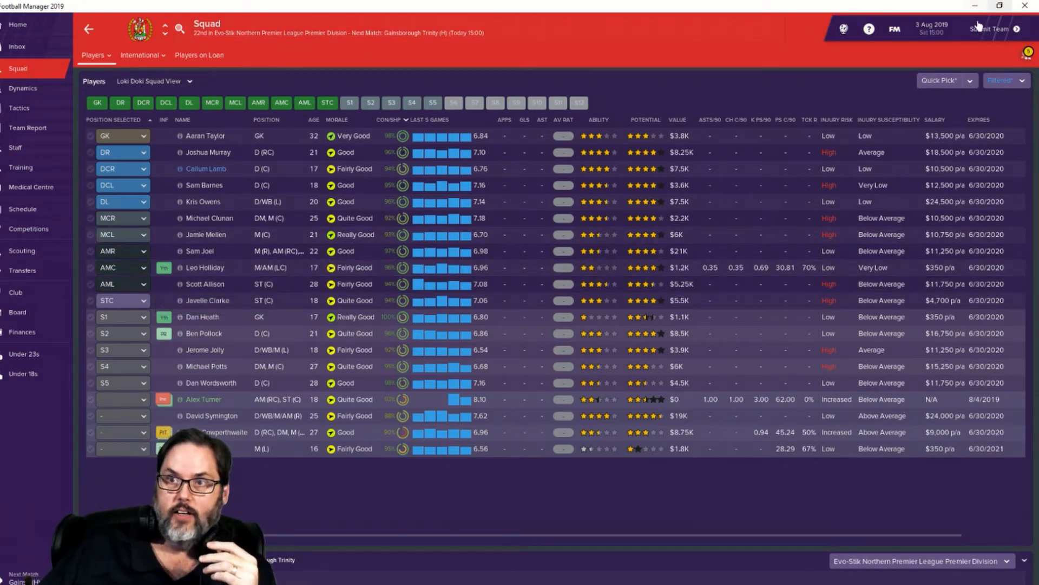
Step: Submit the team without naming a captain, finish the pre-match talk and kick off the match
left_click(984, 28)
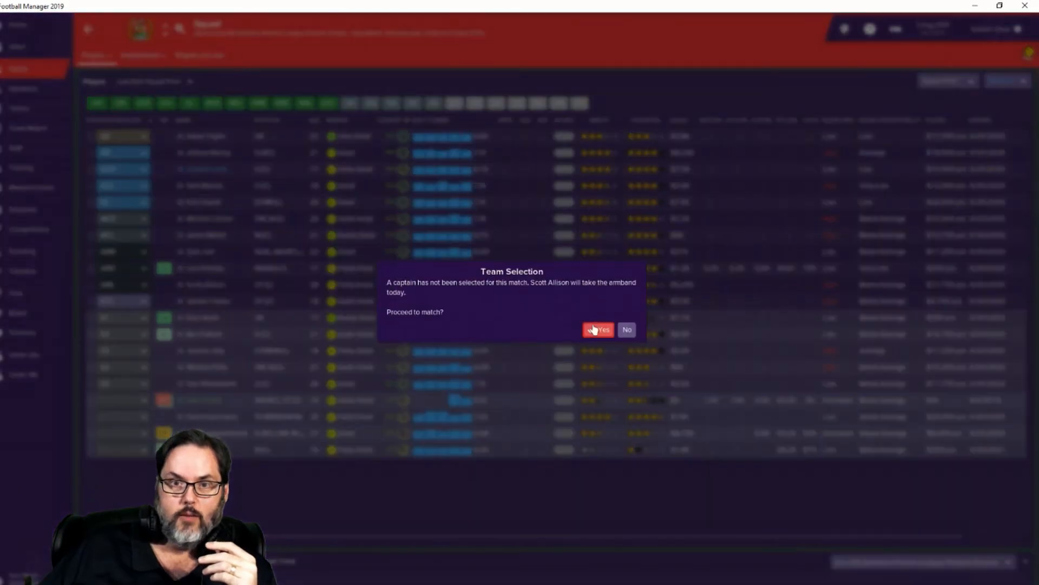
left_click(600, 330)
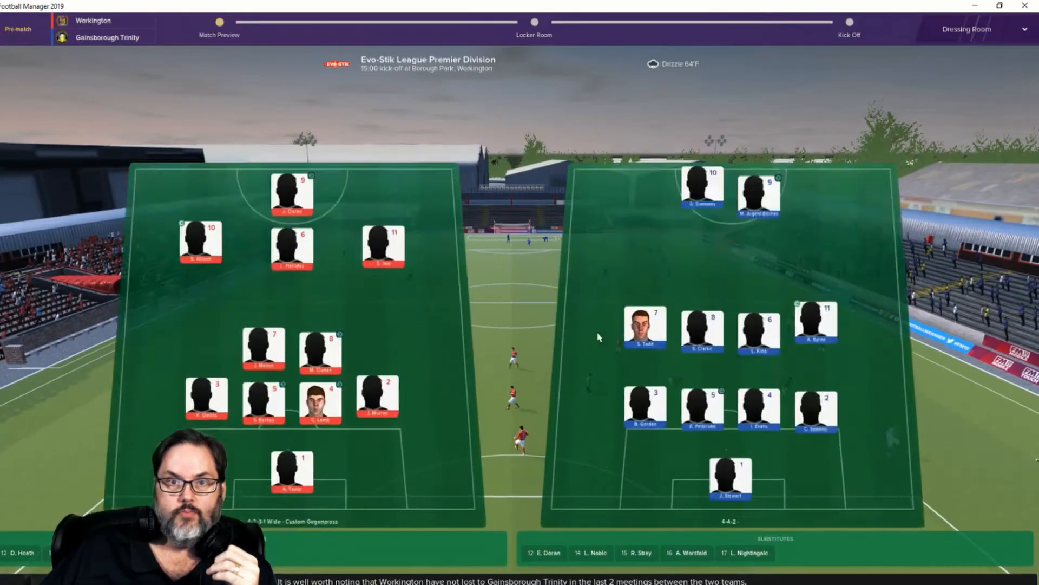
left_click(530, 20)
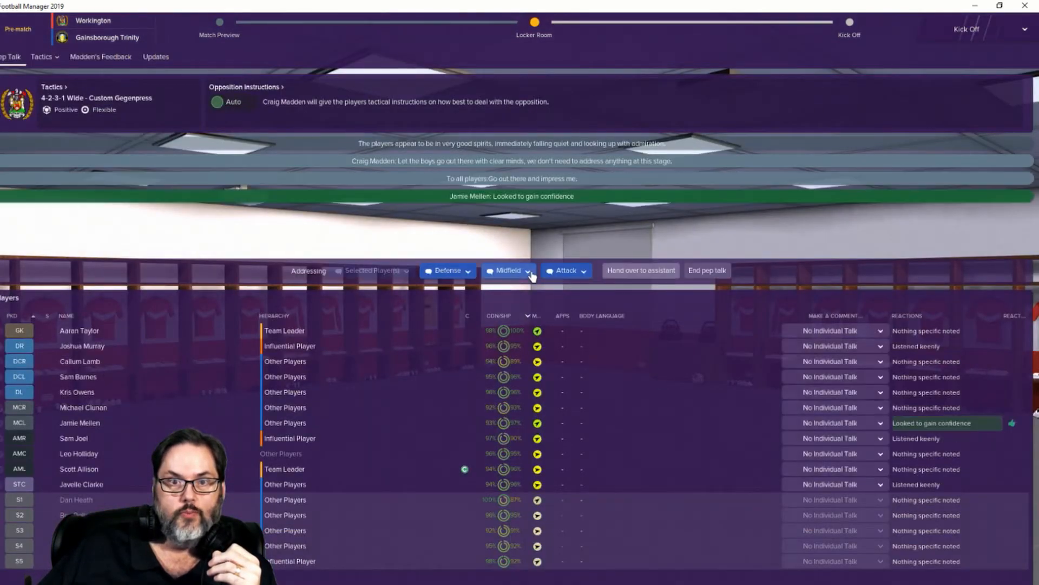
left_click(706, 271)
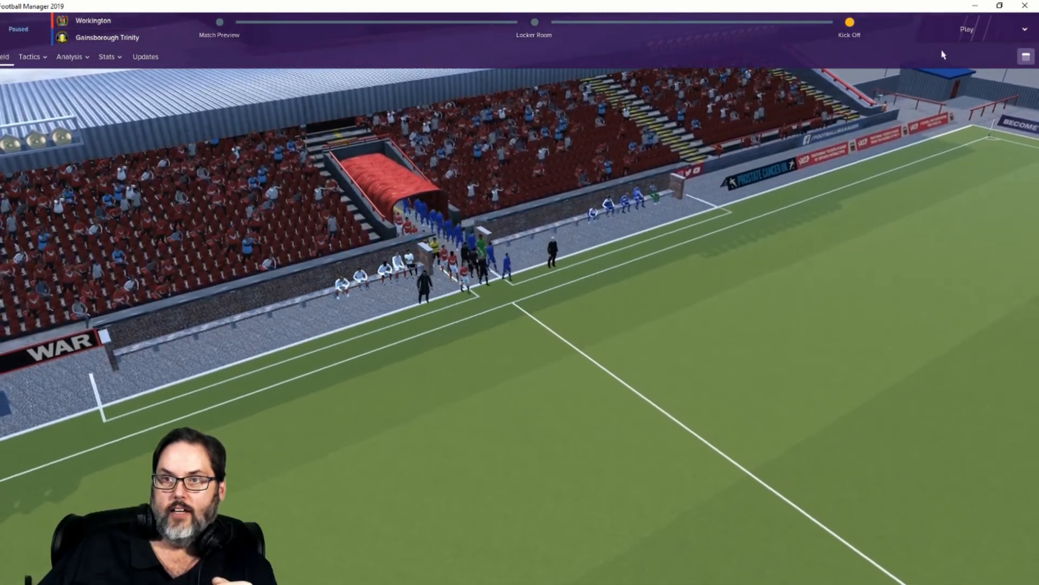
left_click(968, 27)
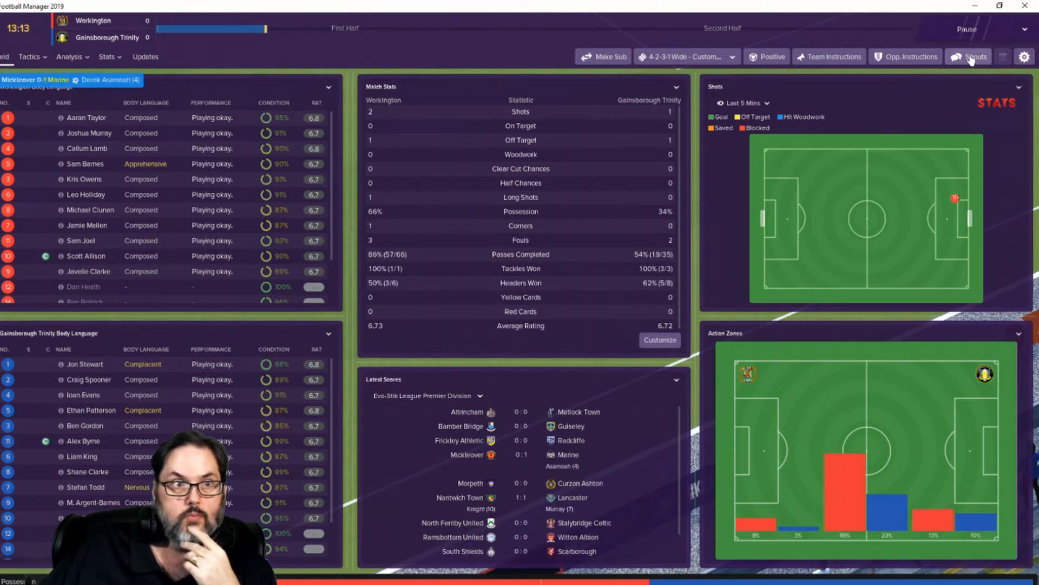
Step: Let the live match run to the 36th minute with Workington going 1-0 up
left_click(976, 56)
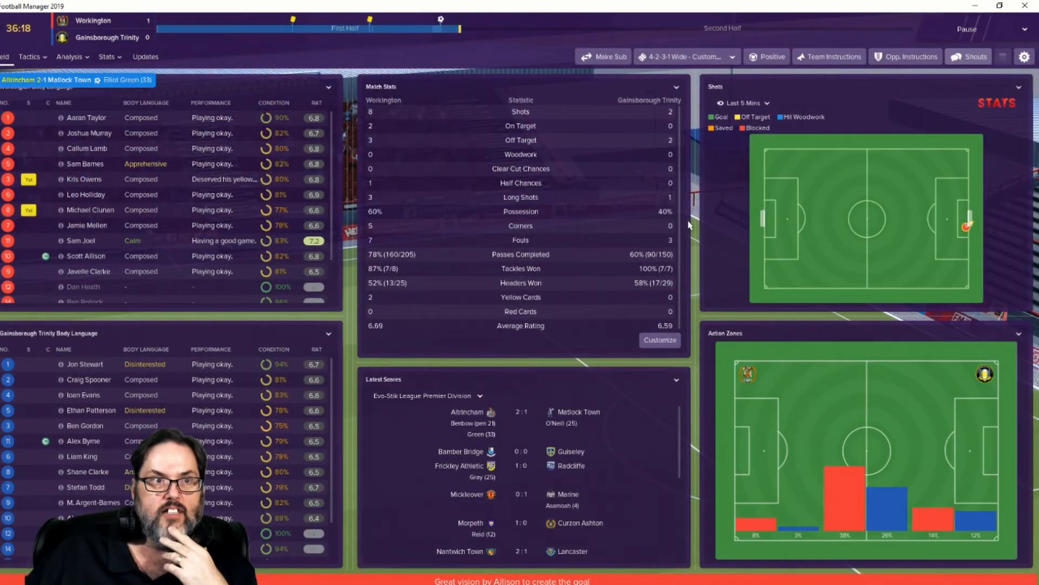
left_click(974, 56)
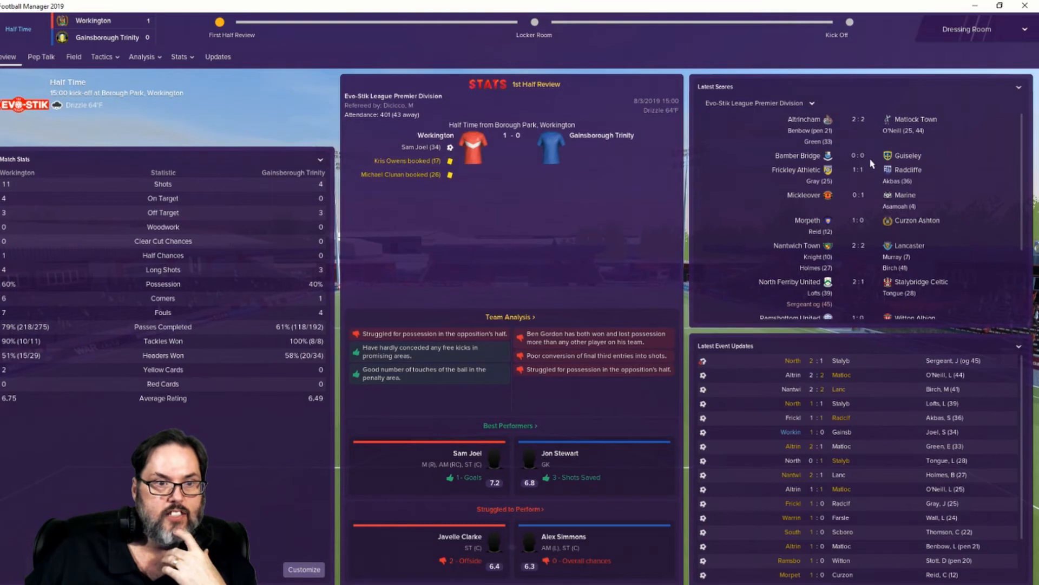
mouse_move(981, 33)
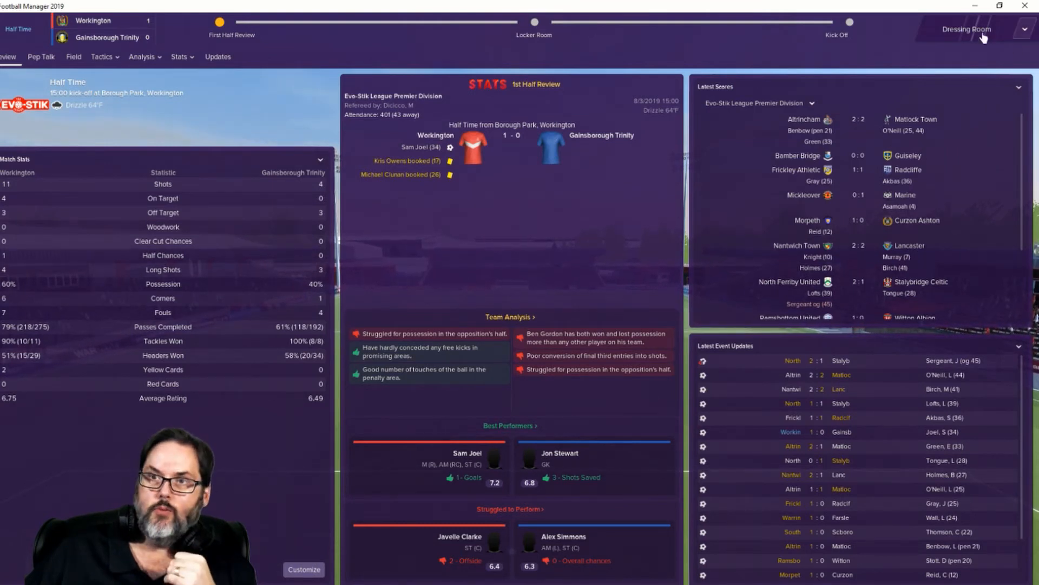
Step: Go to the half-time dressing room and choose the whole-team pep talk
left_click(39, 56)
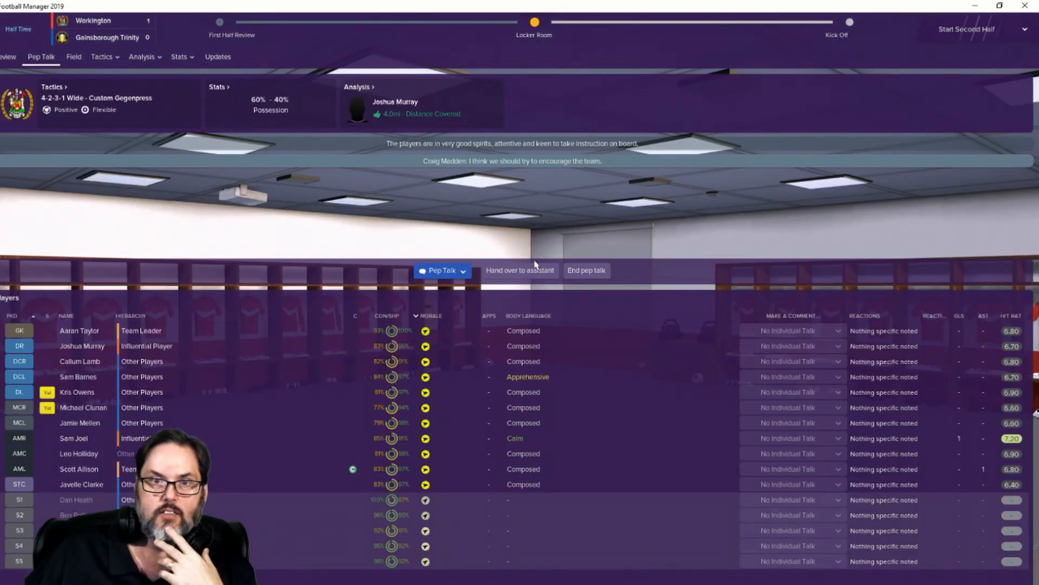
left_click(439, 270)
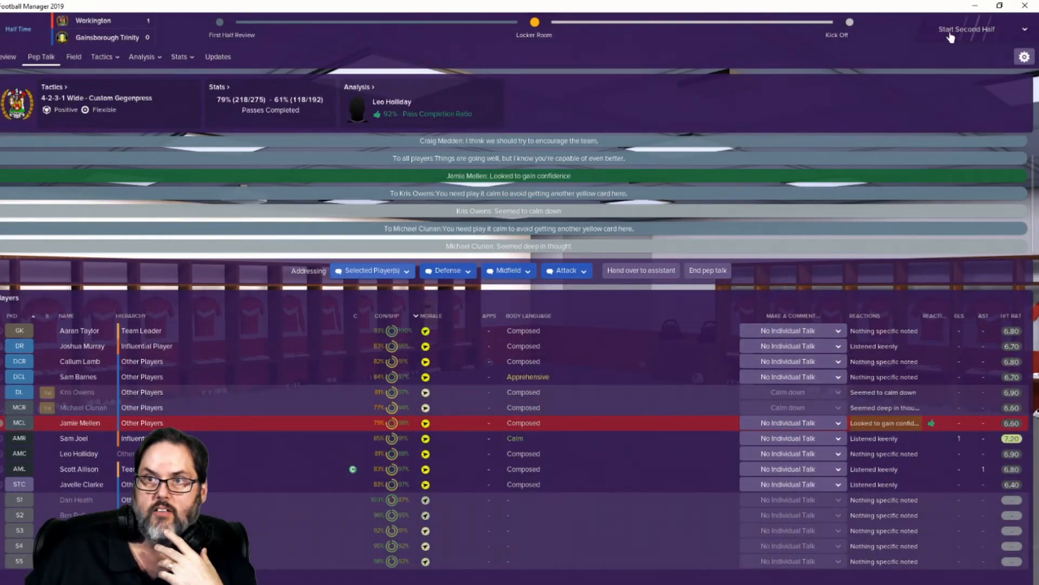
Step: Start the second half and let play run to around the 58th minute
left_click(969, 28)
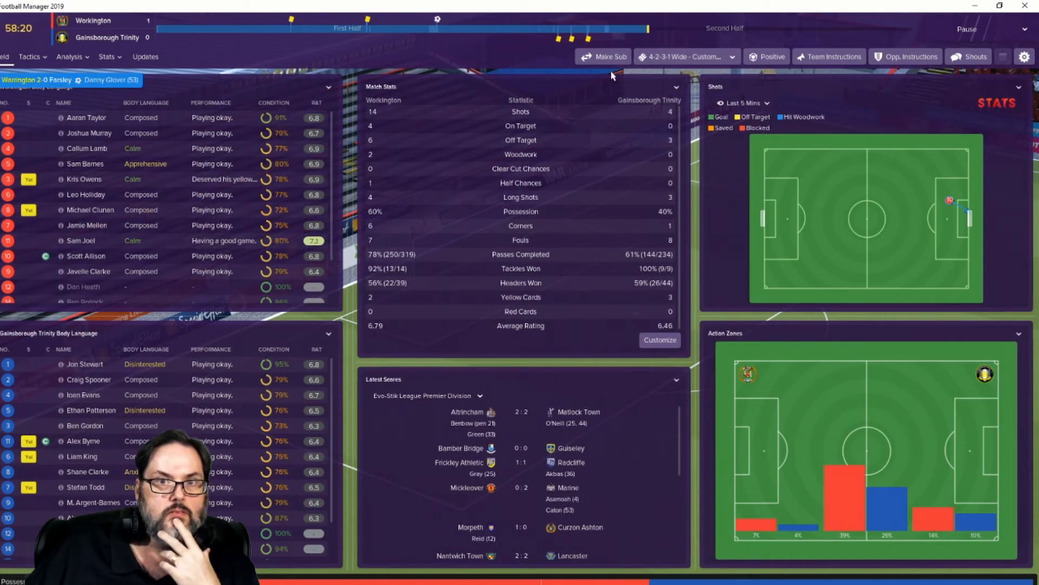
Step: Bring on Michael Potts for Clunan and Jerome Jolly for Owens, confirming the substitutions
left_click(975, 56)
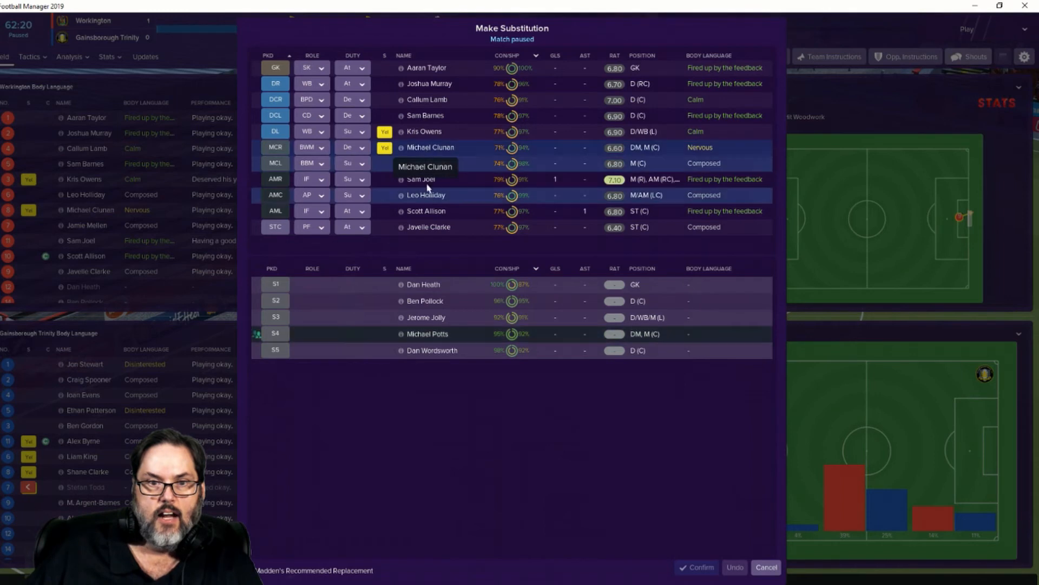
left_click(426, 333)
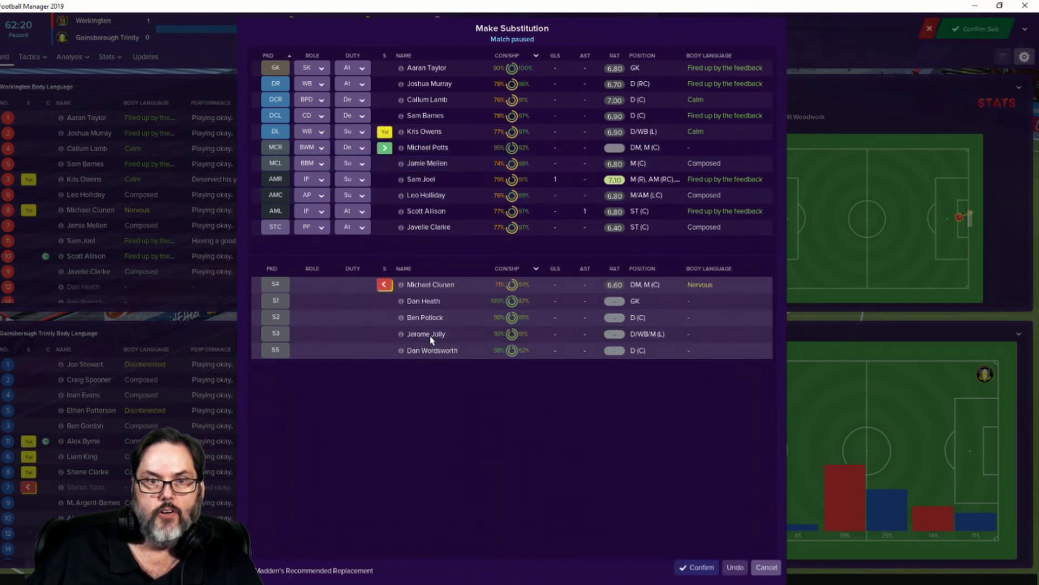
left_click(397, 147)
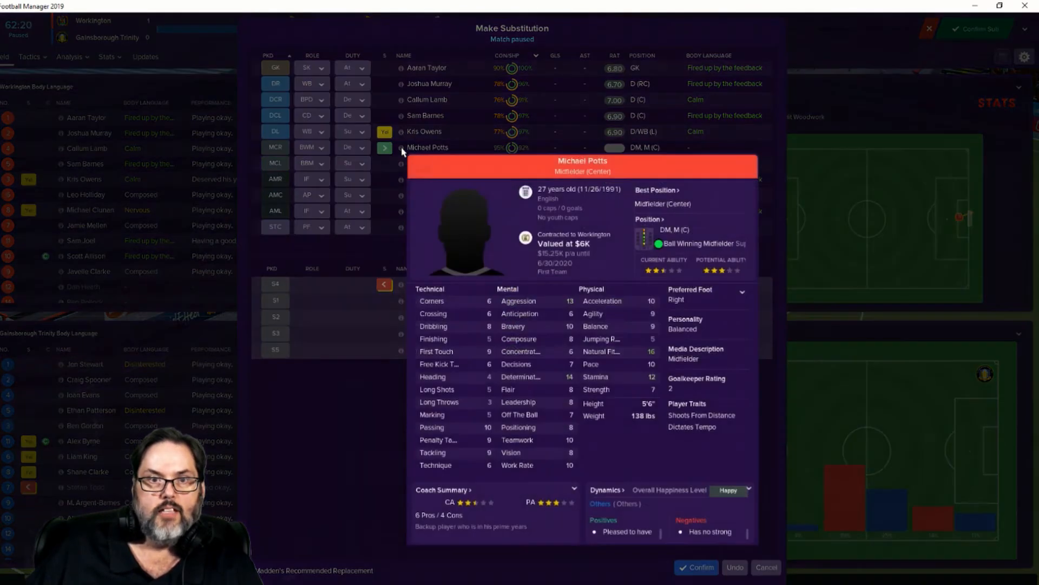
mouse_move(402, 152)
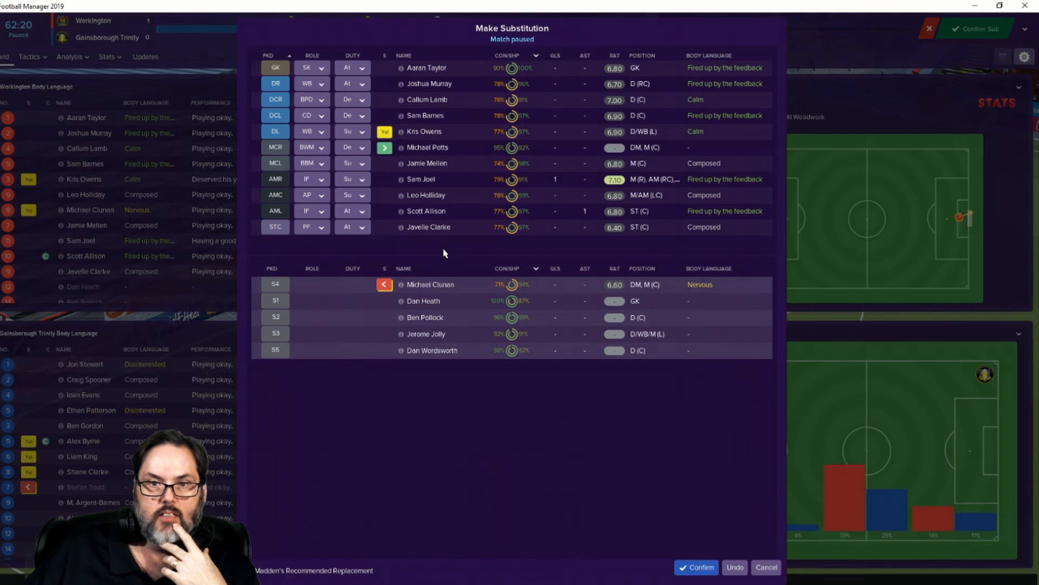
mouse_move(452, 369)
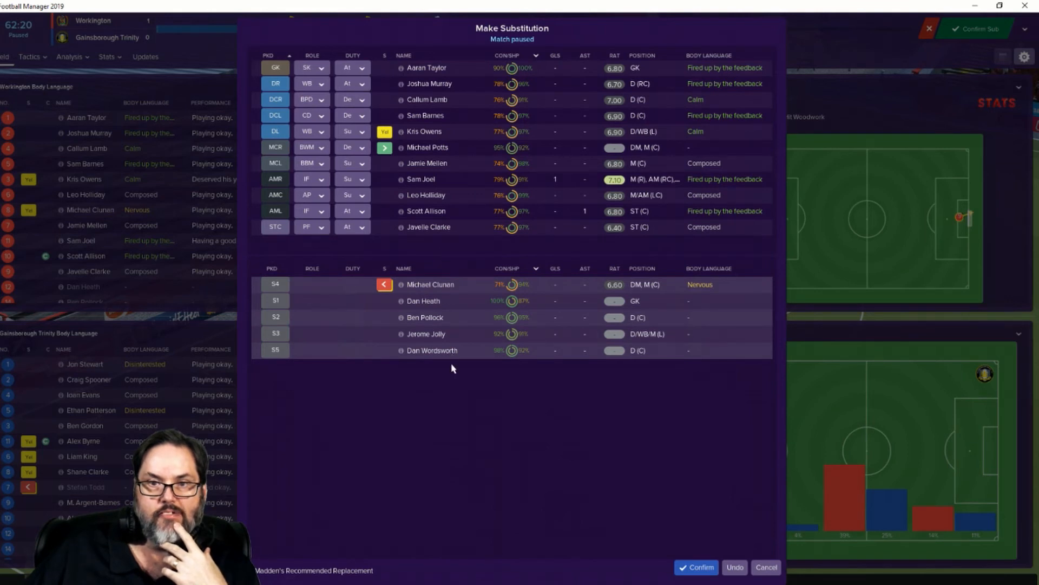
mouse_move(433, 340)
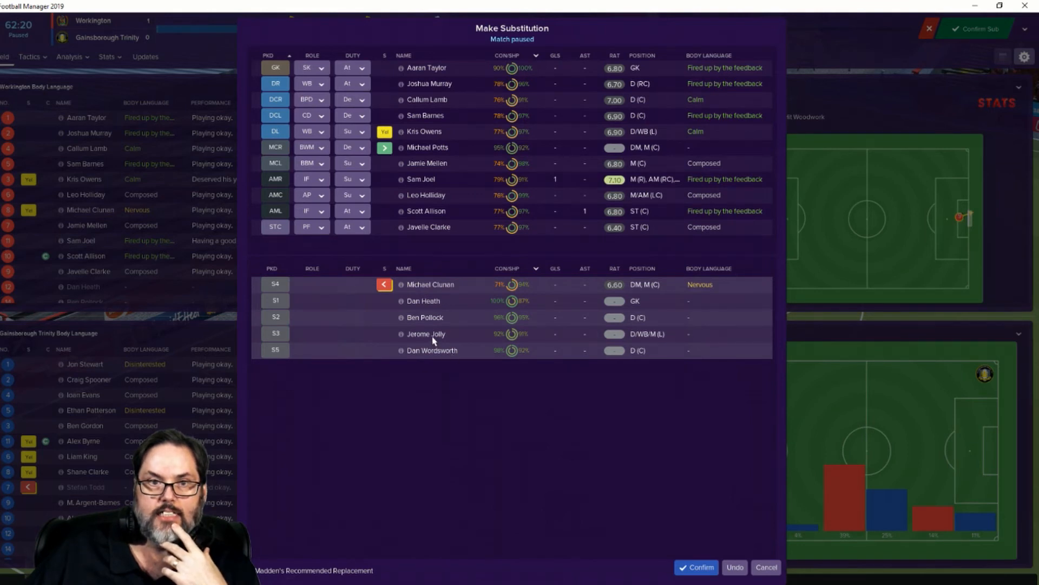
mouse_move(433, 368)
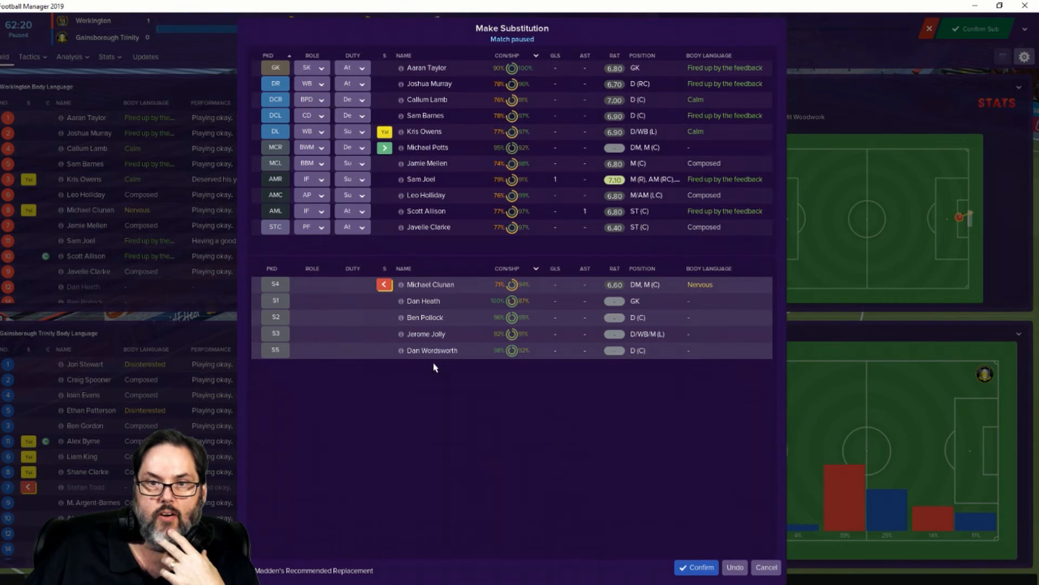
mouse_move(402, 336)
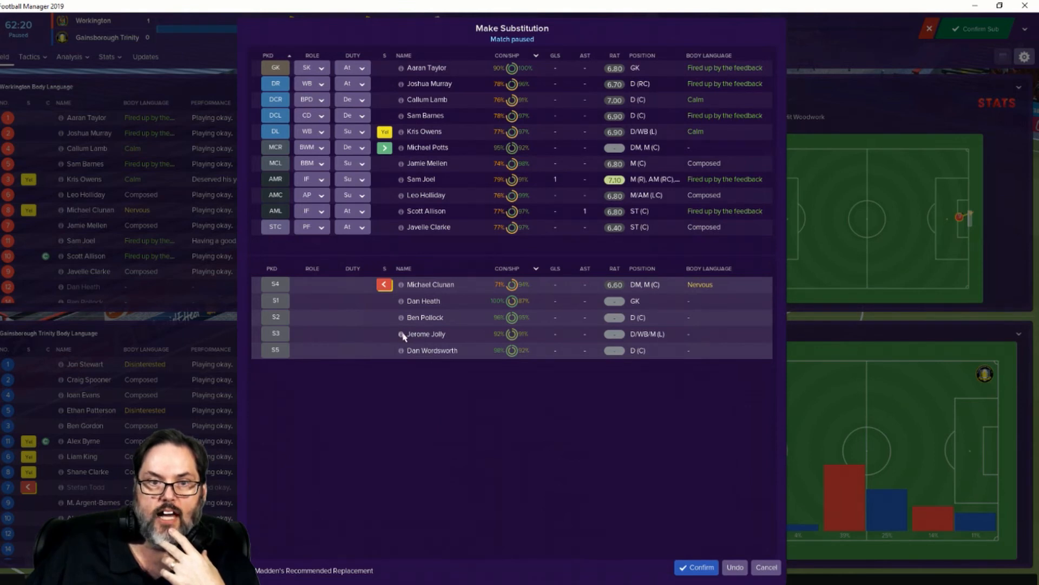
left_click(398, 334)
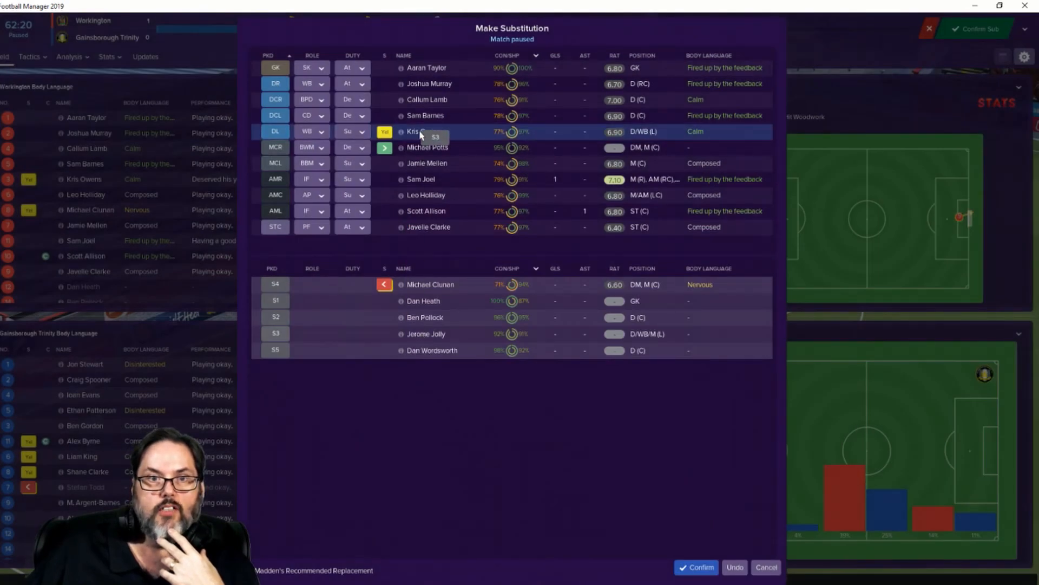
left_click(700, 567)
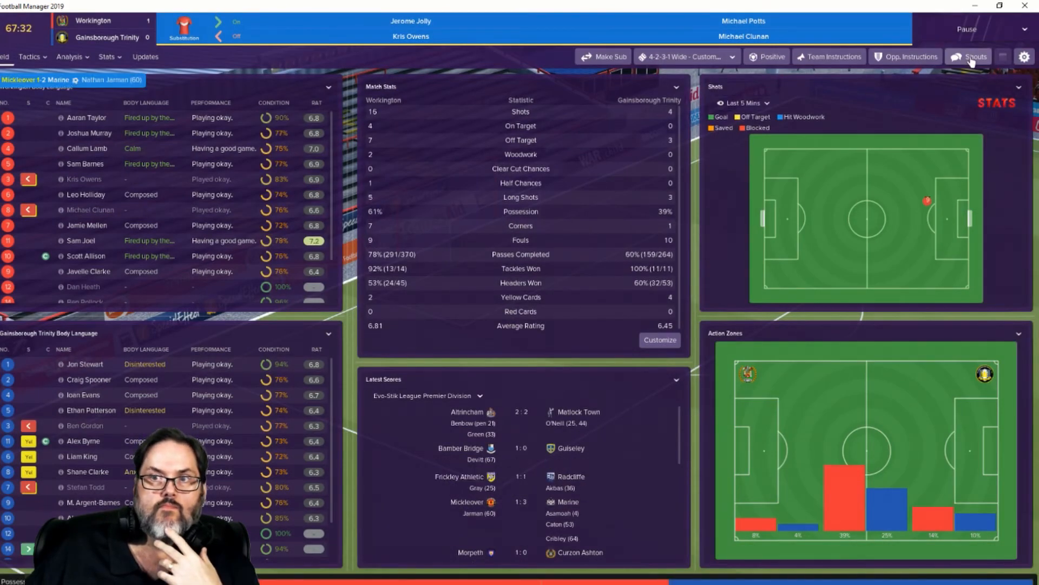
left_click(975, 56)
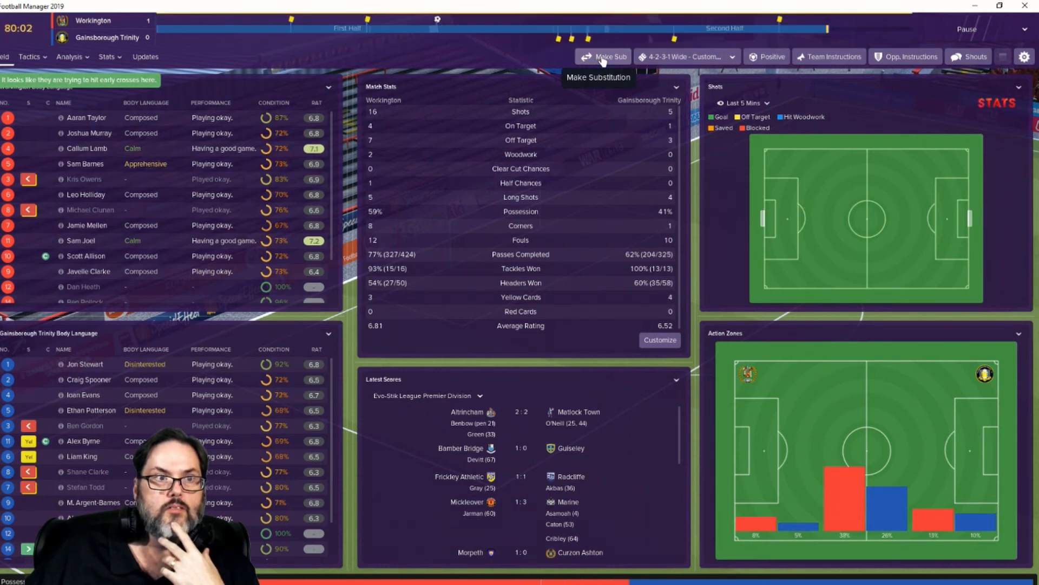
left_click(603, 56)
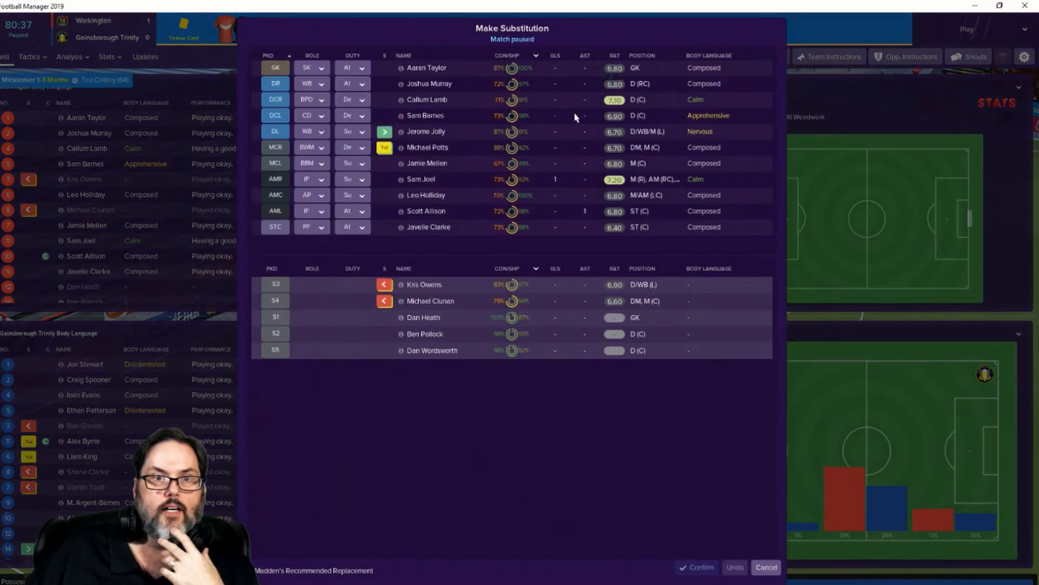
mouse_move(463, 190)
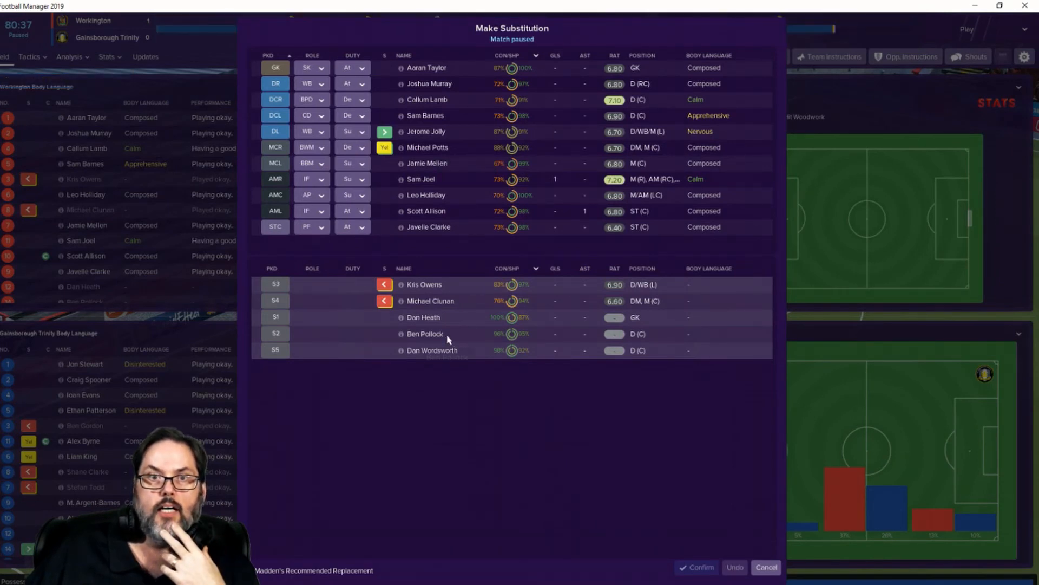
mouse_move(431, 339)
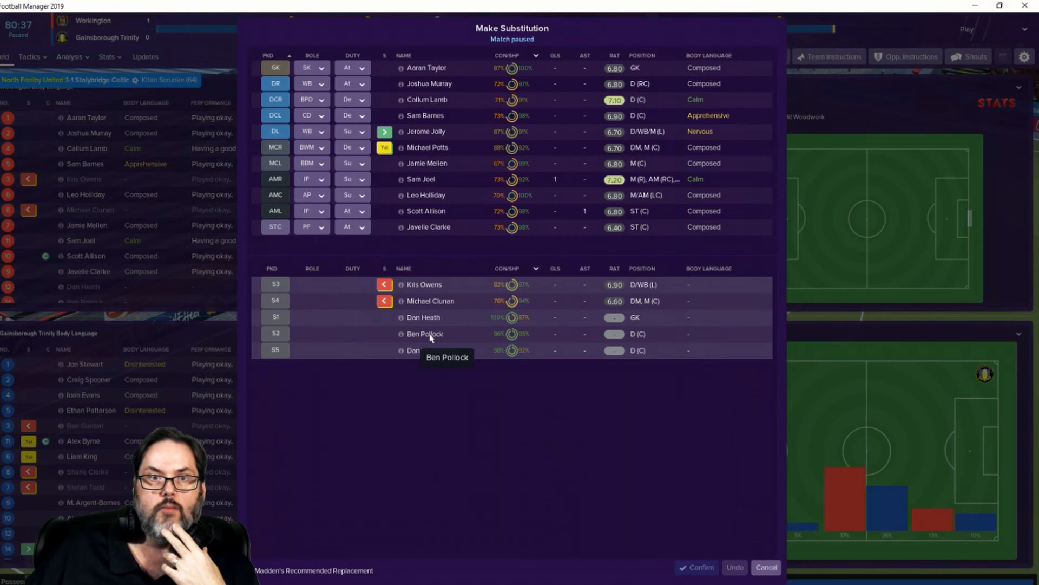
mouse_move(400, 108)
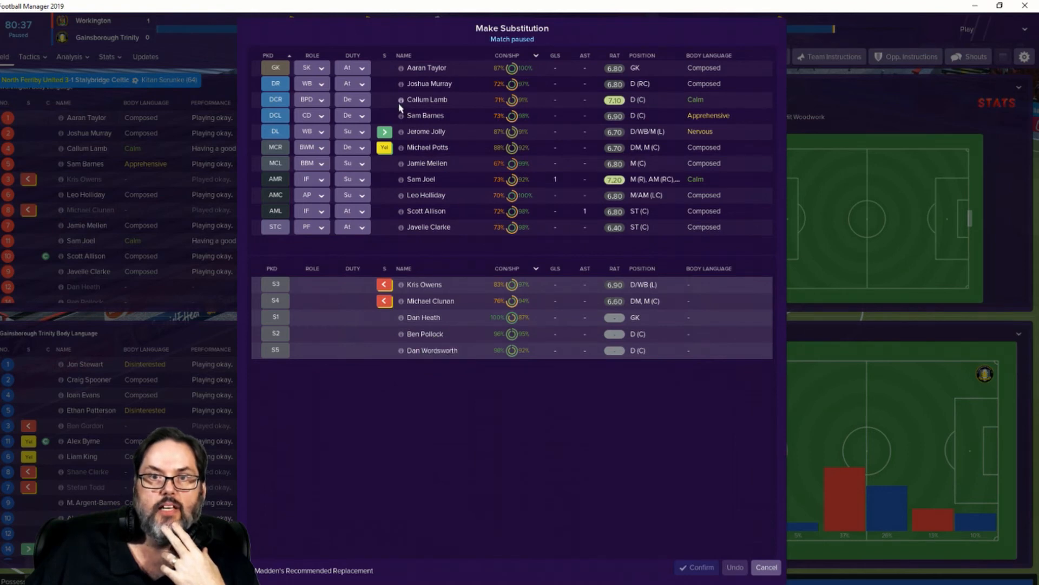
mouse_move(411, 139)
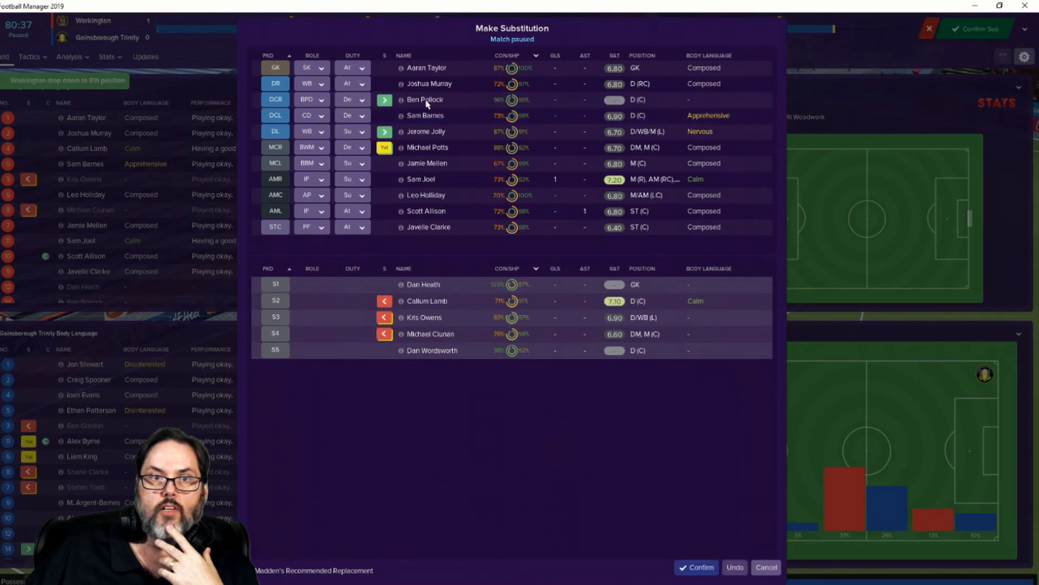
Step: Confirm the Pollock substitution and play out the 1-0 win to the post-match locker room
left_click(697, 568)
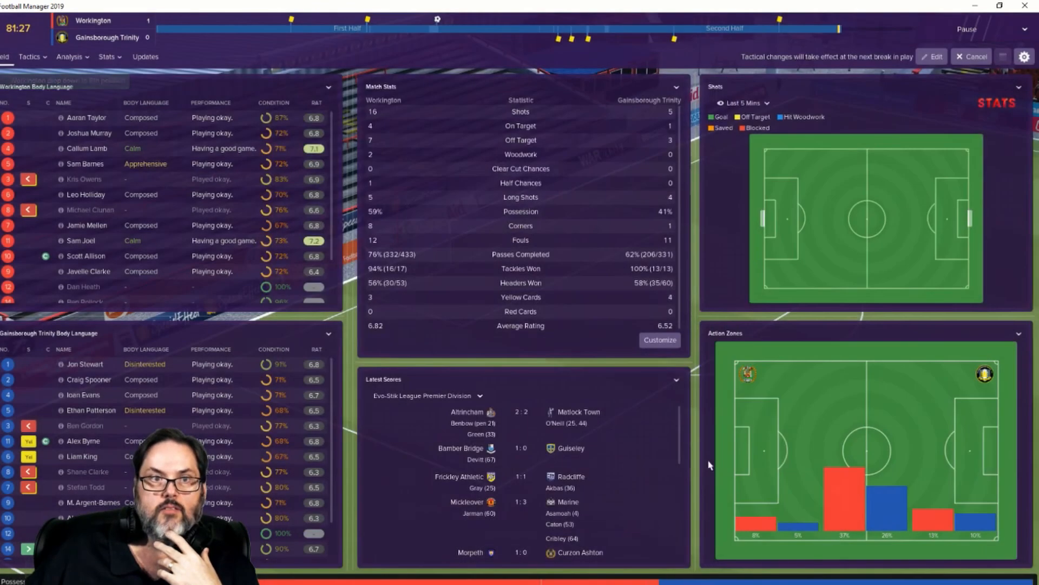
left_click(973, 56)
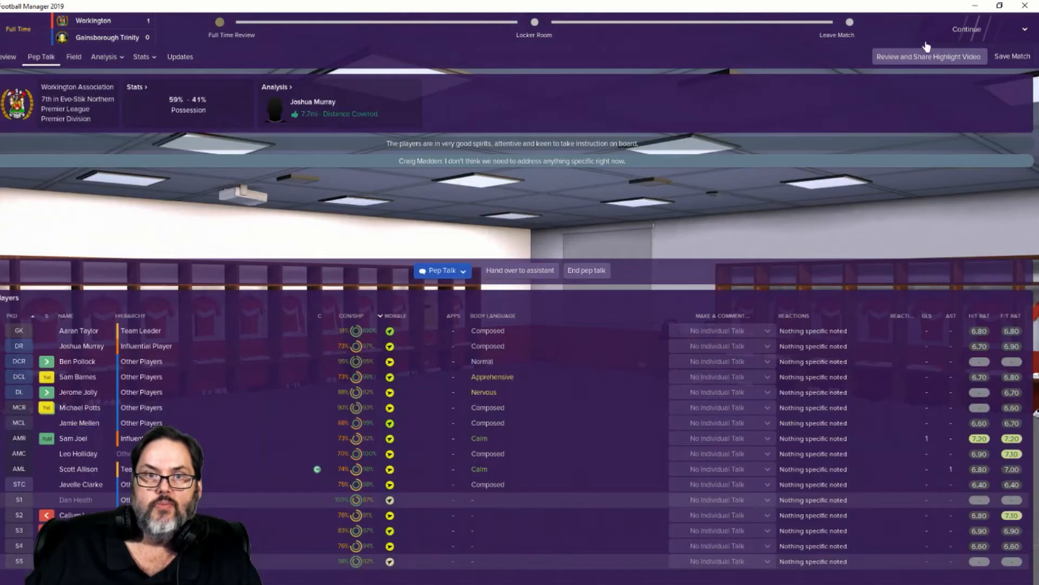
Step: Praise all players for the good win and continue out of the match
left_click(442, 270)
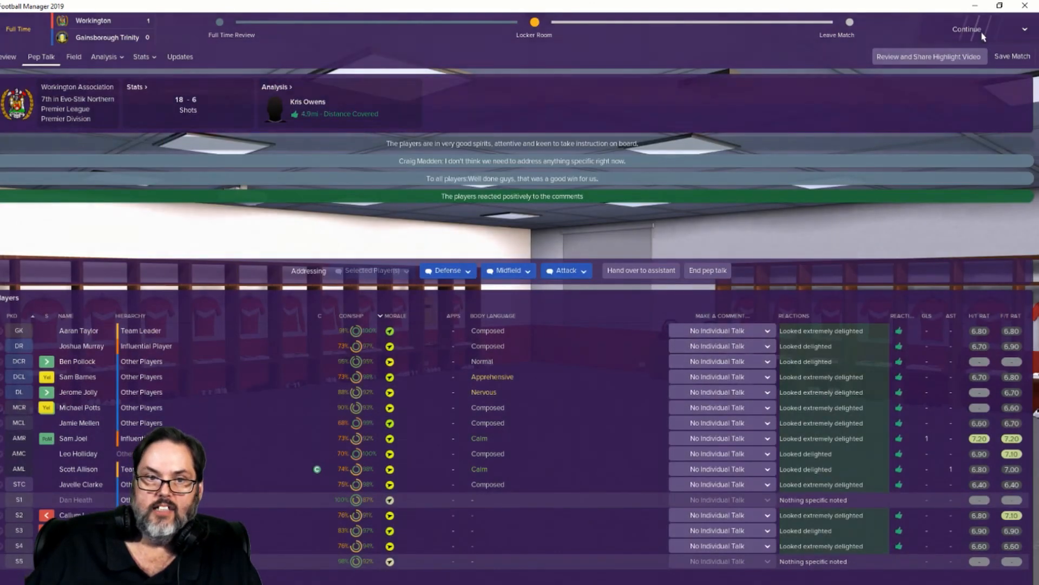
left_click(965, 28)
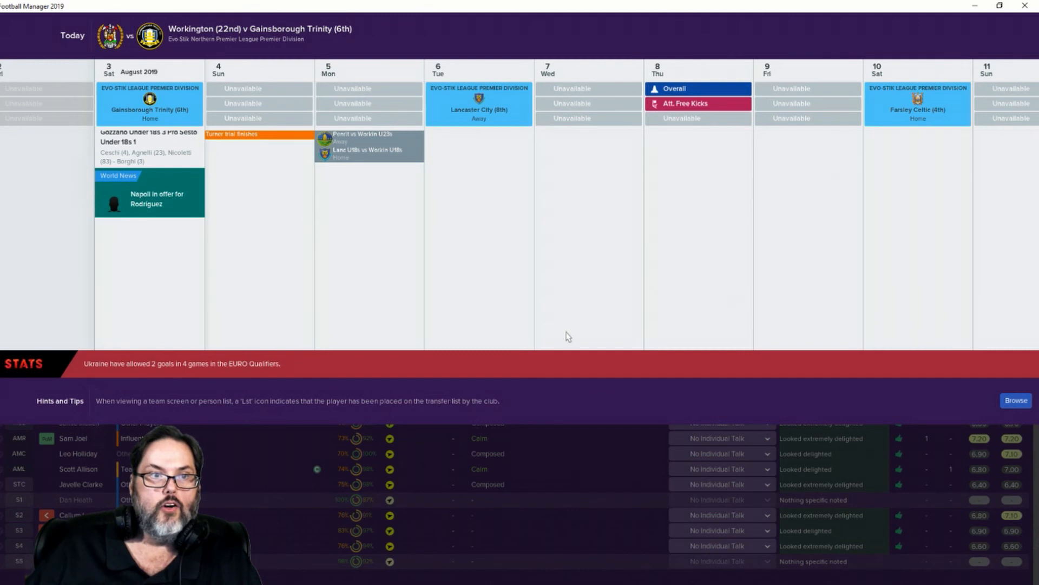
mouse_move(572, 340)
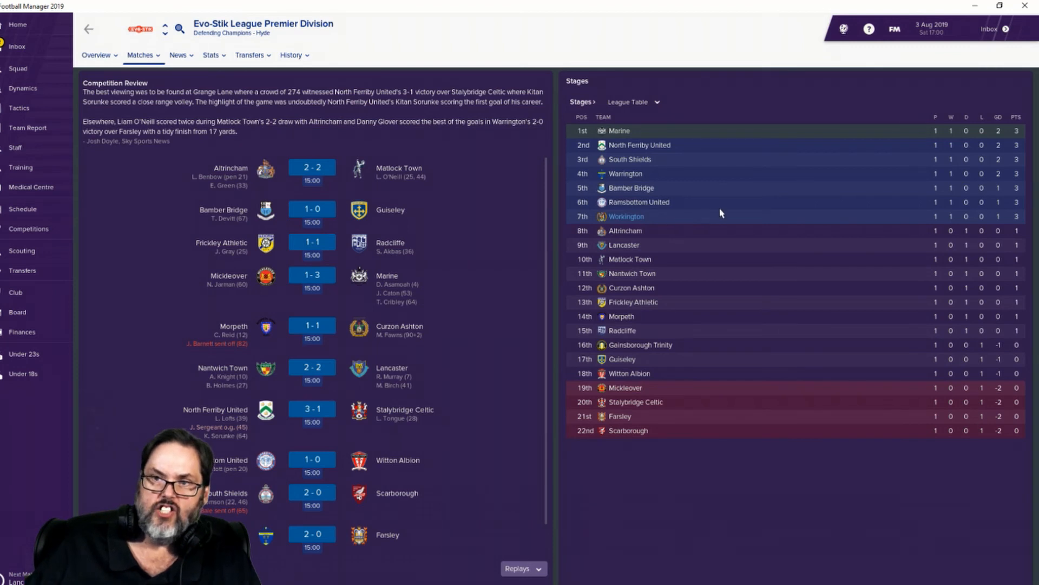
mouse_move(715, 216)
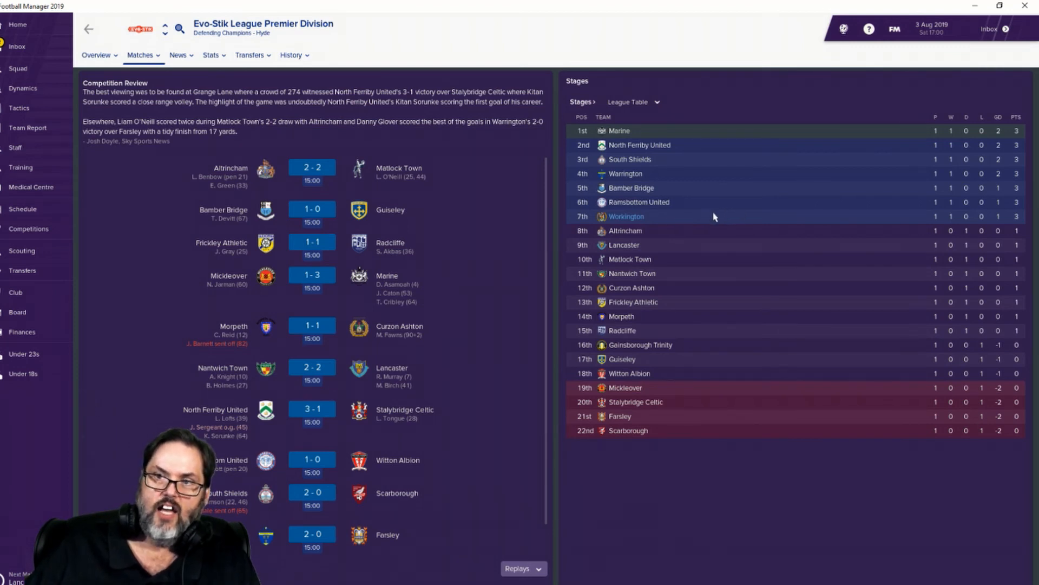
mouse_move(423, 213)
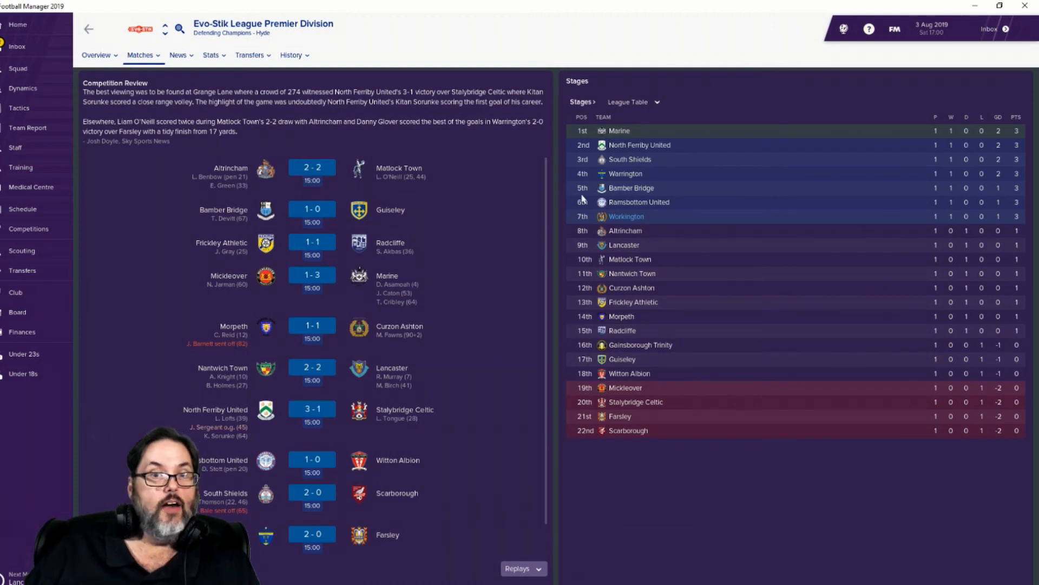
Step: Read the Workington victory report and Potts' debut news, then view the Senior Matches schedule
left_click(18, 47)
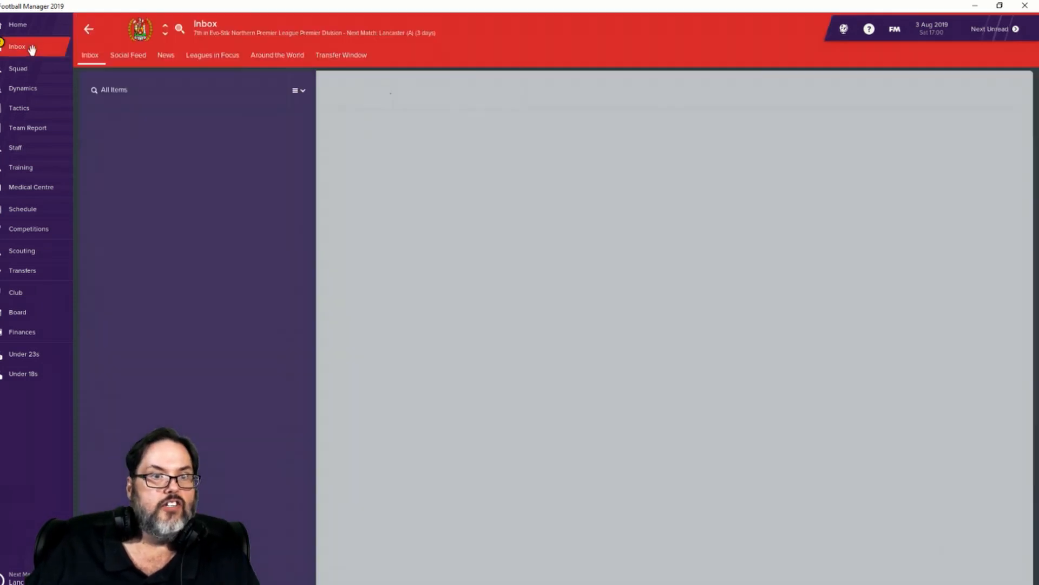
left_click(16, 48)
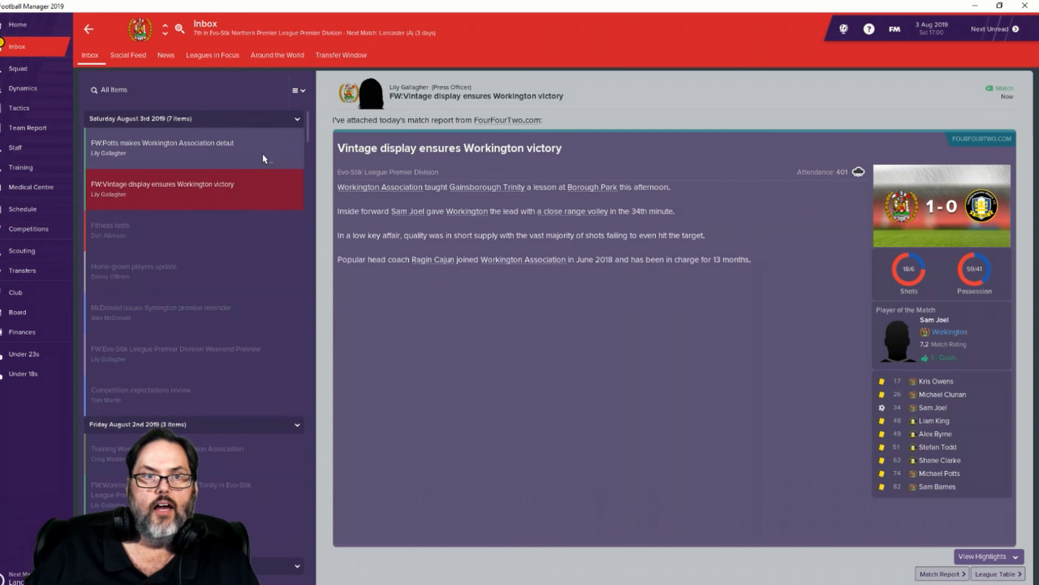
left_click(162, 147)
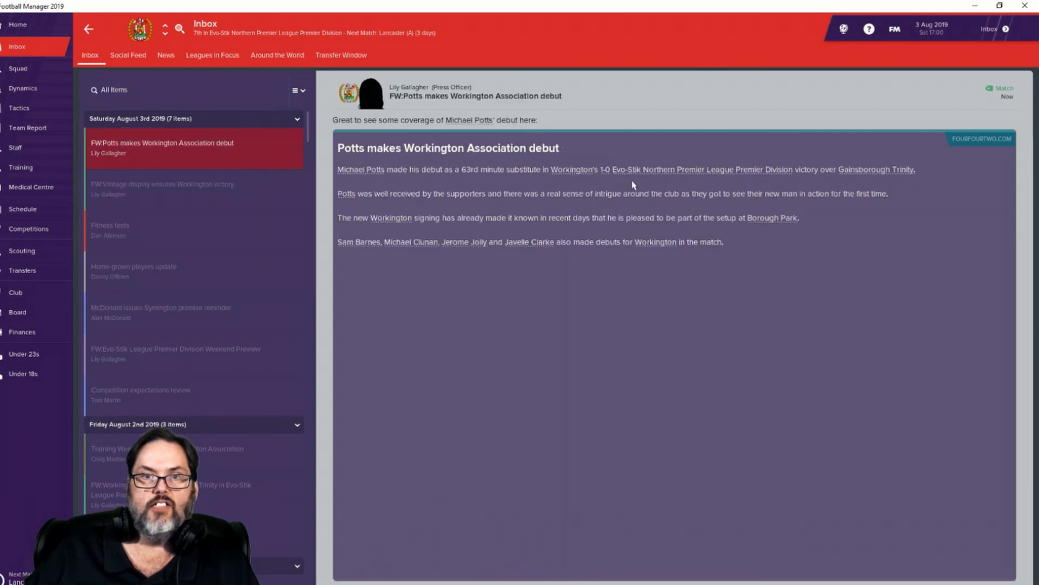
mouse_move(447, 228)
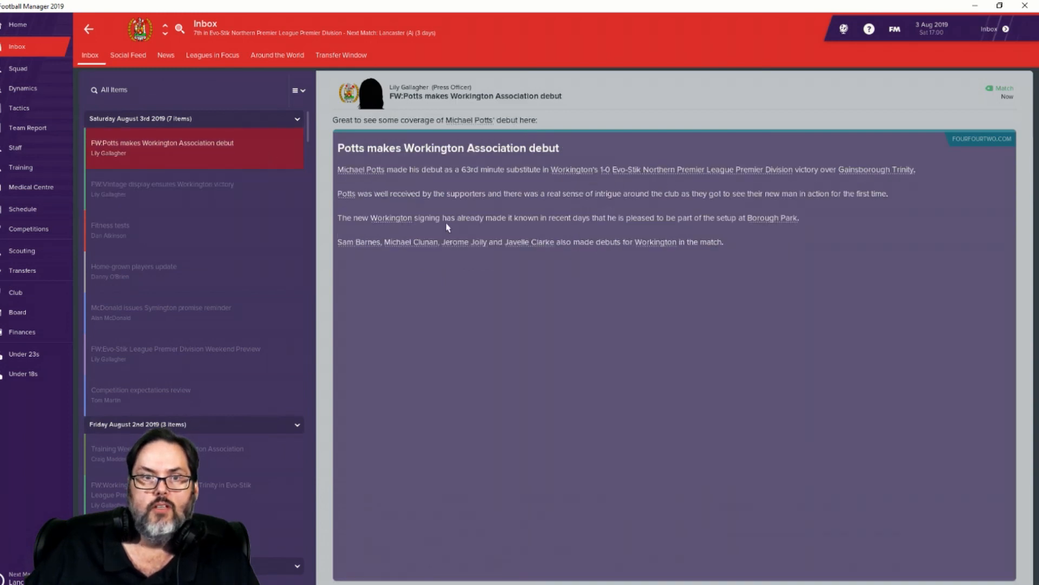
mouse_move(43, 230)
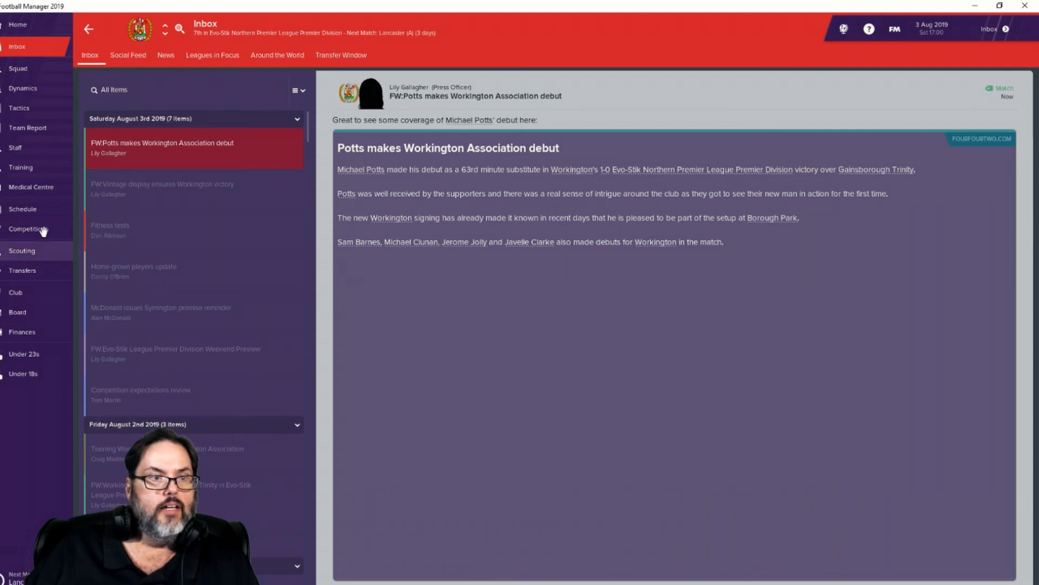
left_click(23, 209)
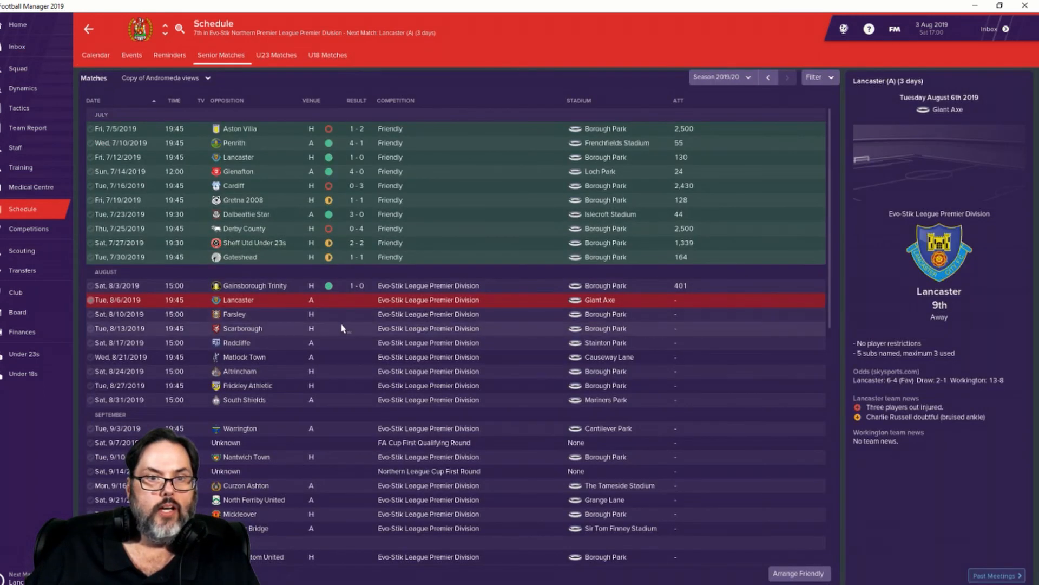
mouse_move(312, 342)
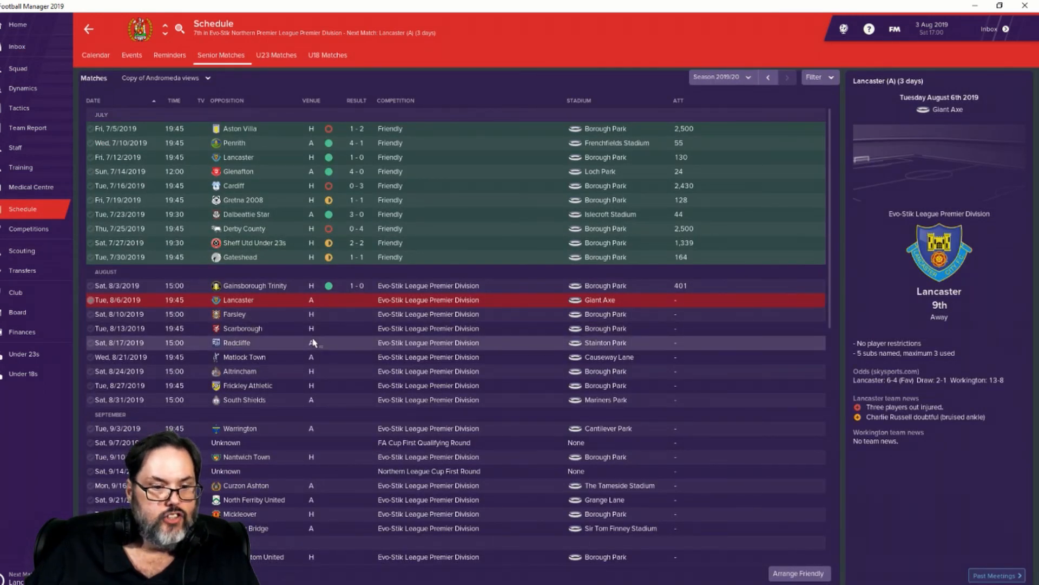
mouse_move(335, 346)
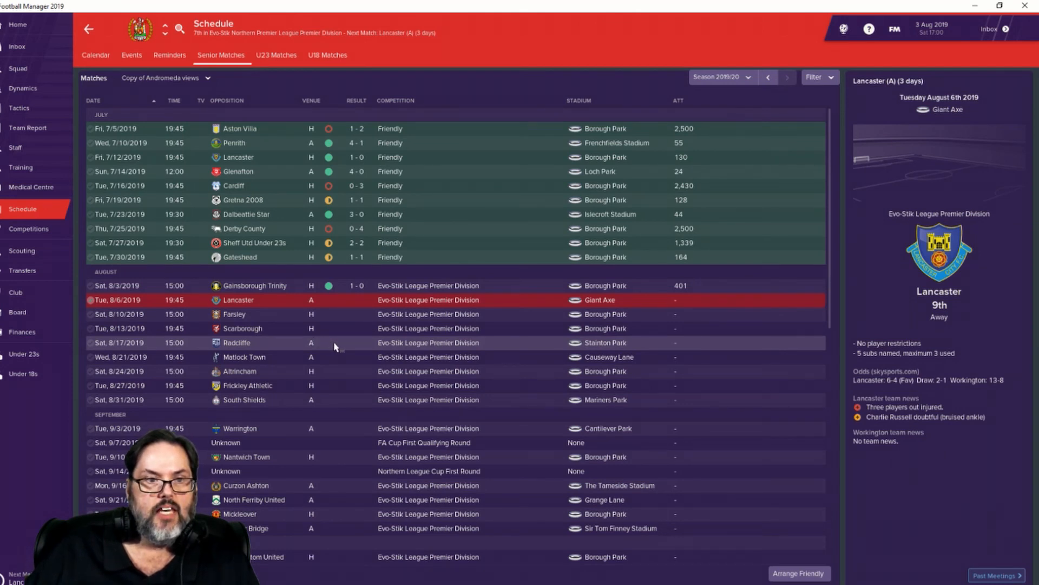
mouse_move(344, 347)
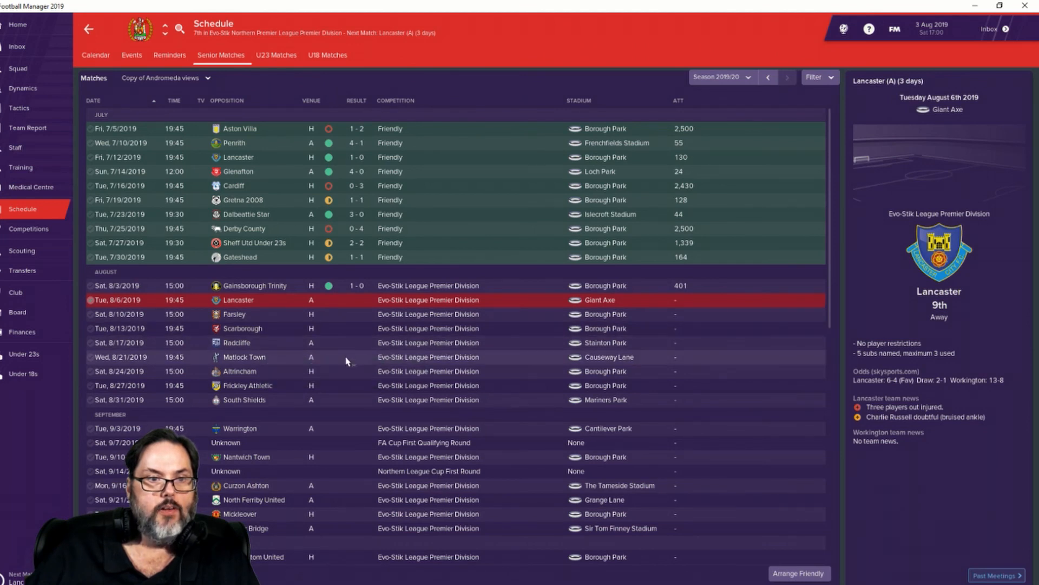
mouse_move(341, 351)
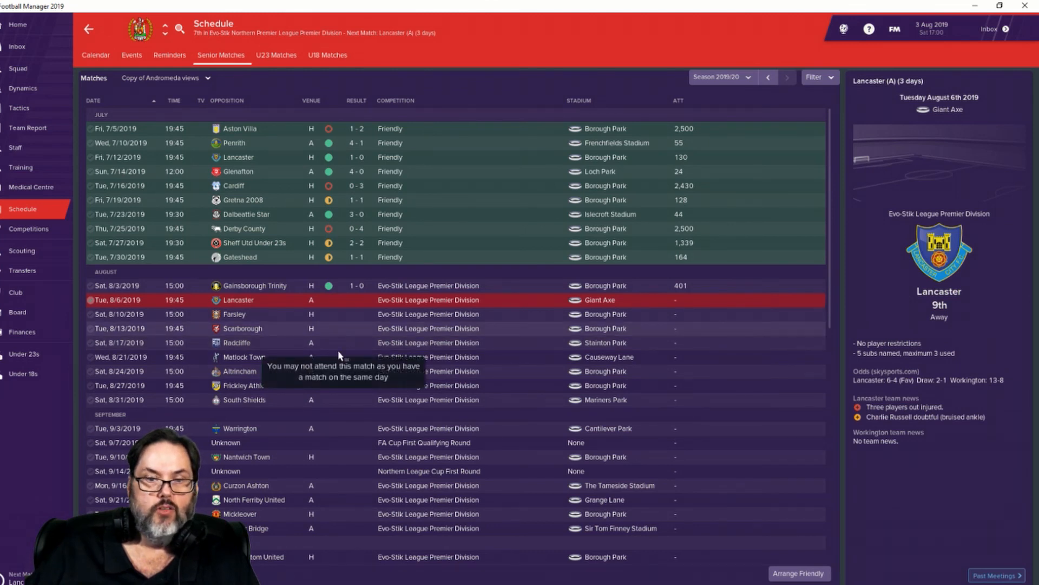
mouse_move(332, 375)
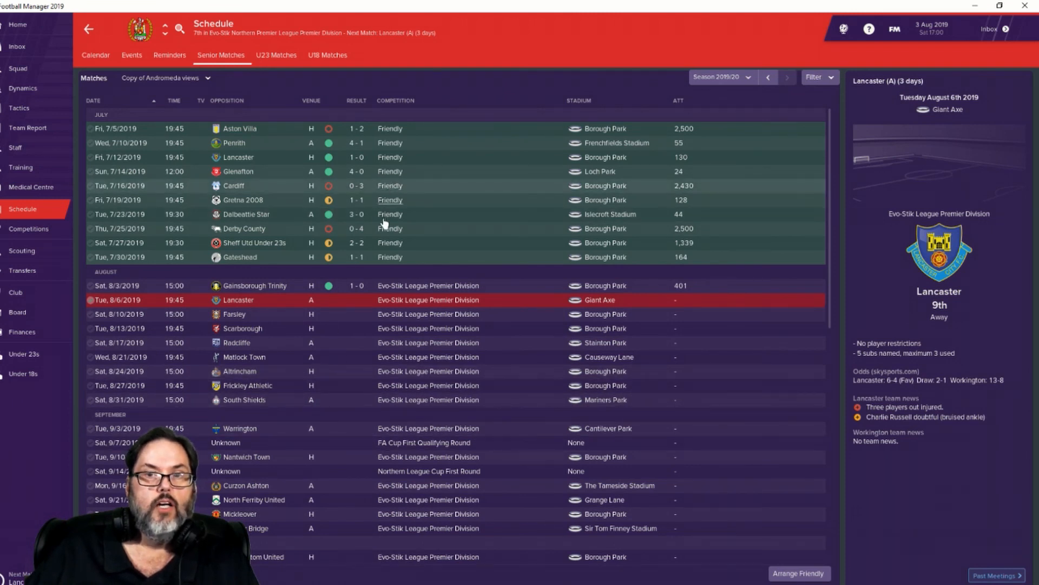
mouse_move(424, 278)
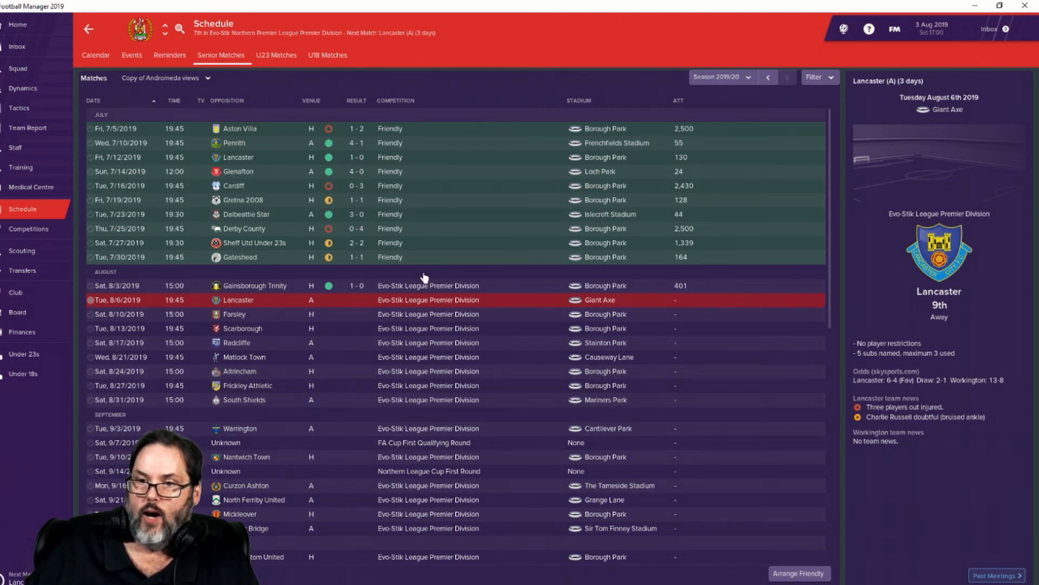